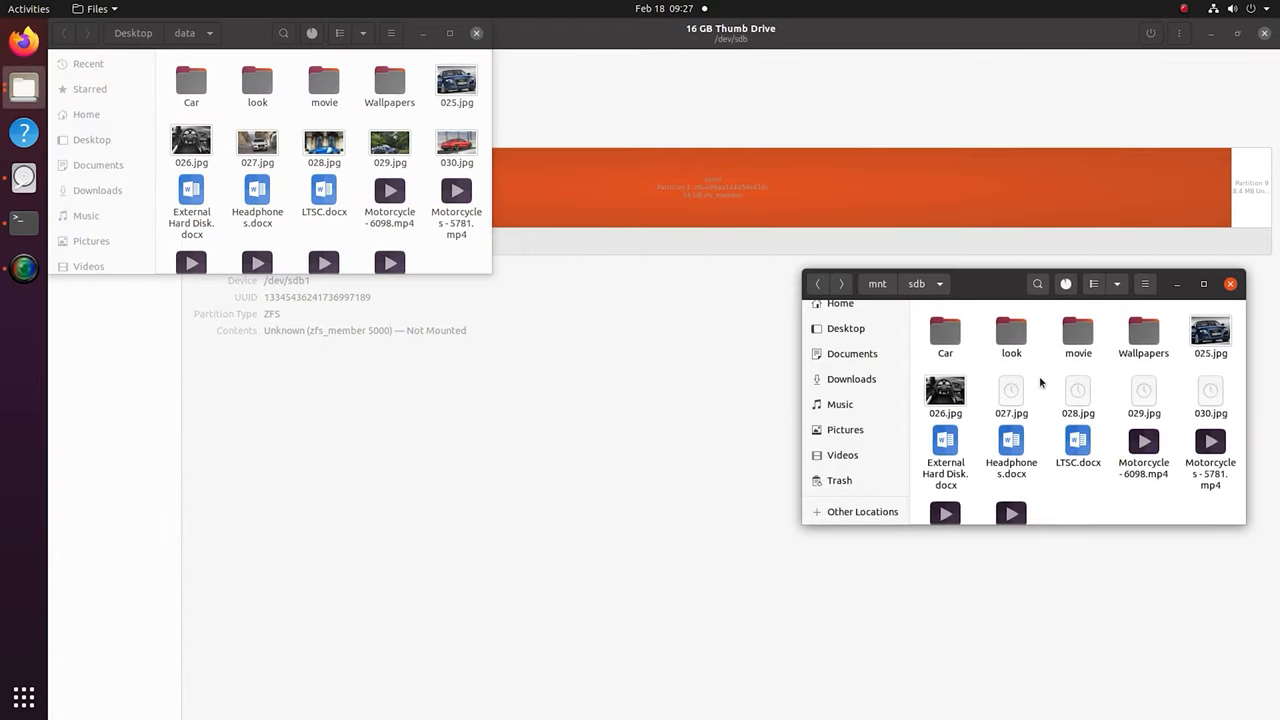
Select the Removable Disk 0 (zdata) ZFS partition and show its context menu
left_click(1143, 330)
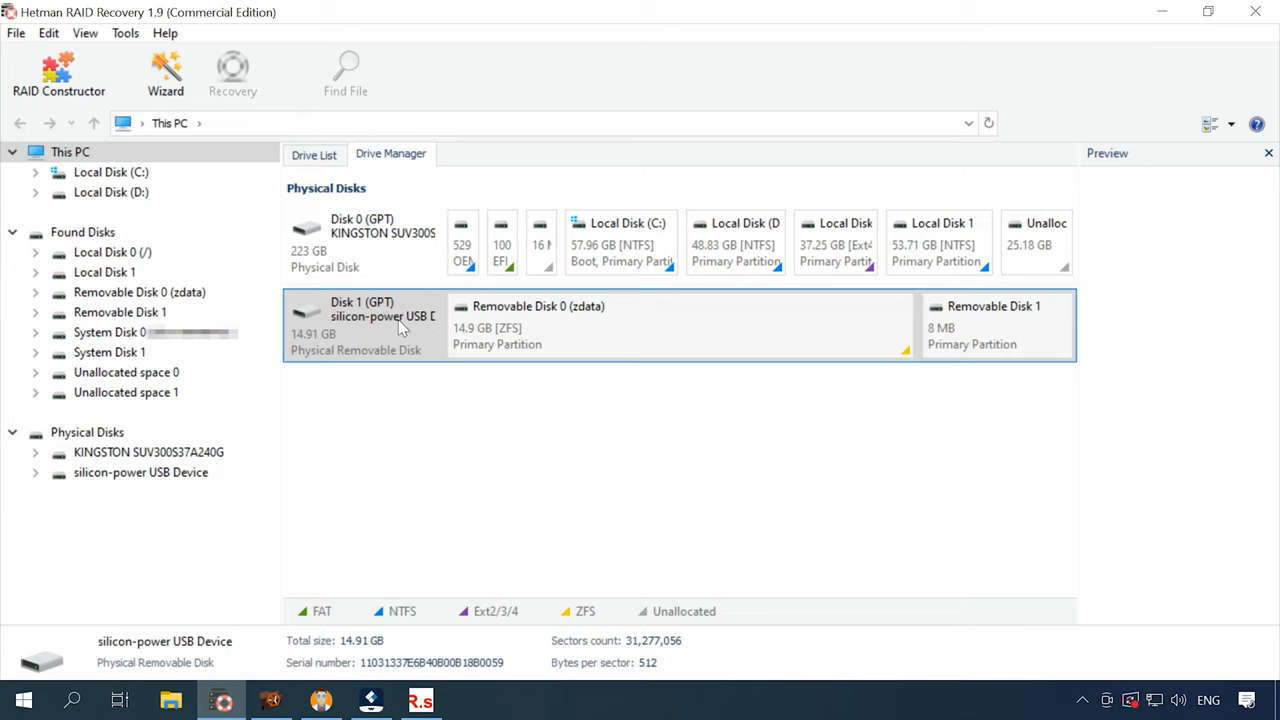
mouse_move(558, 328)
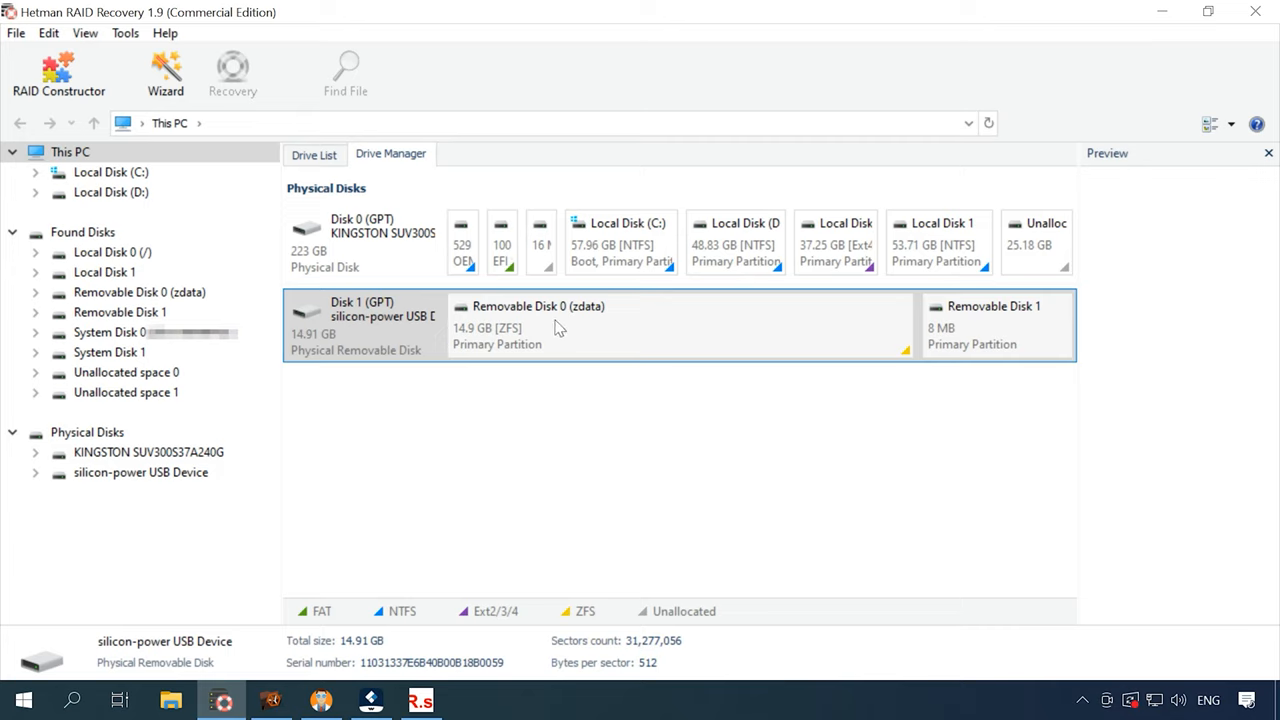
mouse_move(596, 340)
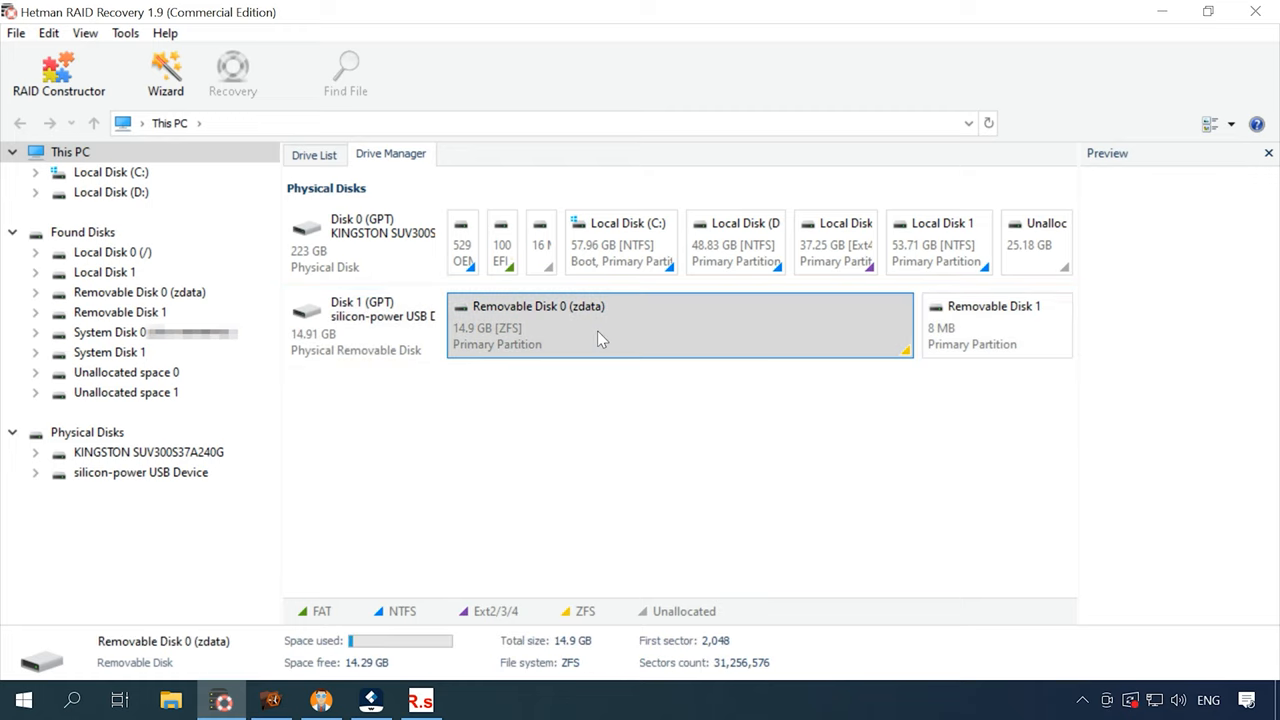
right_click(600, 340)
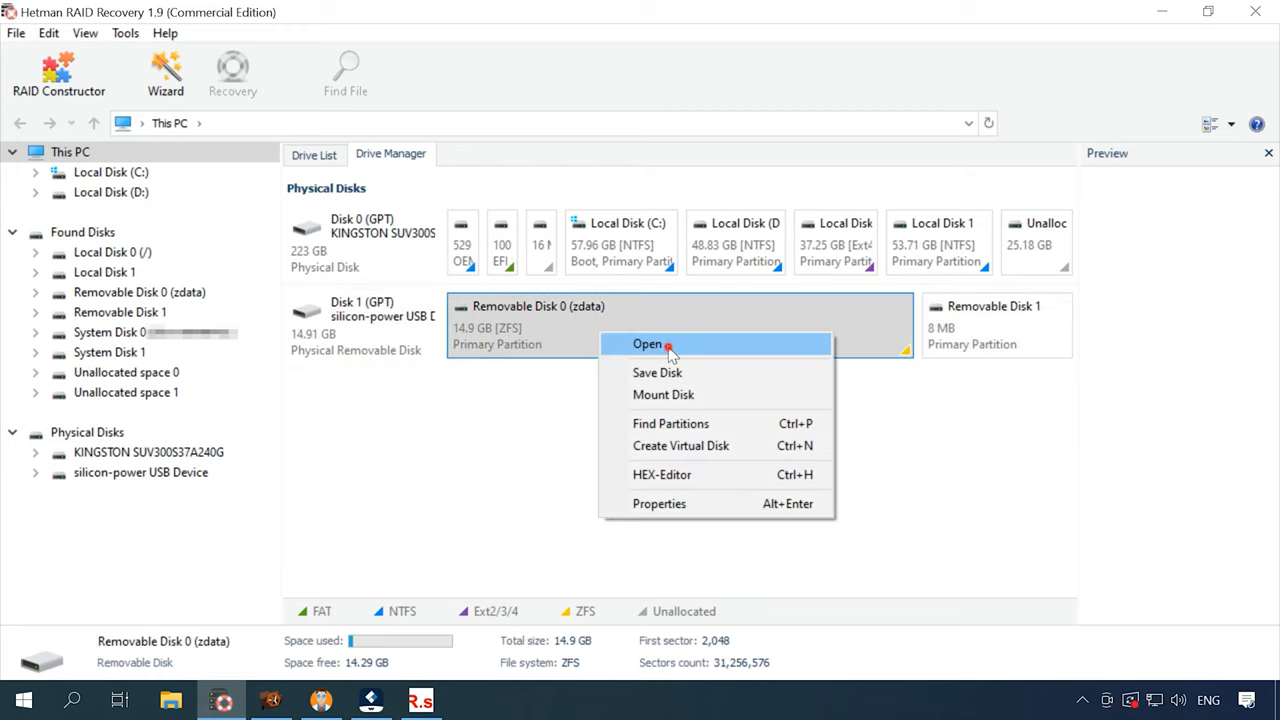
Open zdata with a fast scan and finish, listing 4 folders and 423 files
left_click(647, 343)
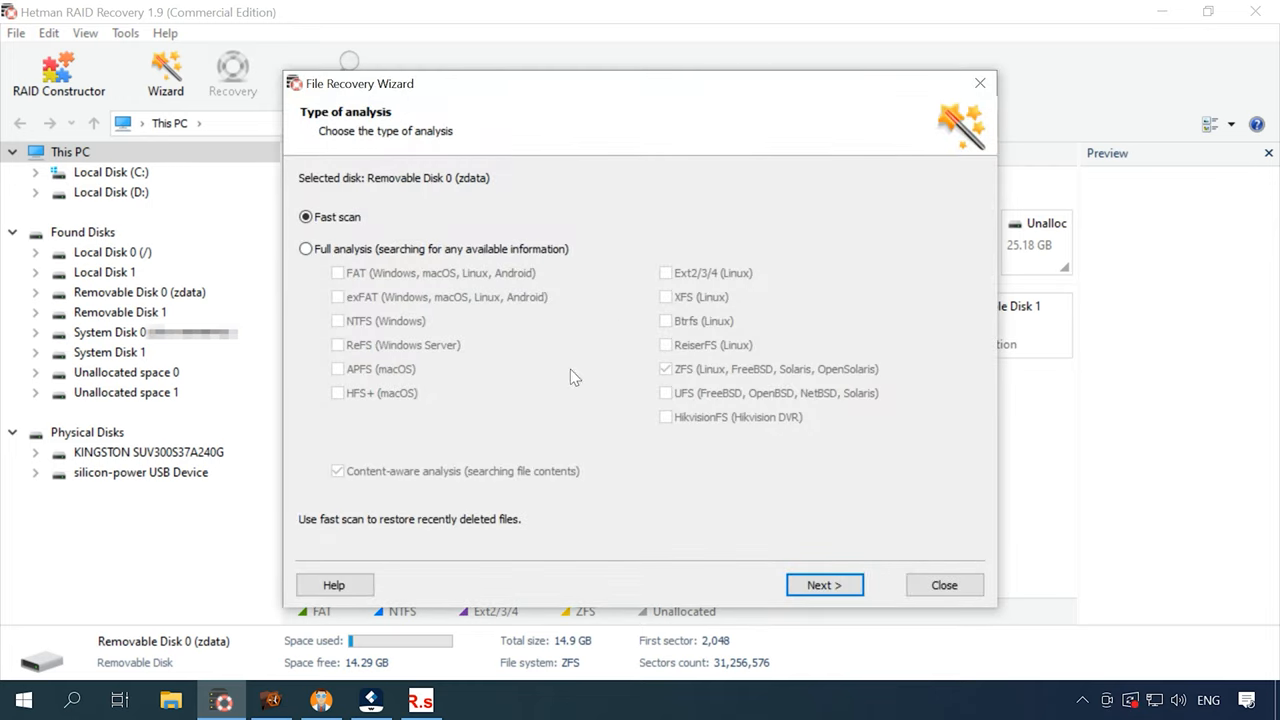
left_click(824, 585)
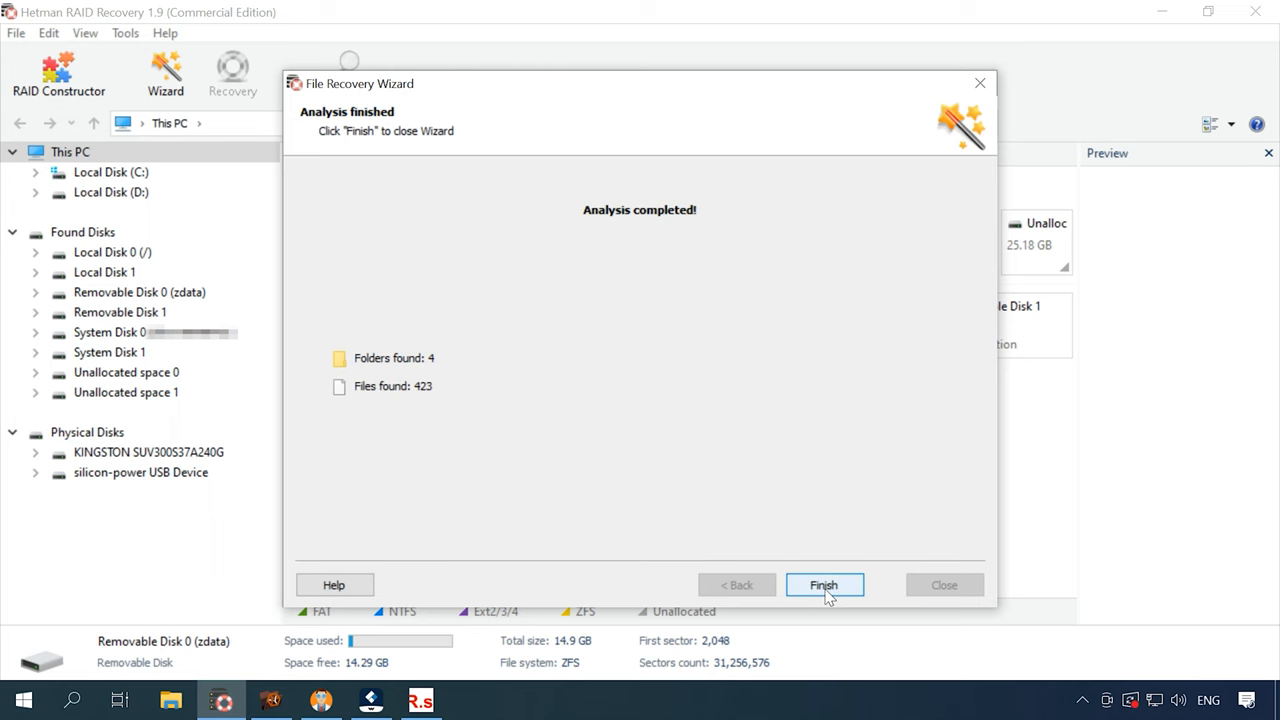
left_click(823, 585)
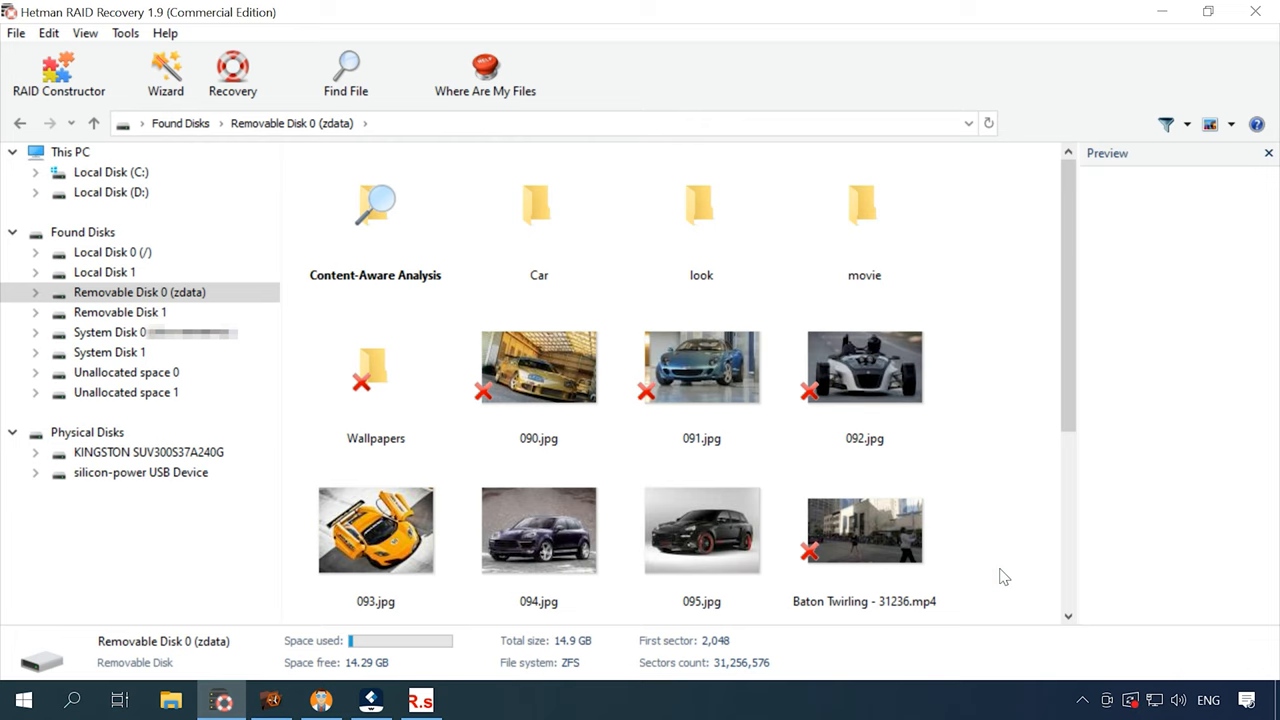
Open the Car folder and preview the deleted image 003.jpg
scroll("down", 3)
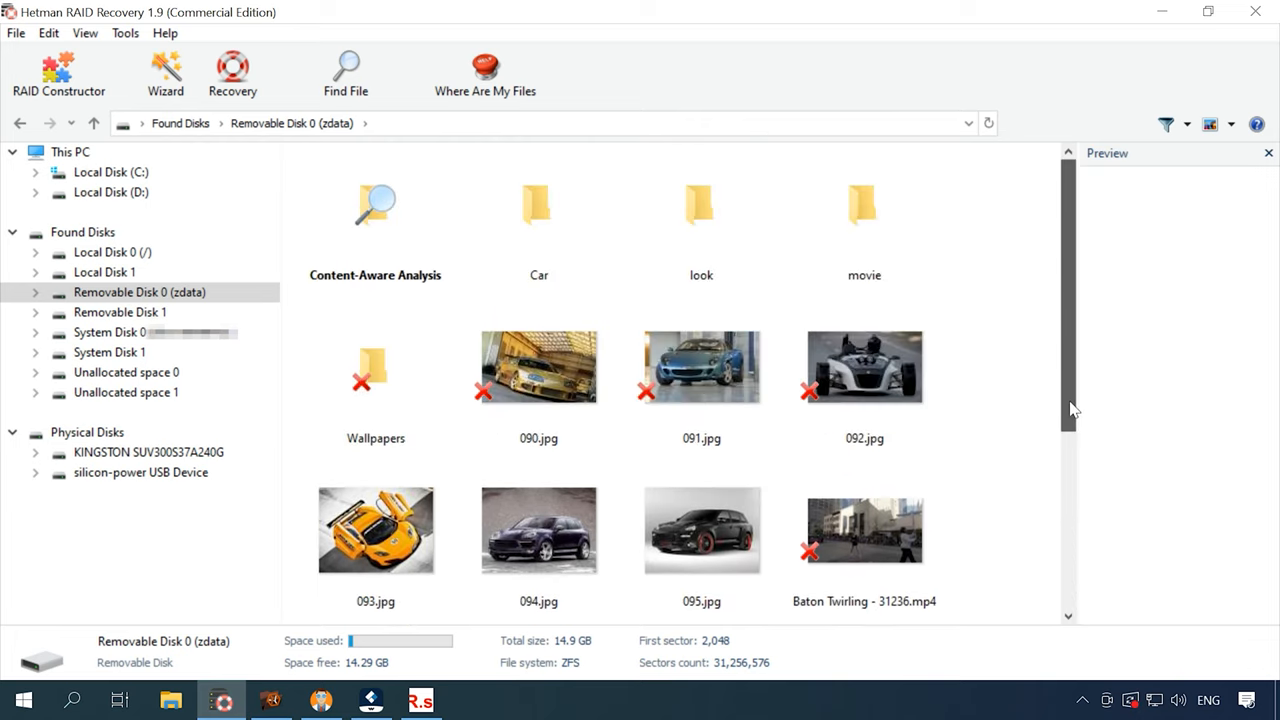
left_click(538, 367)
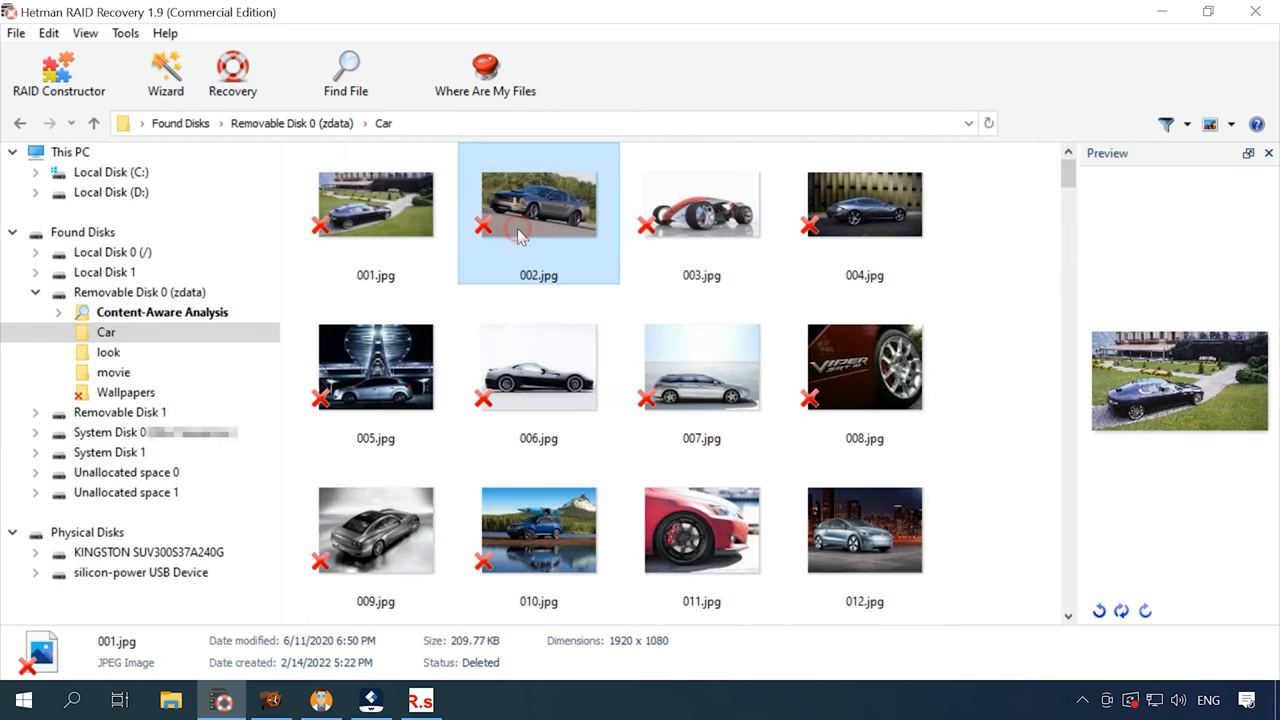
left_click(701, 204)
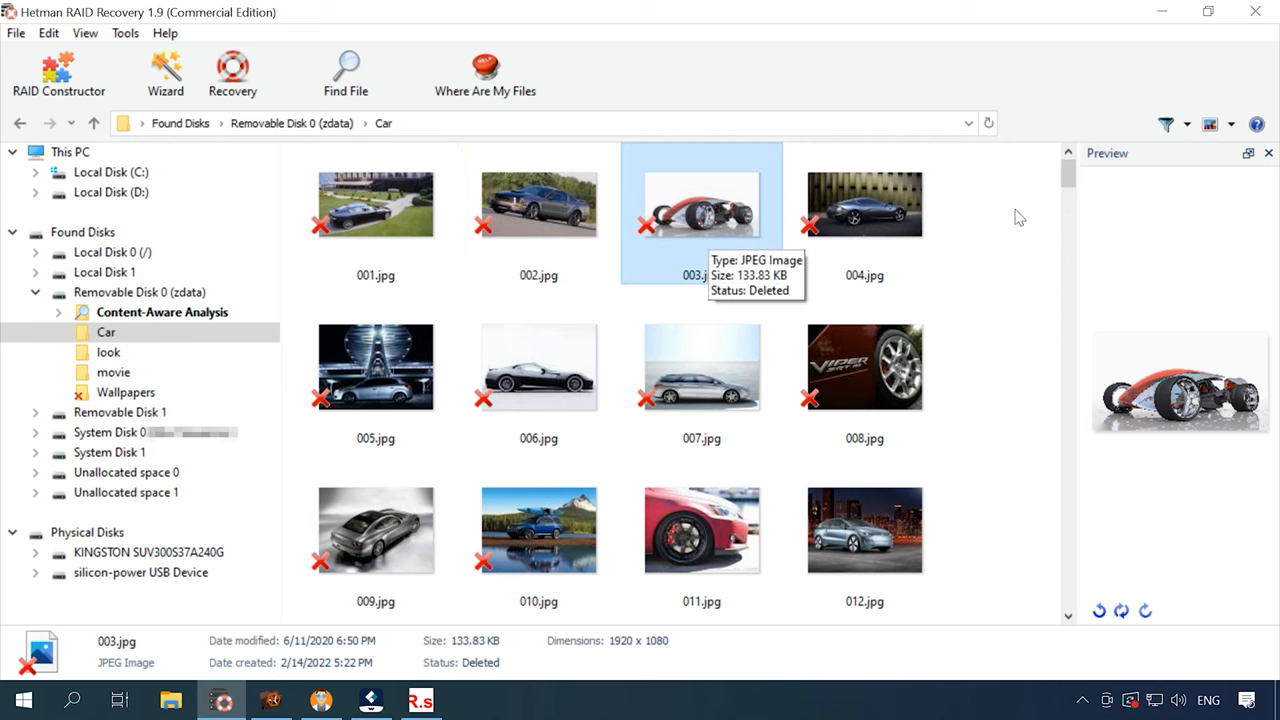
scroll("down", 3)
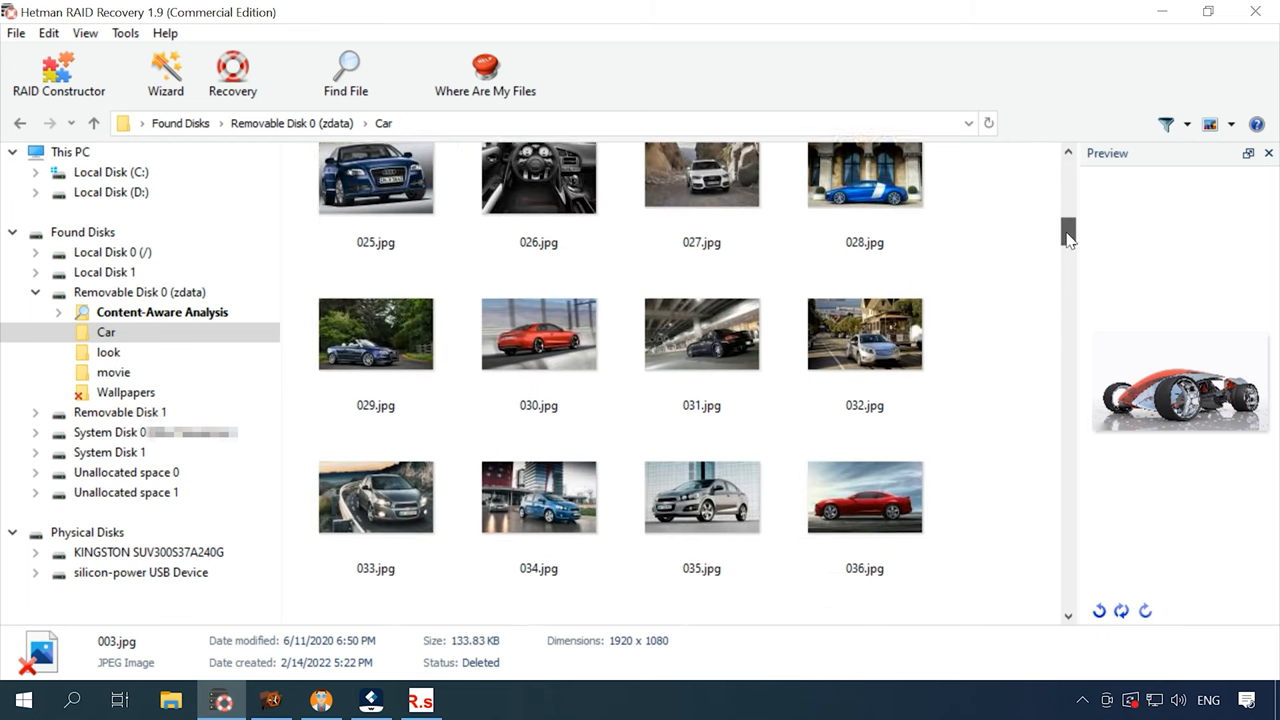
From the disk root, preview External Hard Disk.docx, Headphones.docx and the Bmx video
left_click(345, 72)
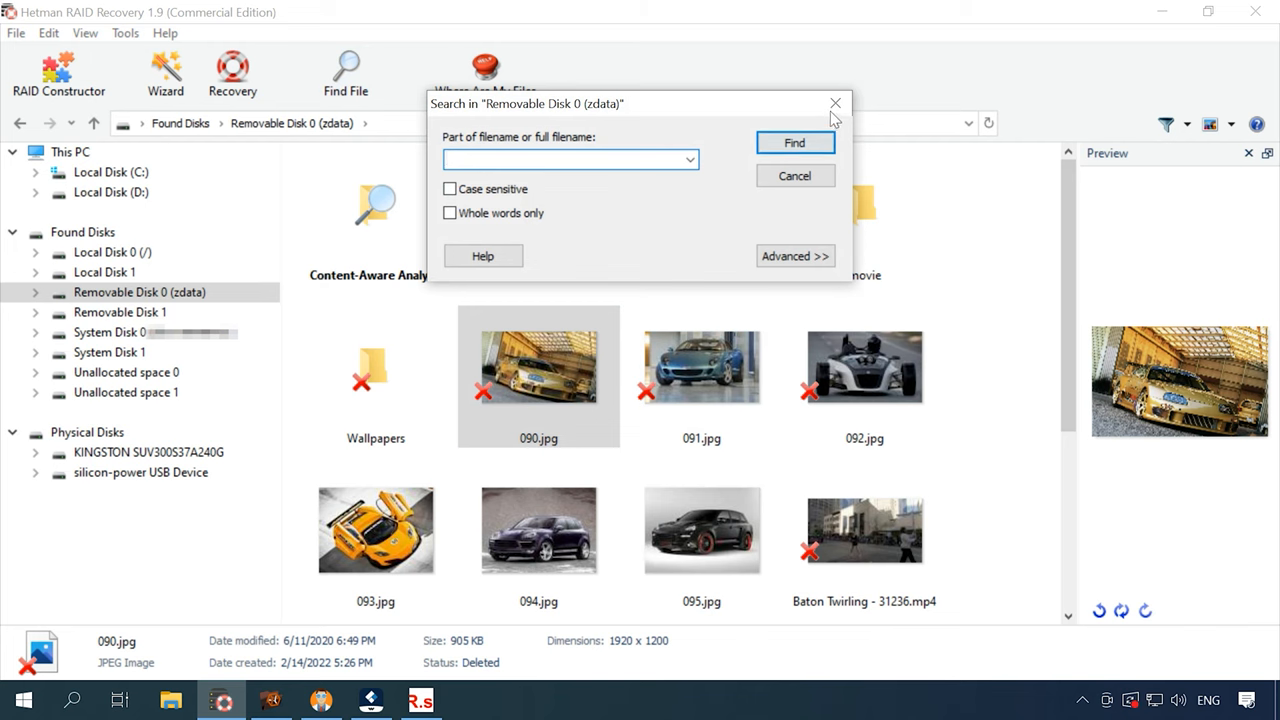
left_click(835, 103)
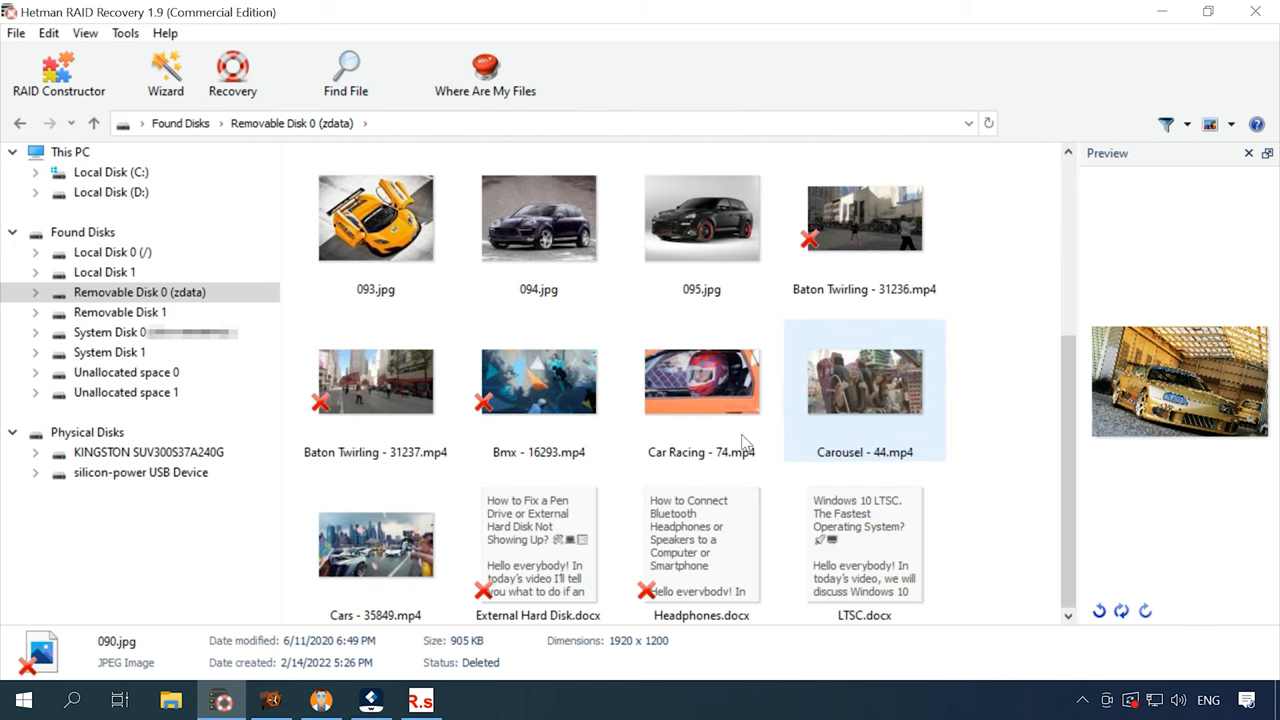
left_click(701, 545)
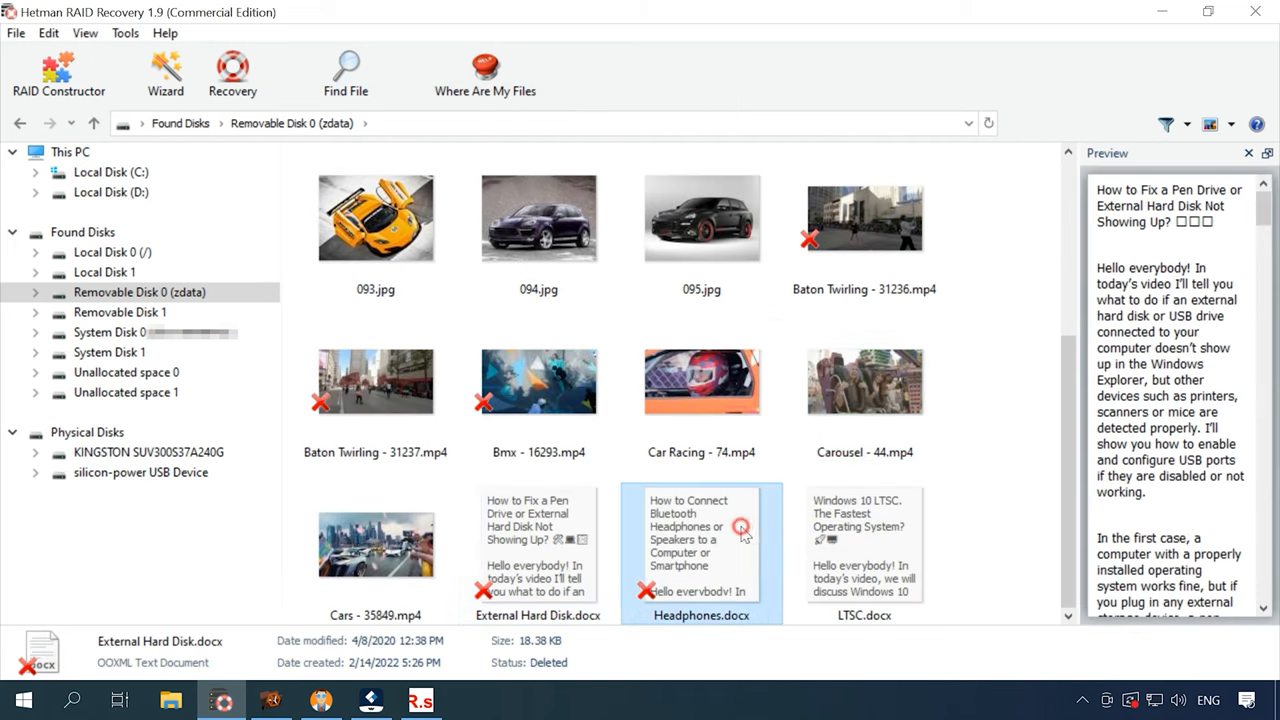
left_click(538, 380)
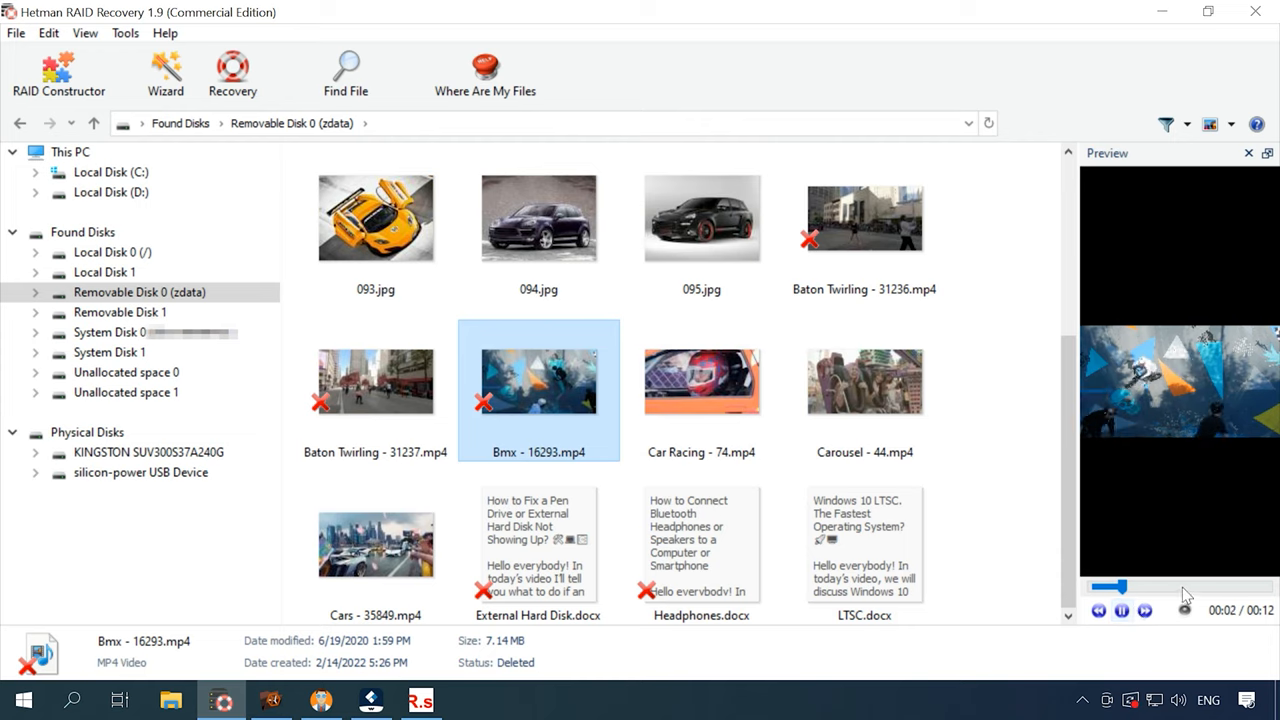
left_click(1200, 588)
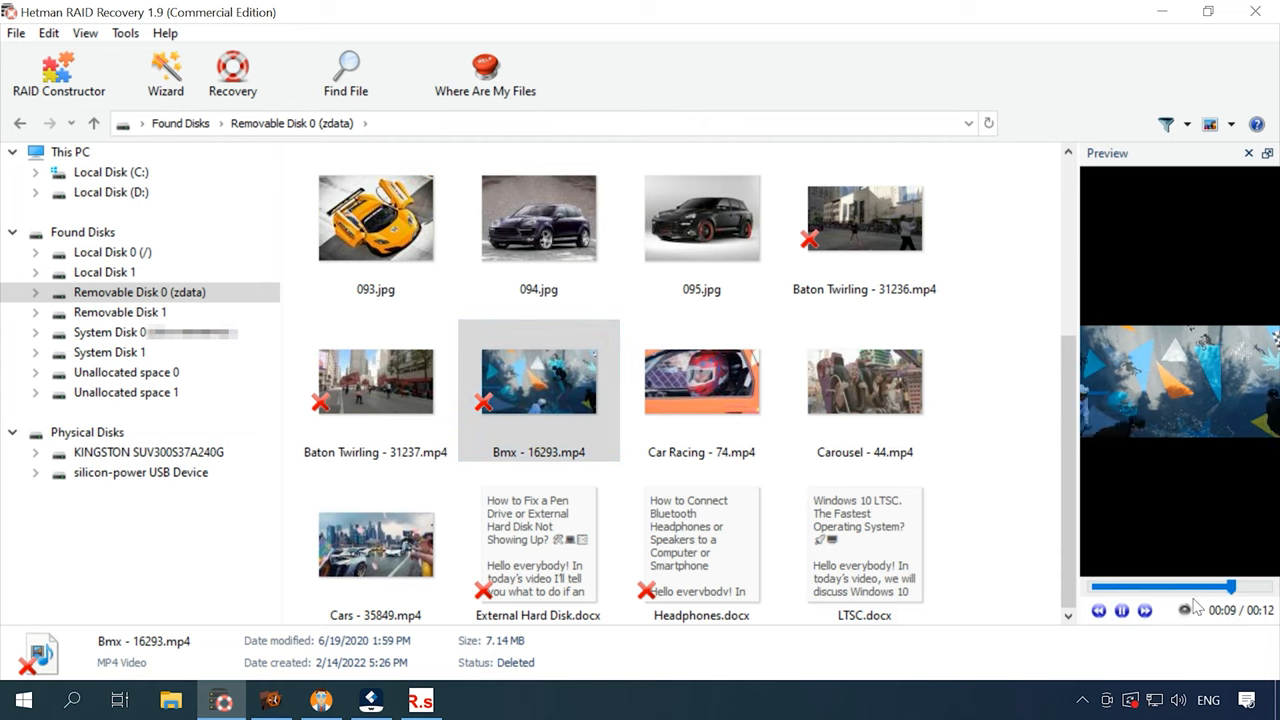
double_click(538, 213)
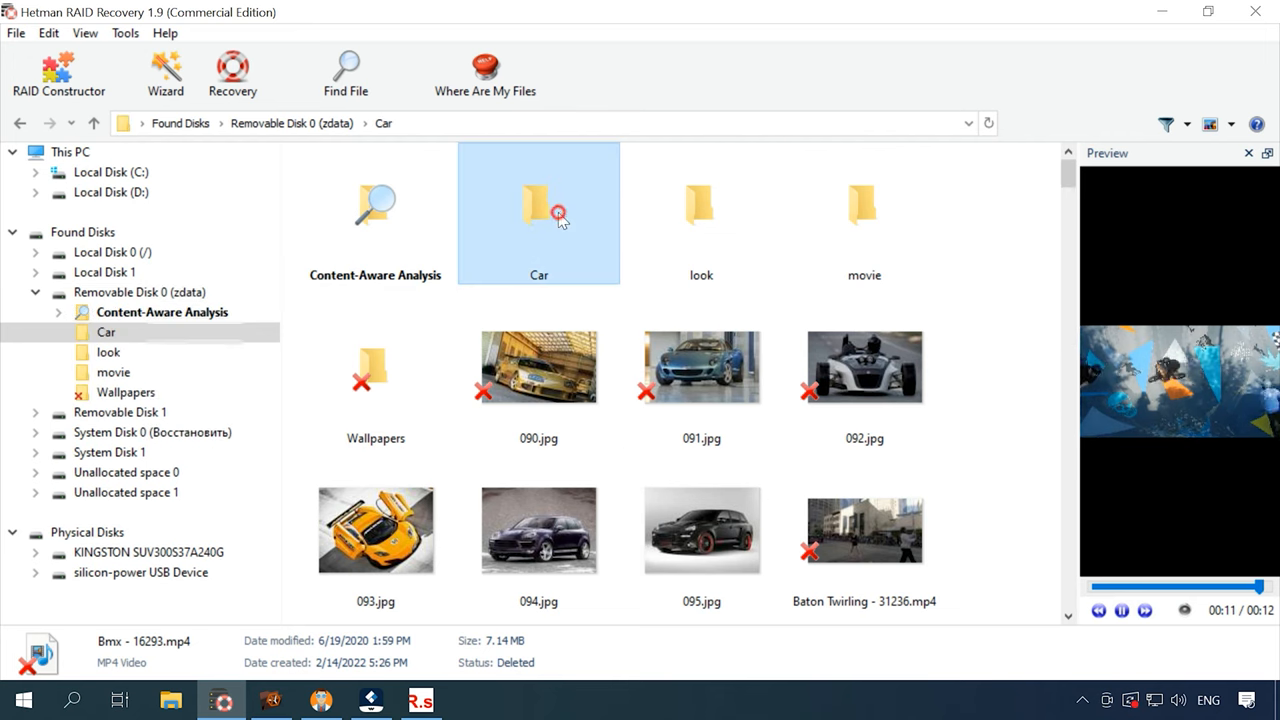
Preview Car images 001.jpg and 003.jpg down to 190.JPG, then browse Wallpapers pictures
double_click(538, 210)
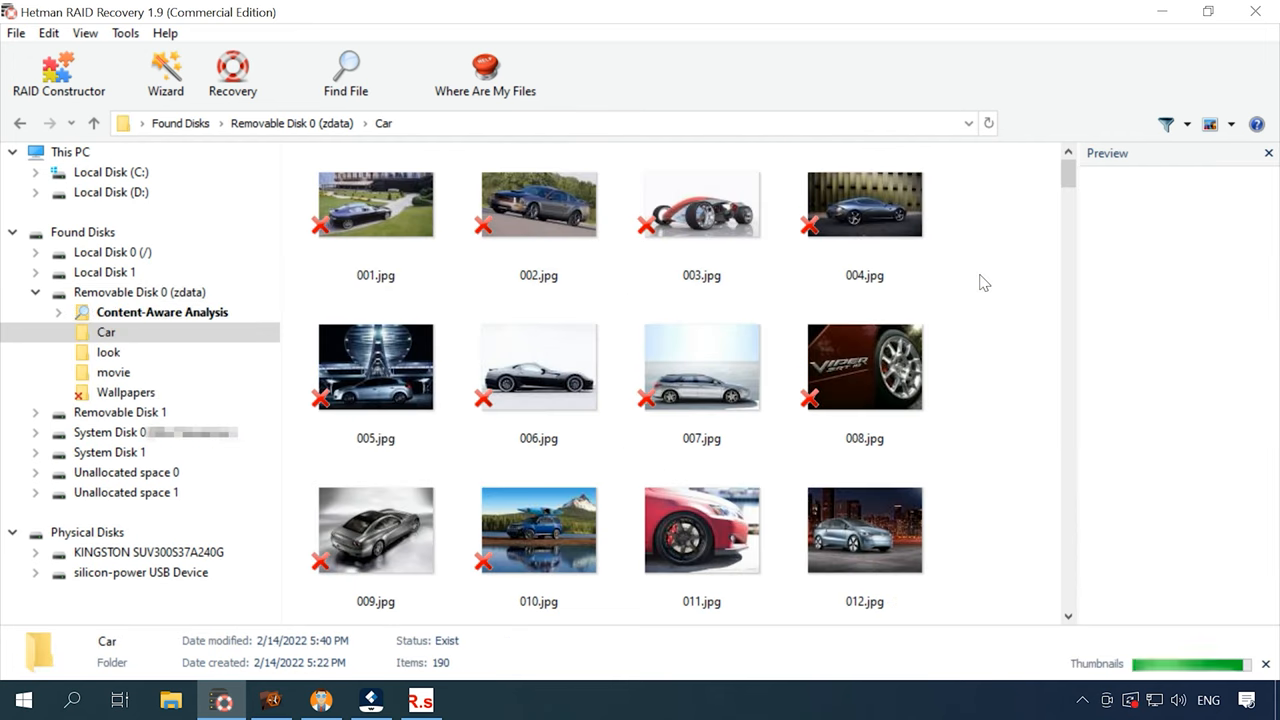
left_click(375, 204)
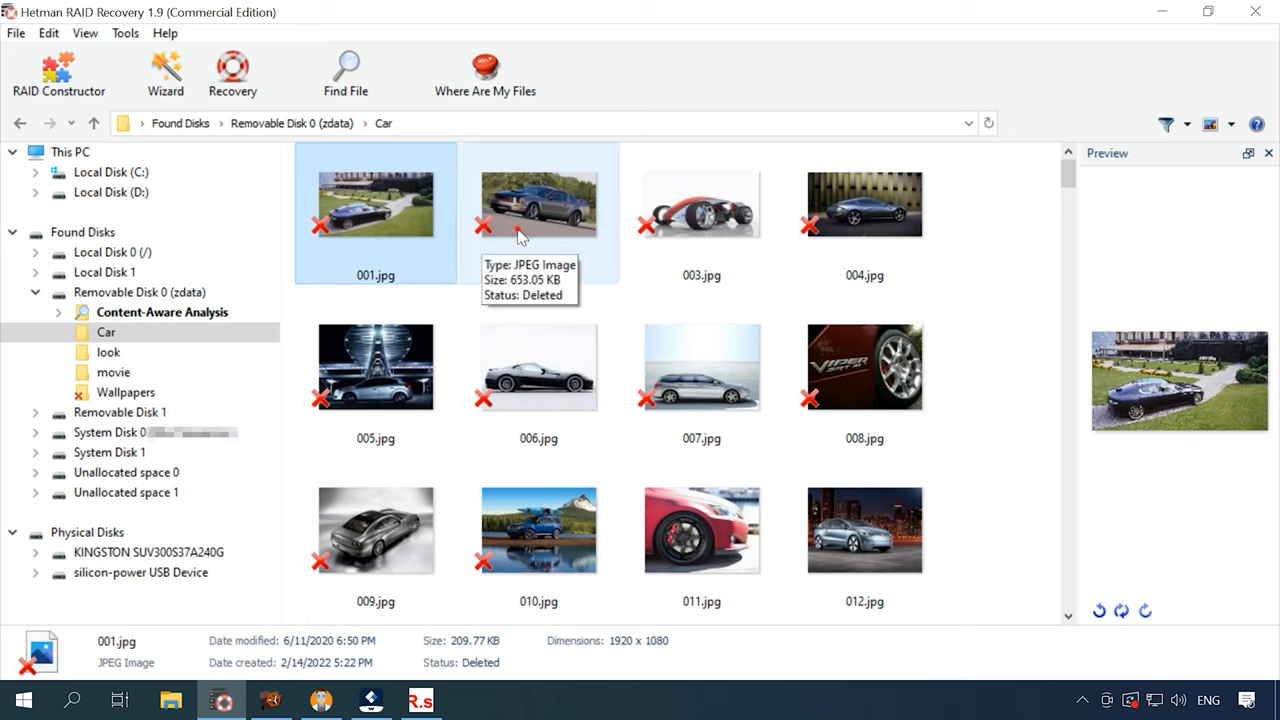
left_click(701, 205)
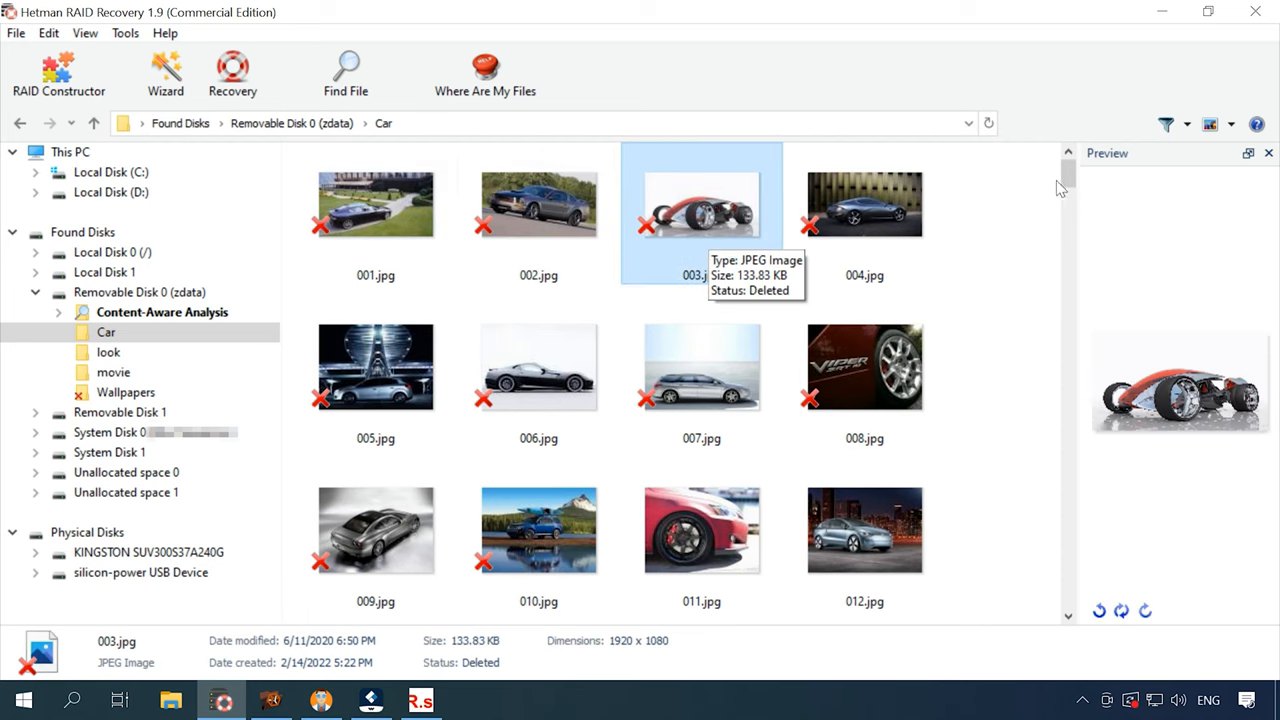
scroll("down", 3)
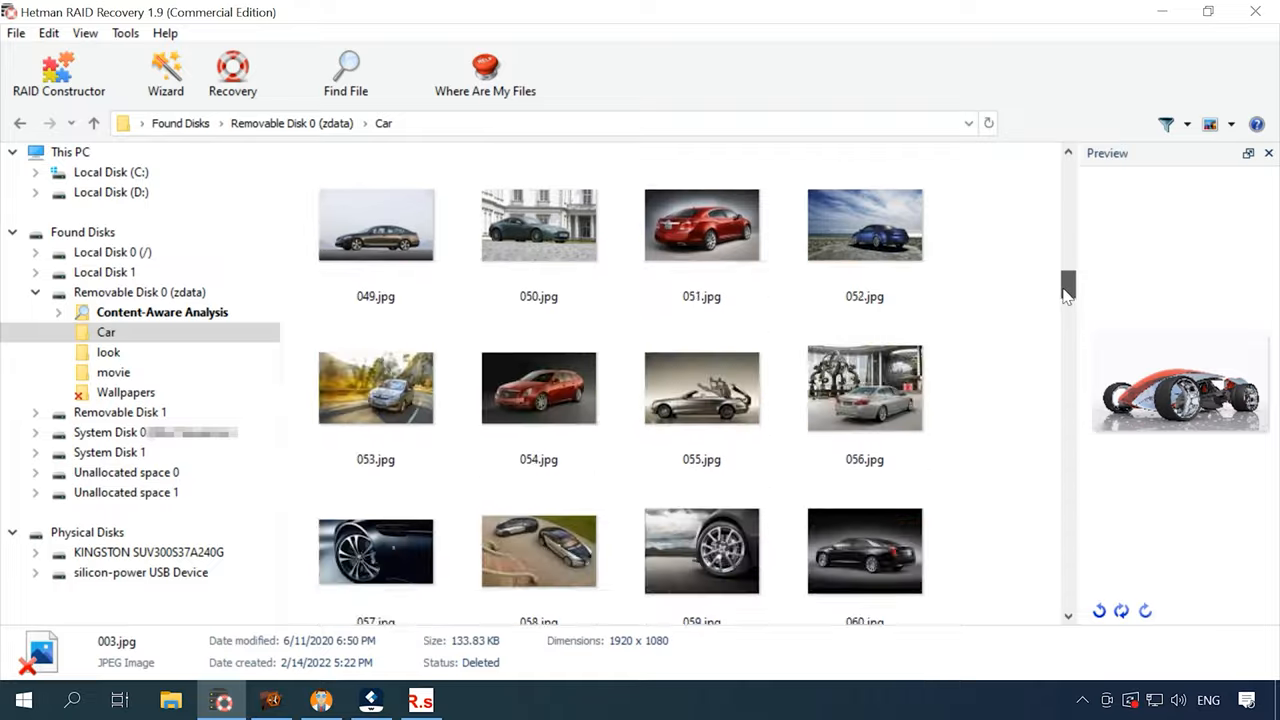
scroll("down", 3)
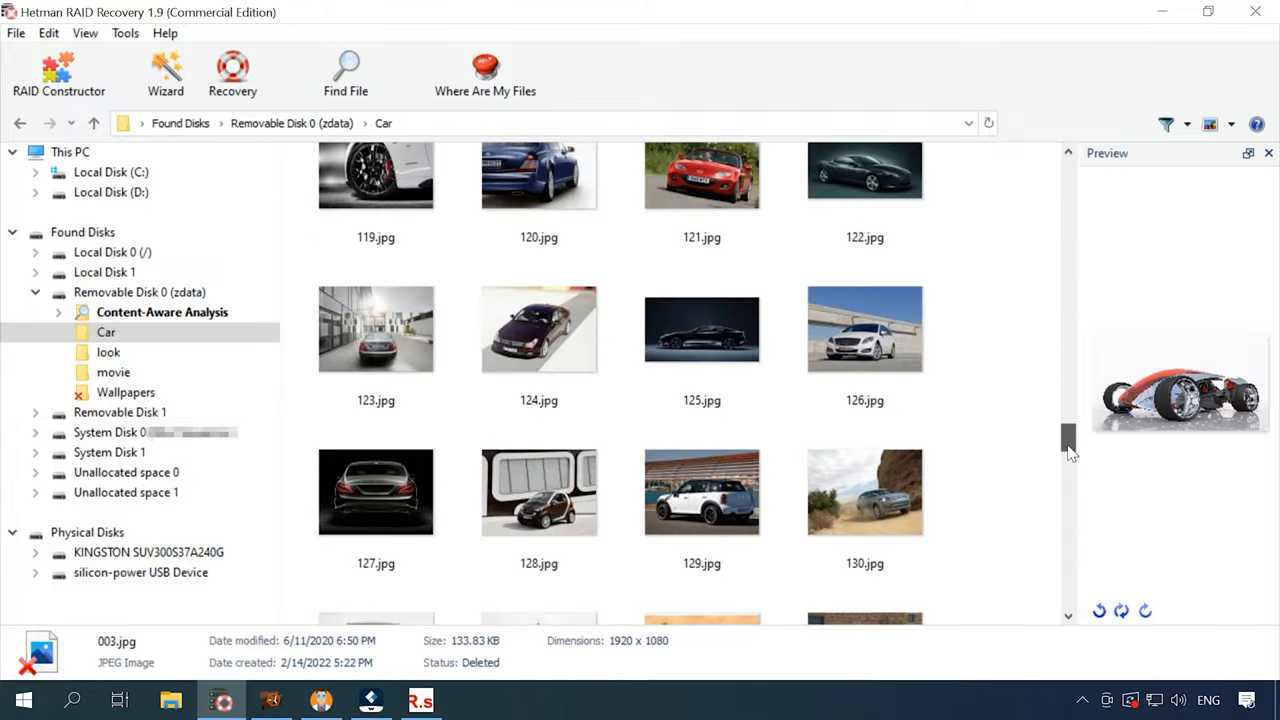
scroll("down", 3)
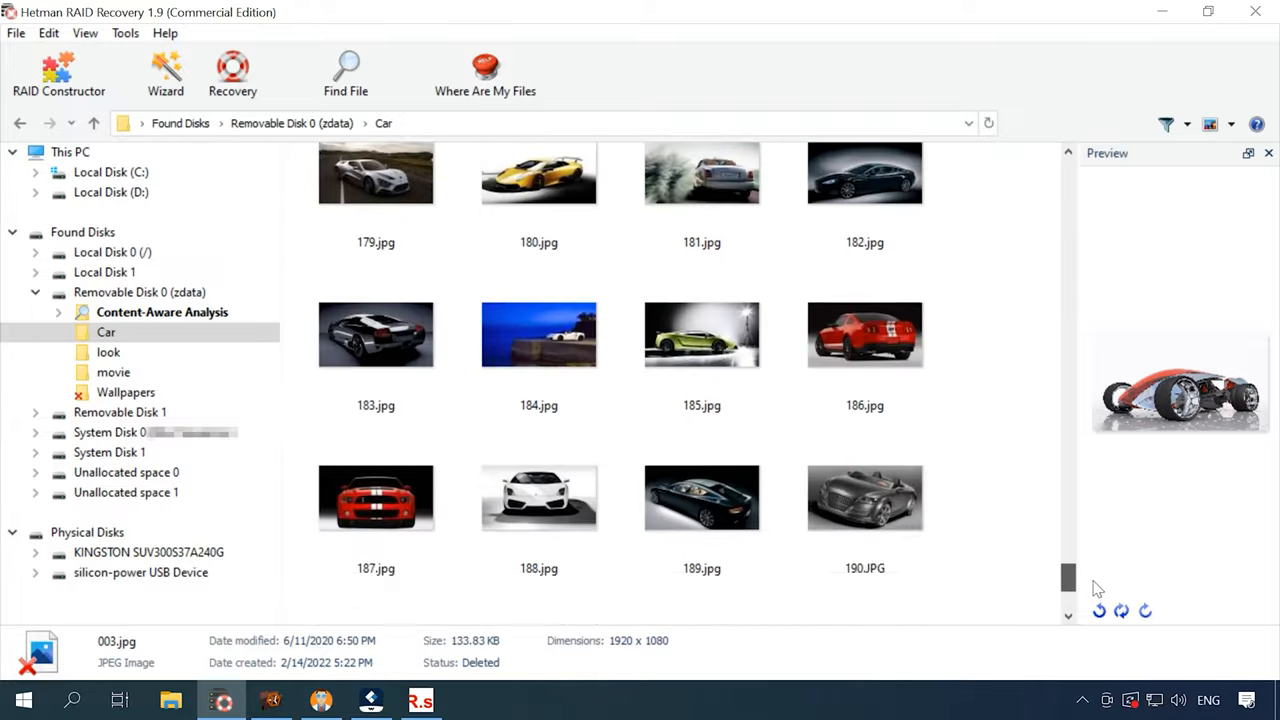
left_click(125, 392)
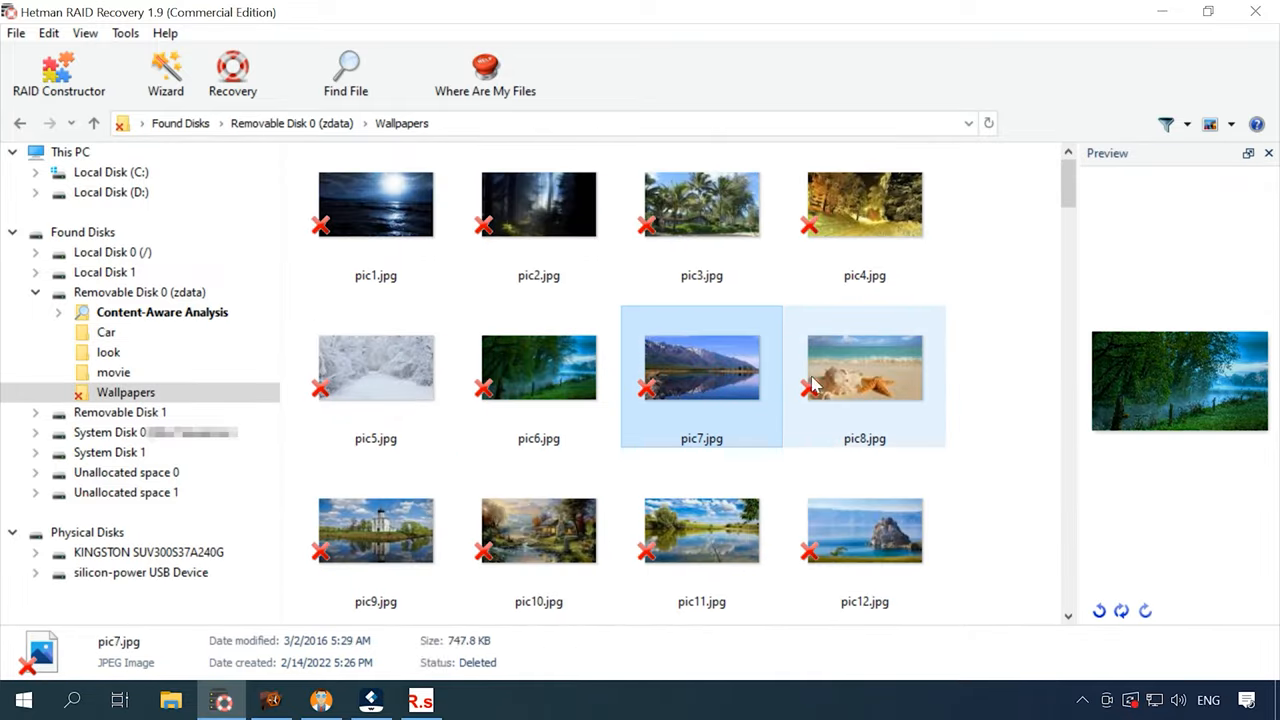
scroll("down", 3)
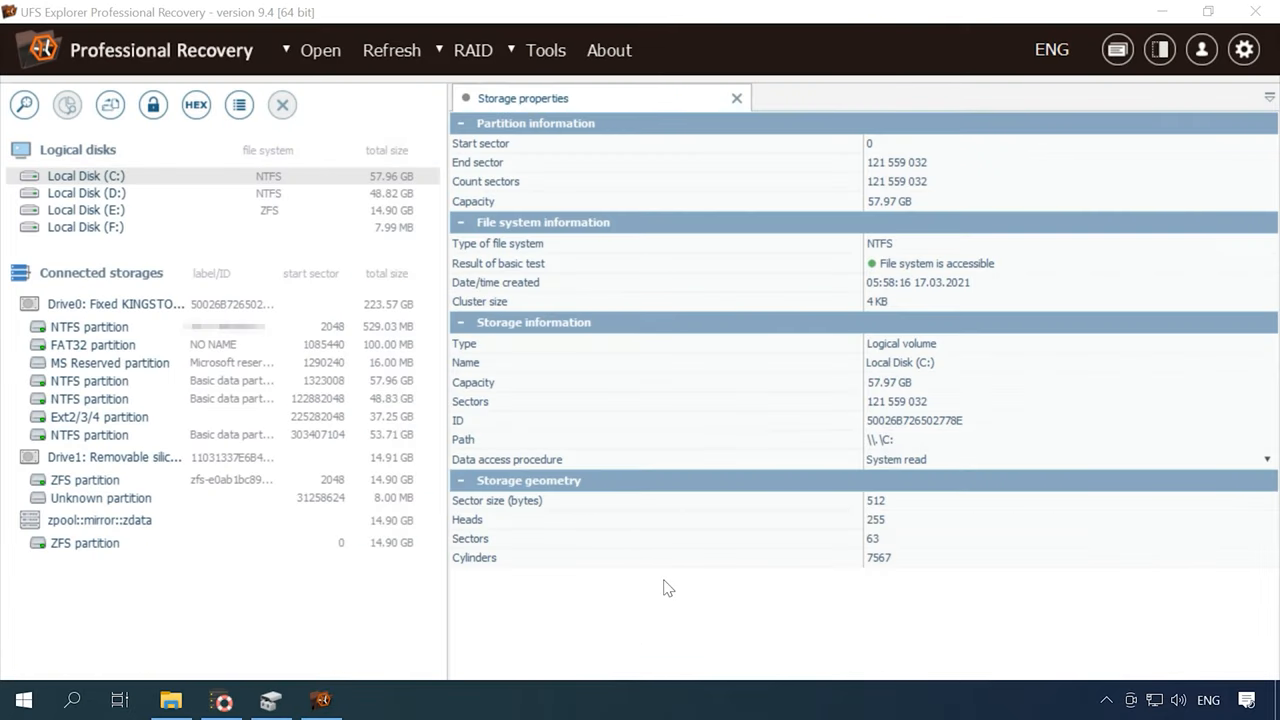
mouse_move(103, 550)
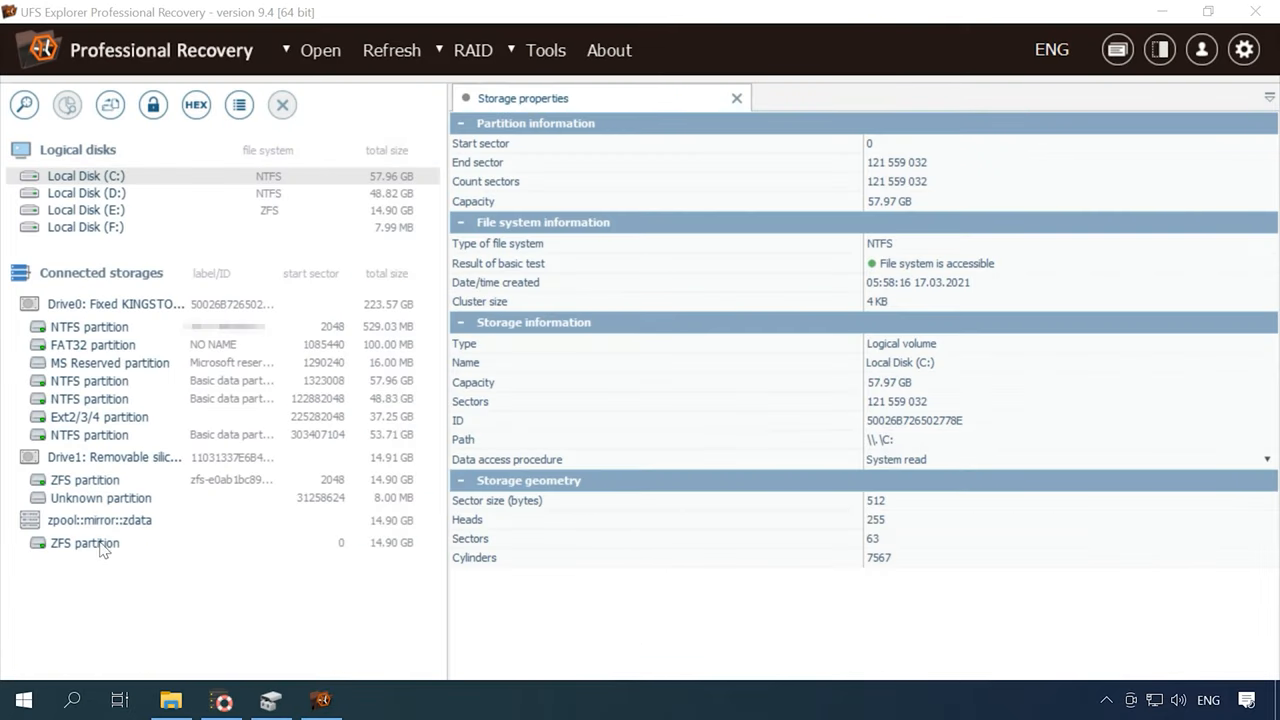
Inspect the zdata mirror pool and its ZFS partition, then explore the file system
left_click(99, 520)
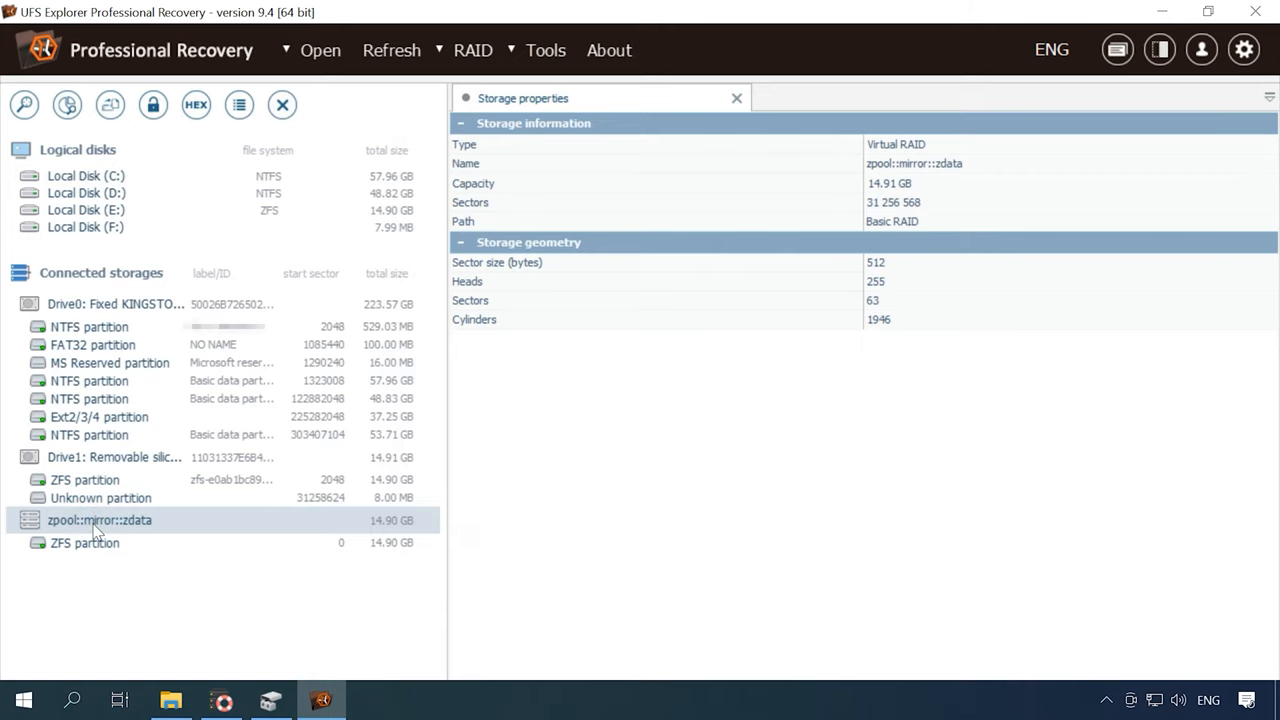
mouse_move(139, 538)
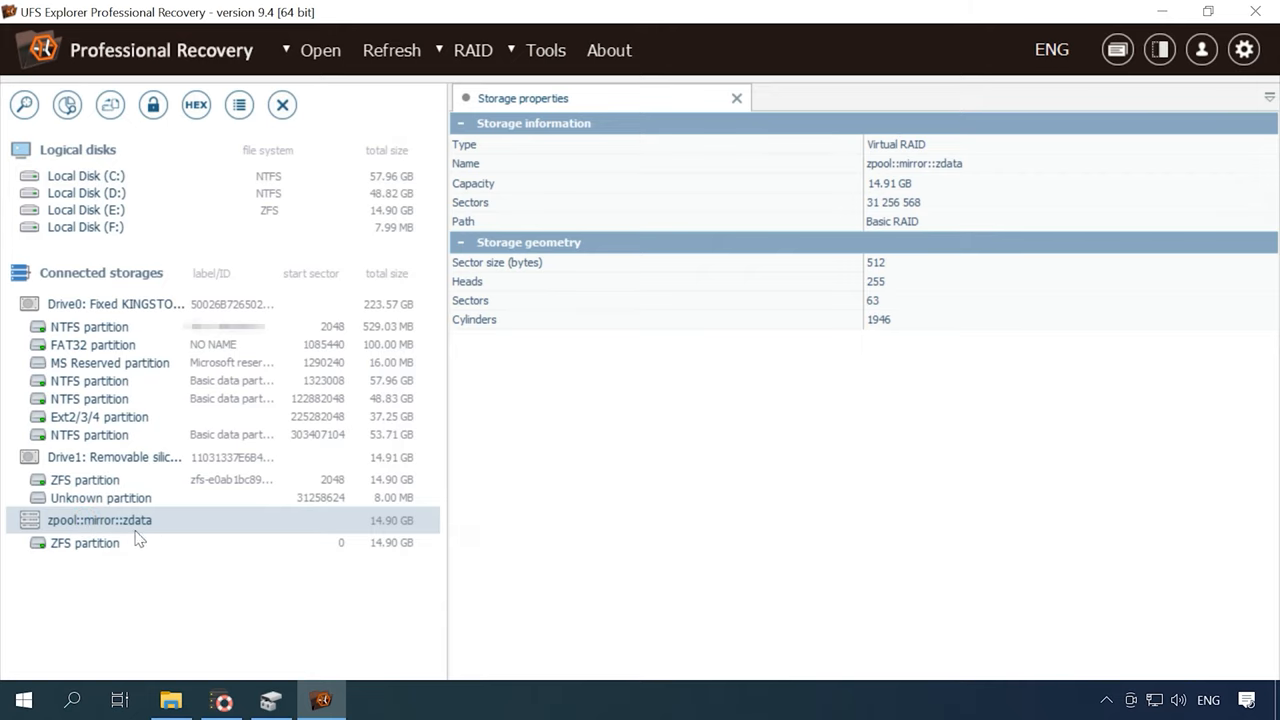
left_click(85, 542)
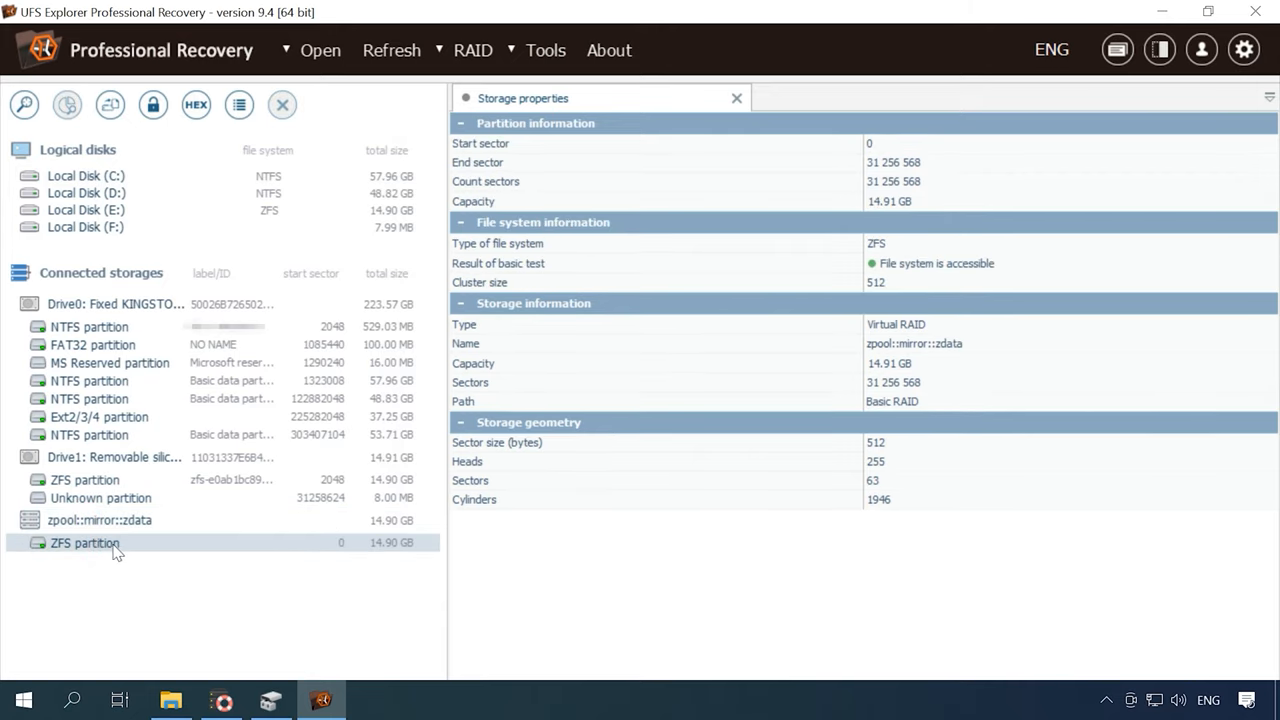
right_click(85, 543)
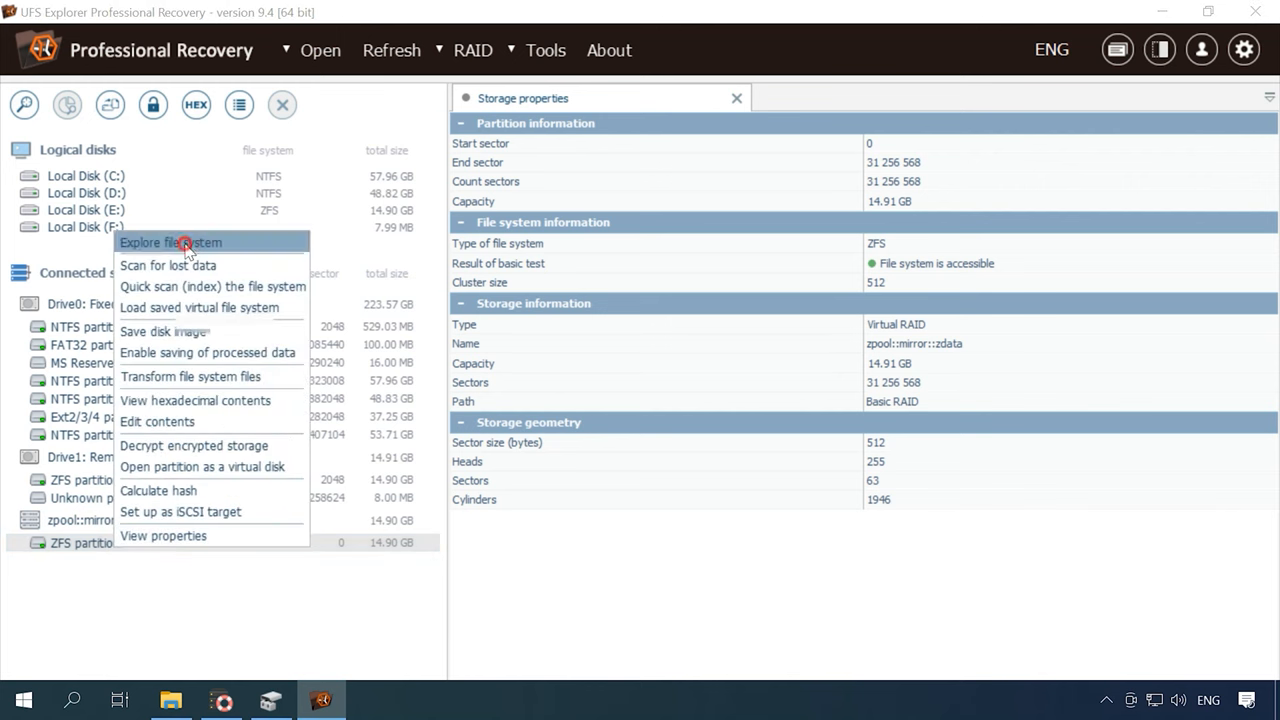
left_click(171, 242)
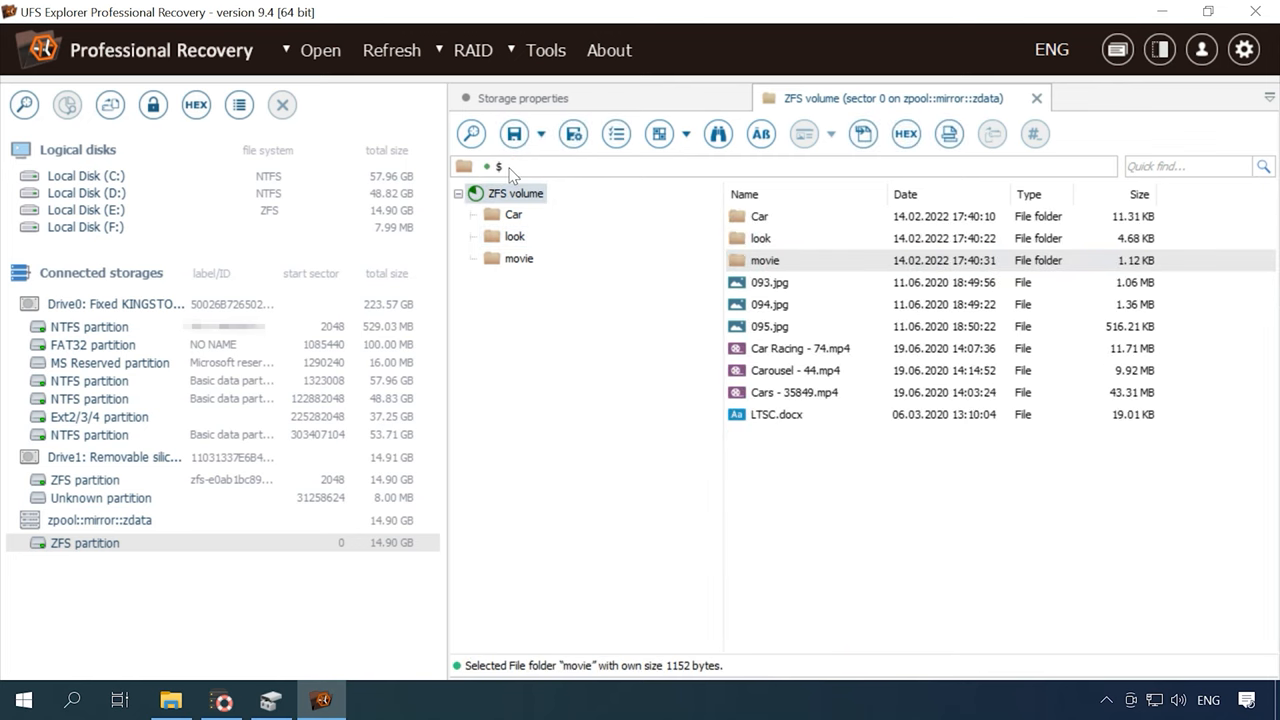
Preview the 093.jpg picture and the LTSC.docx document
left_click(770, 282)
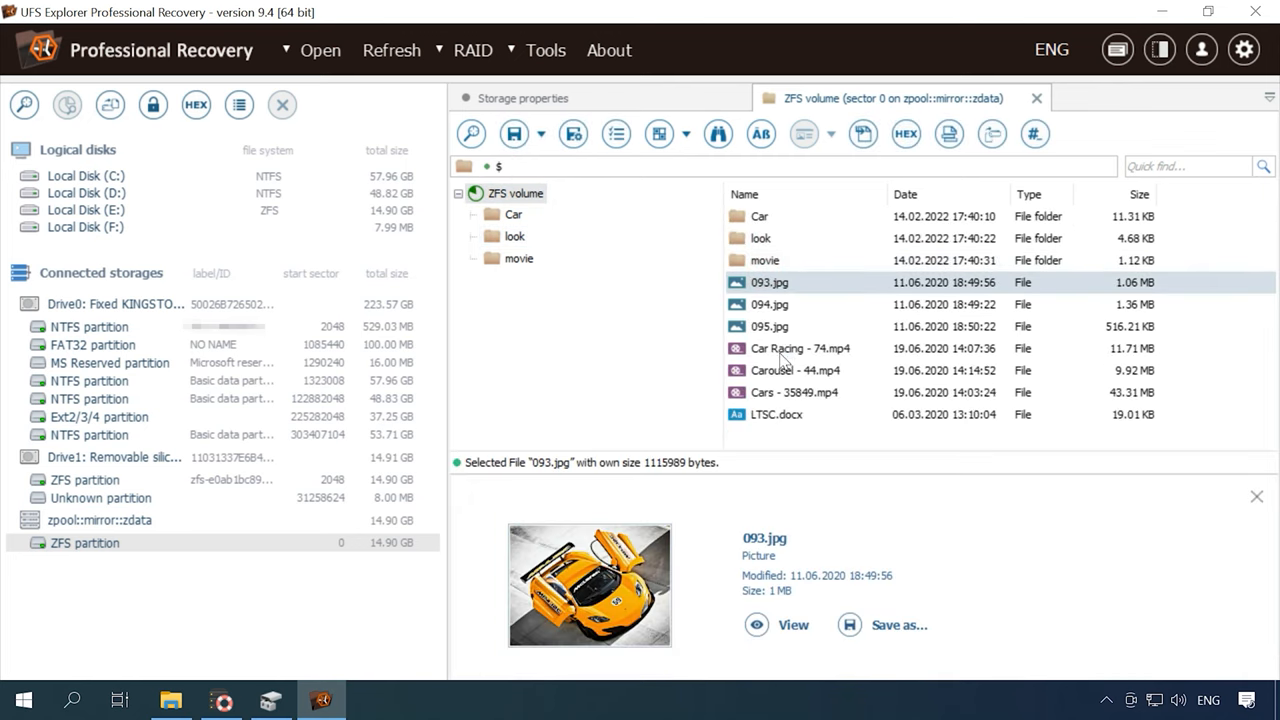
left_click(776, 414)
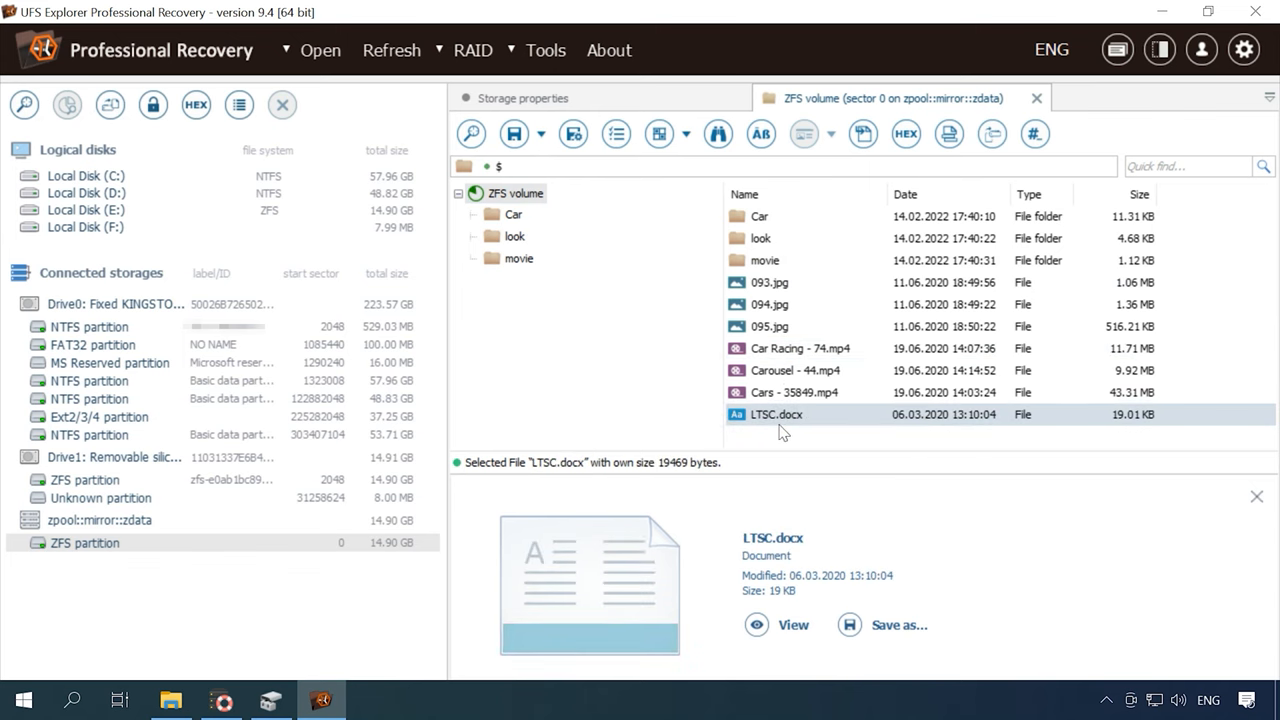
right_click(85, 542)
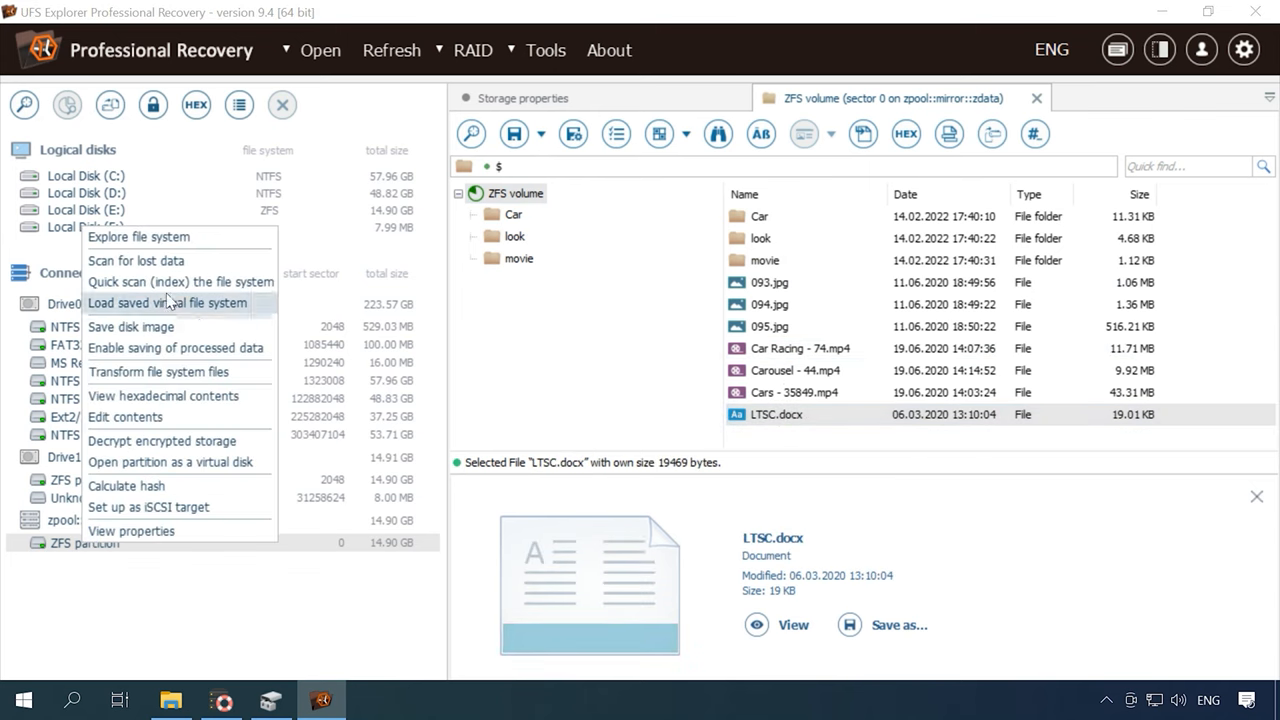
Open the partition's quick scan result: 279 files, 615.12 MB in Car, look, movie
left_click(136, 261)
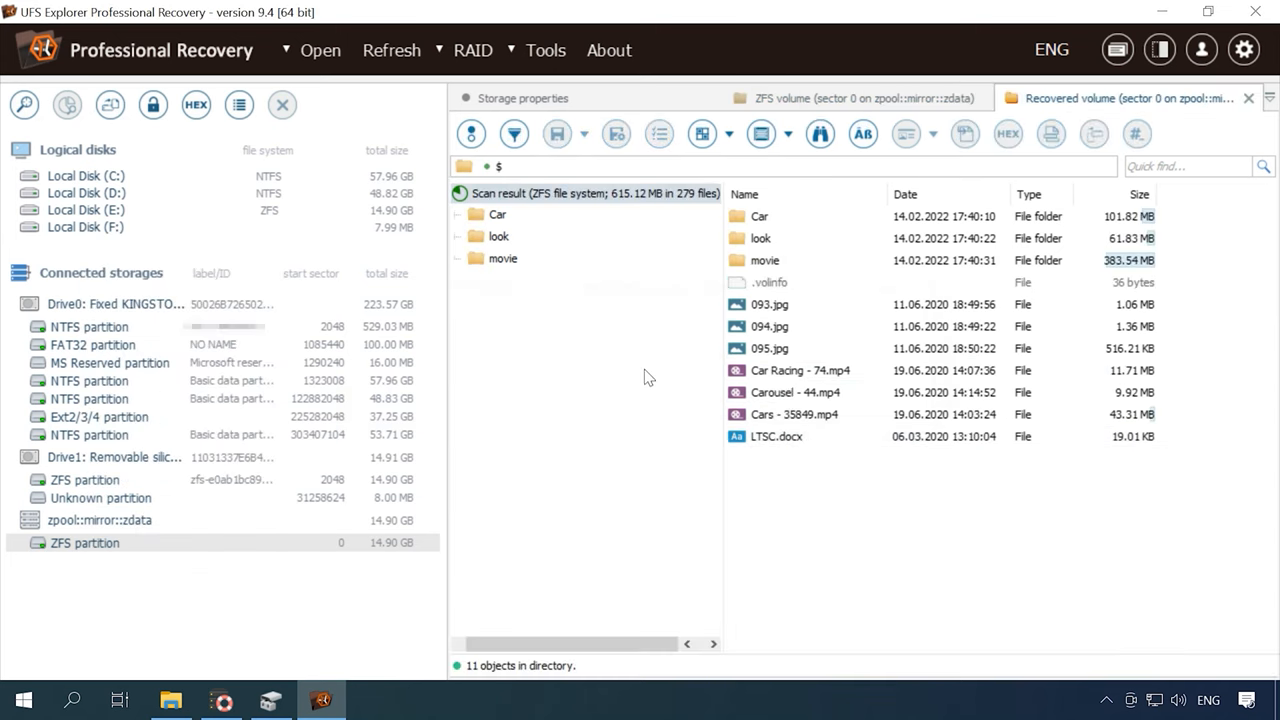
mouse_move(770, 218)
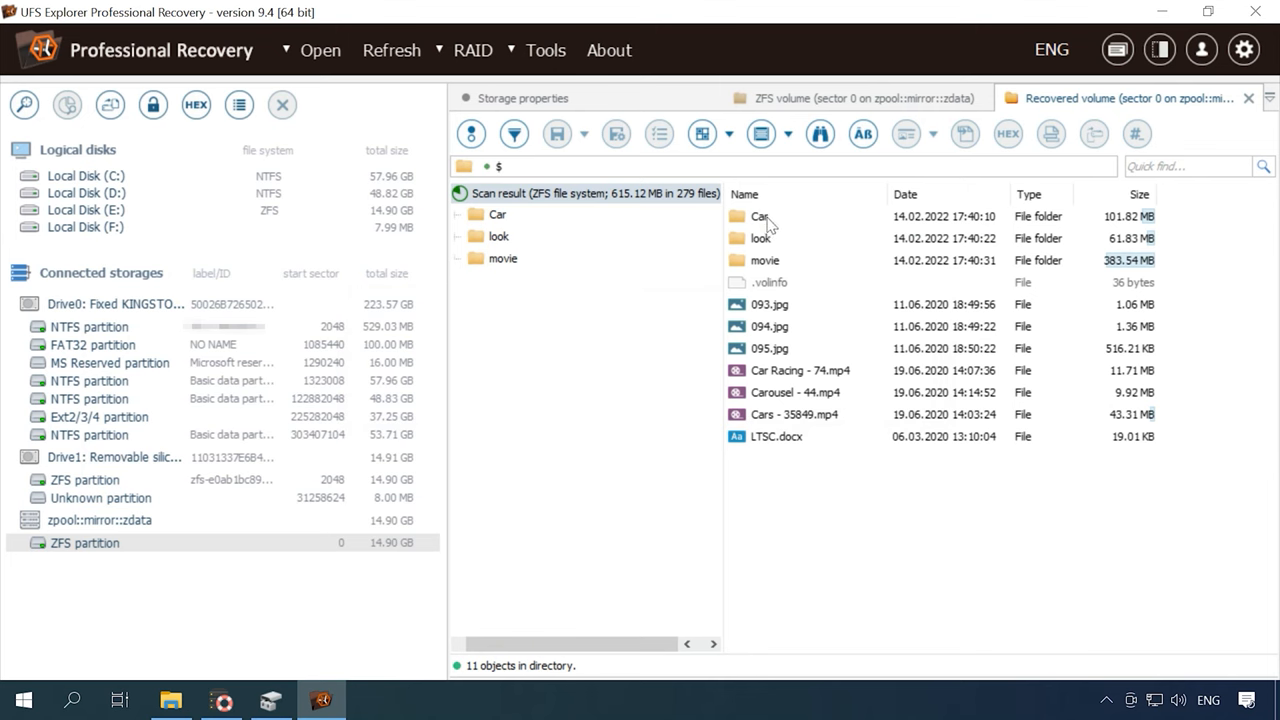
double_click(760, 238)
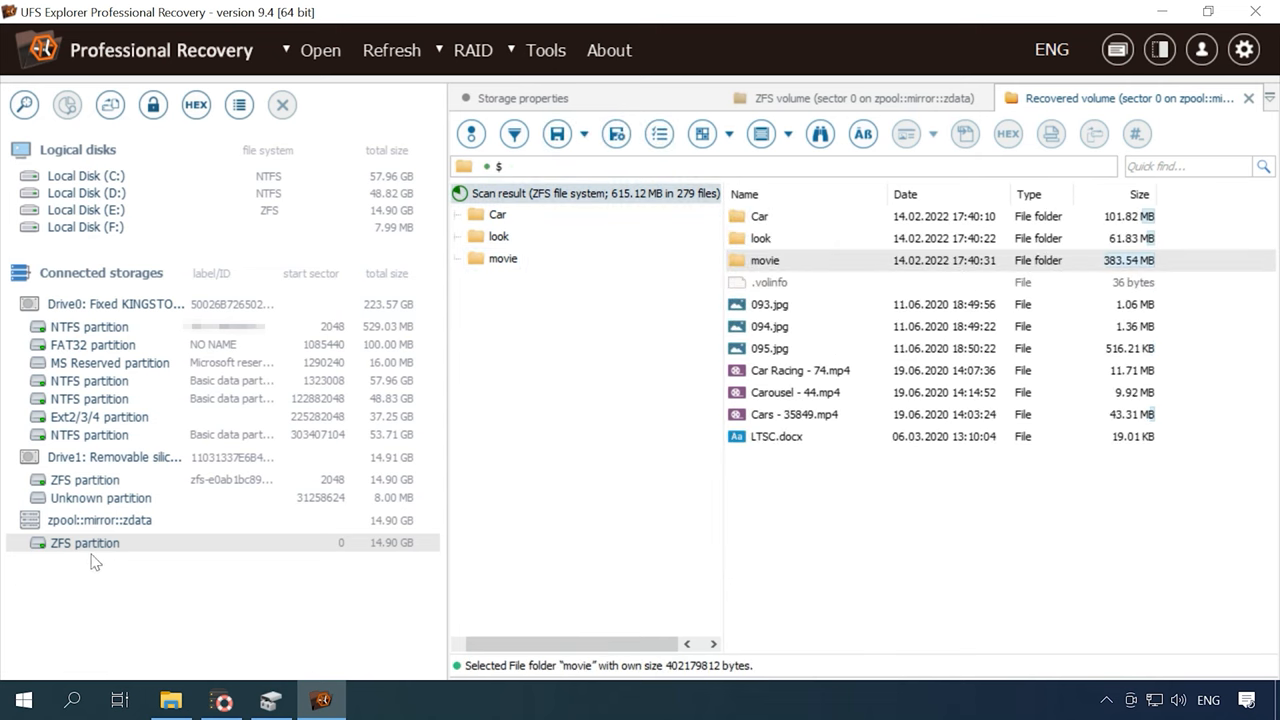
right_click(85, 542)
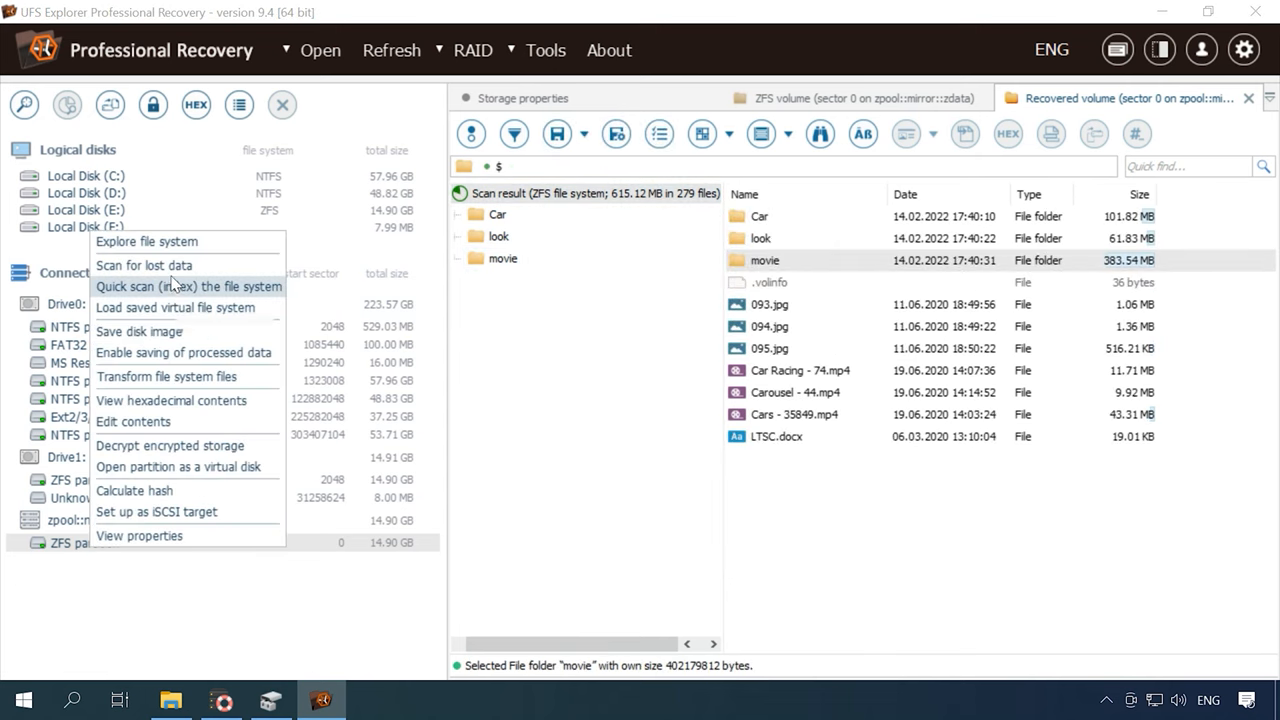
Scan for lost data with ZFS checked and IntelliRAW results turned off
left_click(188, 286)
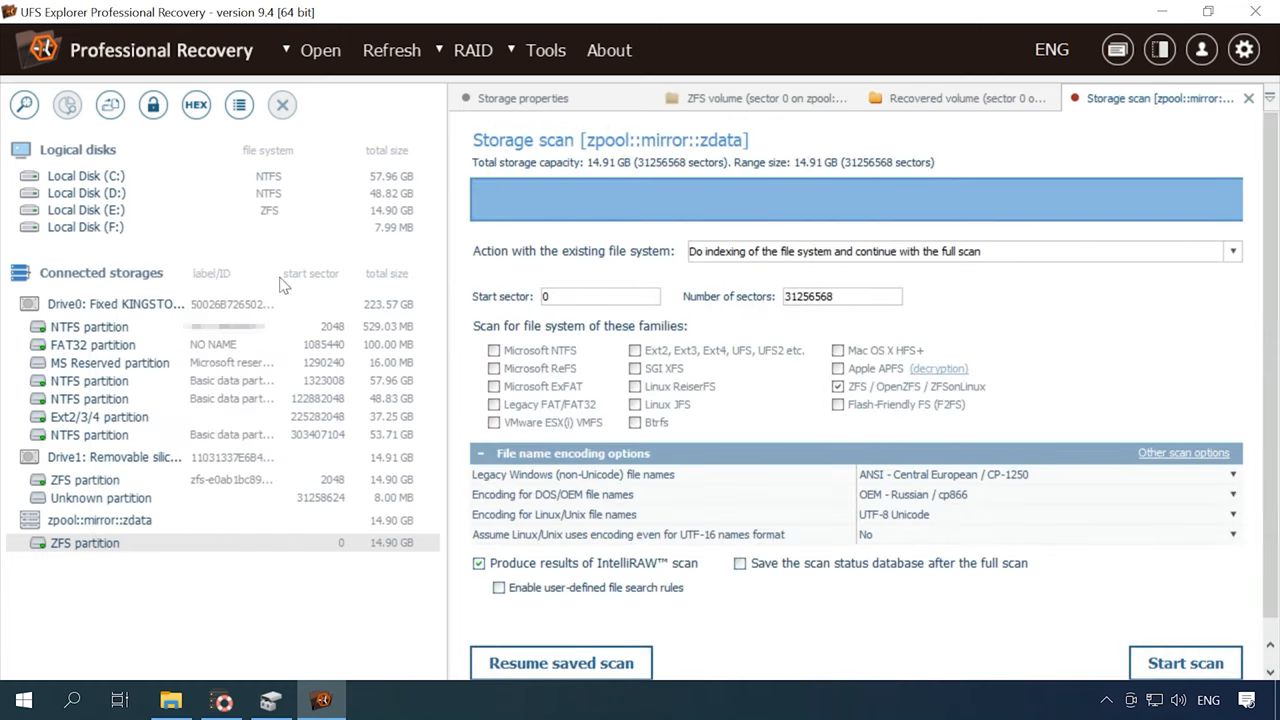
mouse_move(875, 402)
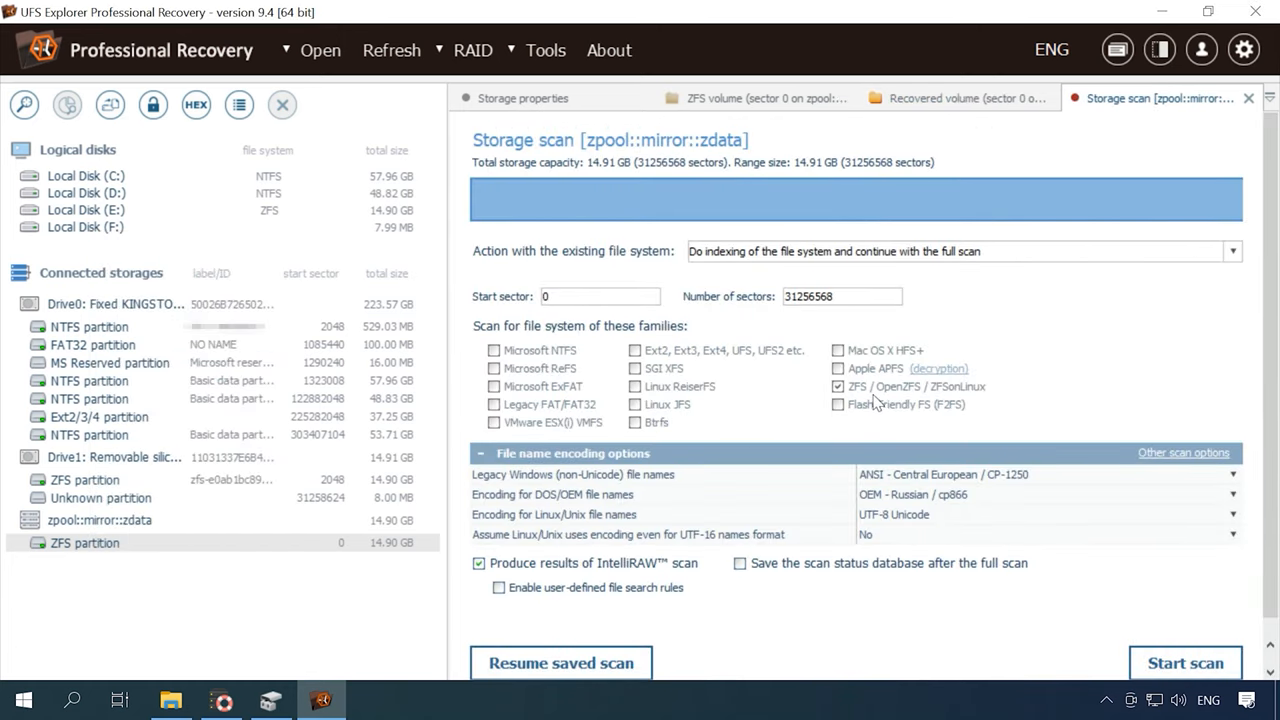
left_click(499, 563)
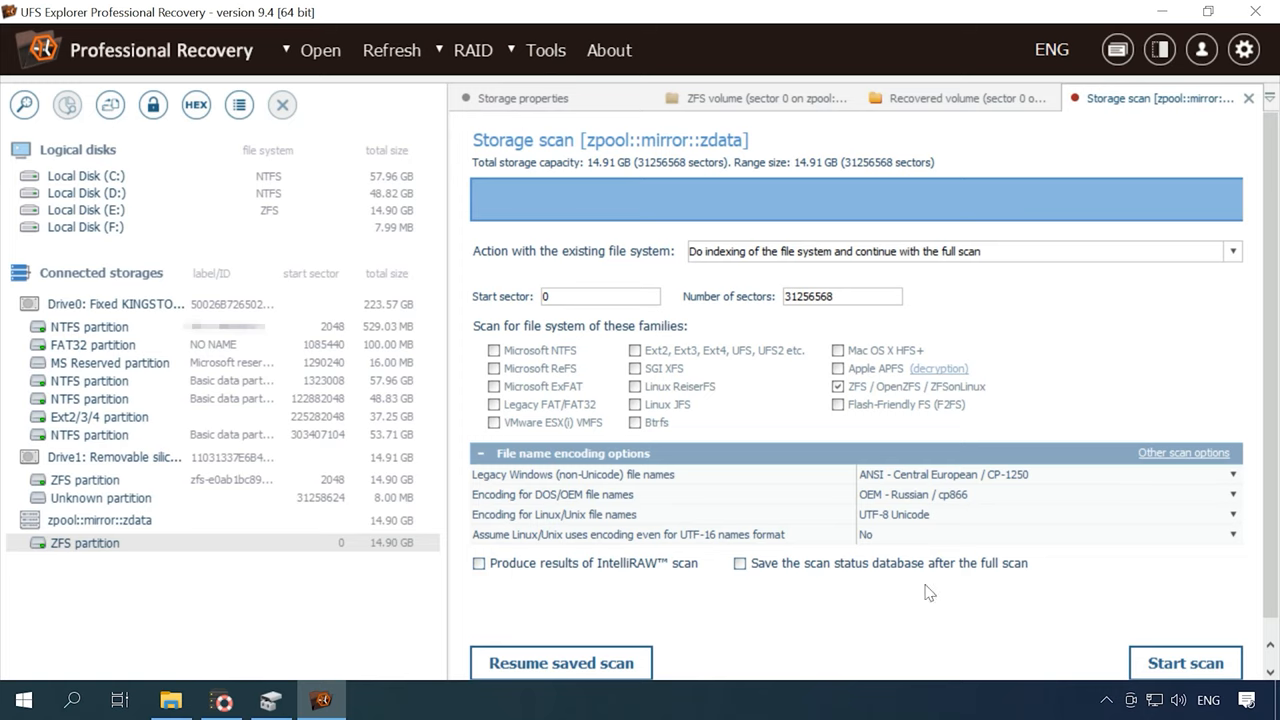
left_click(1185, 662)
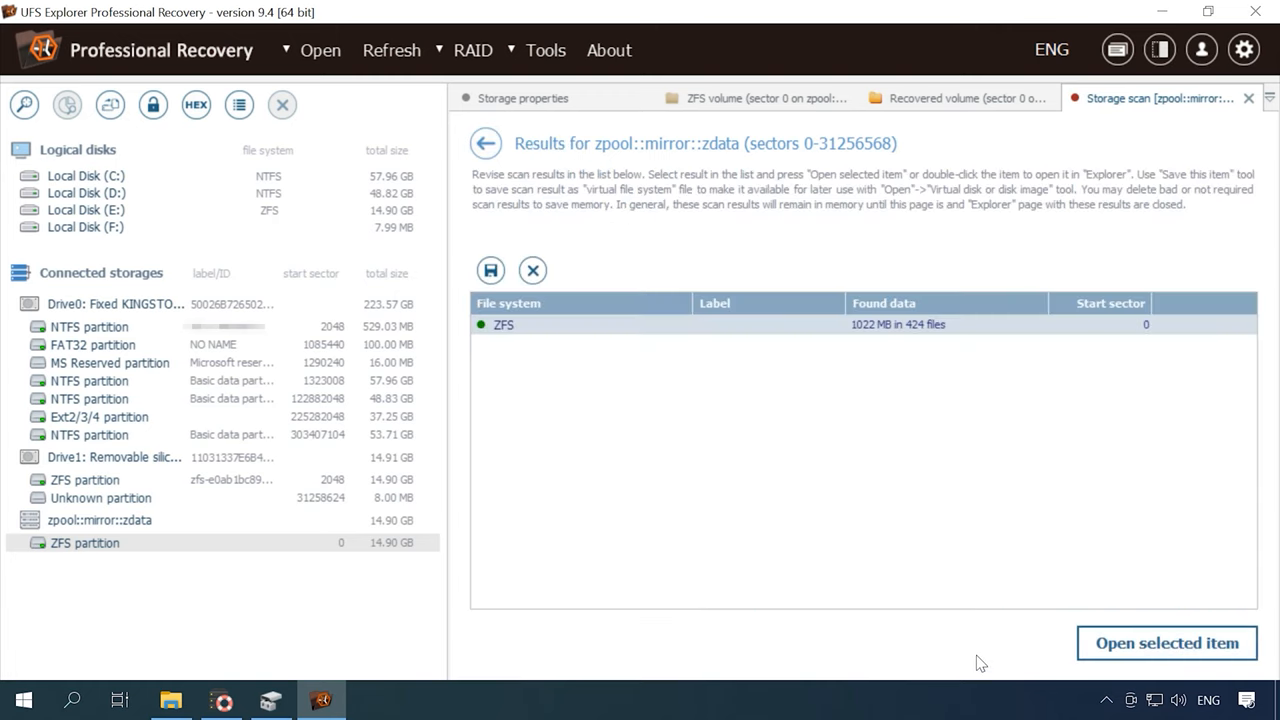
mouse_move(1087, 575)
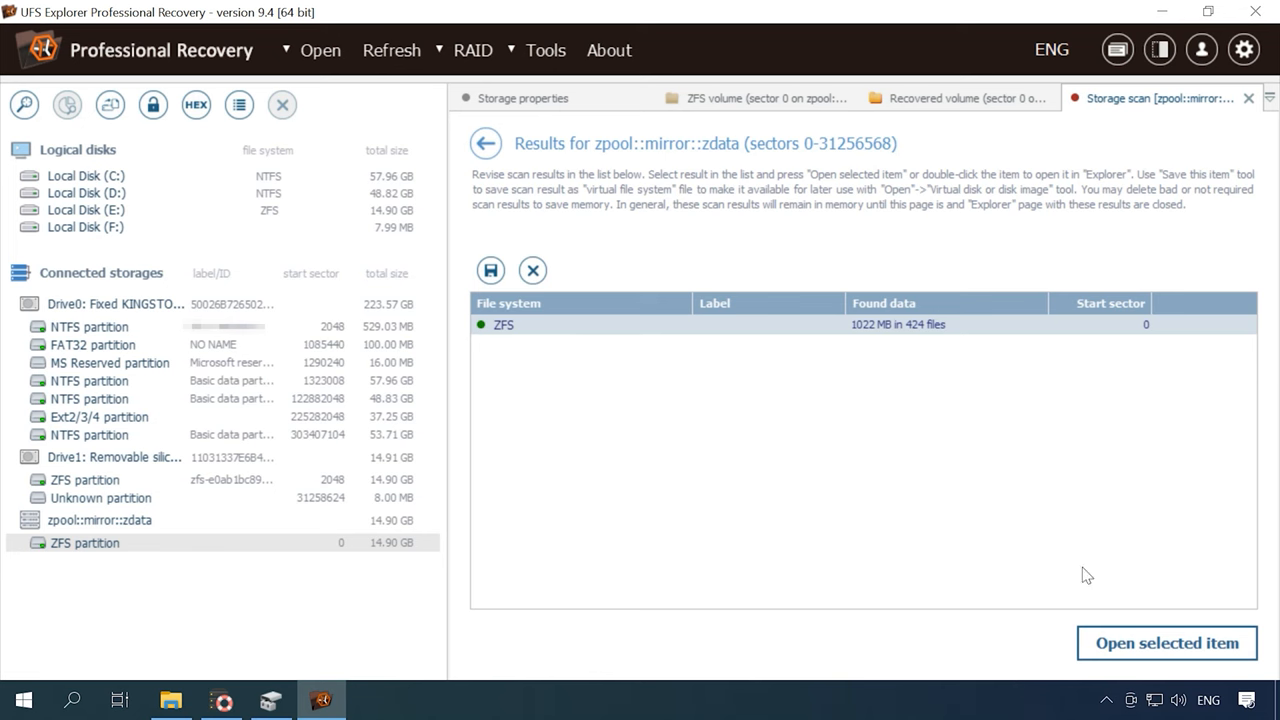
Open the 424-file scan result and preview 090.jpg and the Baton Twirling video
left_click(1165, 643)
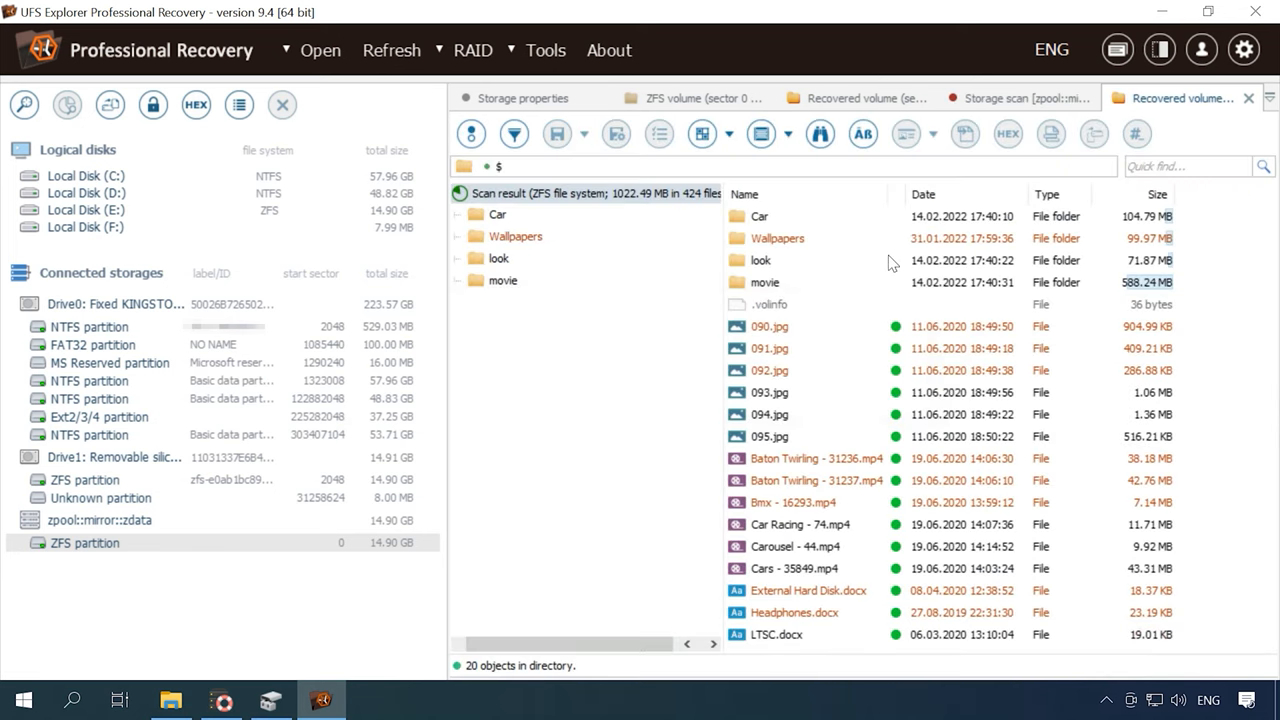
left_click(769, 326)
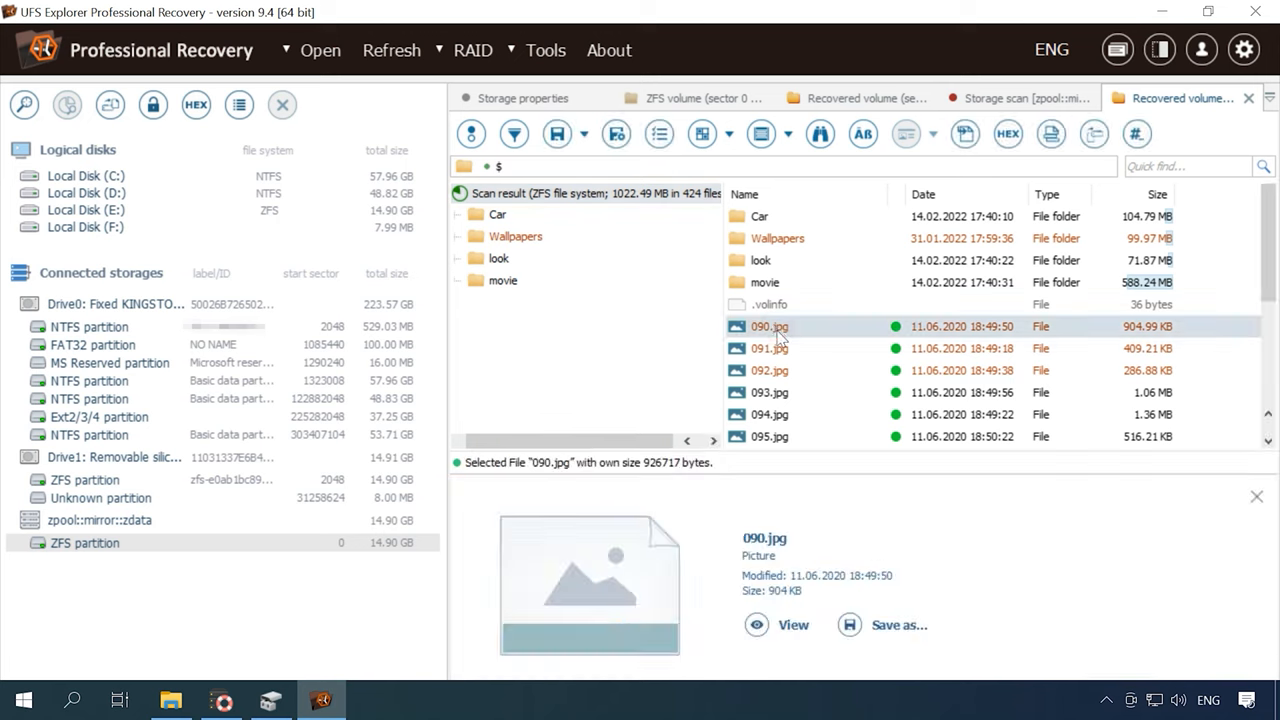
left_click(769, 414)
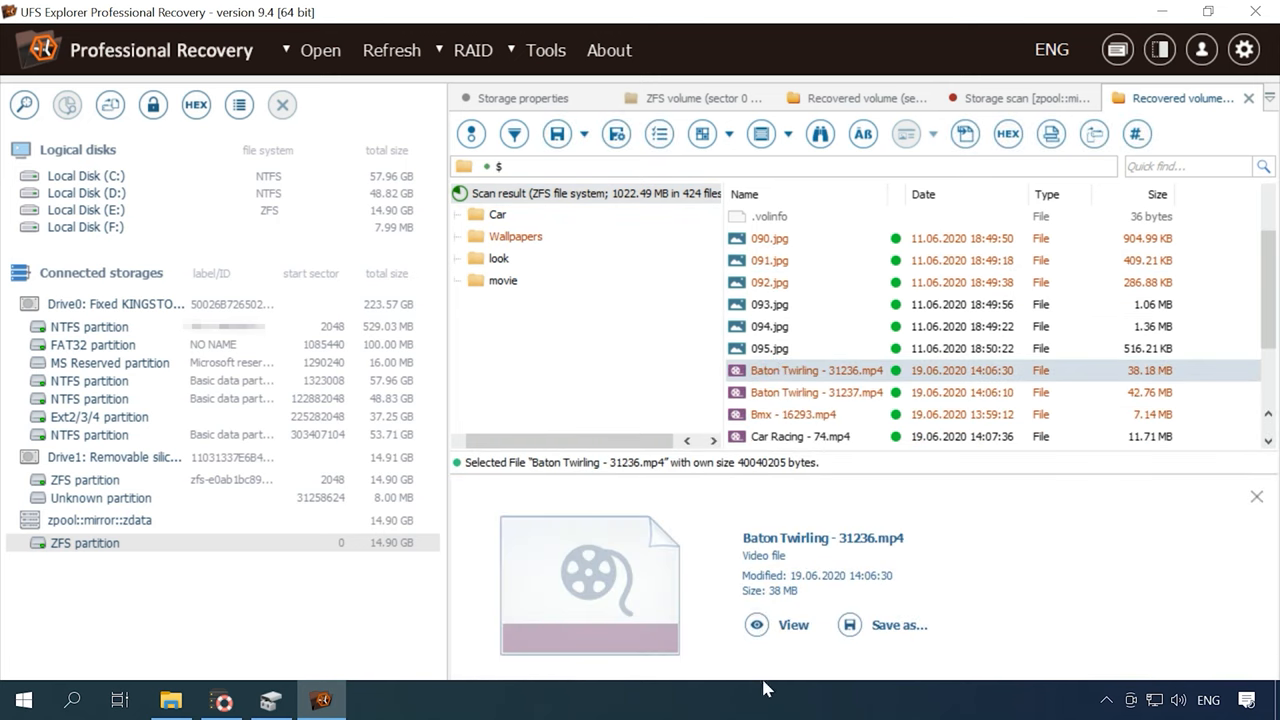
View Baton Twirling and External Hard Disk.docx in the viewer, then open Car
left_click(792, 624)
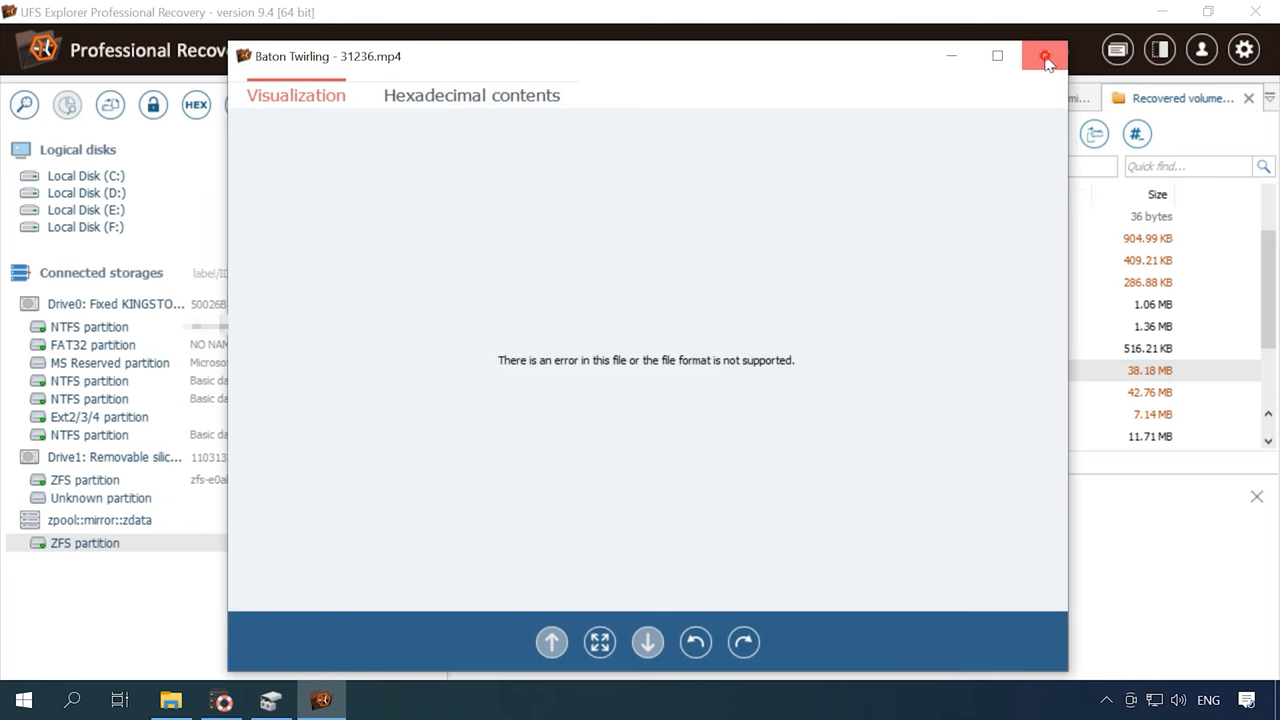
left_click(1044, 56)
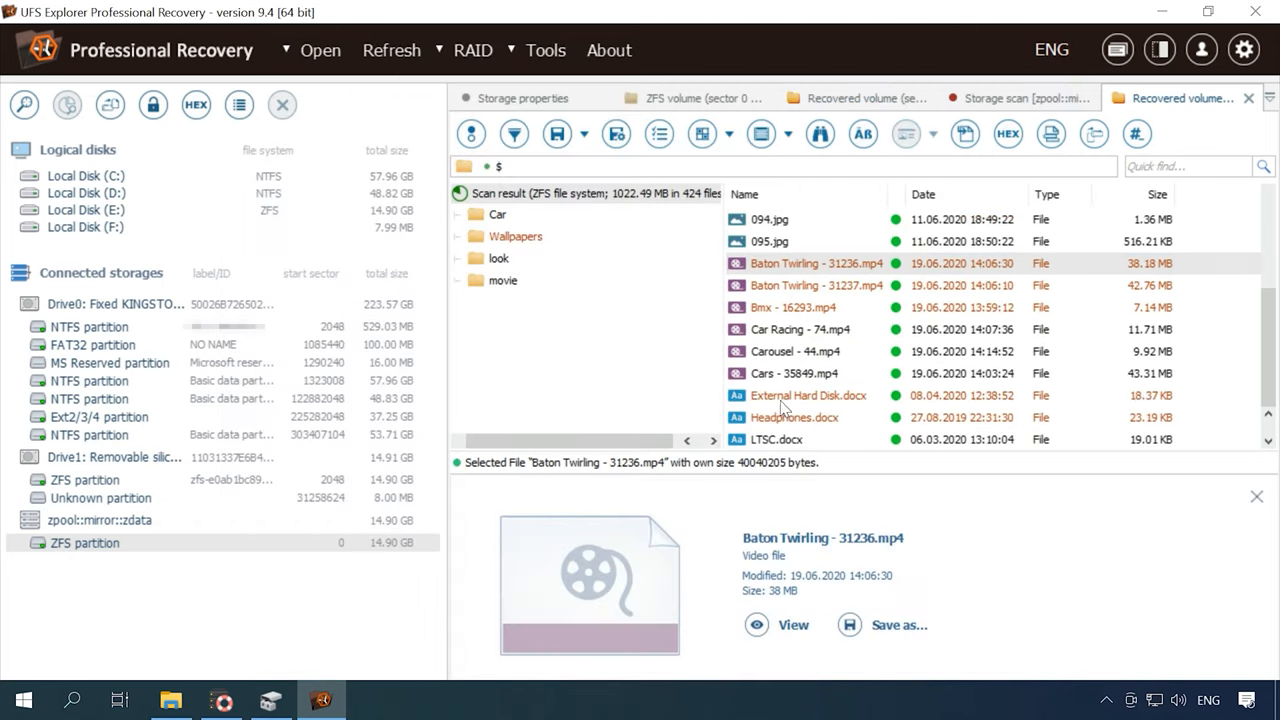
double_click(808, 395)
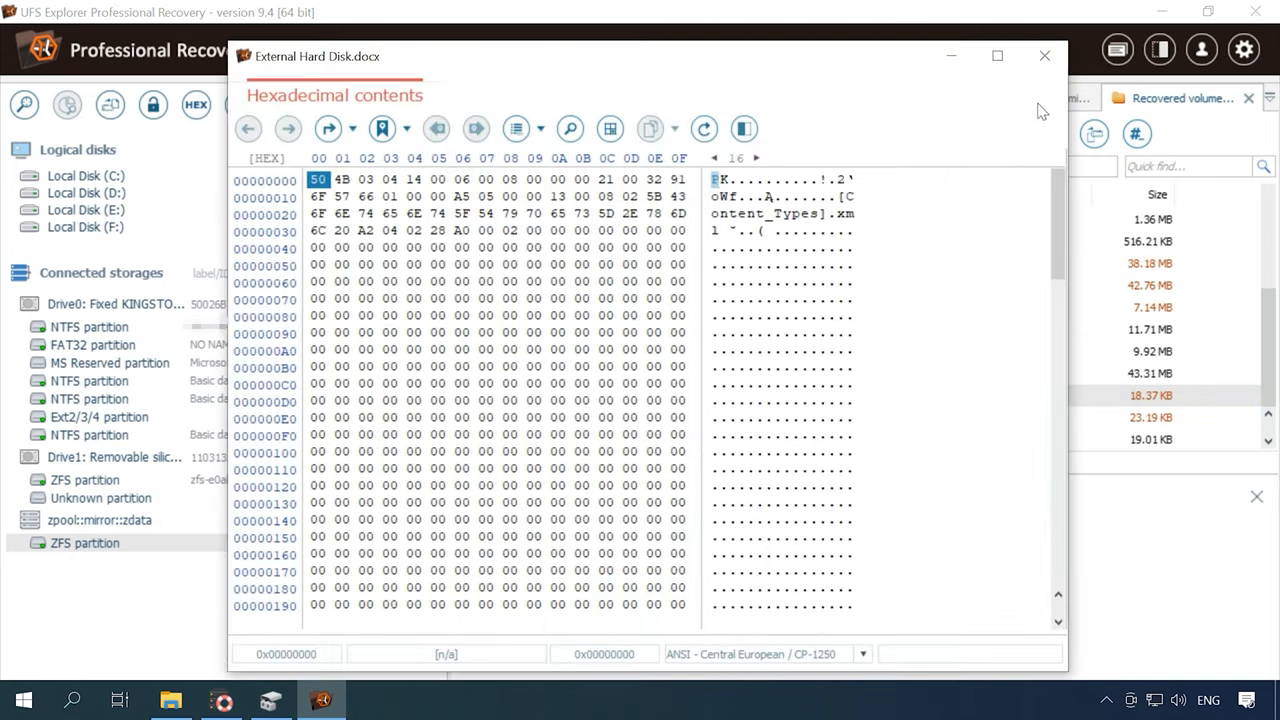
left_click(1045, 55)
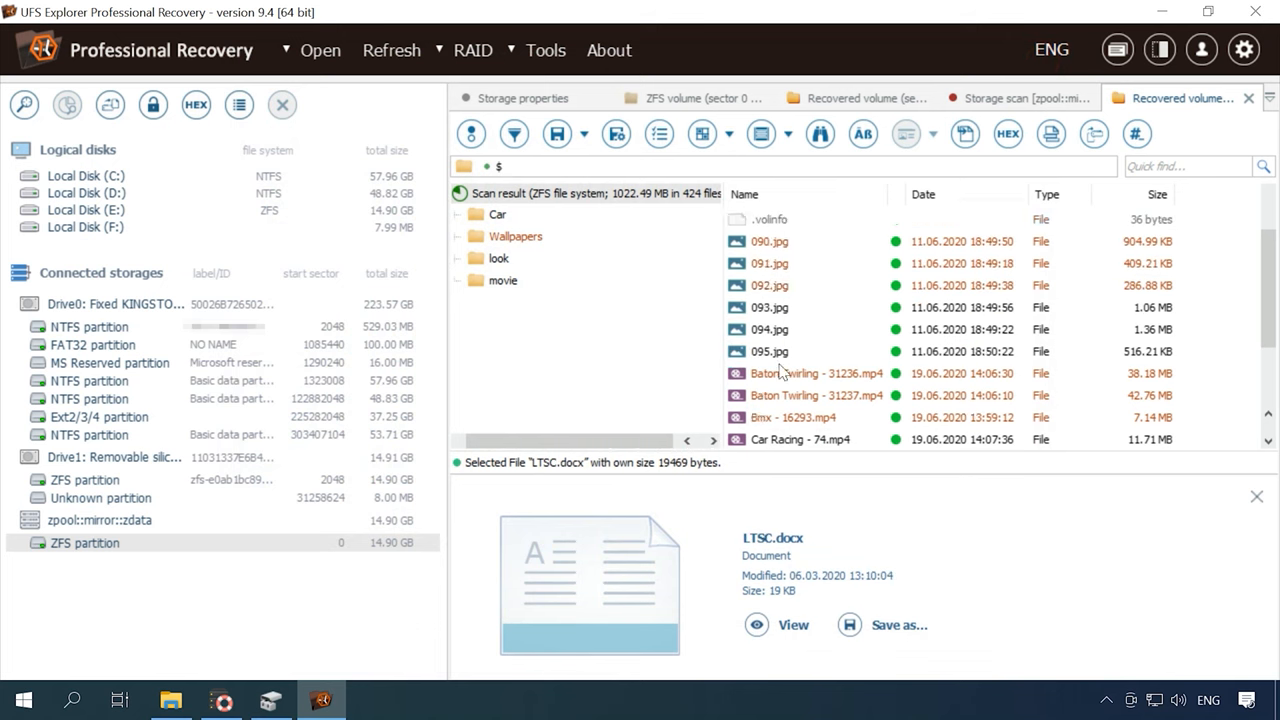
double_click(497, 214)
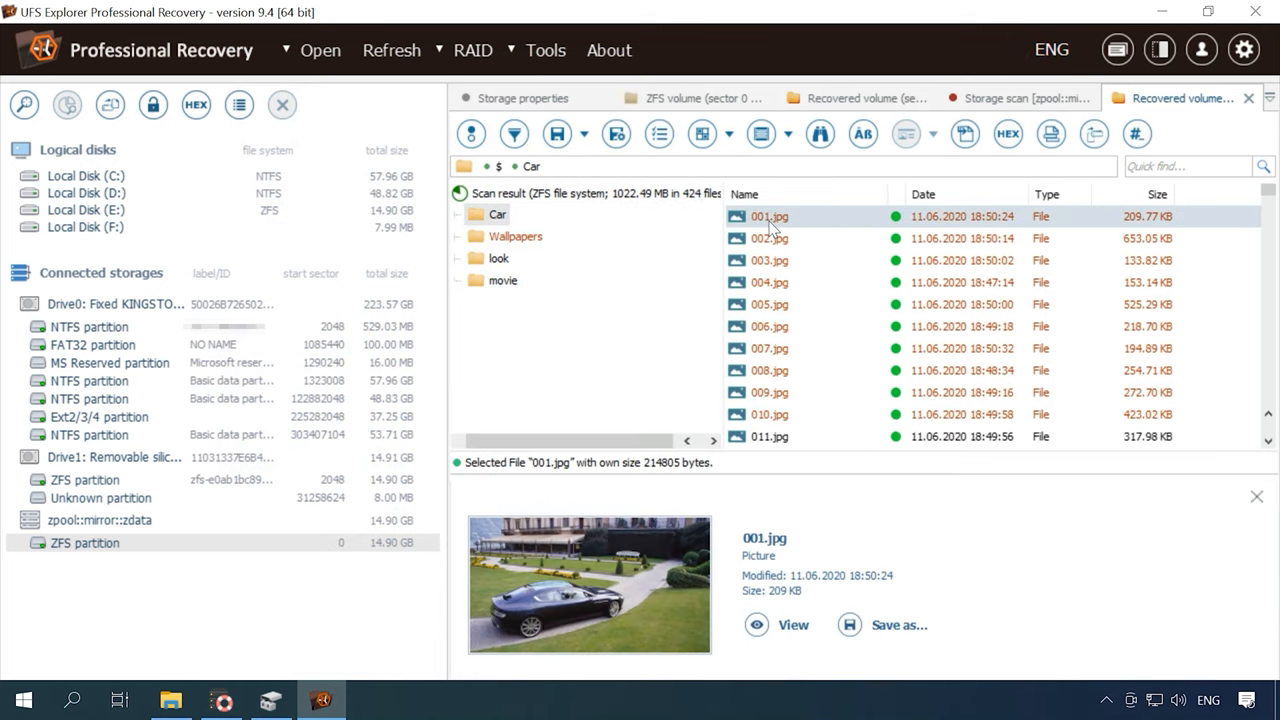
Preview 006.jpg, browse the Wallpapers folder, and preview the first movie folder video
left_click(769, 326)
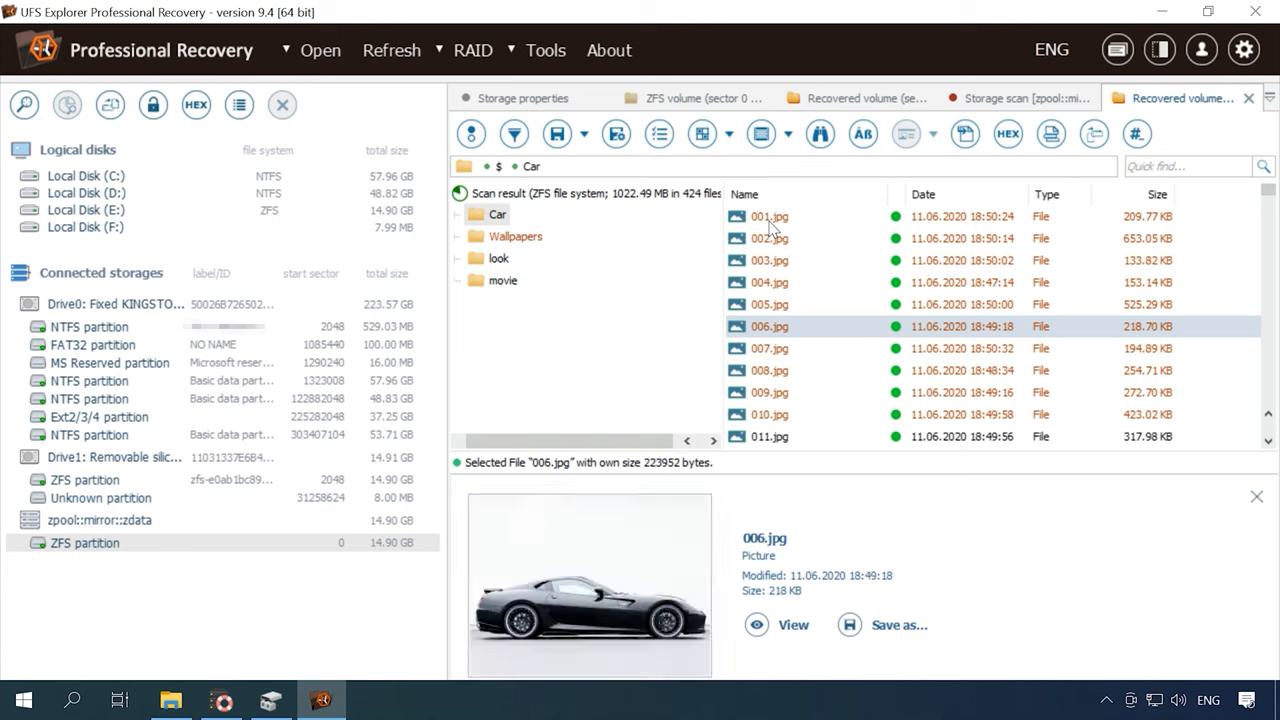
left_click(769, 414)
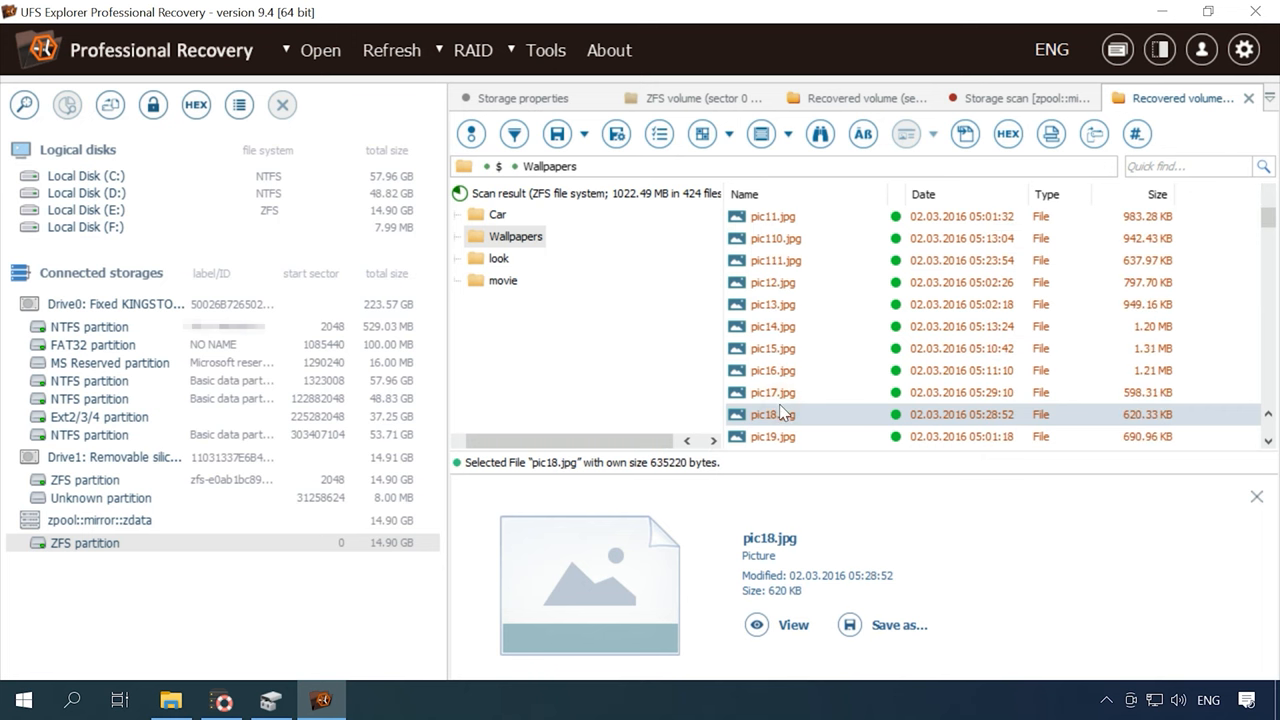
scroll("down", 3)
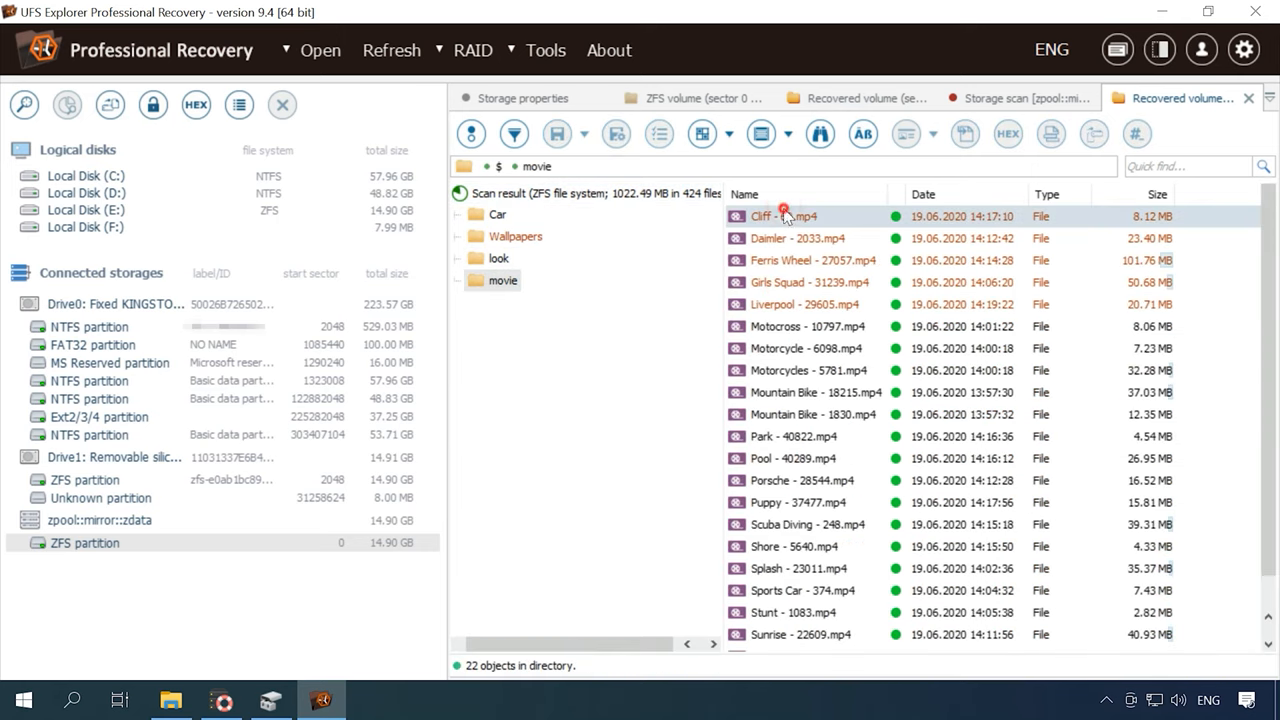
left_click(804, 304)
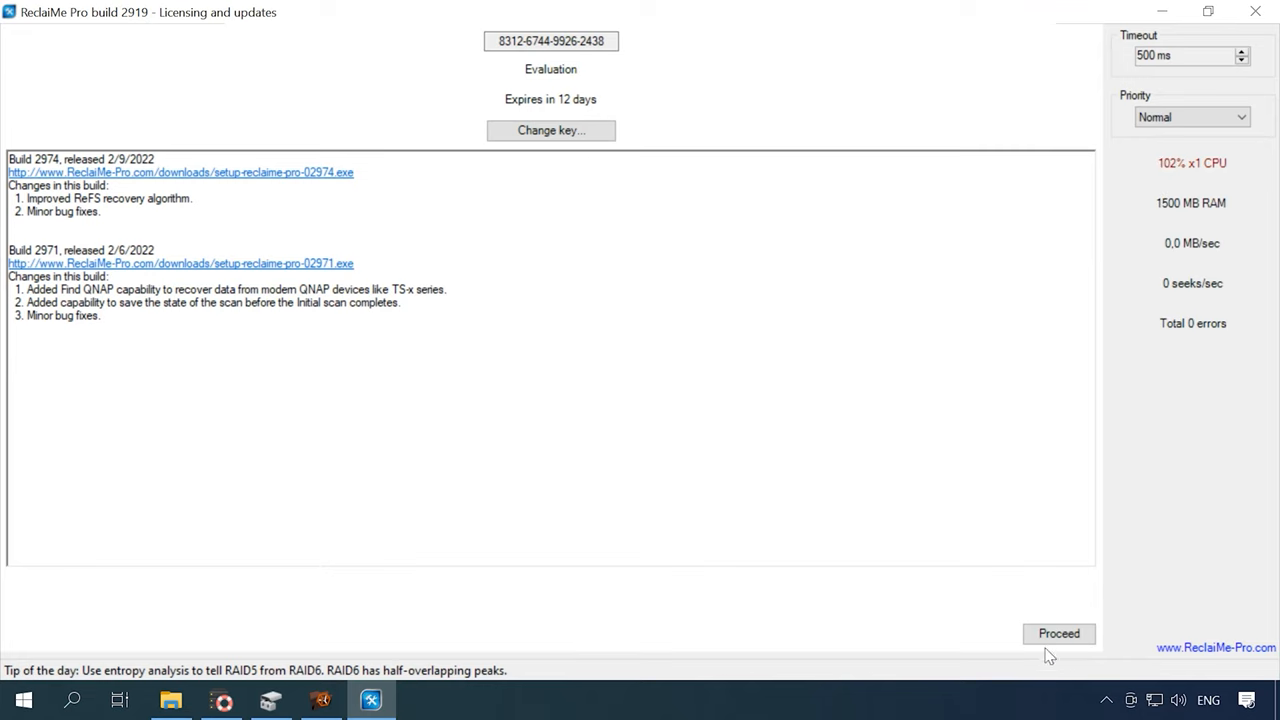
Proceed past licensing with ZFS ticked under Target partition types to list disks
left_click(1058, 633)
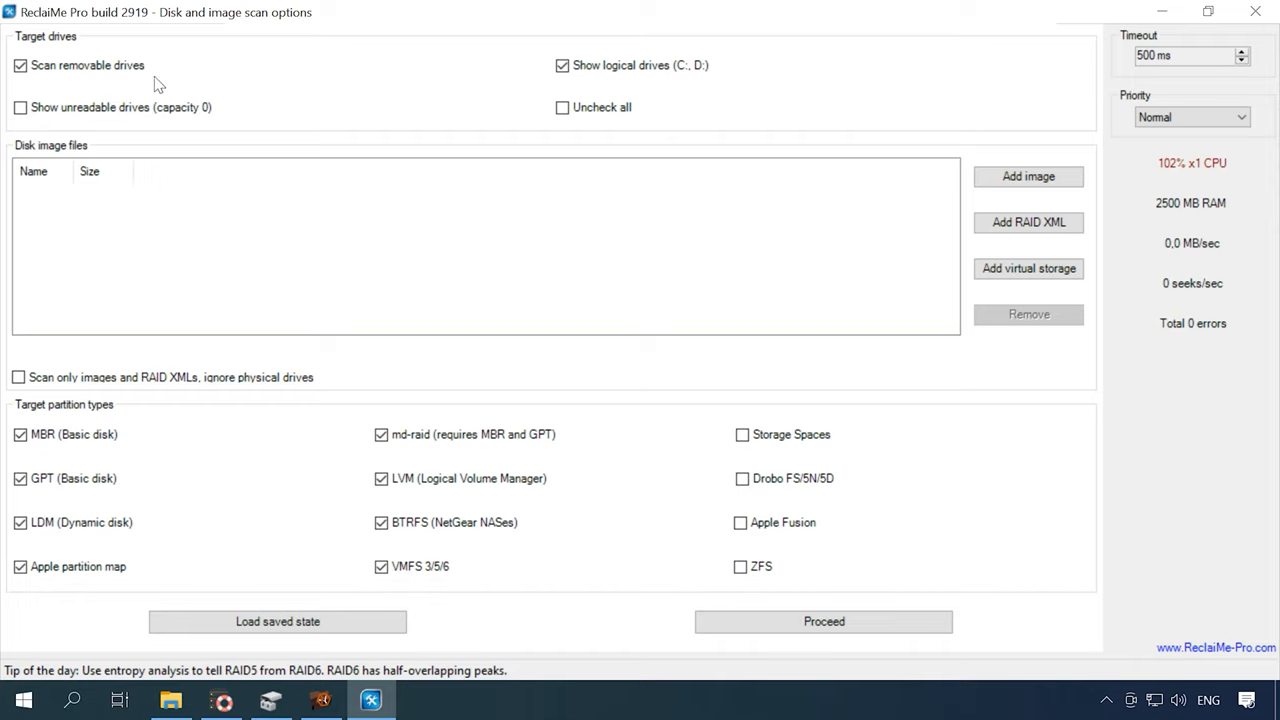
left_click(740, 566)
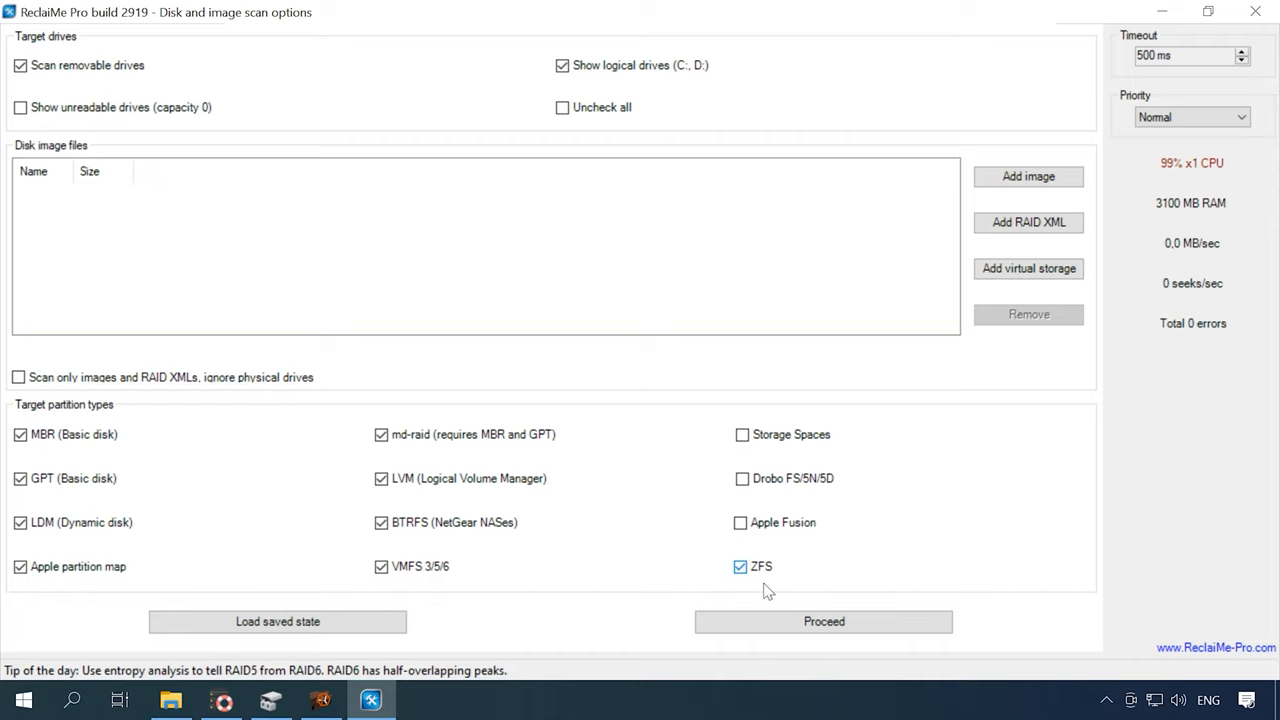
left_click(823, 621)
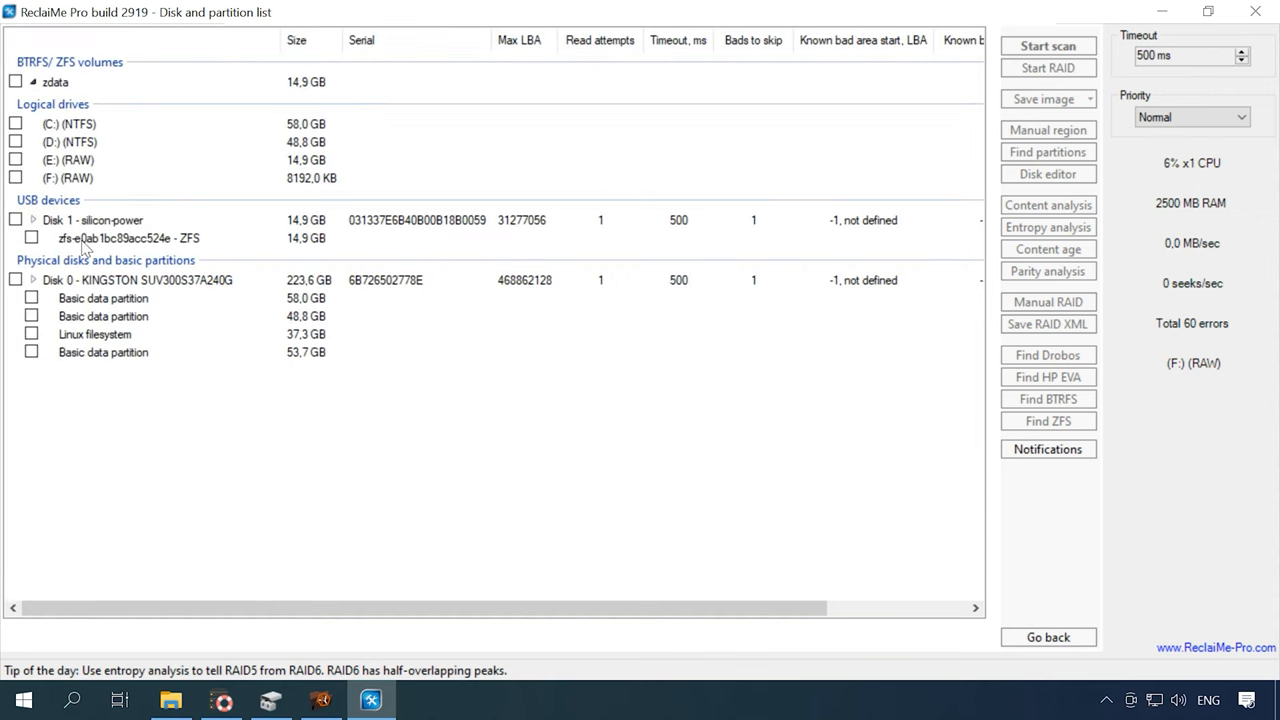
Tick the zfs partition under Disk 1 - silicon-power and start the scan
left_click(31, 238)
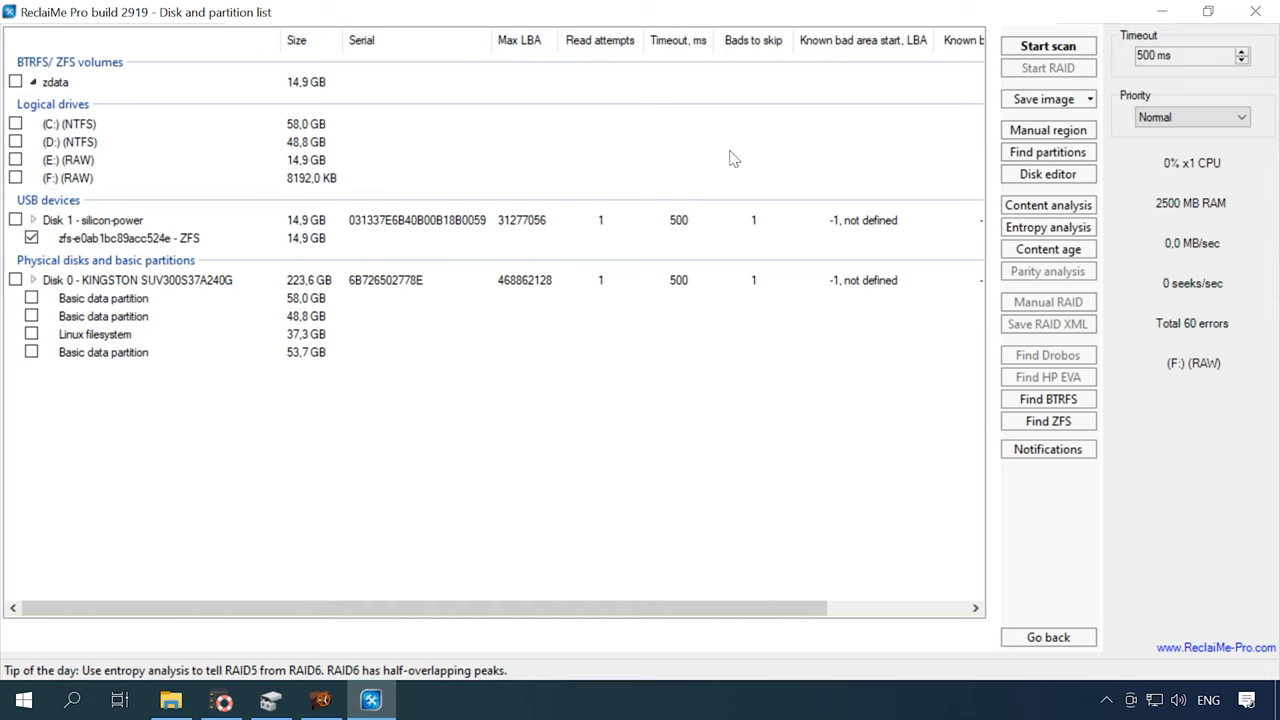
left_click(1047, 45)
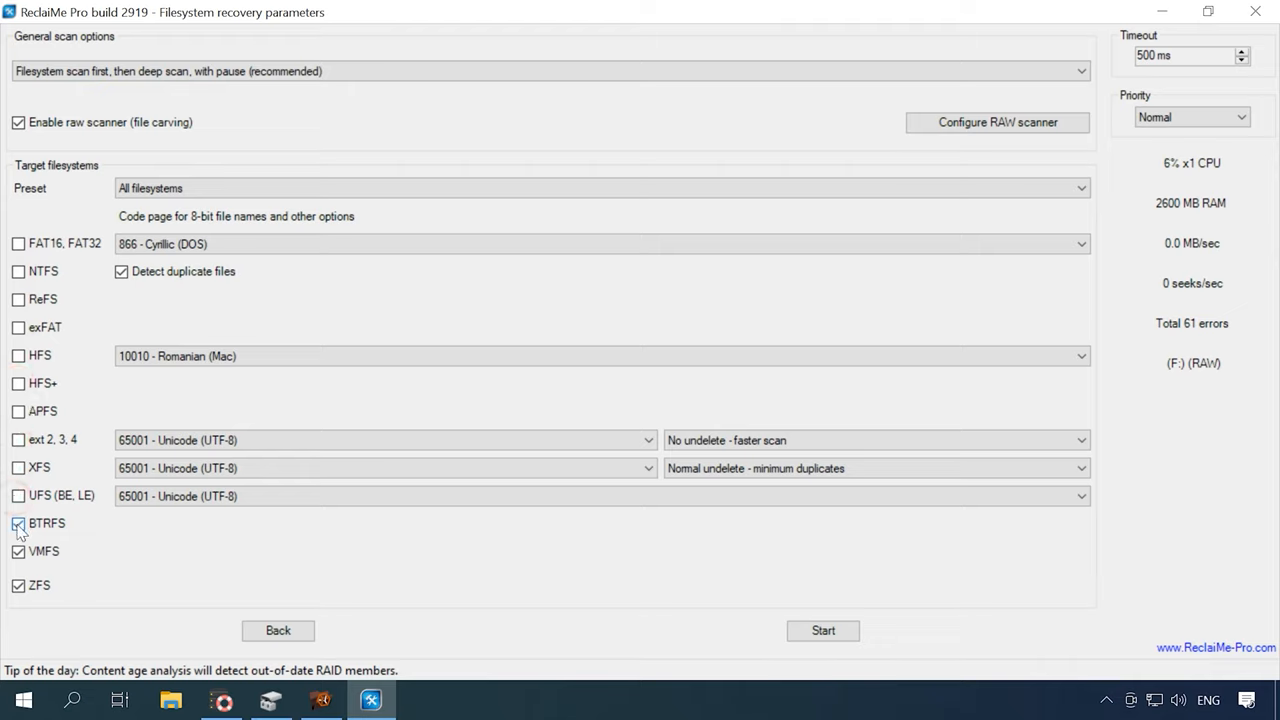
Run a ZFS-only scan with BTRFS and VMFS unchecked, and acknowledge the Processing paused notice
left_click(18, 523)
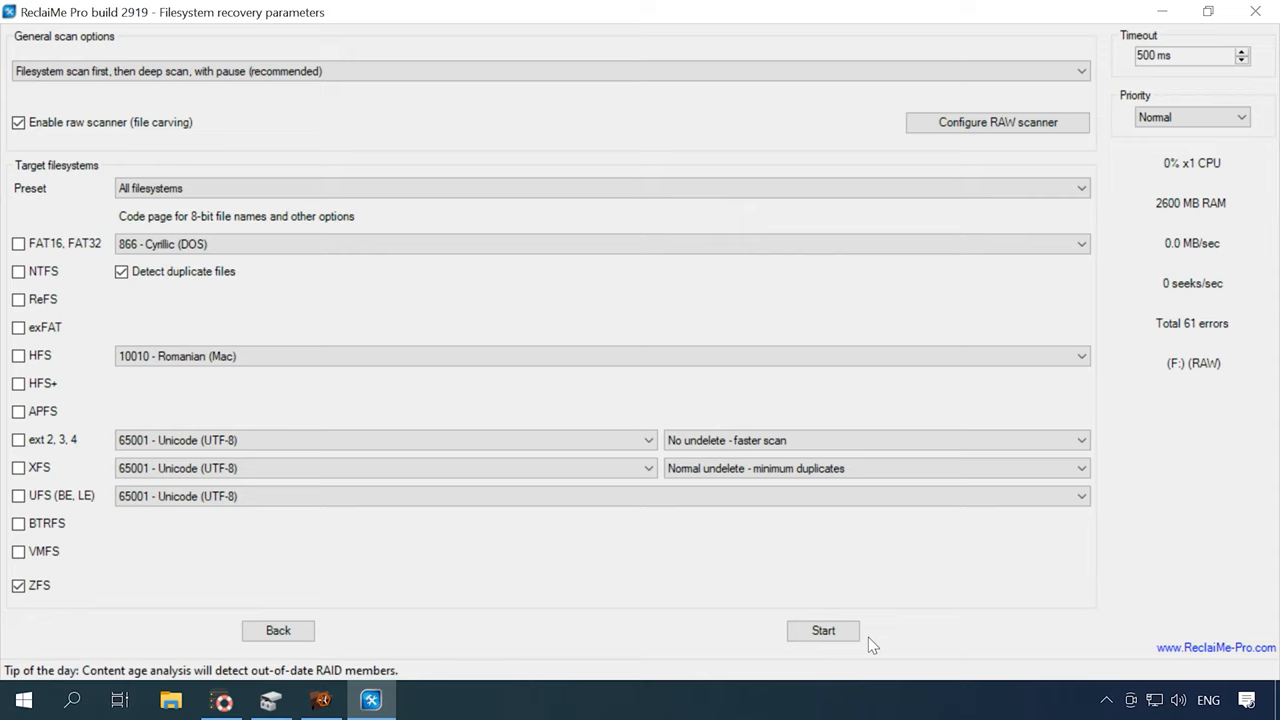
mouse_move(851, 645)
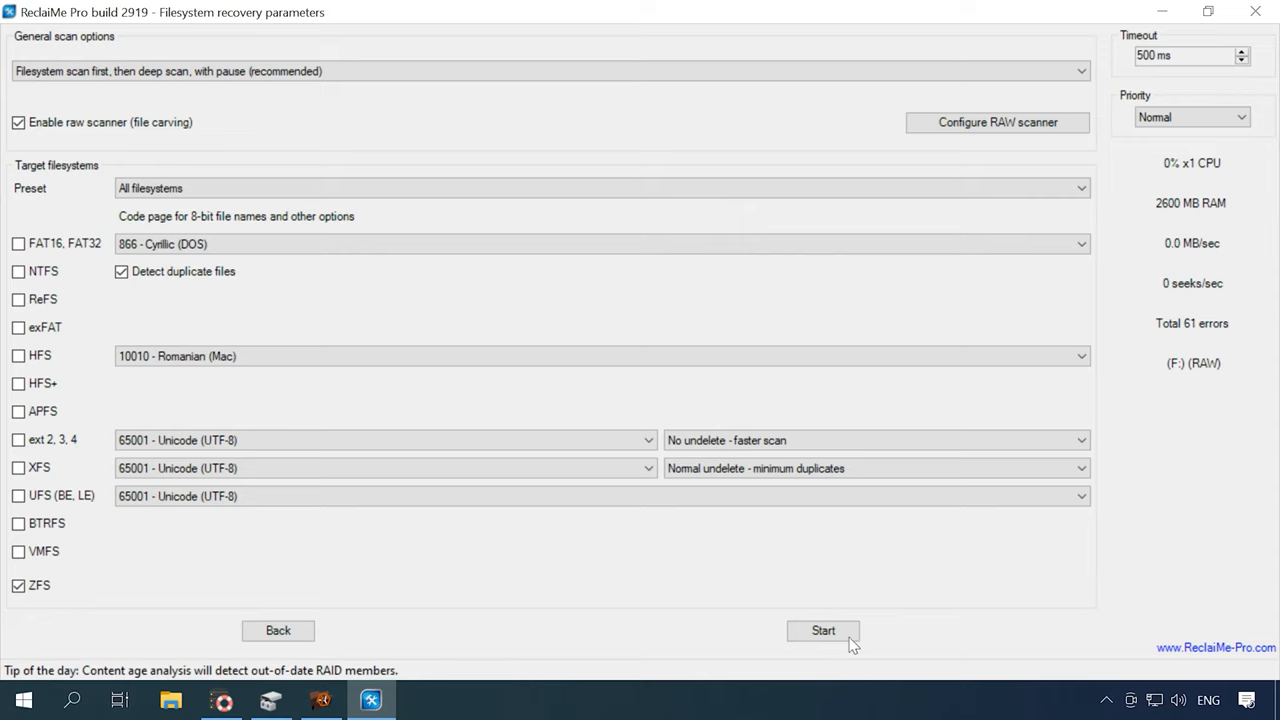
left_click(823, 630)
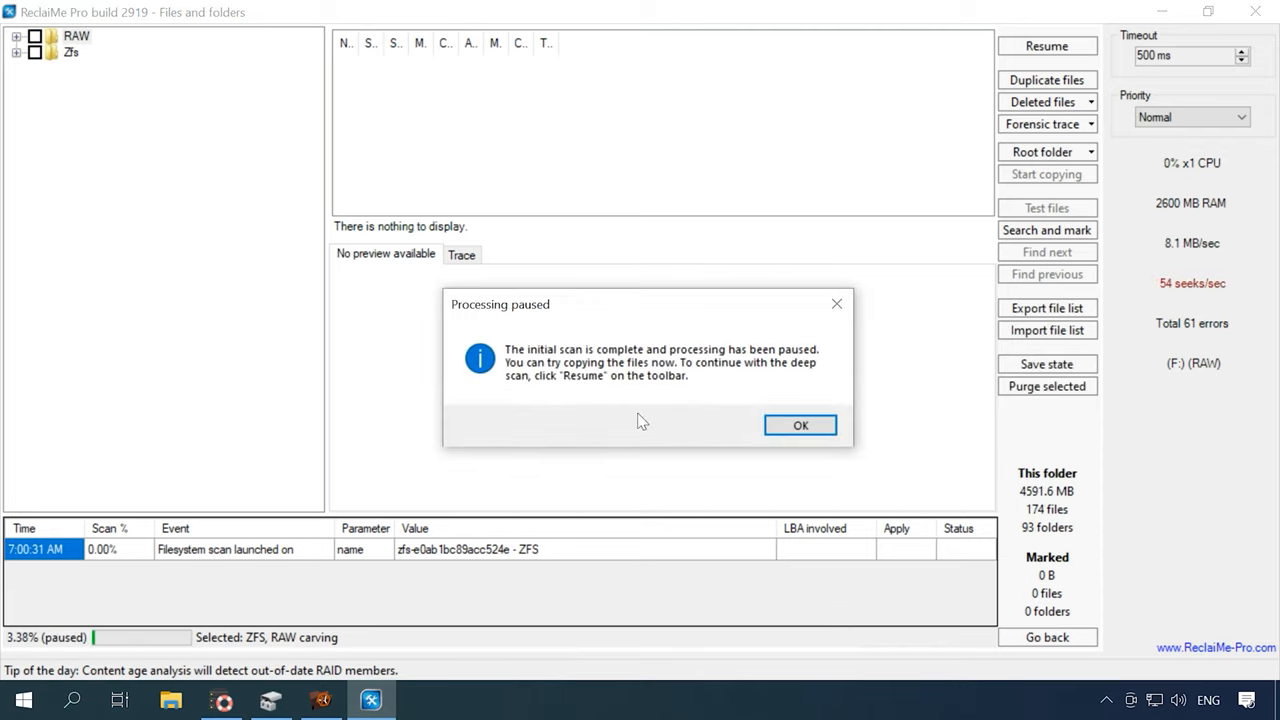
left_click(799, 425)
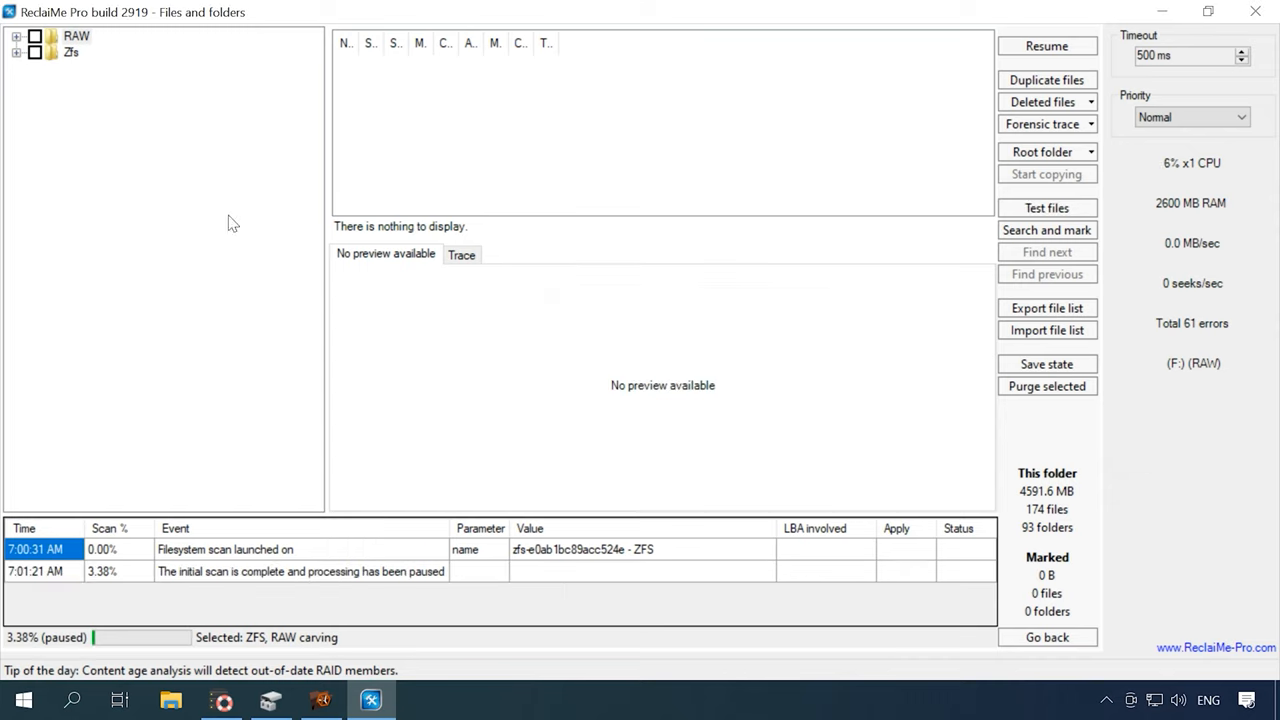
Preview carved RAW > Graphics > Jpeg photos, including the yellow sports car and corrupted red coupe
left_click(17, 35)
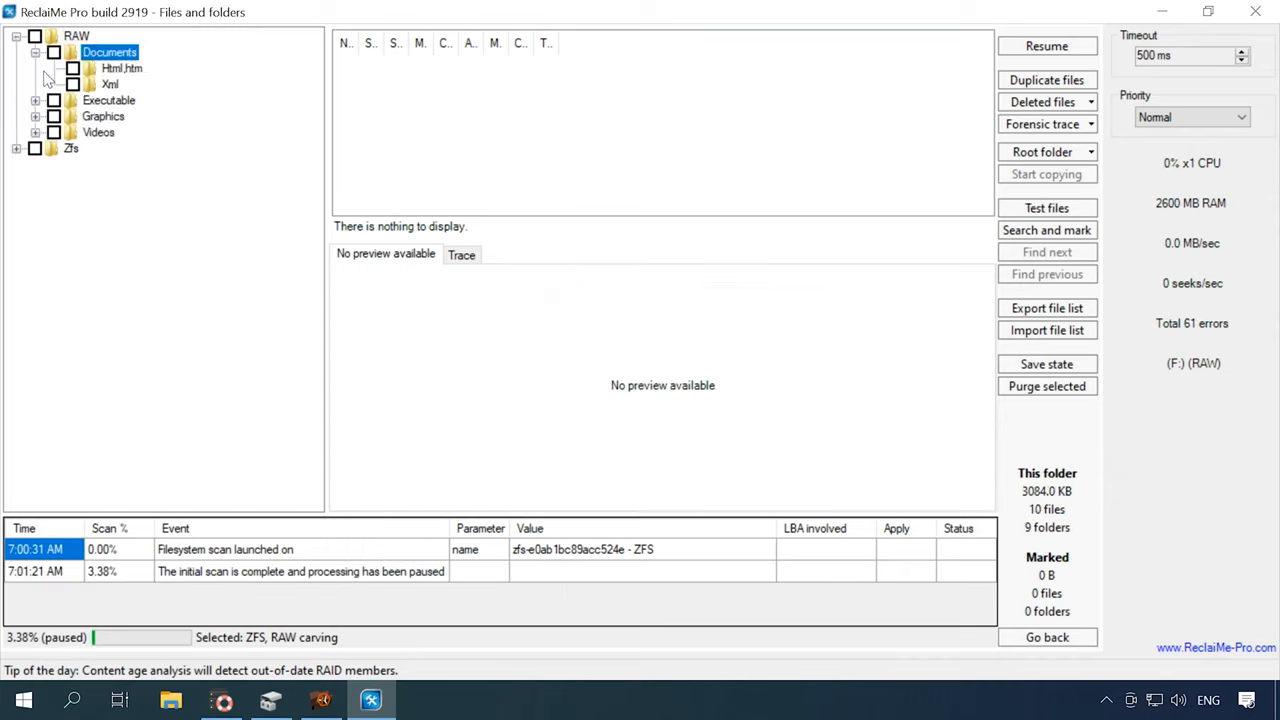
left_click(112, 148)
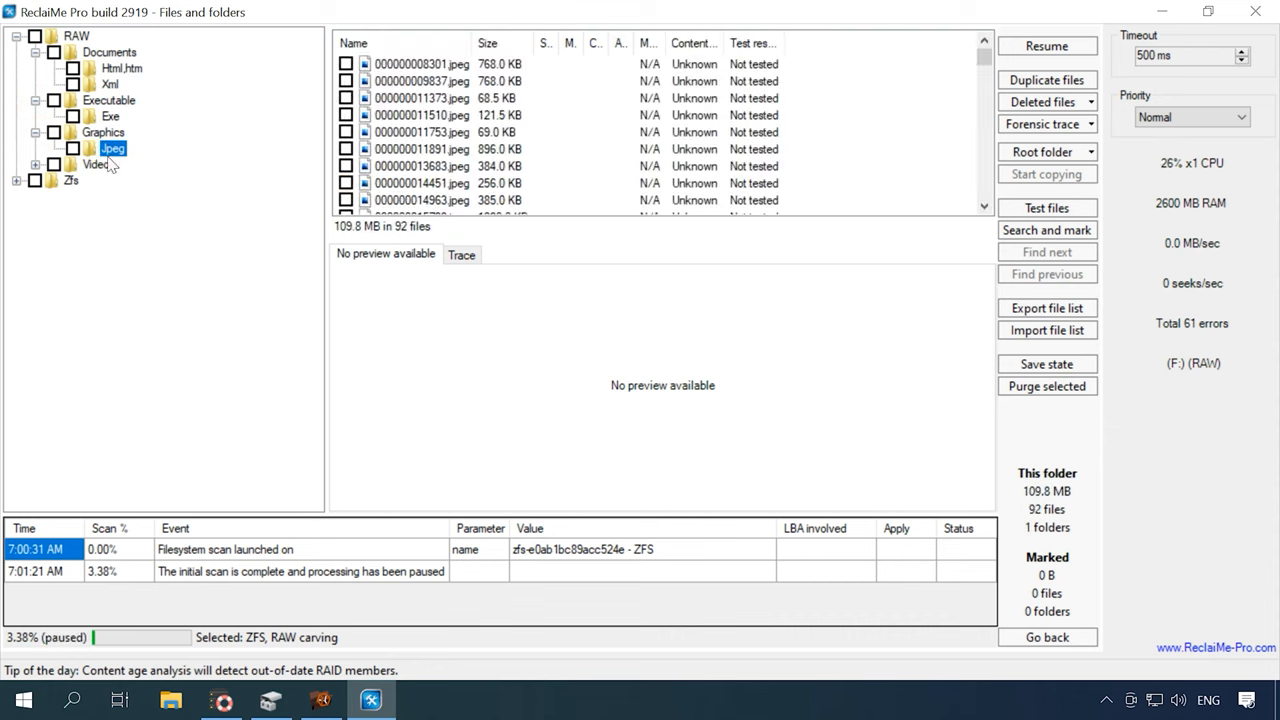
left_click(421, 64)
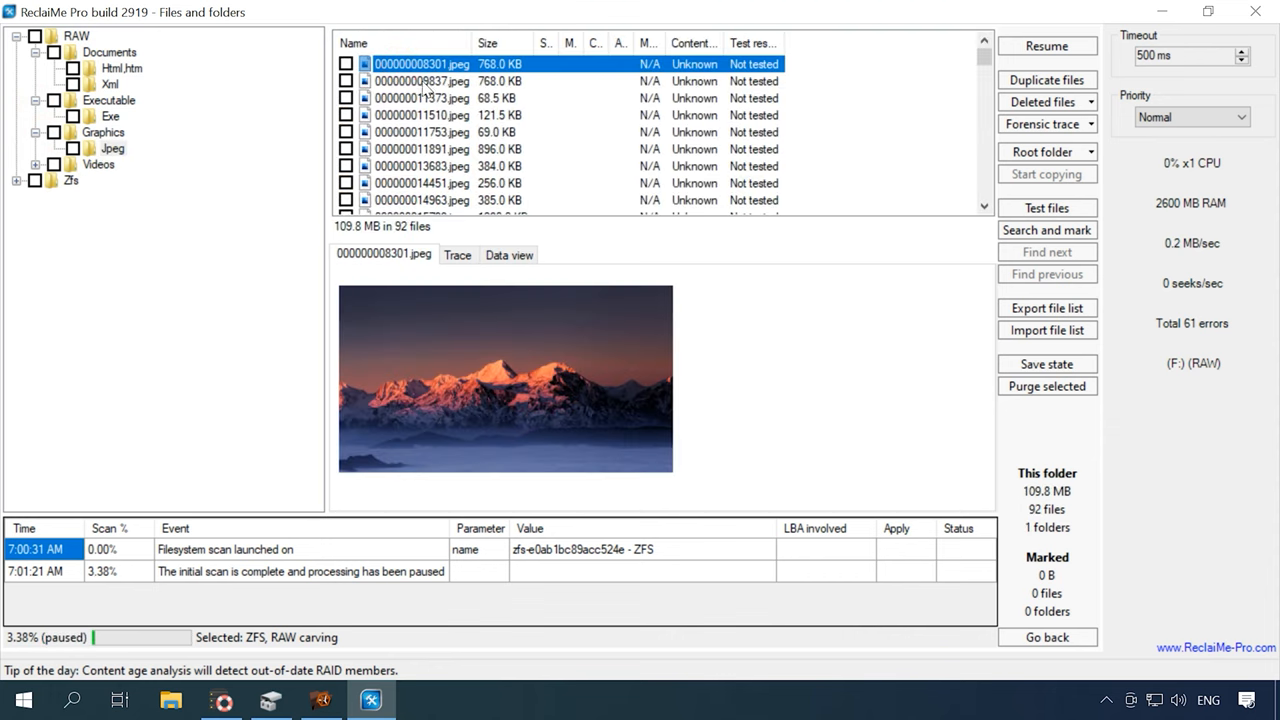
left_click(422, 115)
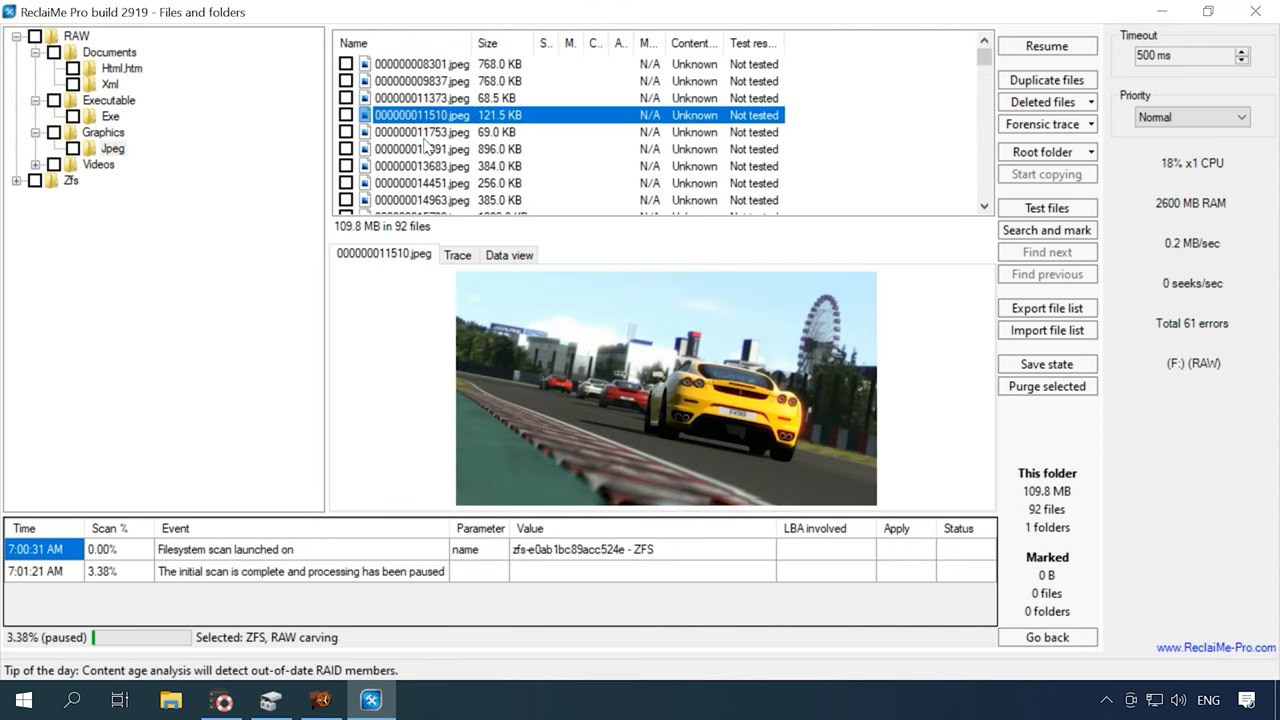
left_click(421, 166)
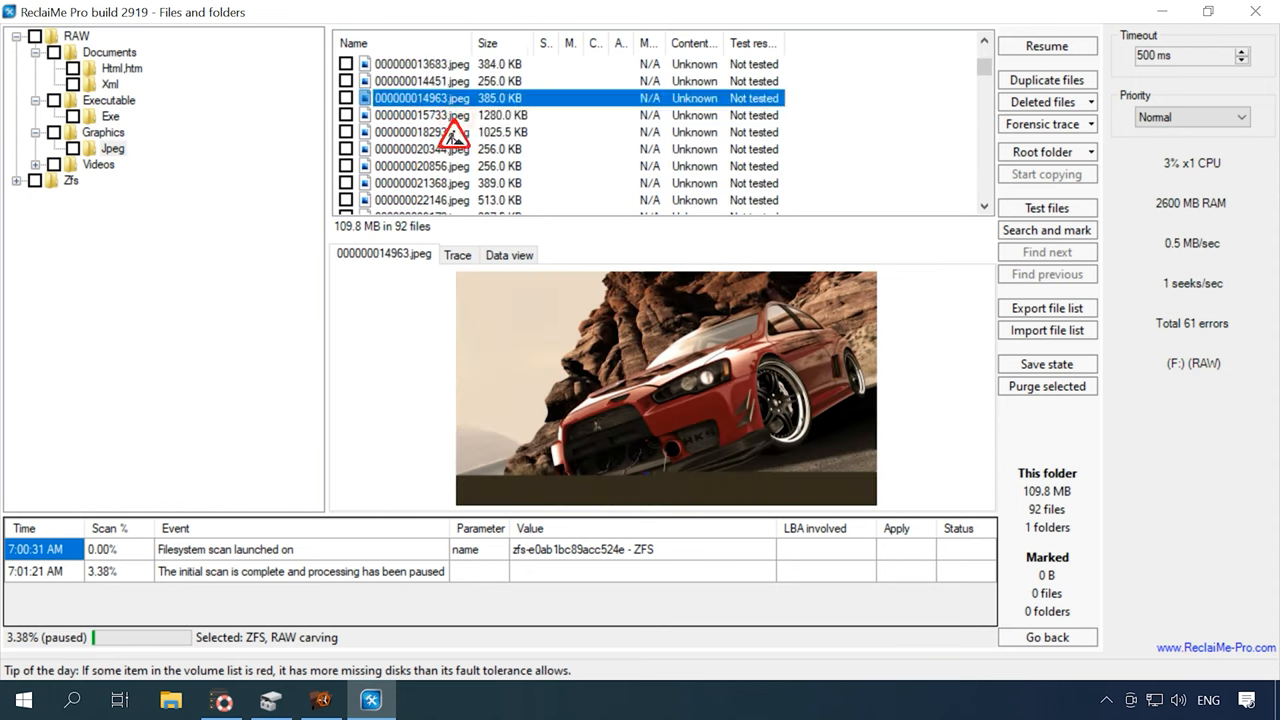
left_click(422, 115)
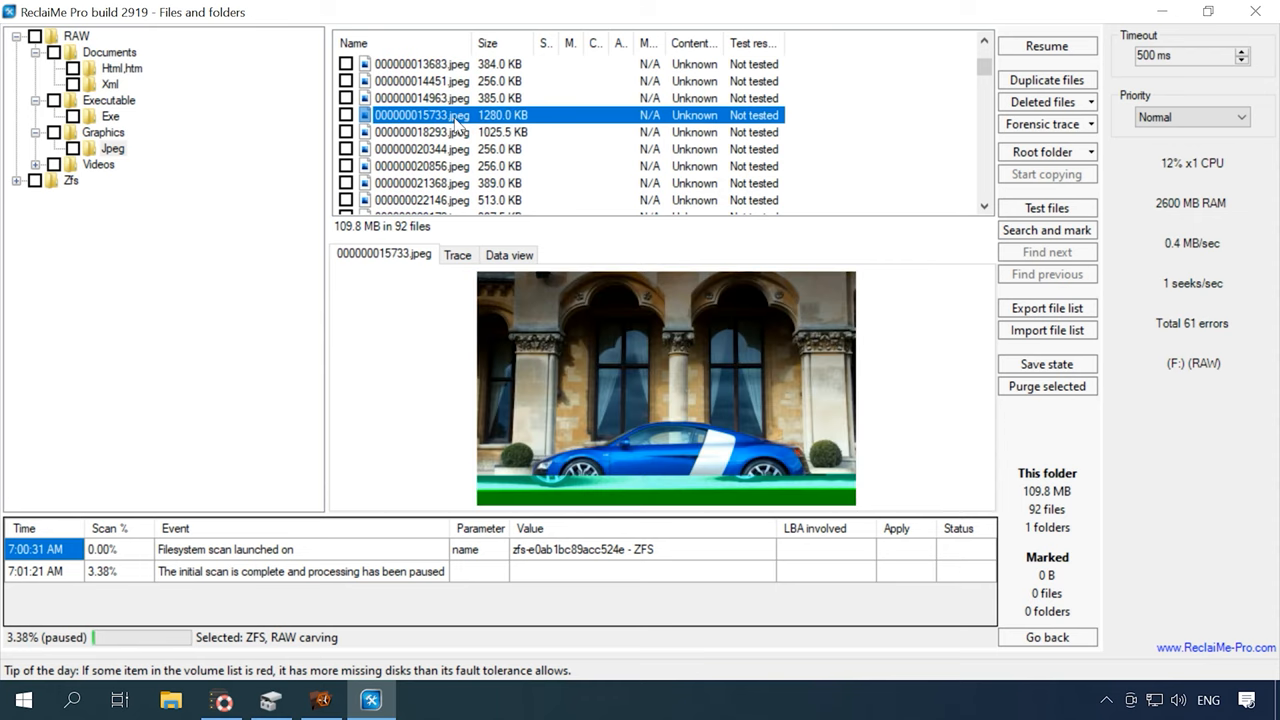
left_click(422, 132)
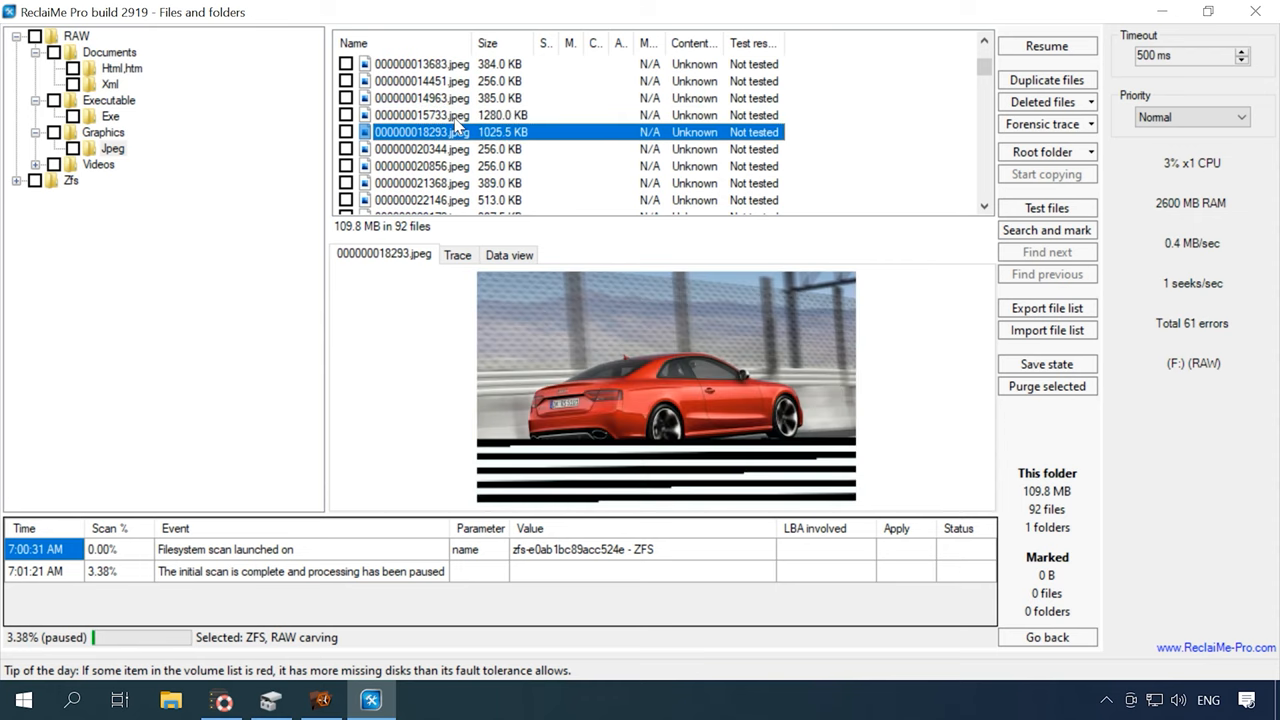
left_click(422, 183)
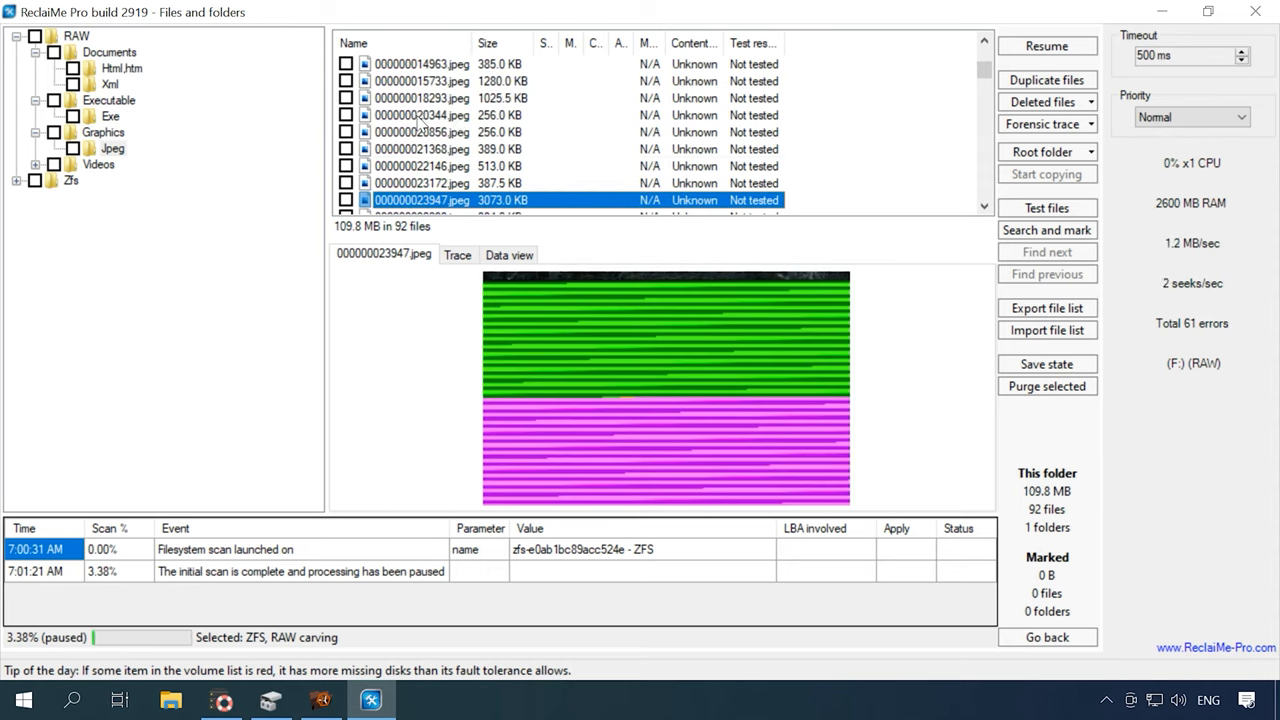
left_click(98, 164)
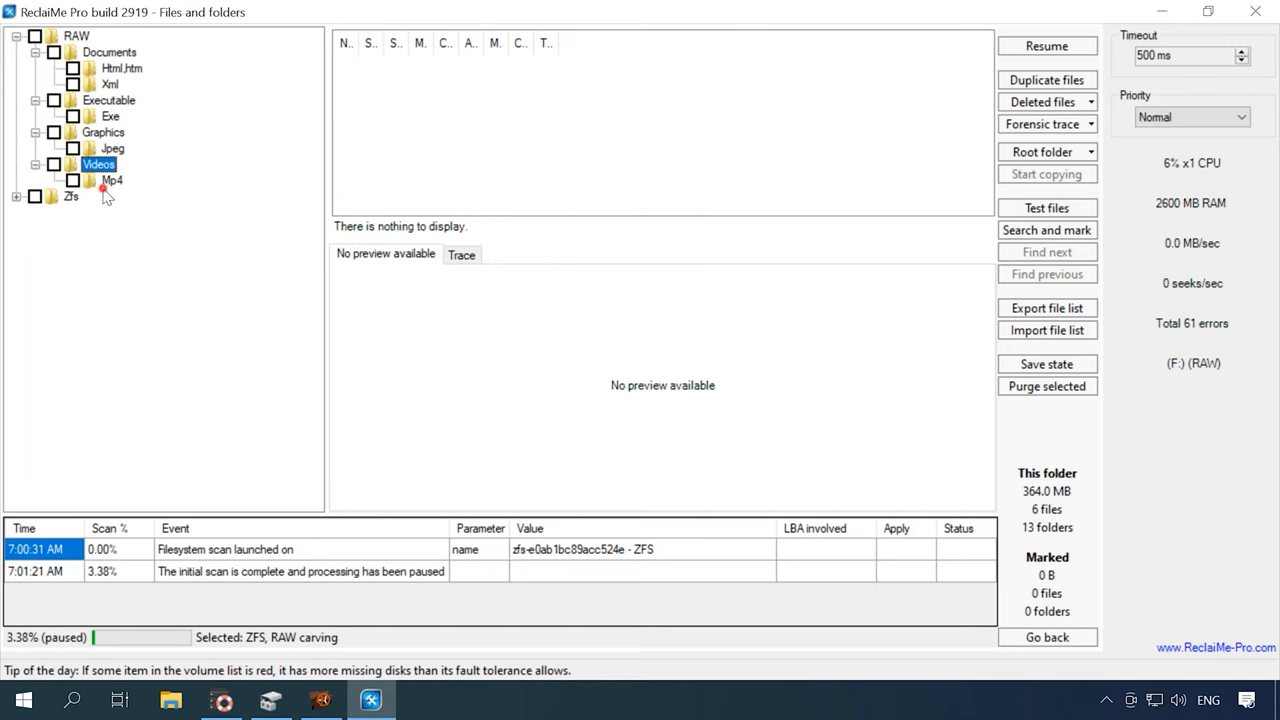
Play carved MP4s from RAW > Videos > Mp4, seeking and resuming the largest video
left_click(112, 180)
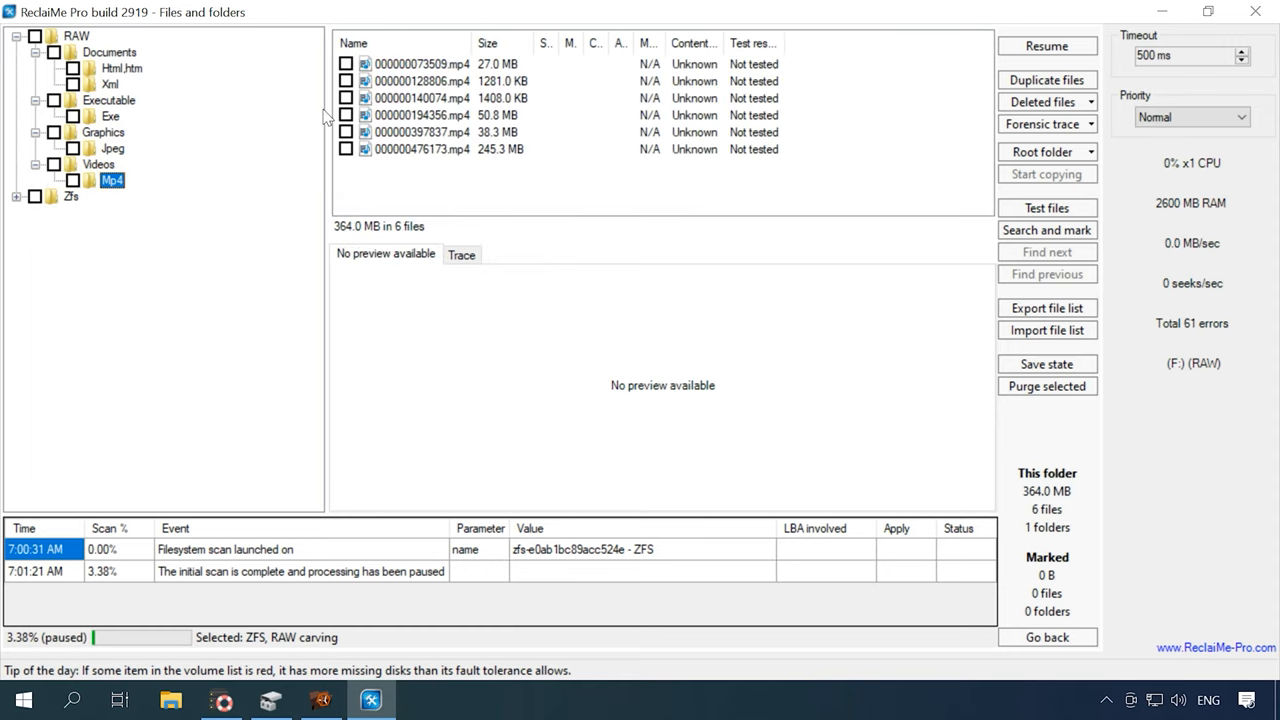
left_click(420, 64)
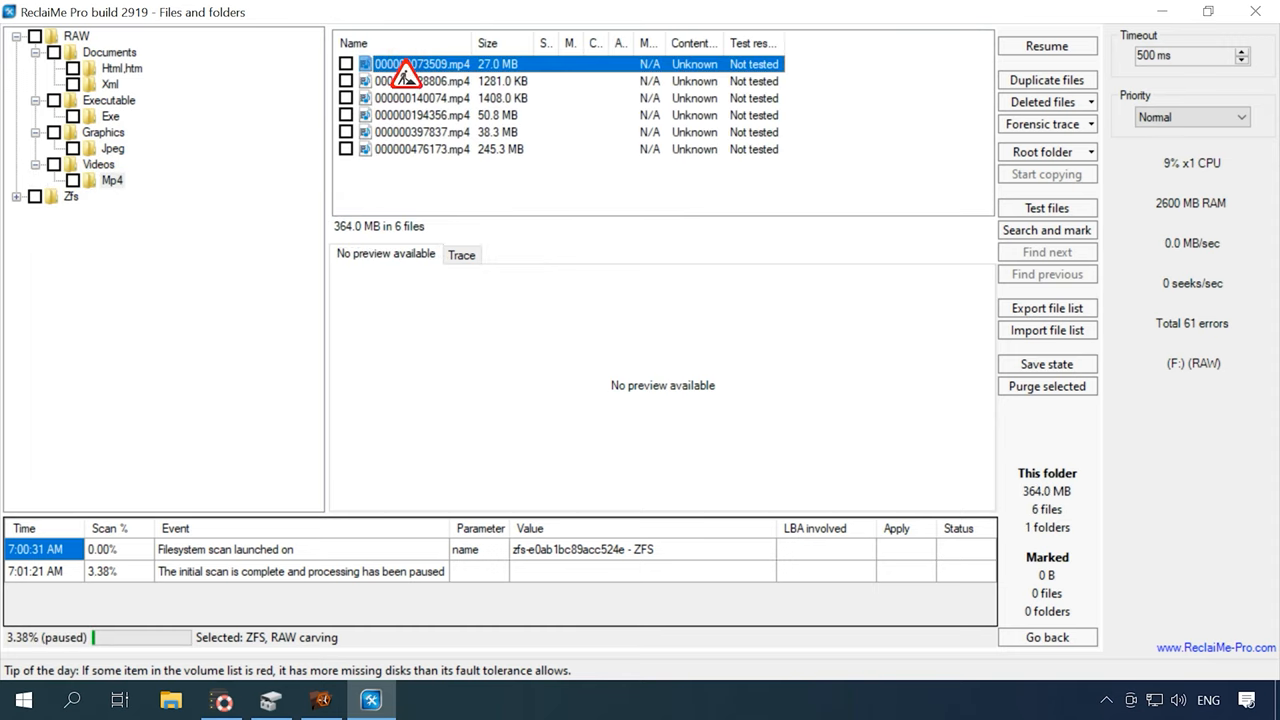
double_click(420, 64)
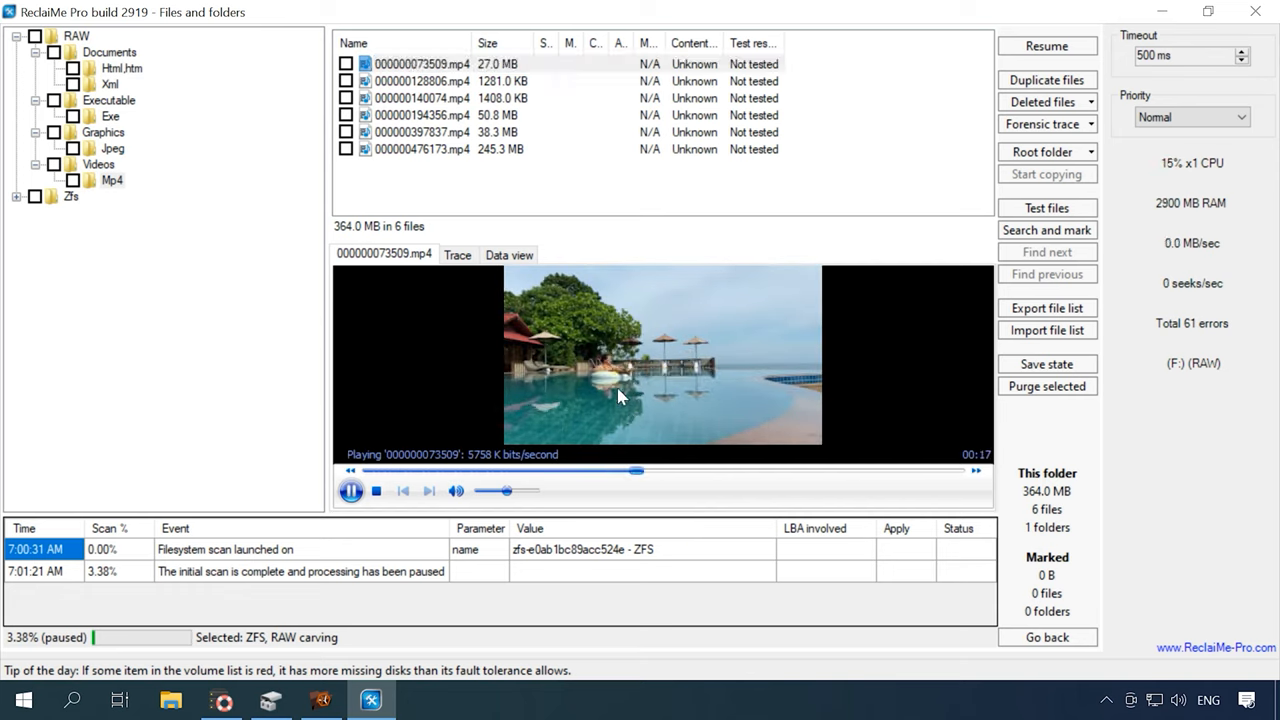
left_click(422, 81)
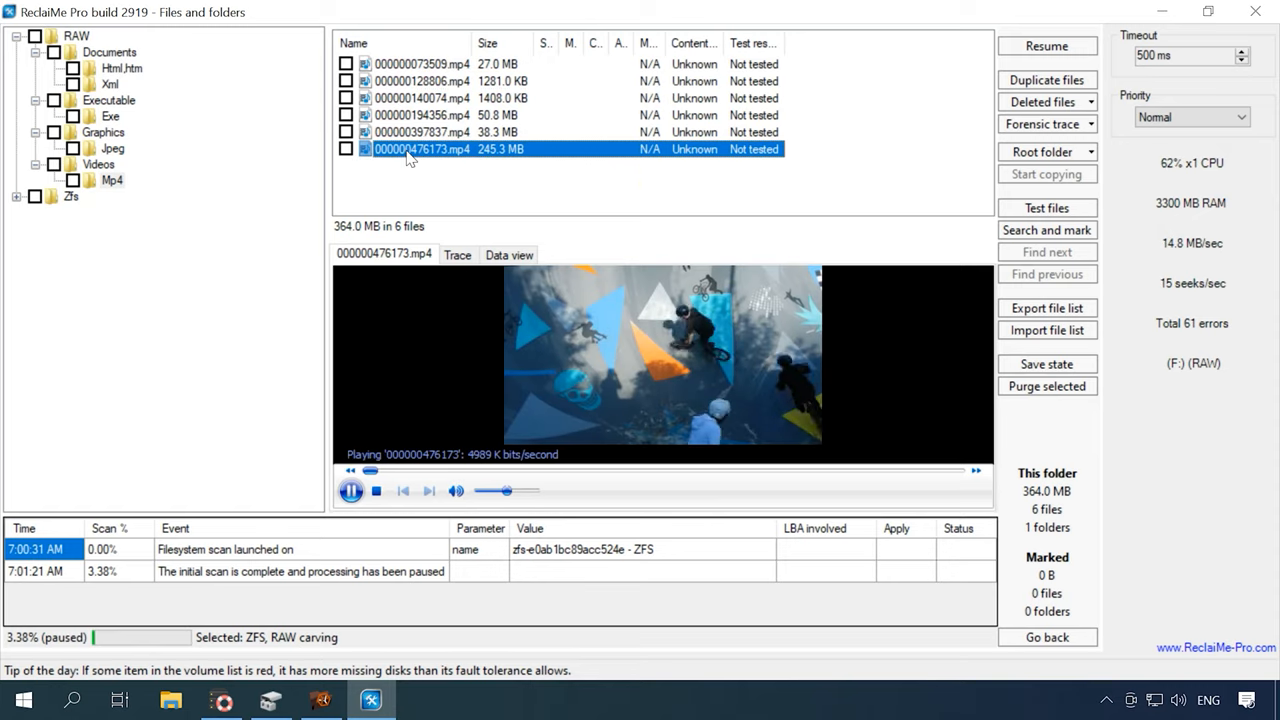
left_click_drag(371, 471, 597, 471)
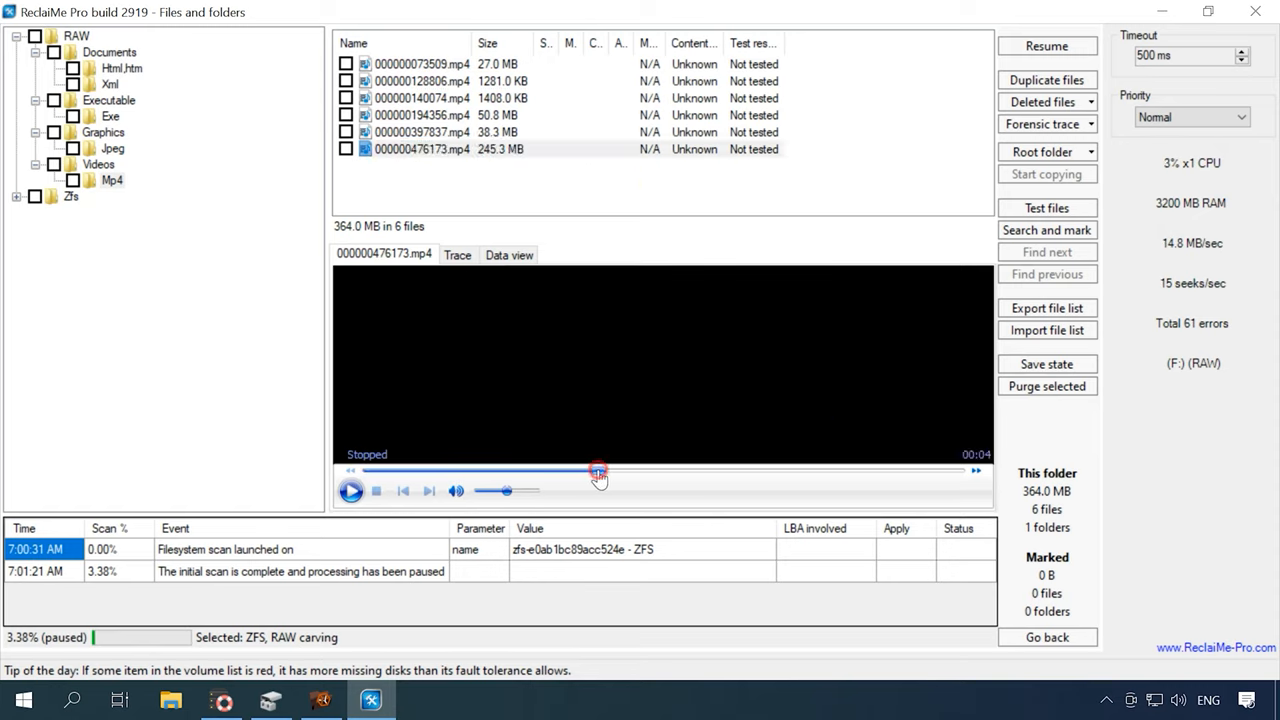
left_click(351, 490)
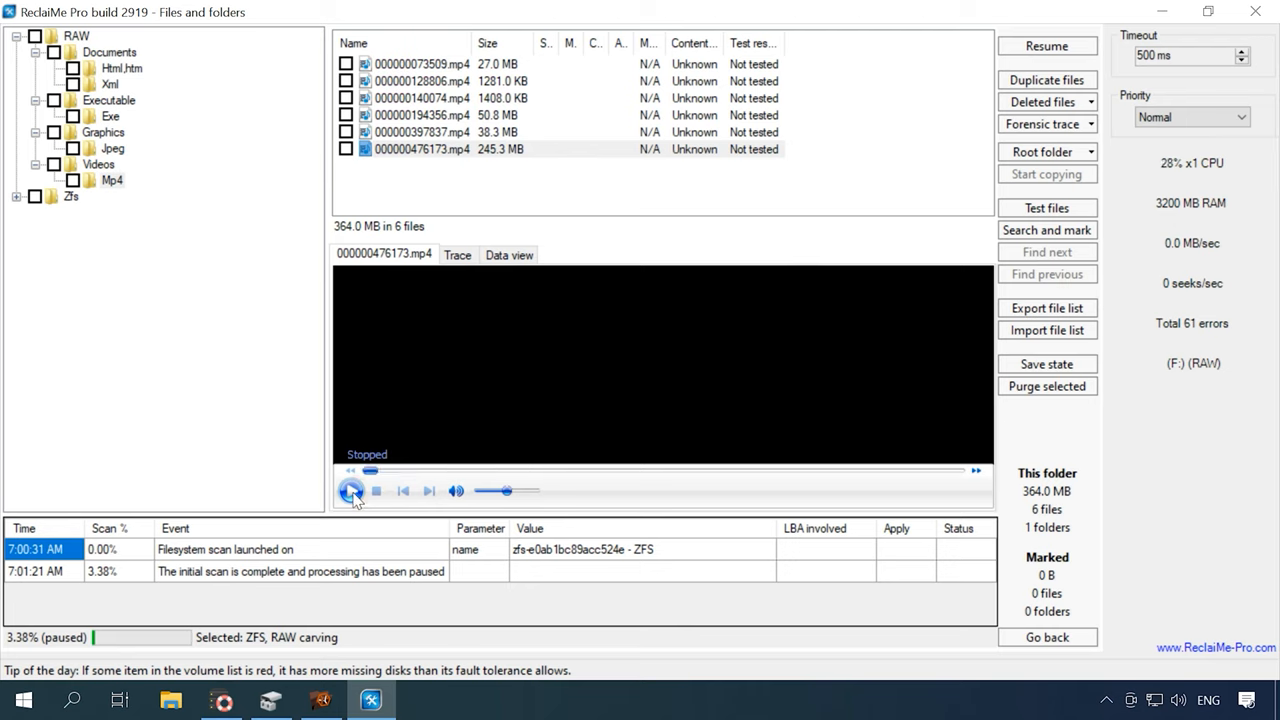
mouse_move(351, 490)
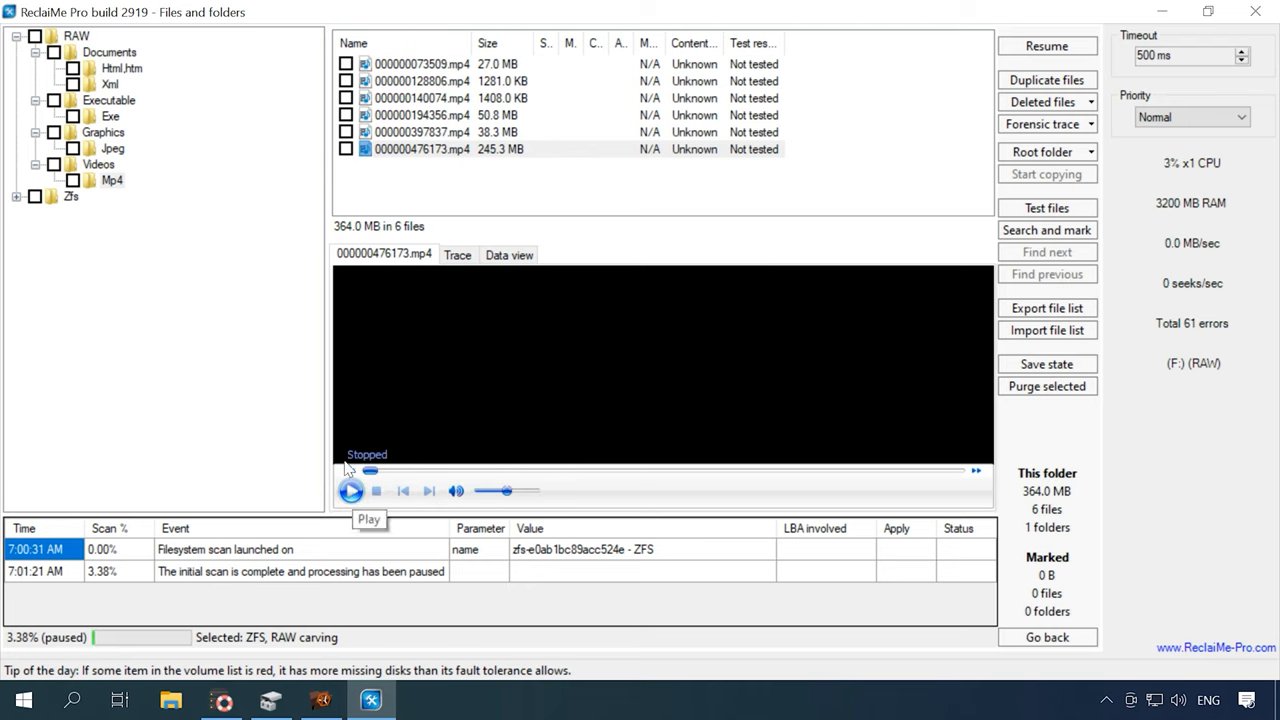
left_click(89, 212)
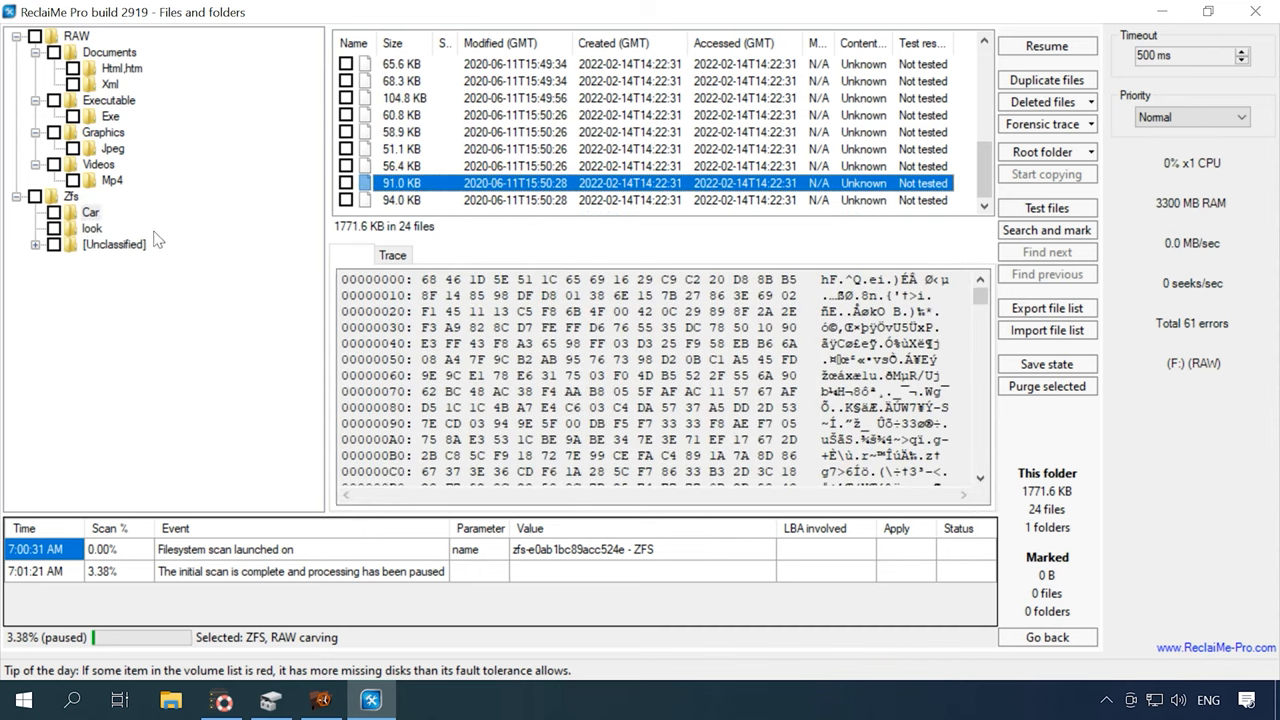
View an unclassified ZFS file's hex, then resume the paused deep scan
left_click(91, 228)
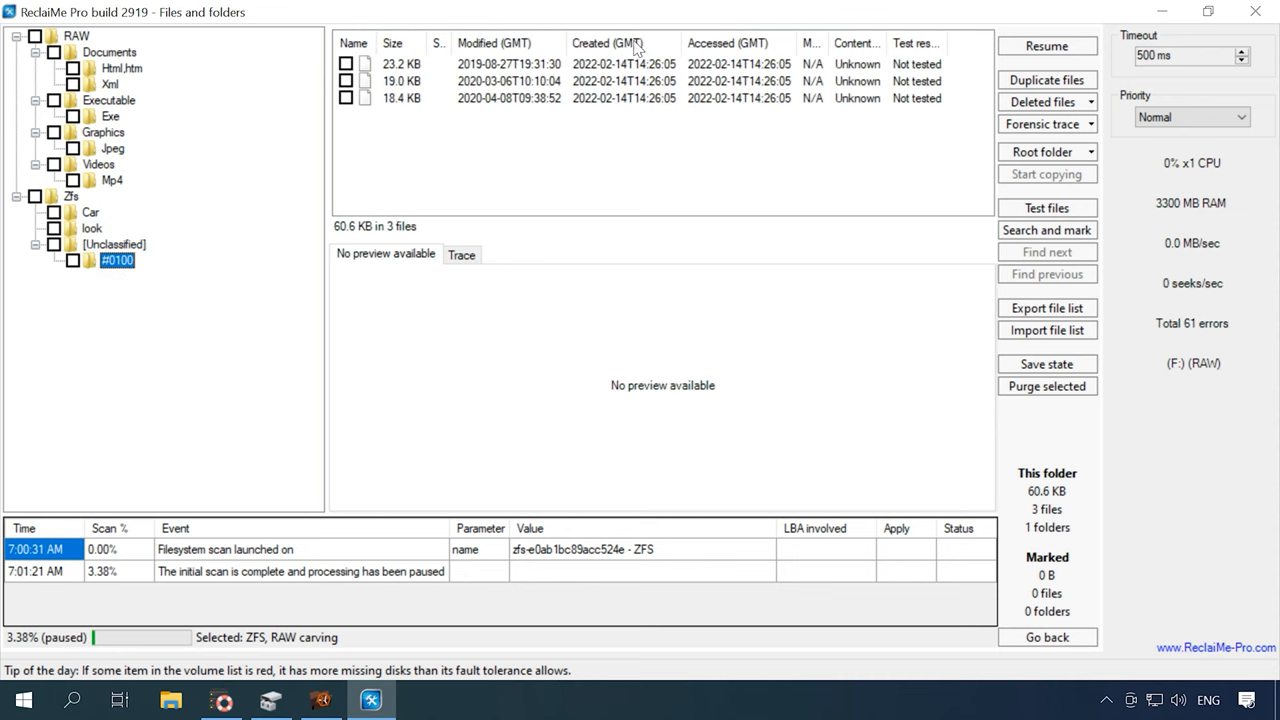
left_click(500, 98)
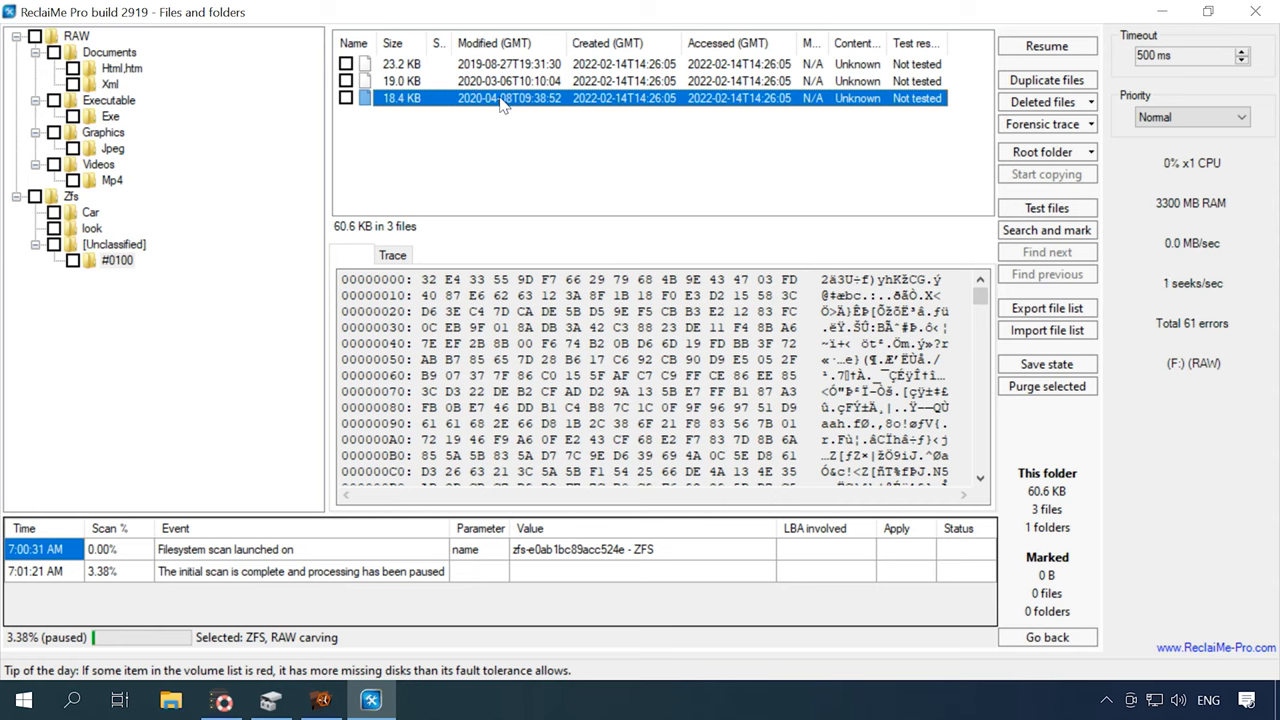
mouse_move(500, 108)
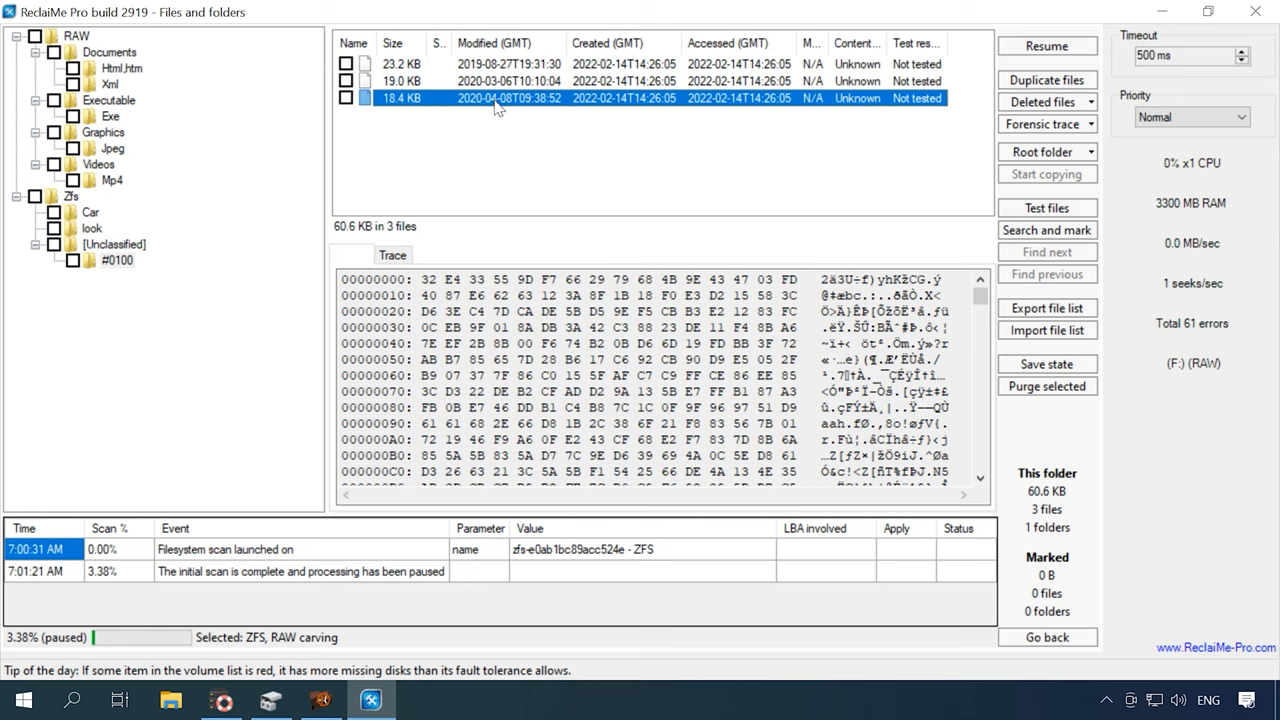
left_click(1047, 46)
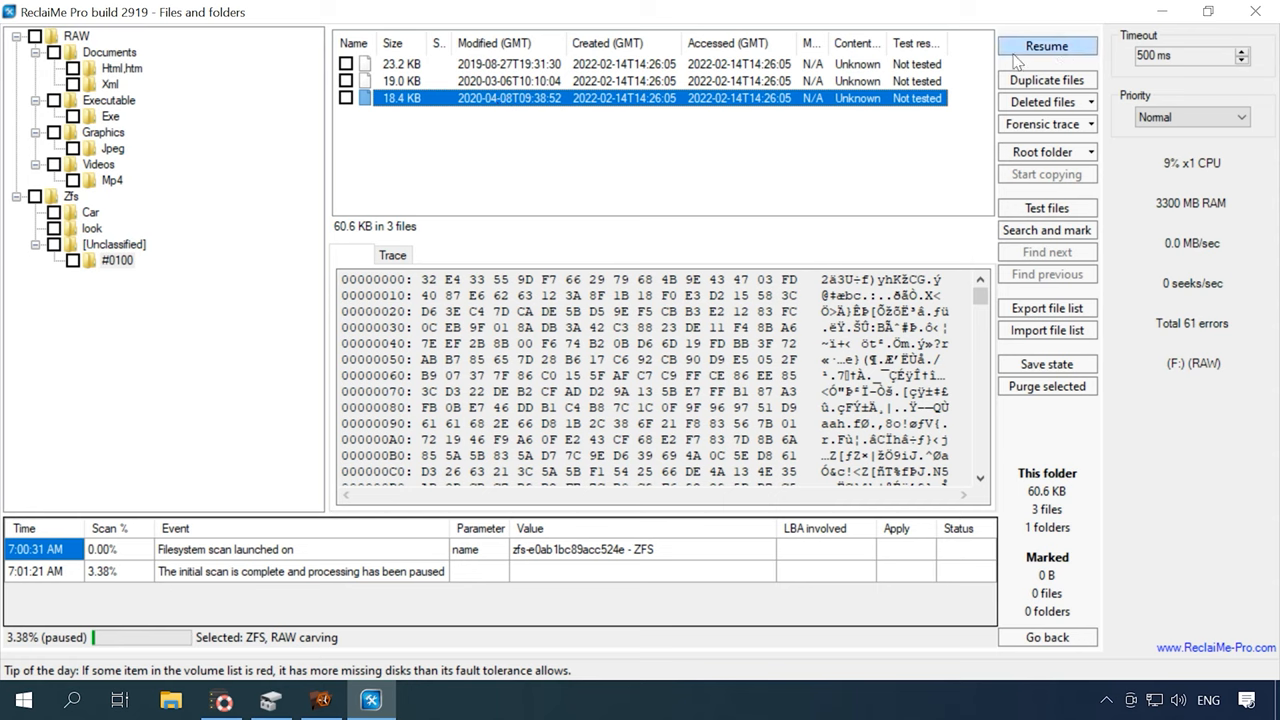
left_click(1047, 46)
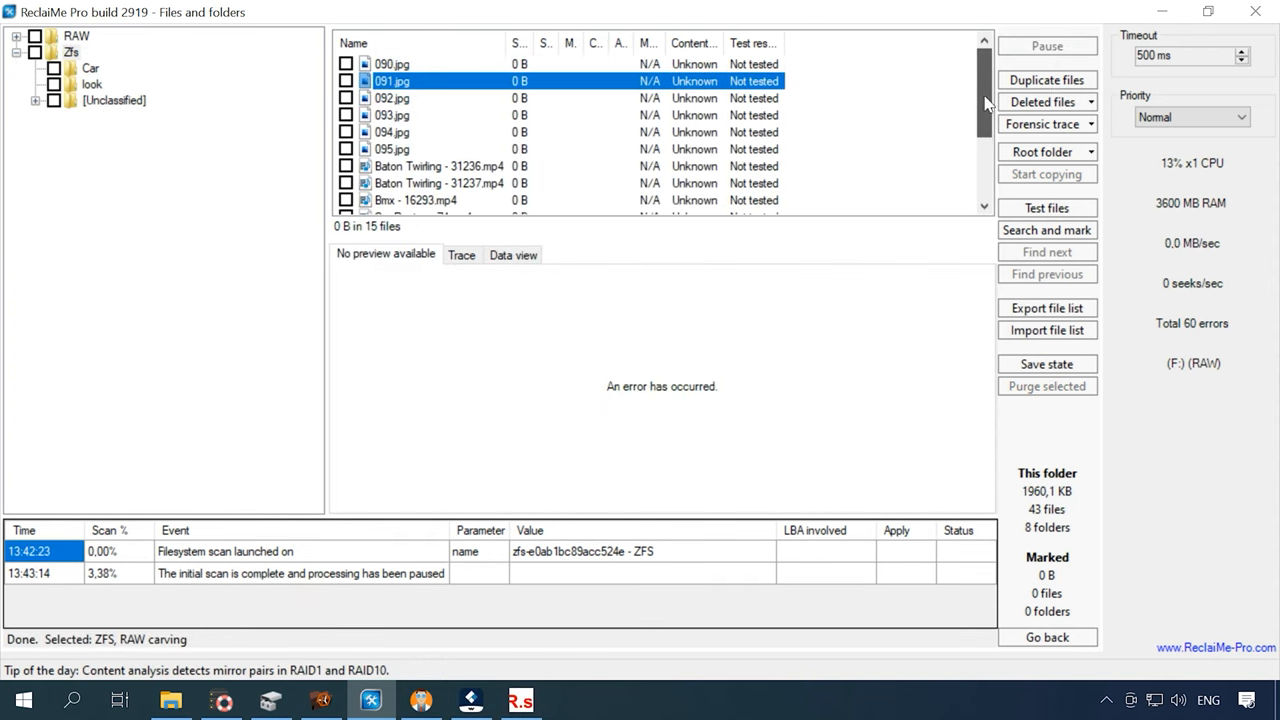
Browse the ZFS Car and [Unclassified] folders and the carved DocX documents
left_click(90, 68)
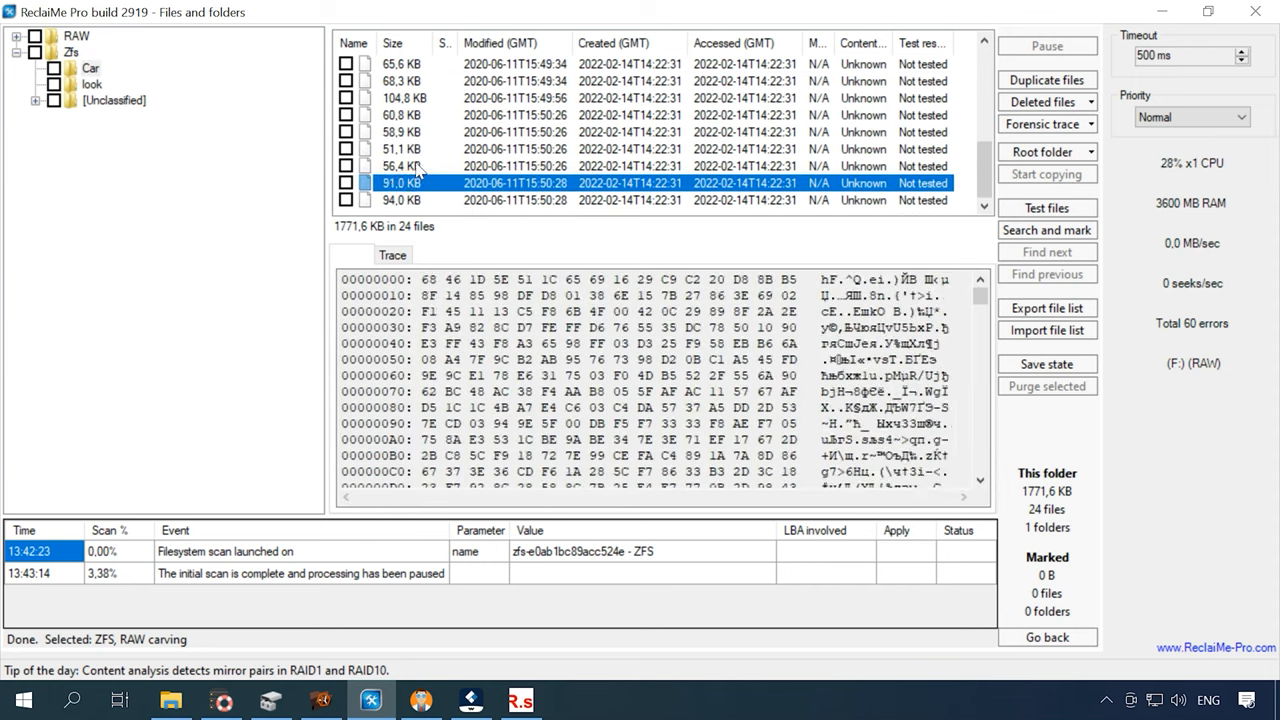
left_click(92, 83)
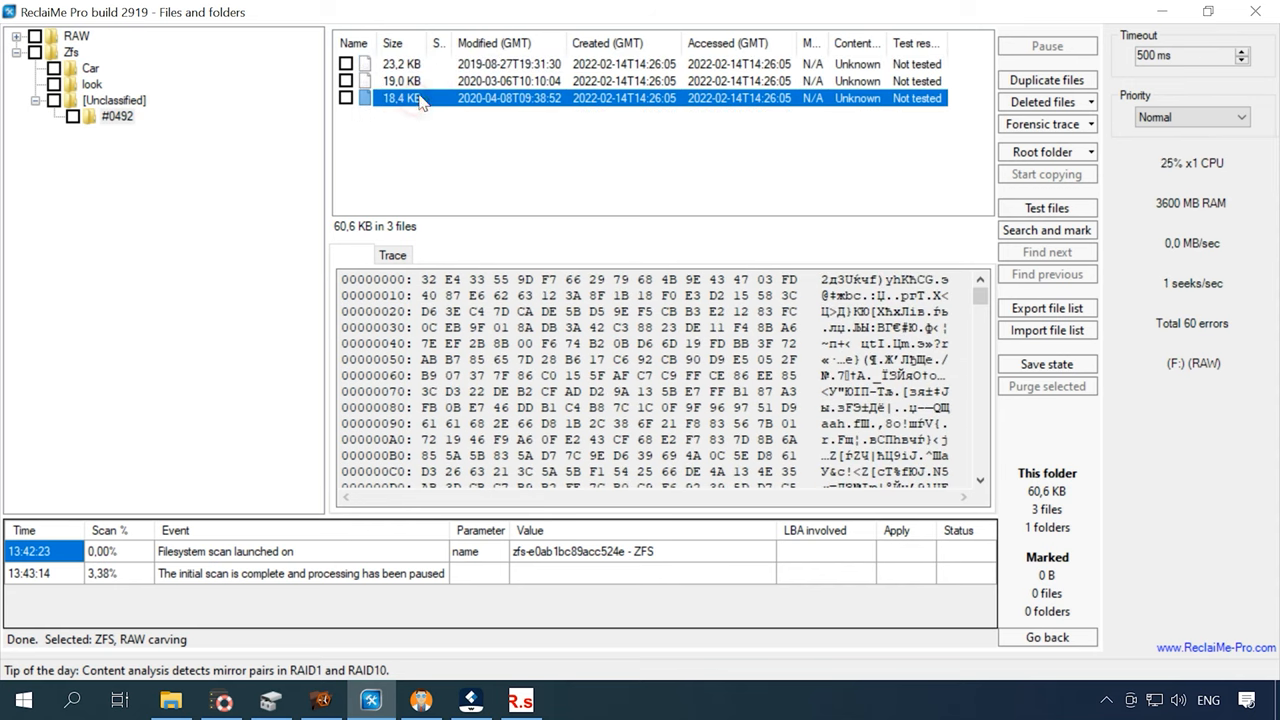
left_click(76, 36)
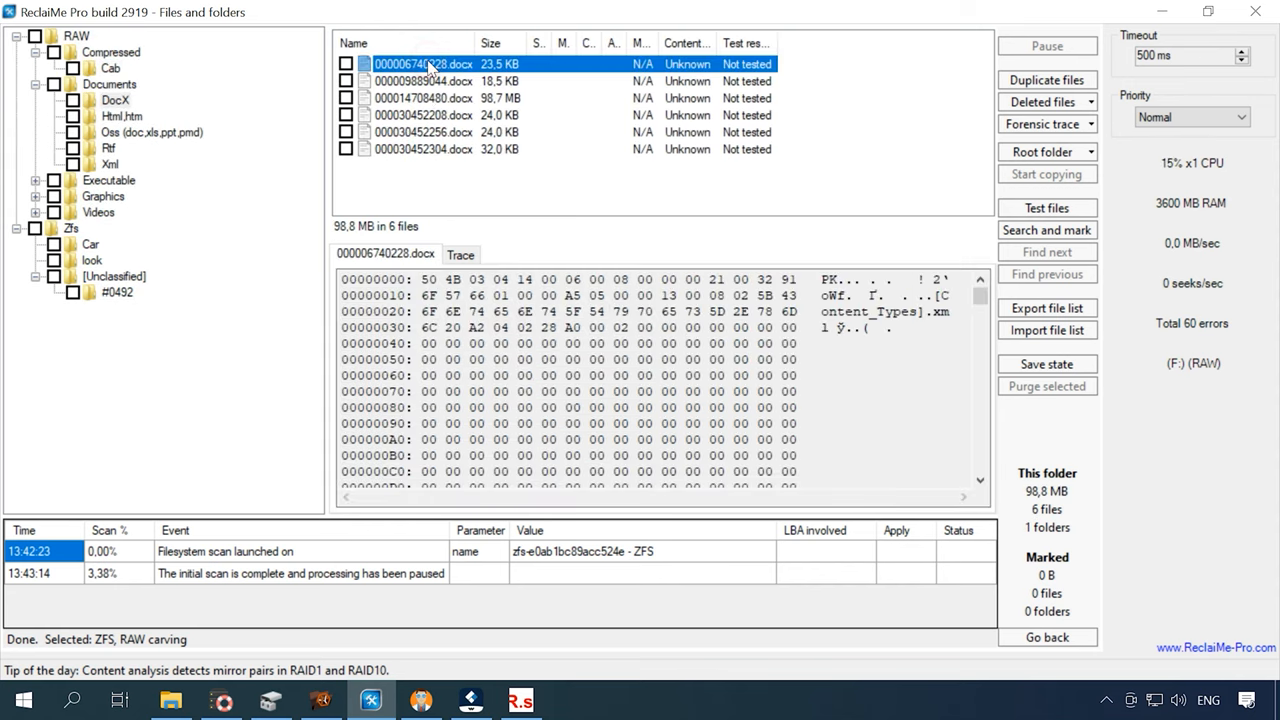
Inspect a recovered docx's hex, preview carved JPEGs, and open the 104-file Mp4 folder
left_click(423, 98)
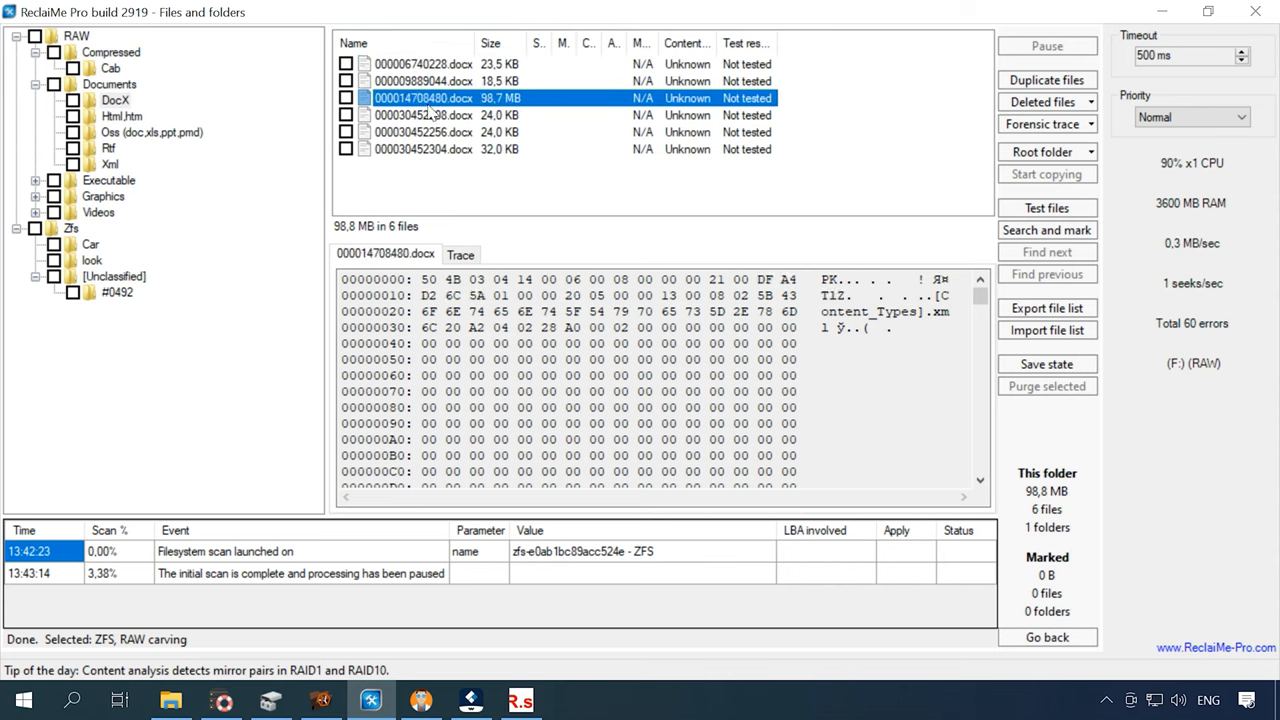
left_click(423, 148)
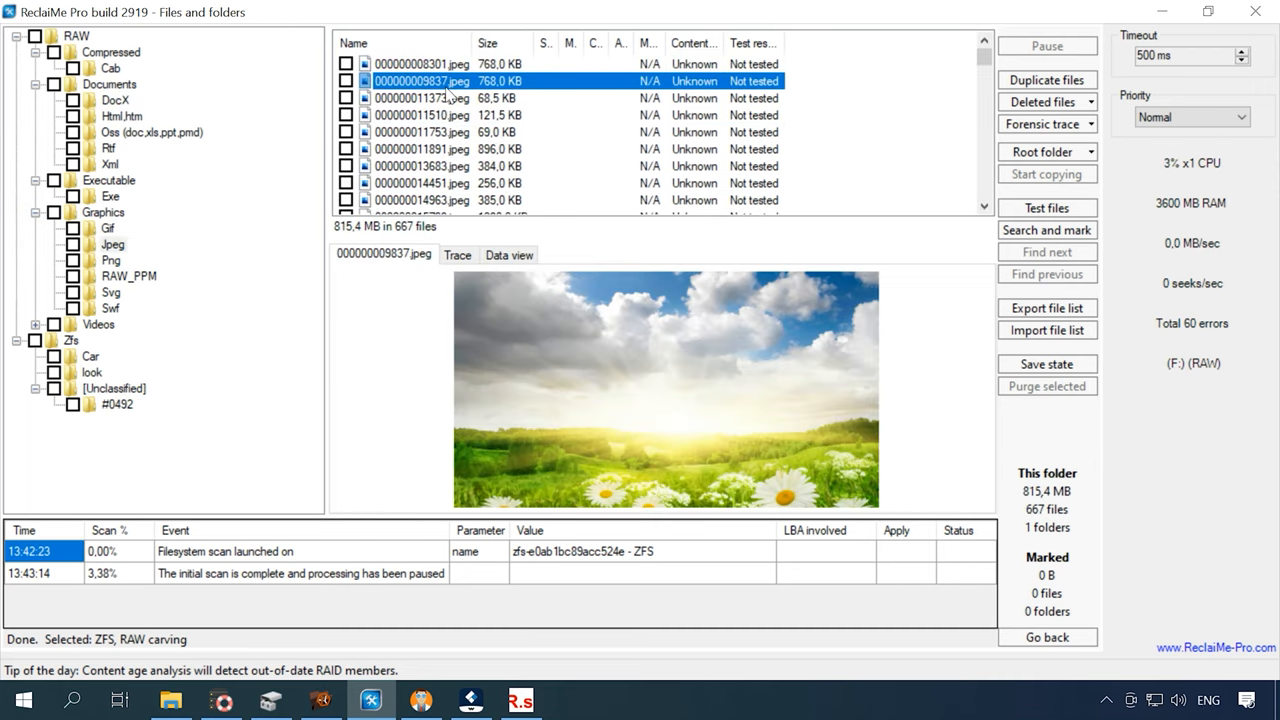
left_click(422, 200)
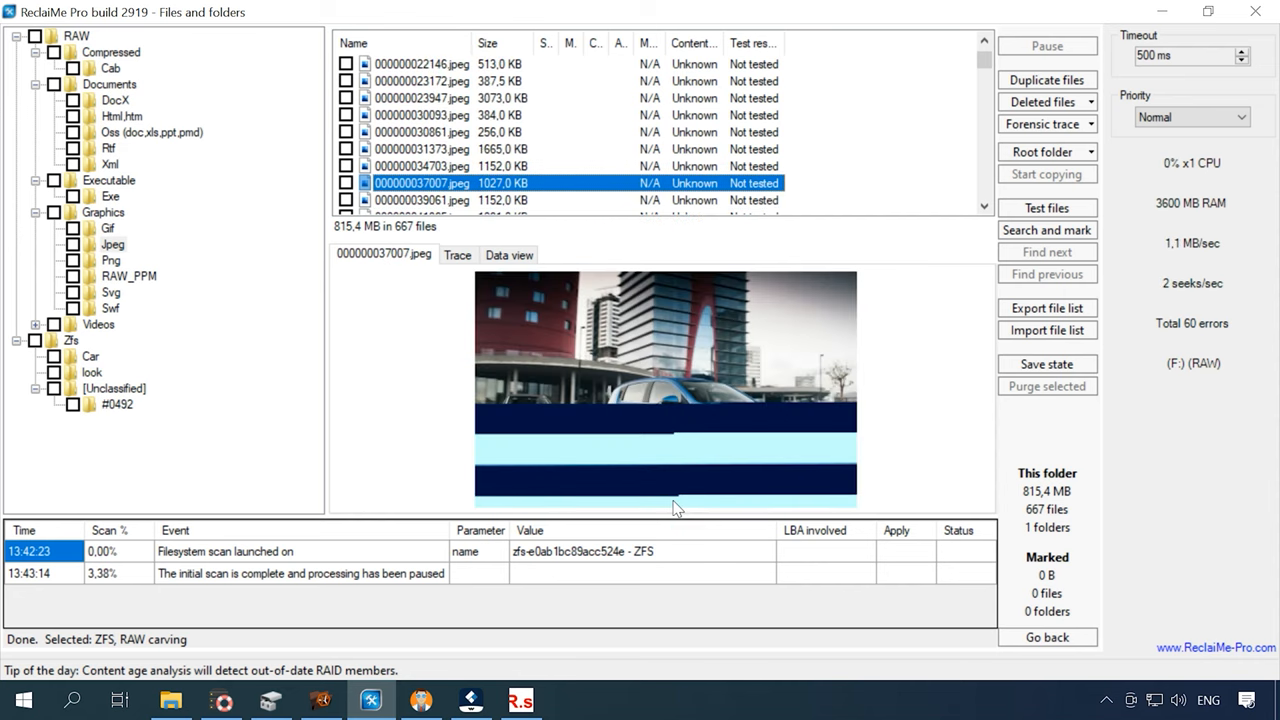
mouse_move(645, 473)
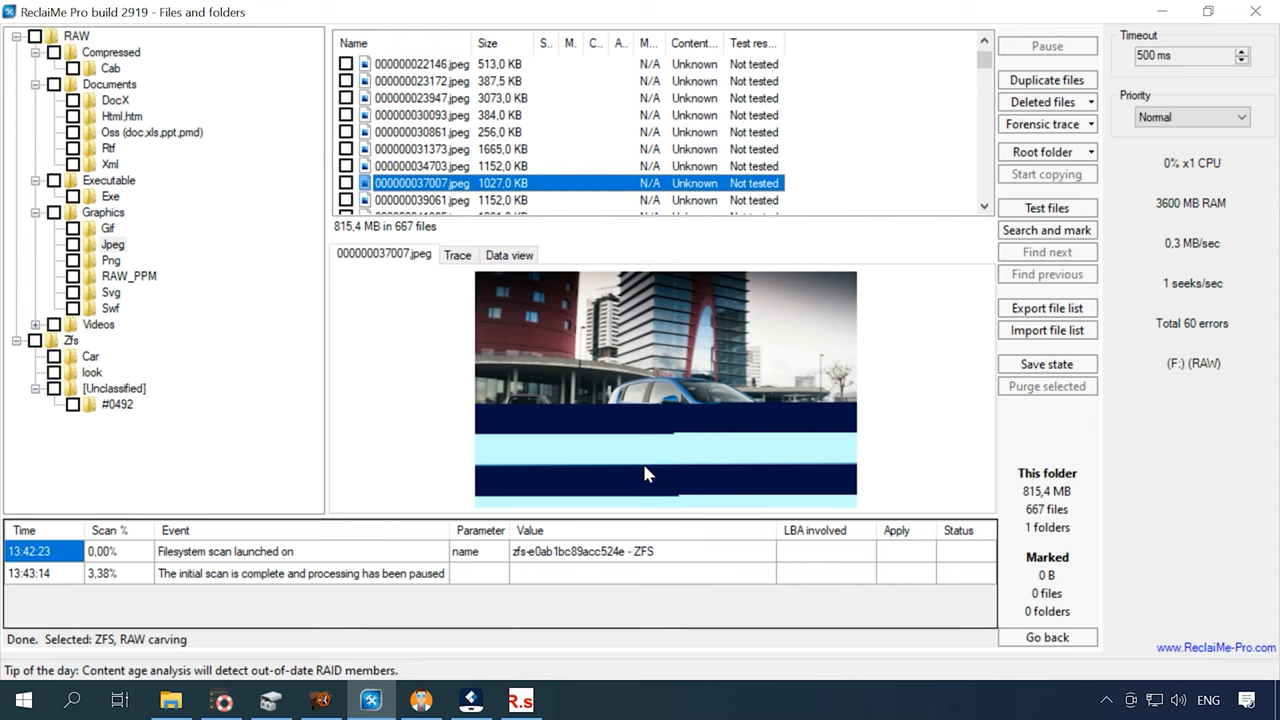
left_click(108, 340)
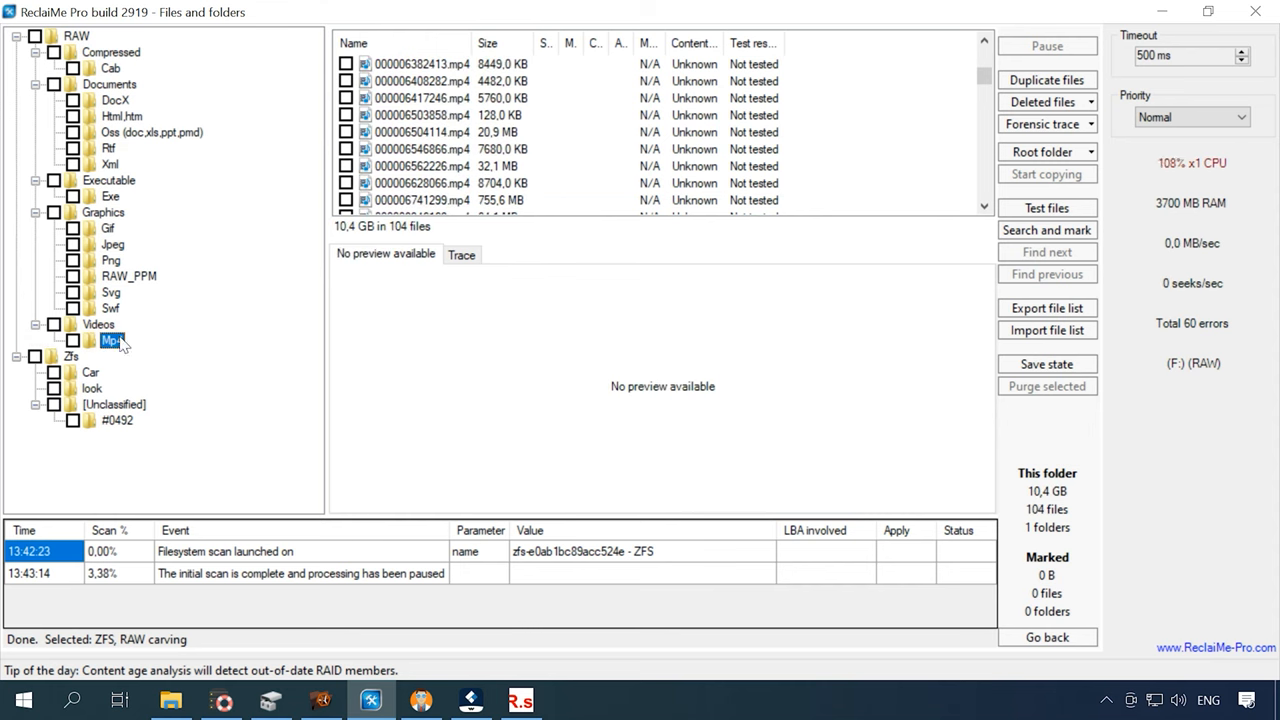
Preview the first three carved MP4s, playing, skipping and stopping the motorcycle video
left_click(422, 63)
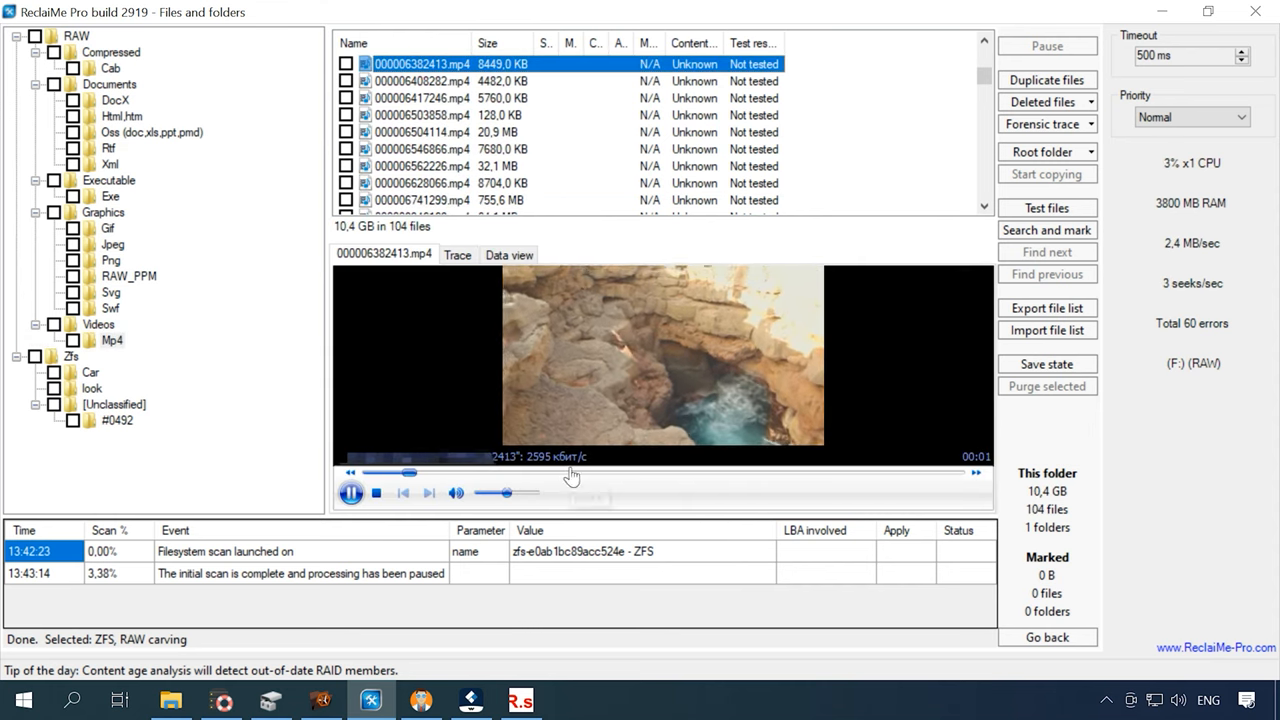
left_click(422, 81)
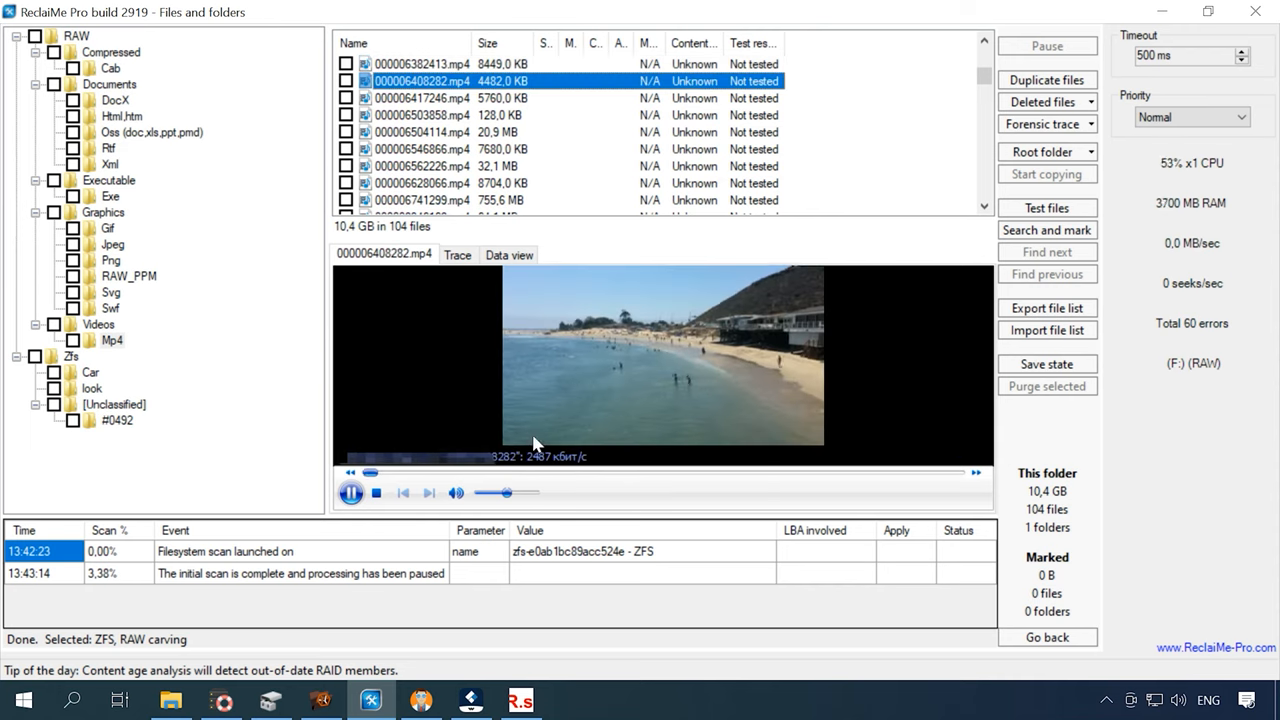
left_click(422, 97)
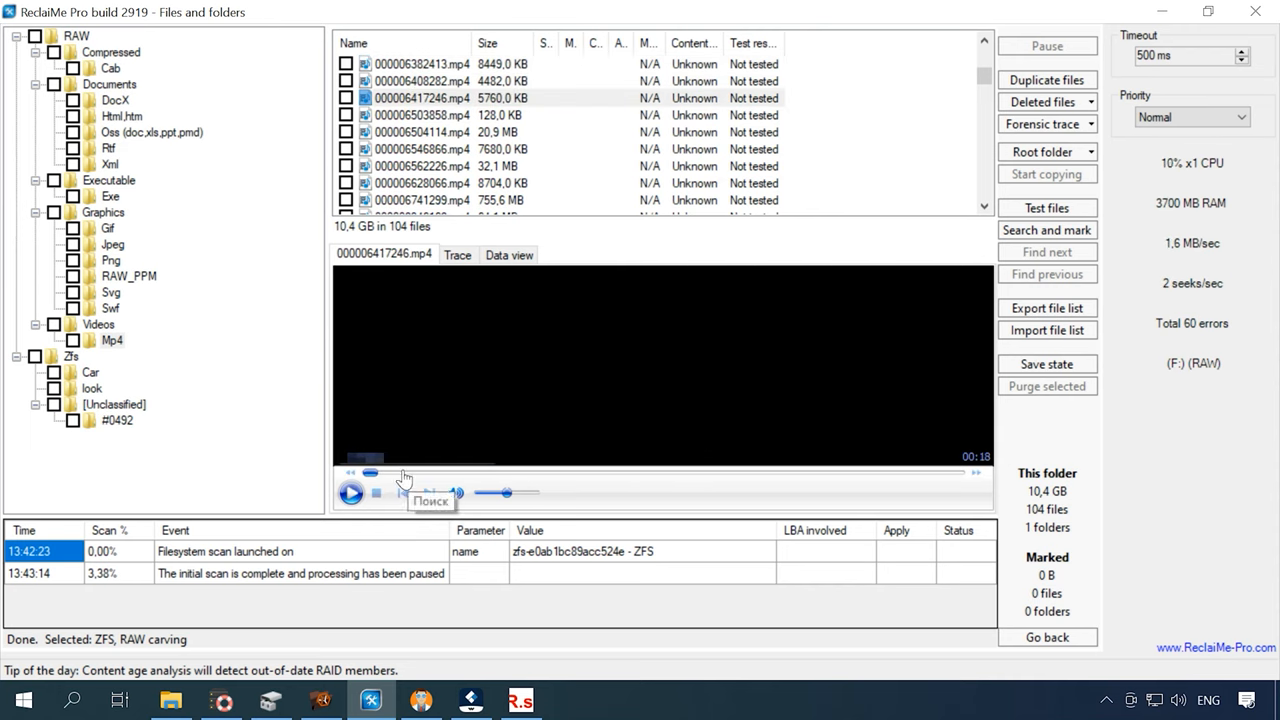
left_click(351, 491)
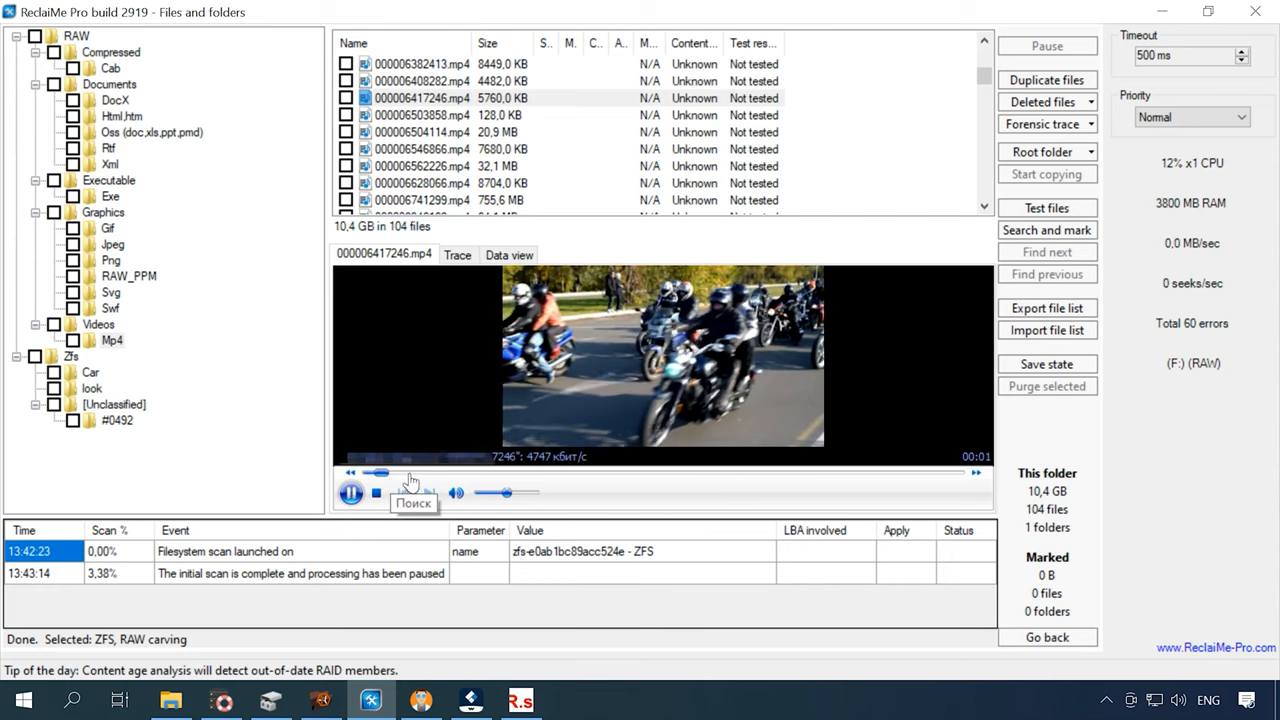
left_click(351, 491)
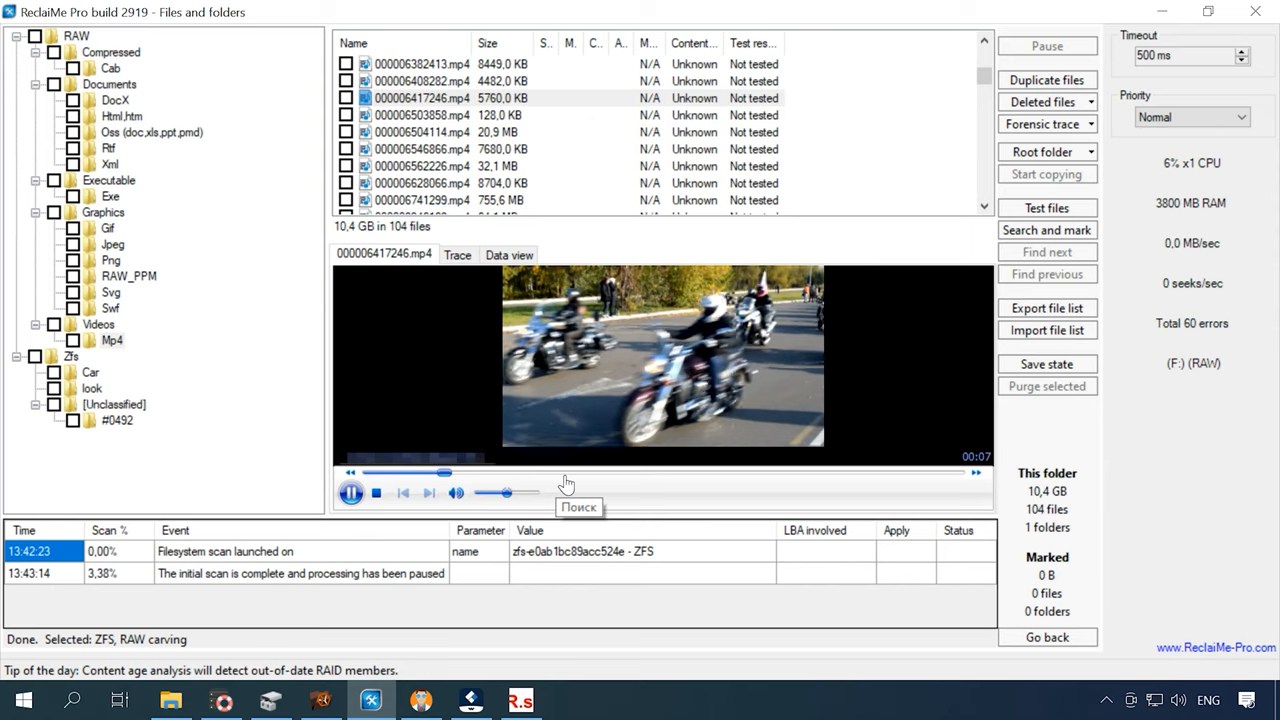
left_click(351, 492)
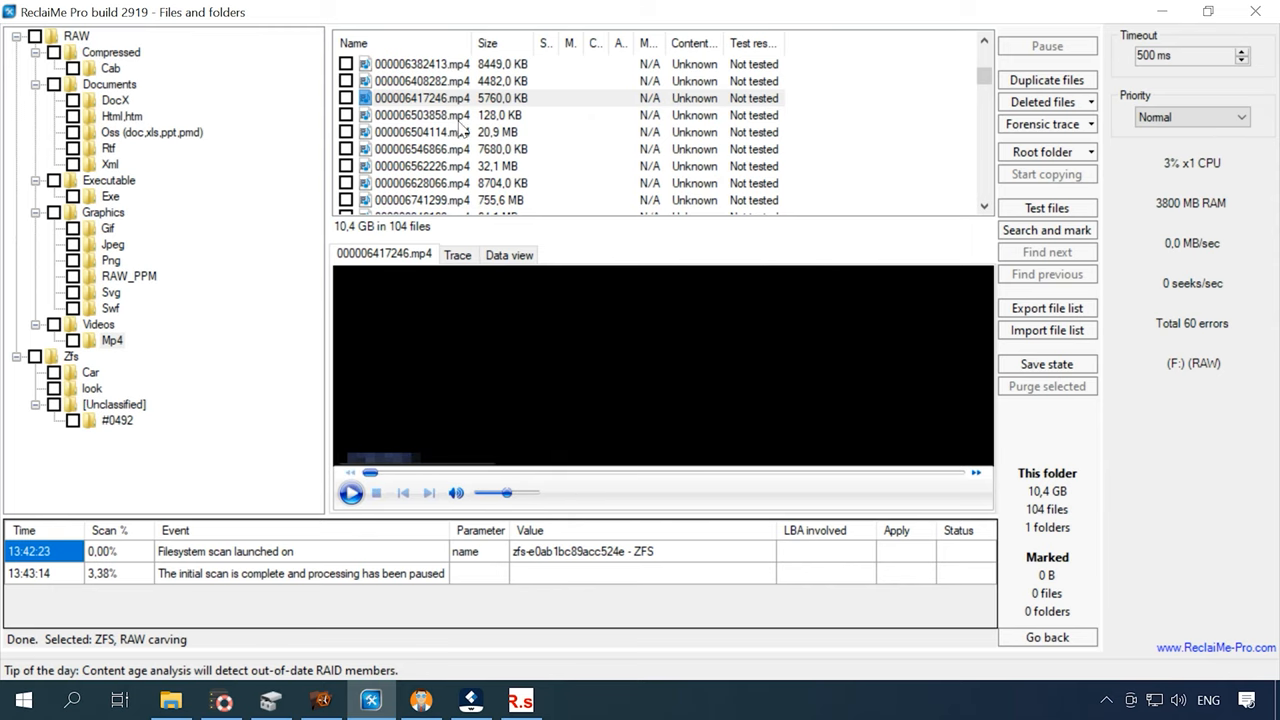
Try playing the 128 KB and 20,9 MB MP4 files
left_click(420, 115)
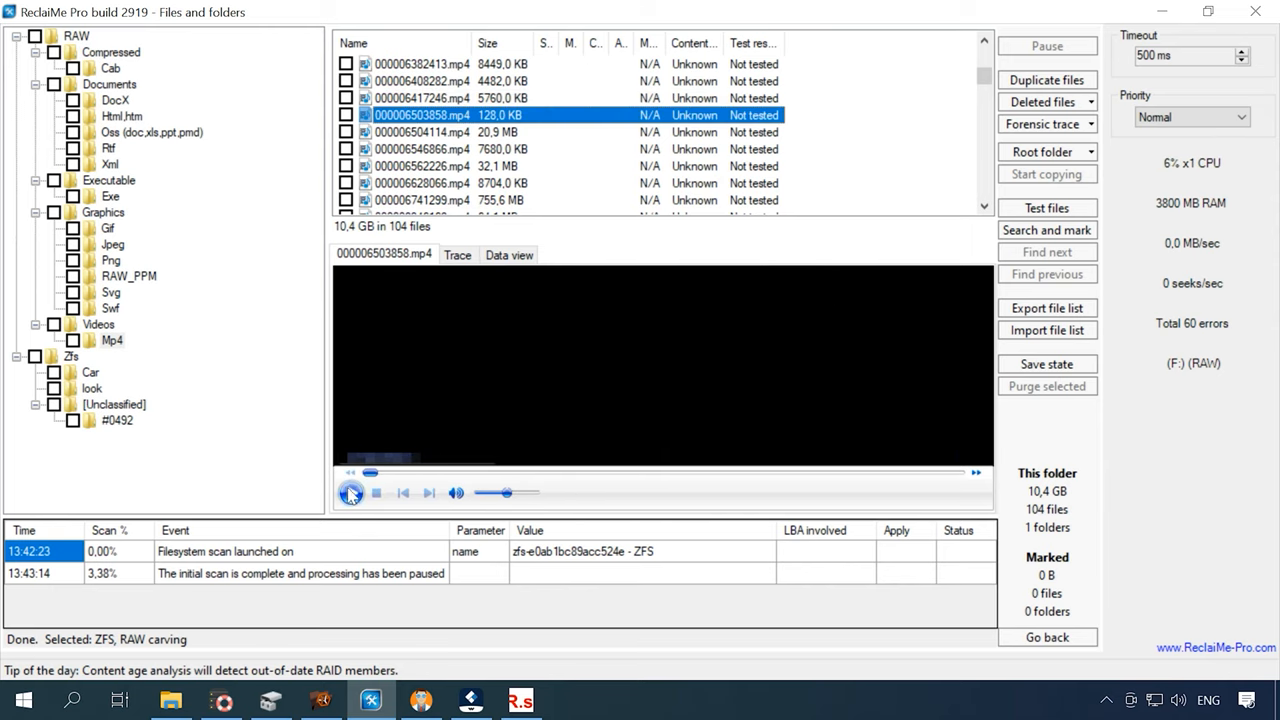
left_click(351, 492)
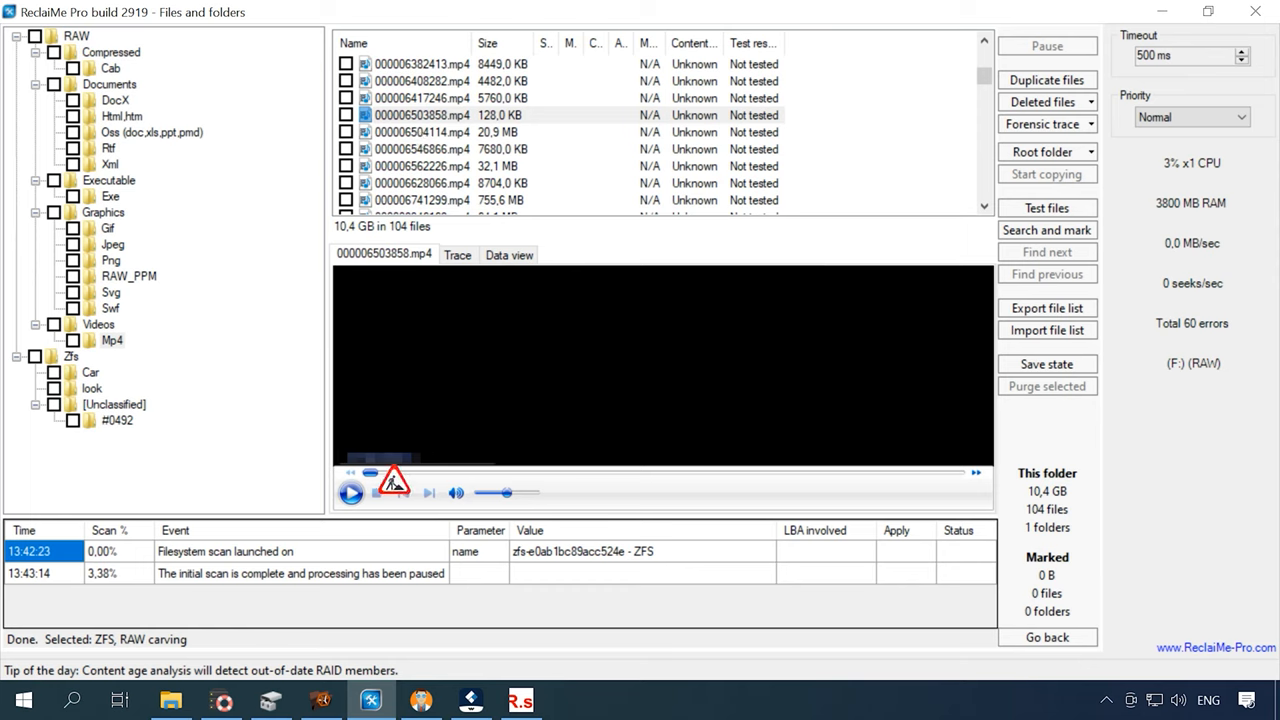
left_click(422, 131)
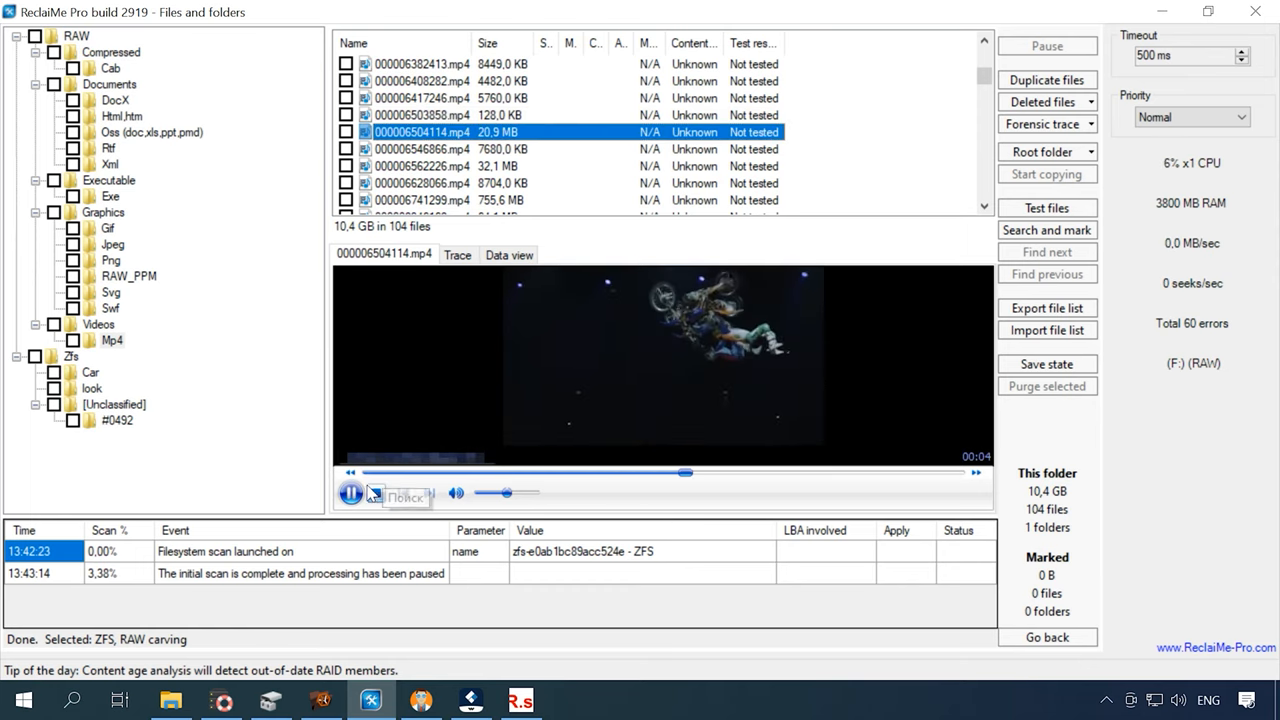
left_click(350, 492)
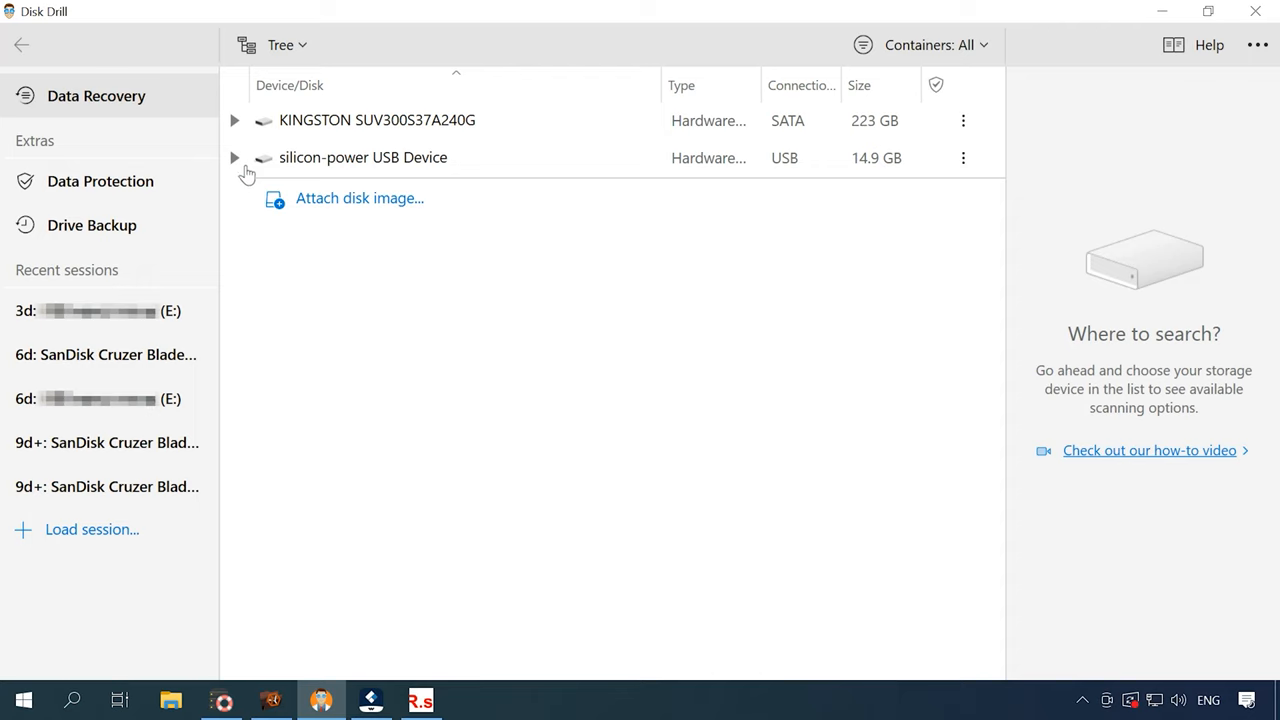
Select USB Drive (E:) on the silicon-power device and search with all recovery methods
left_click(234, 157)
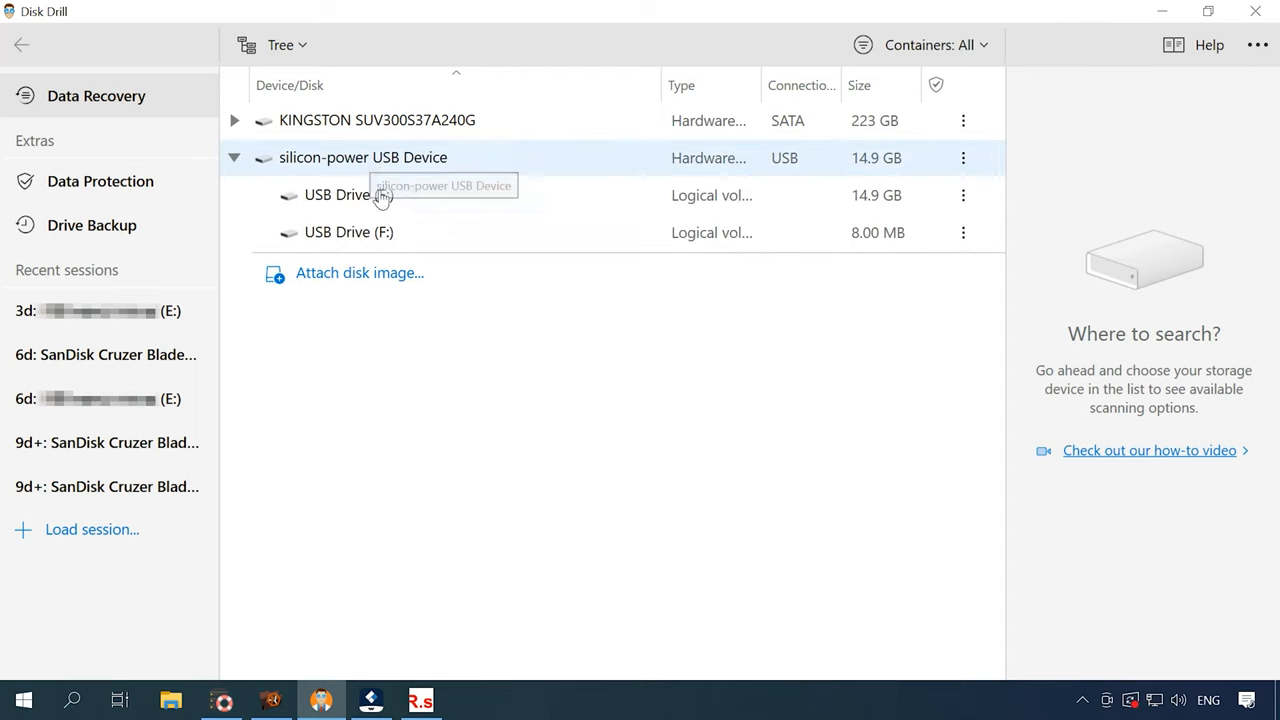
left_click(349, 195)
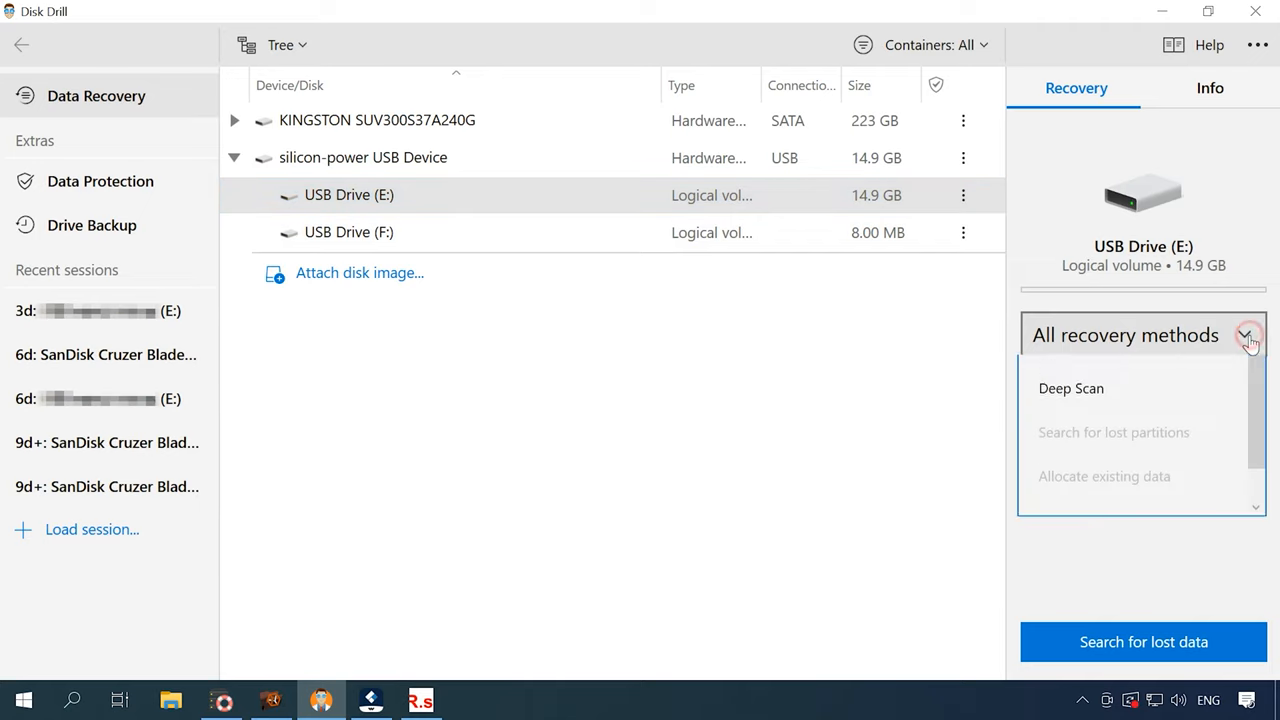
left_click(1247, 335)
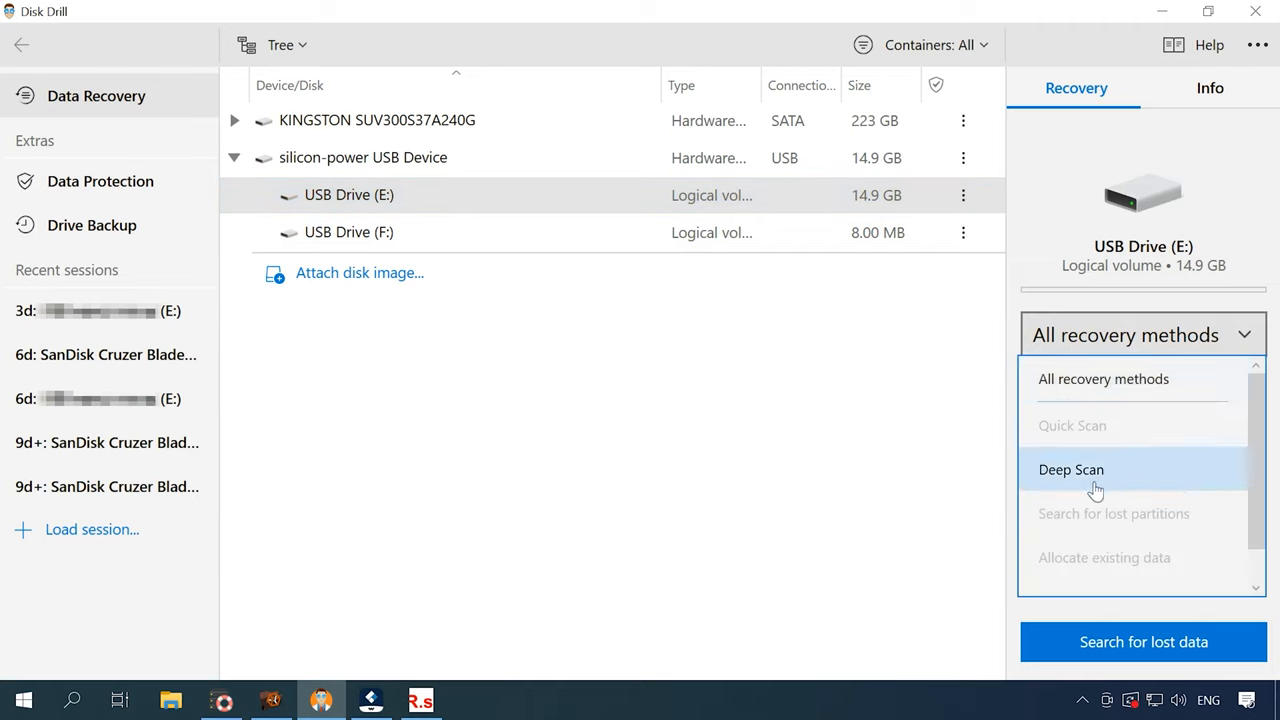
mouse_move(1120, 483)
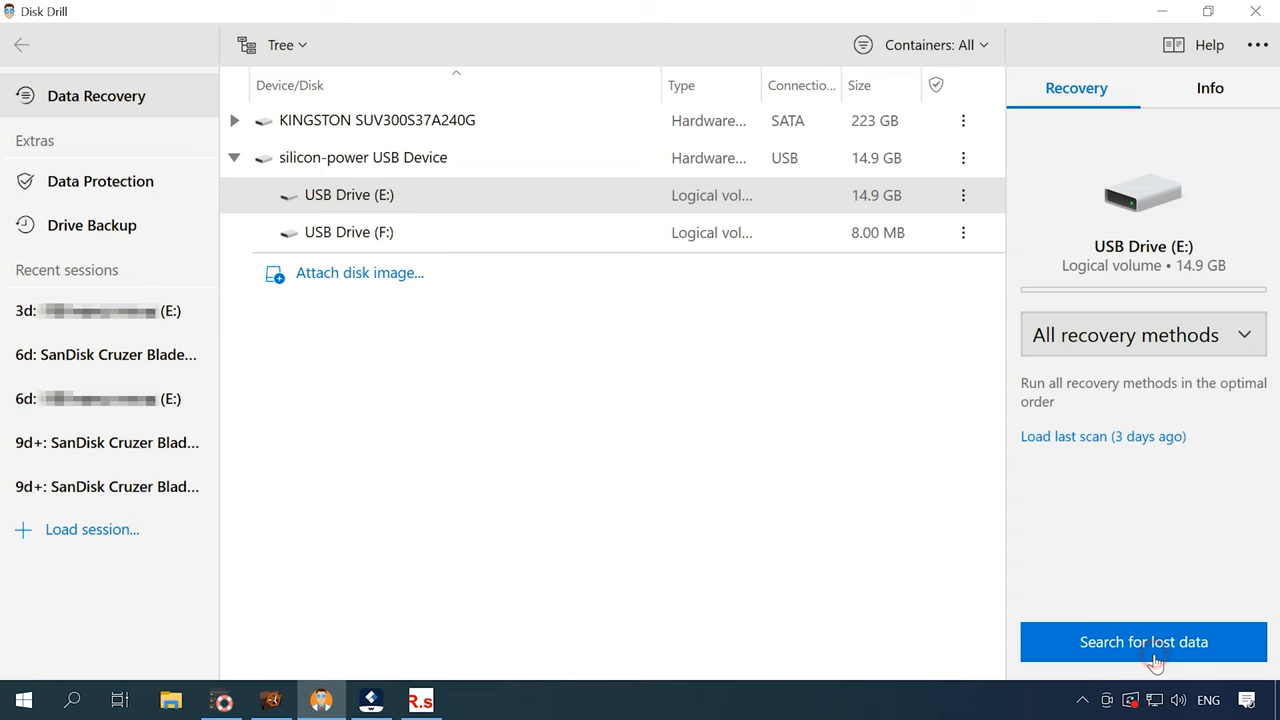
left_click(1143, 641)
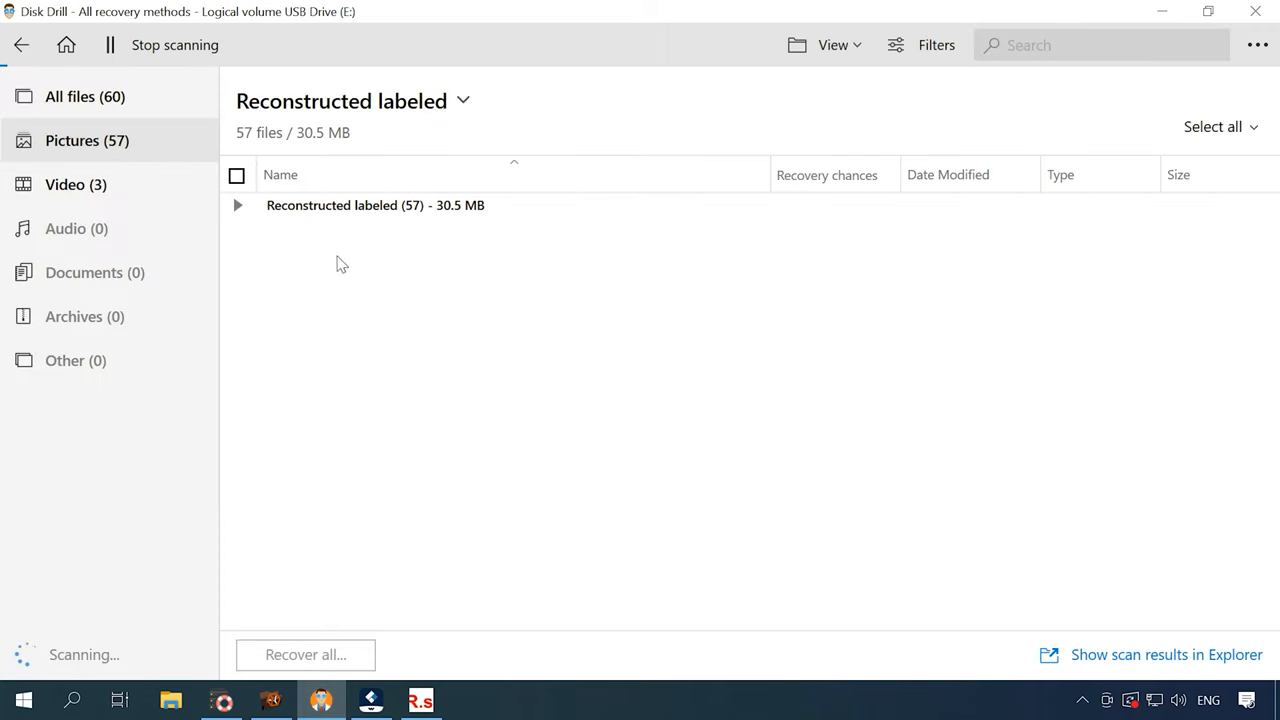
Dismiss the completion toast and preview reconstructed JPEGs such as 1920x1080_000001.jpg
left_click(85, 96)
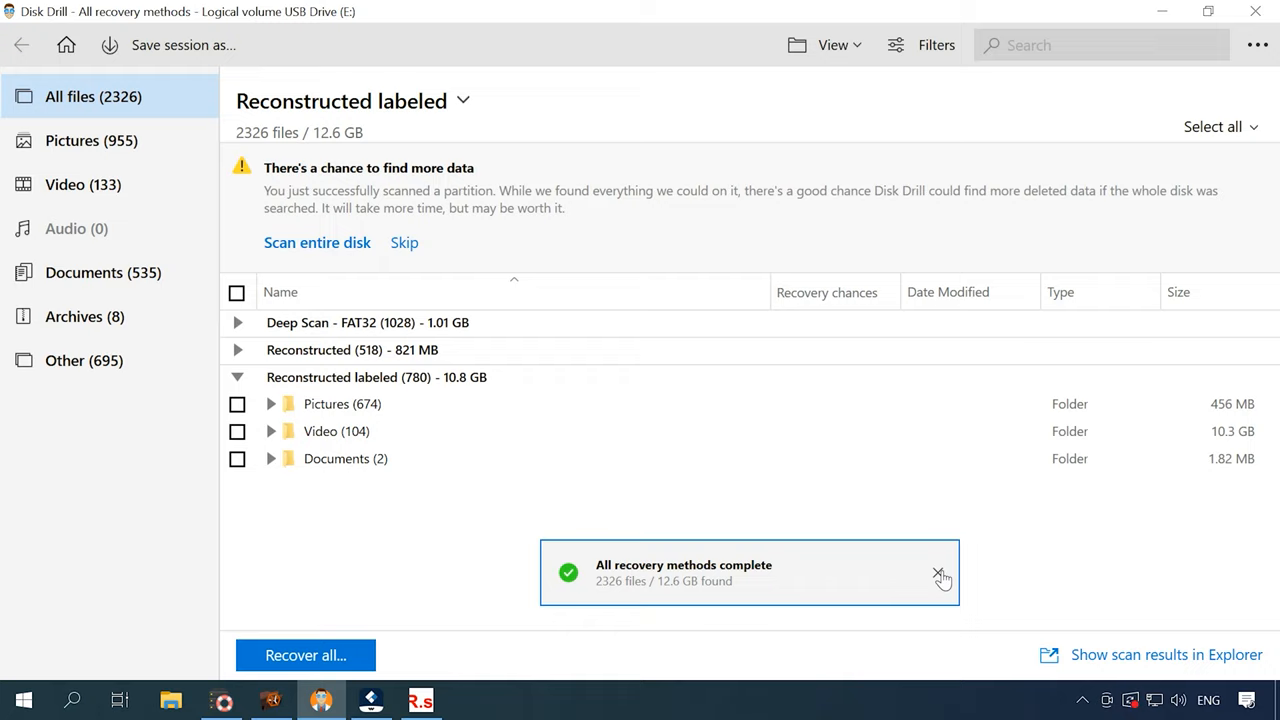
left_click(941, 577)
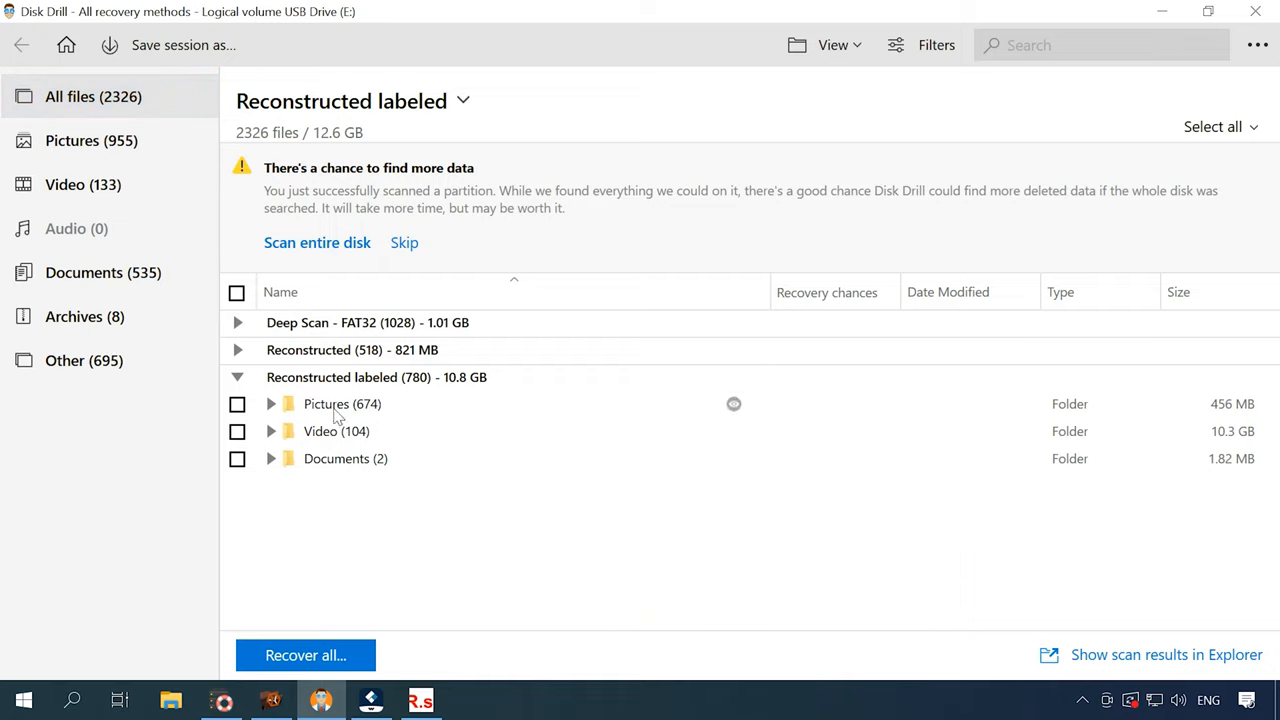
left_click(270, 403)
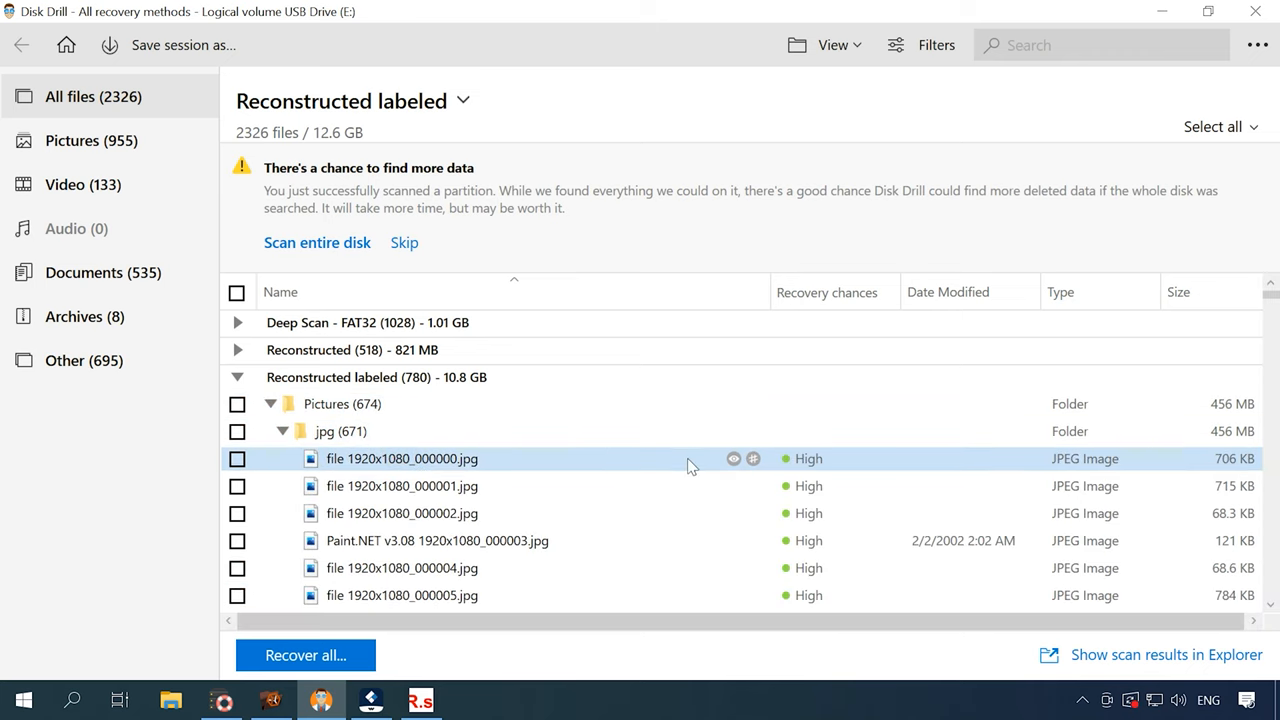
left_click(402, 486)
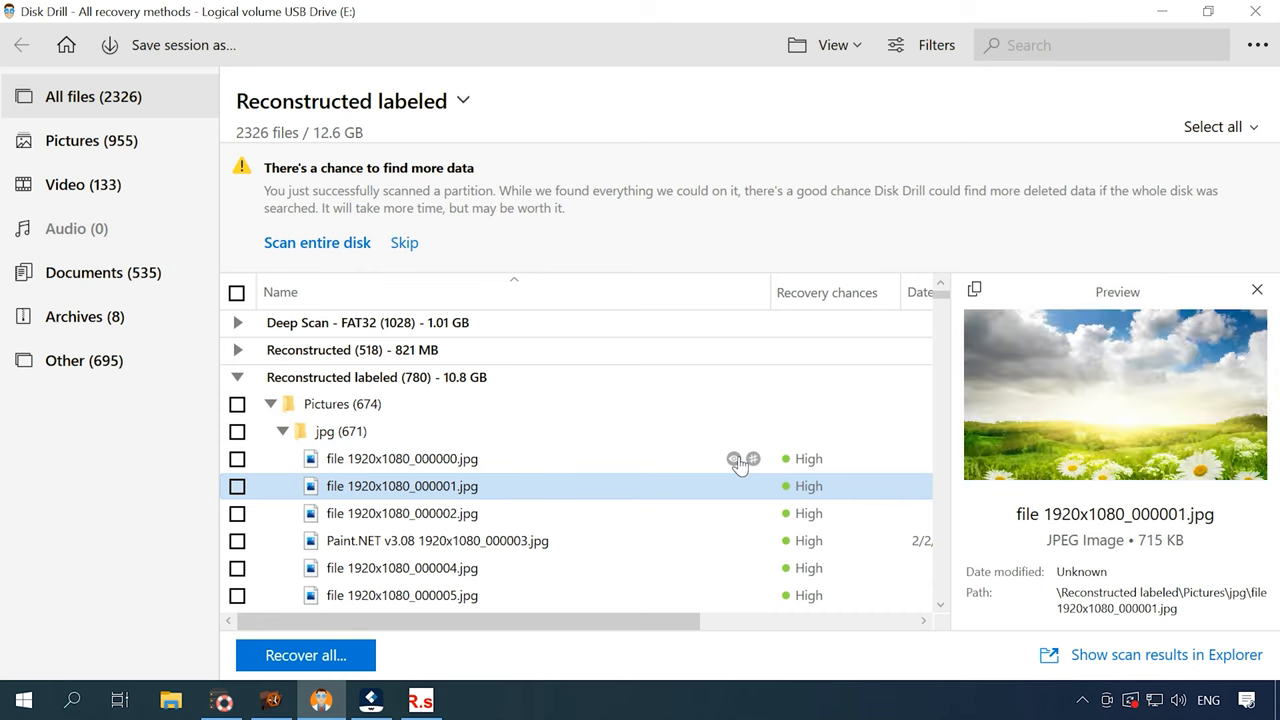
left_click(402, 595)
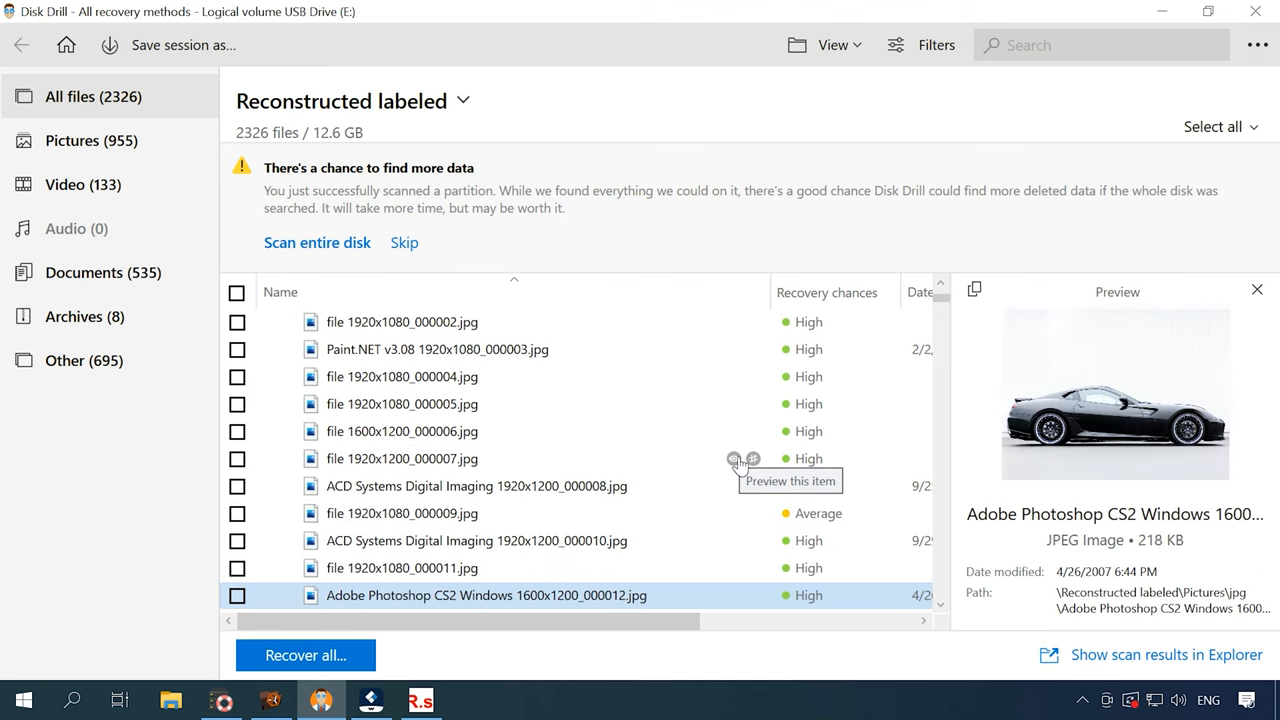
scroll("down", 3)
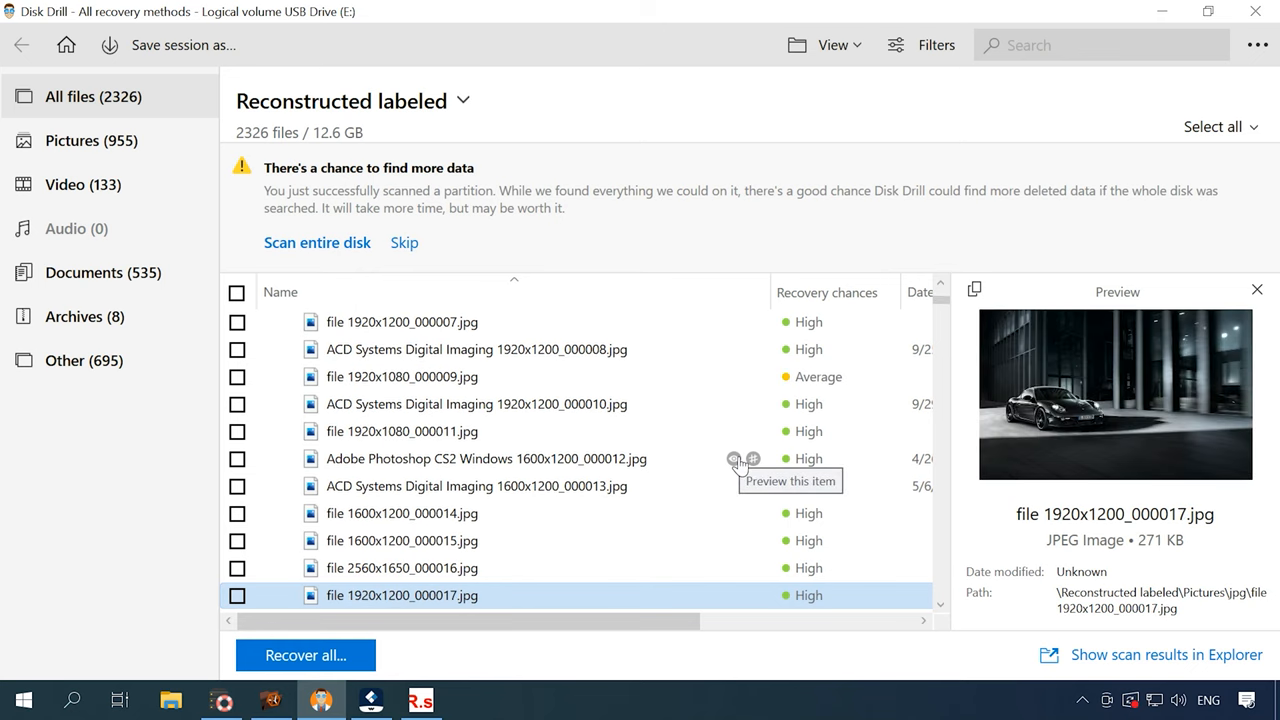
scroll("down", 3)
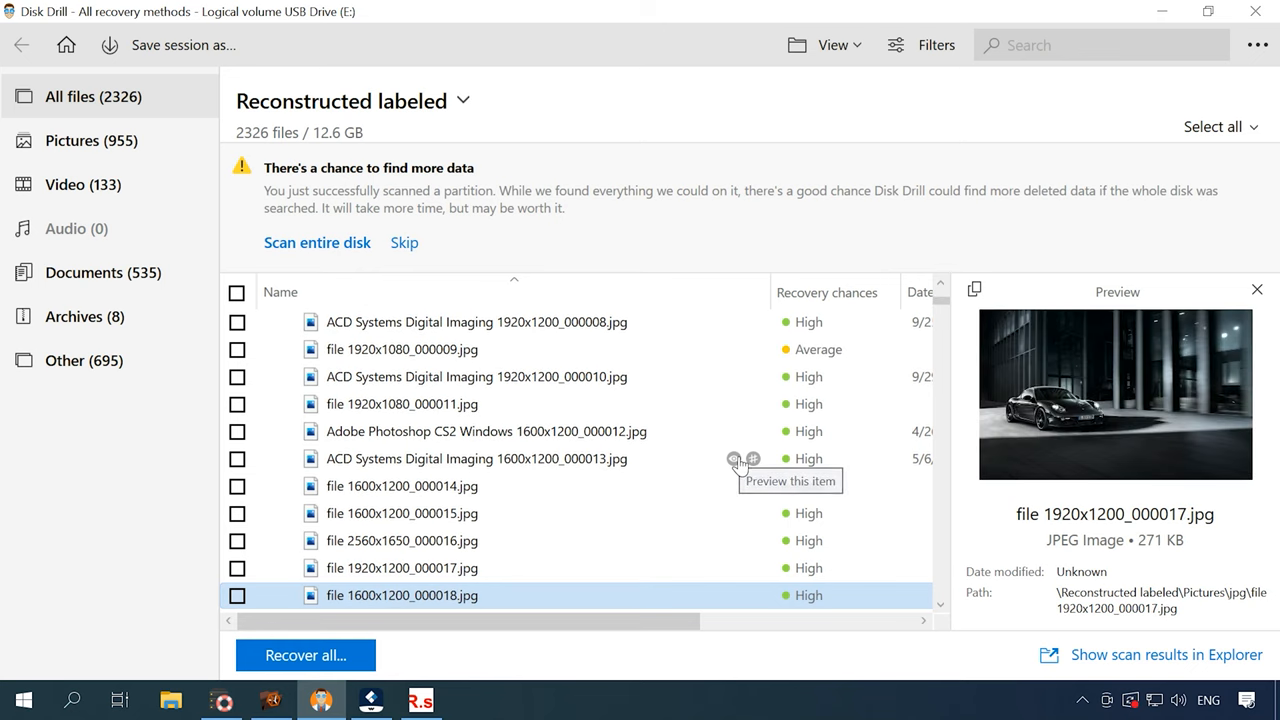
scroll("down", 3)
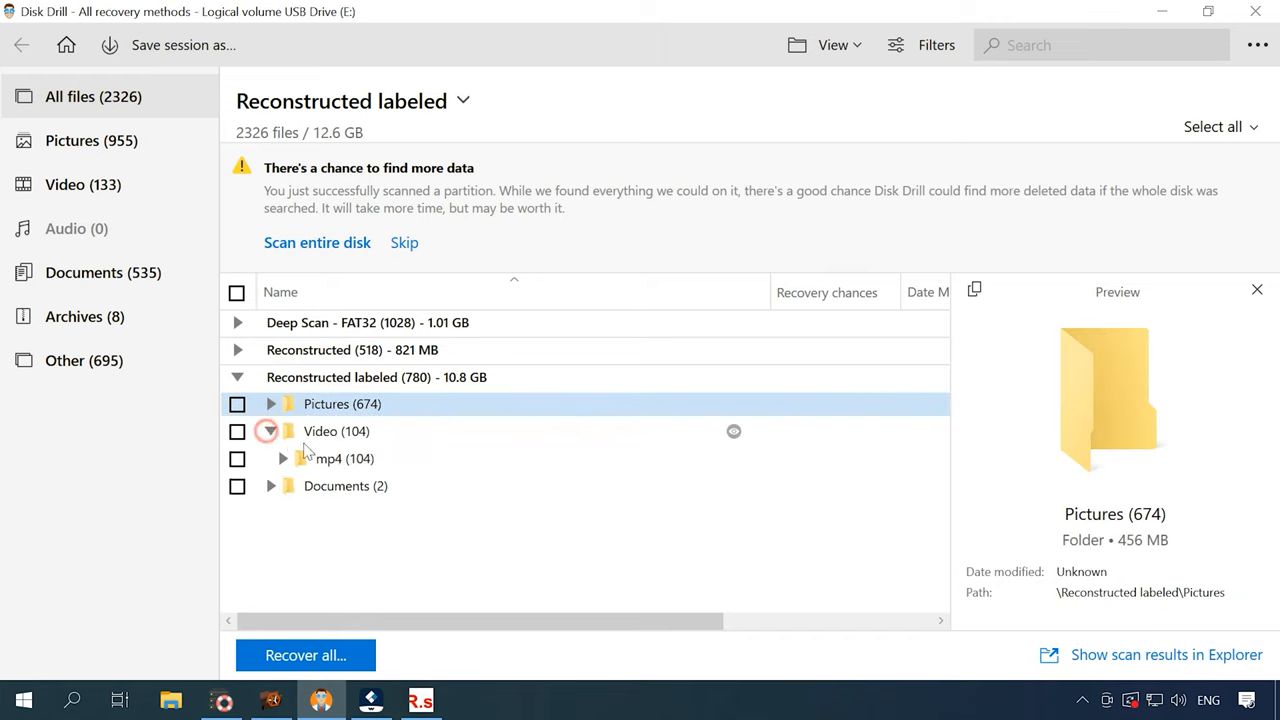
Play recovered mp4 clips, including the 00m07s and 01m13s videos, then collapse Video
left_click(283, 458)
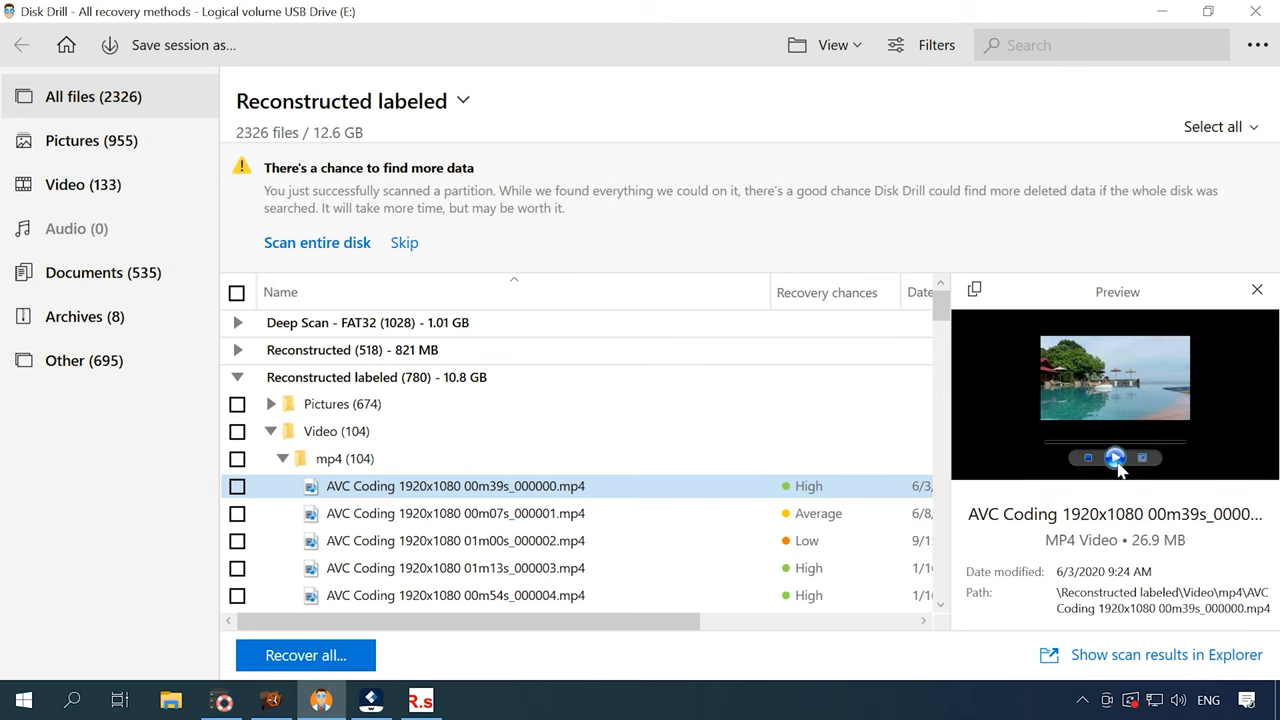
left_click(1114, 457)
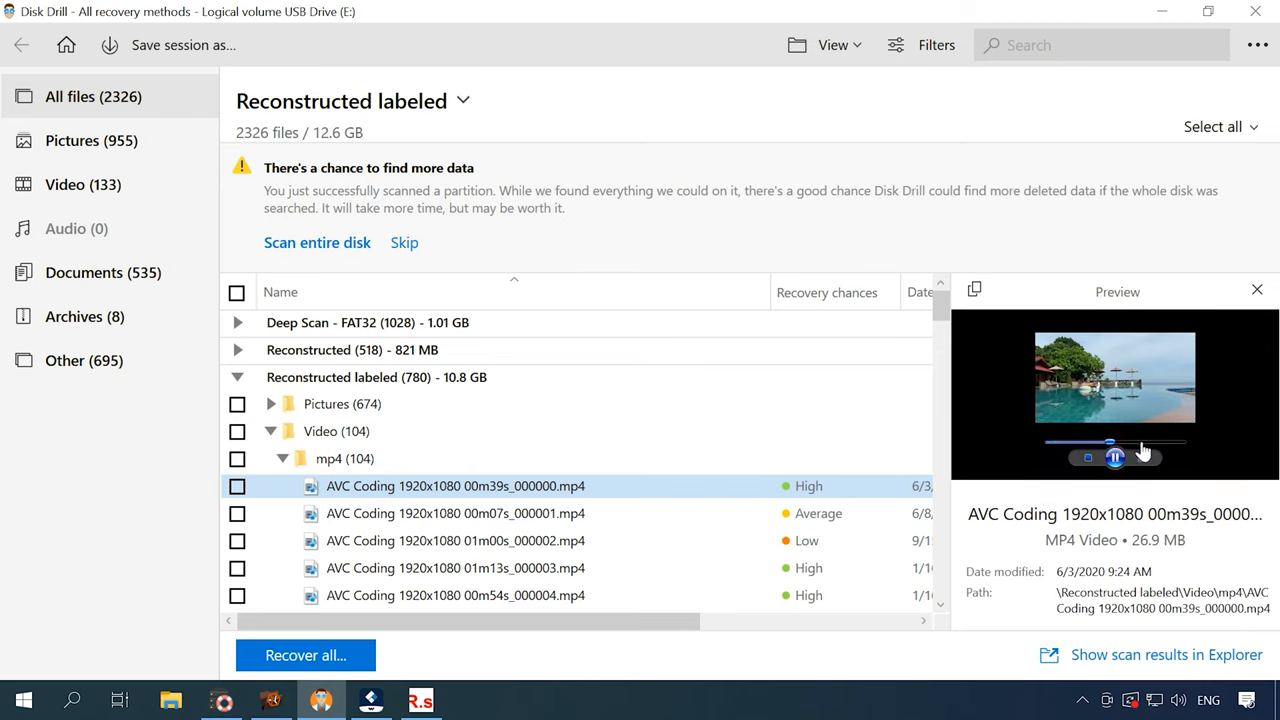
left_click(455, 513)
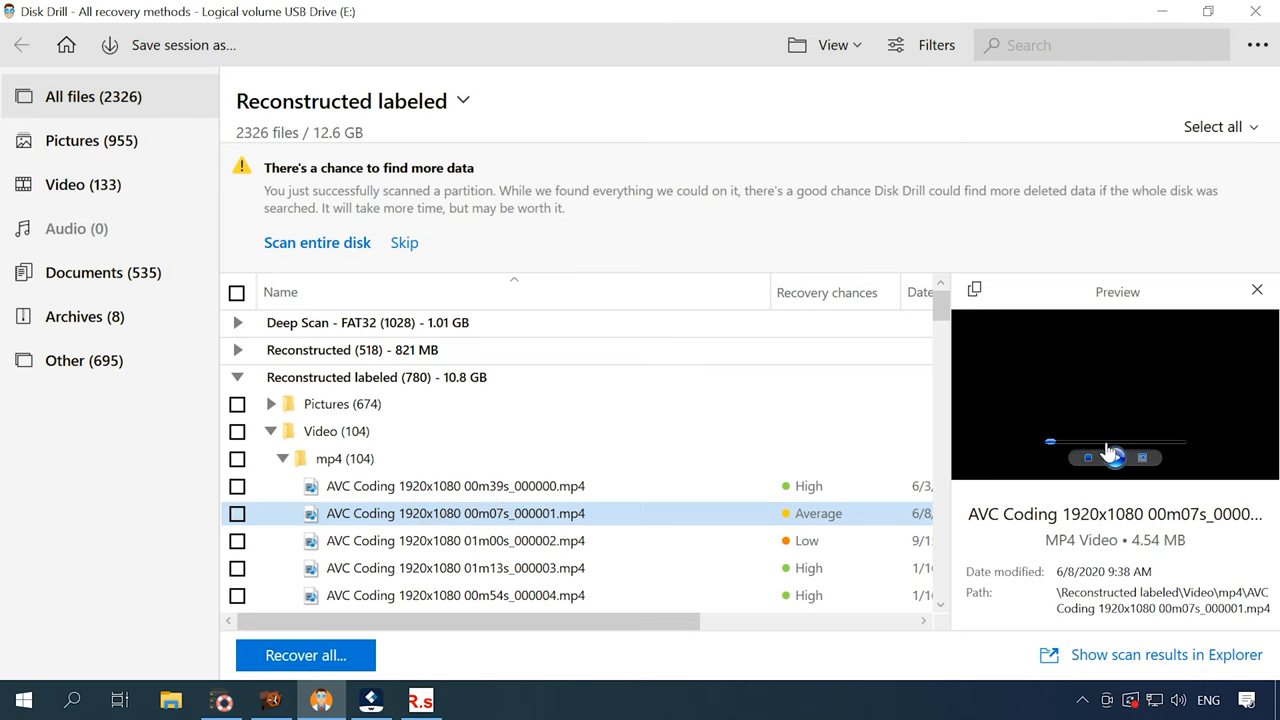
left_click(455, 540)
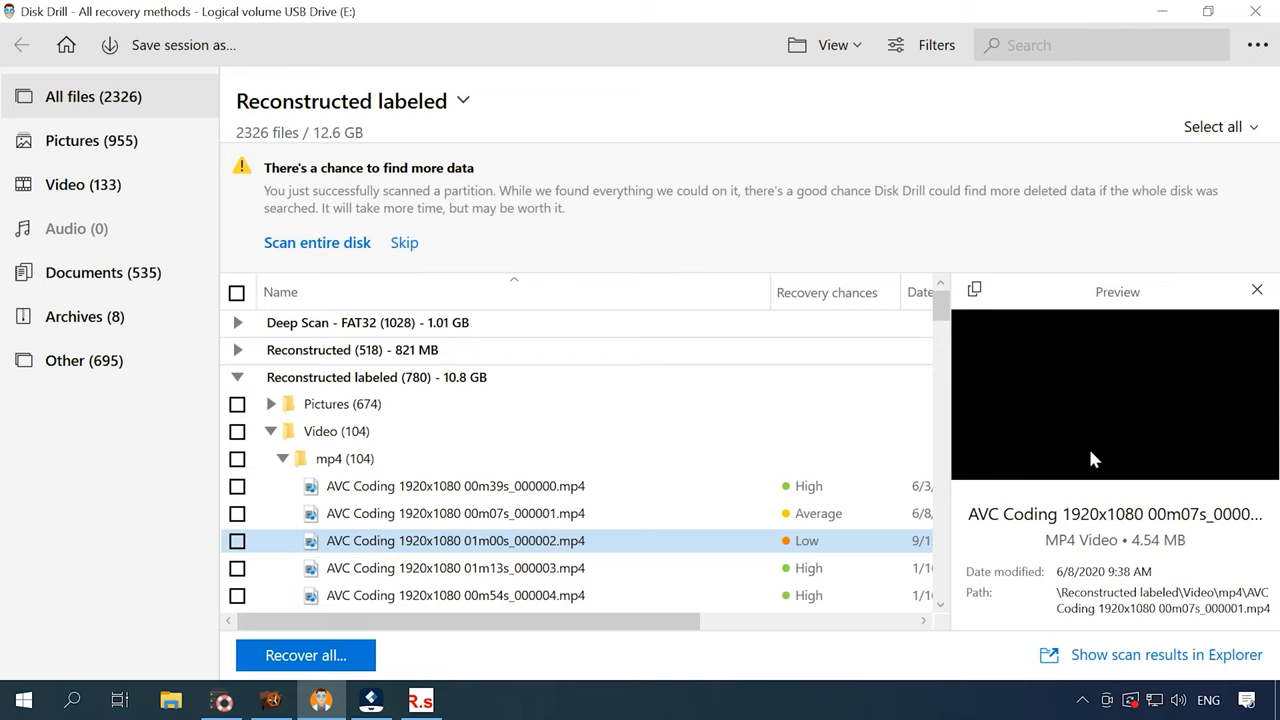
left_click(455, 568)
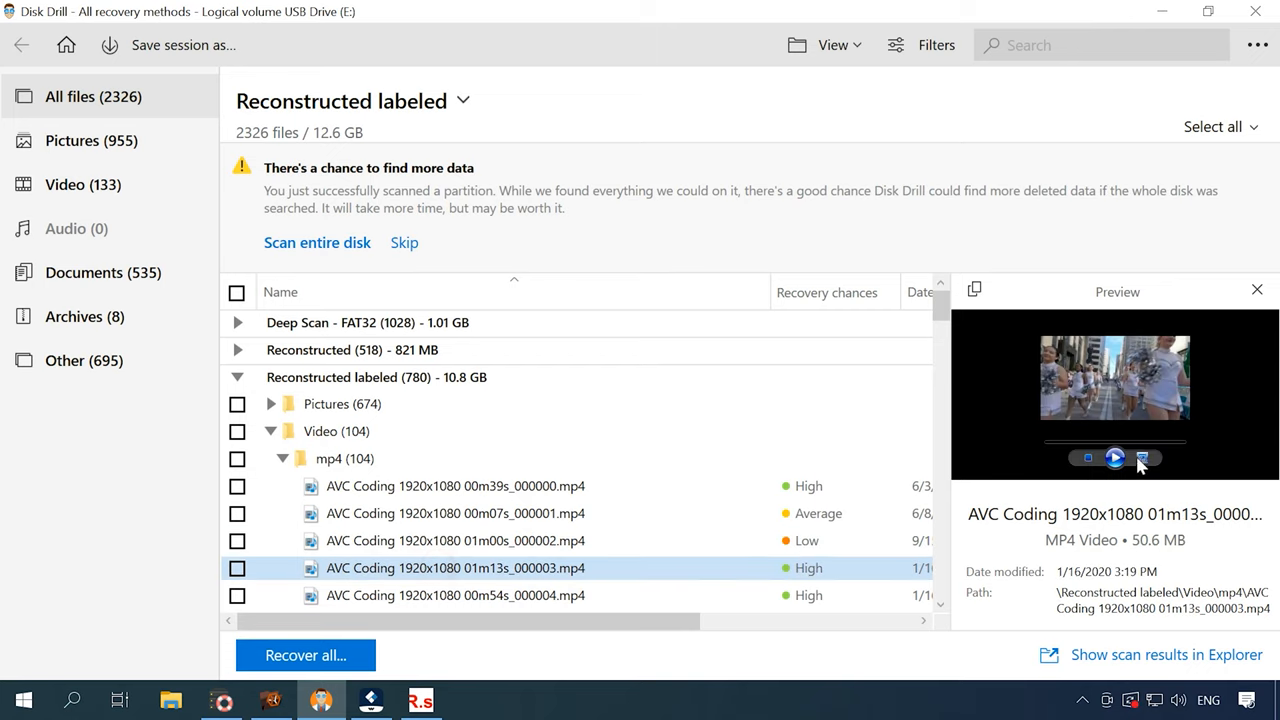
left_click(1114, 457)
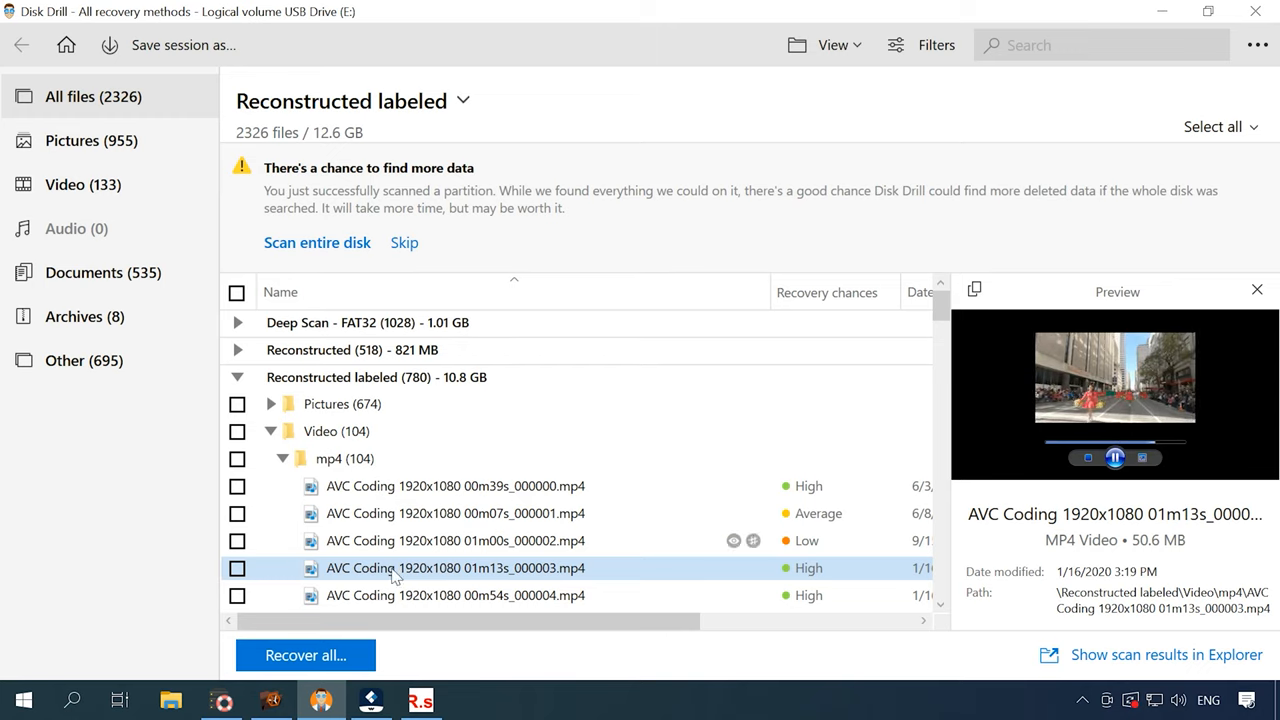
left_click(455, 595)
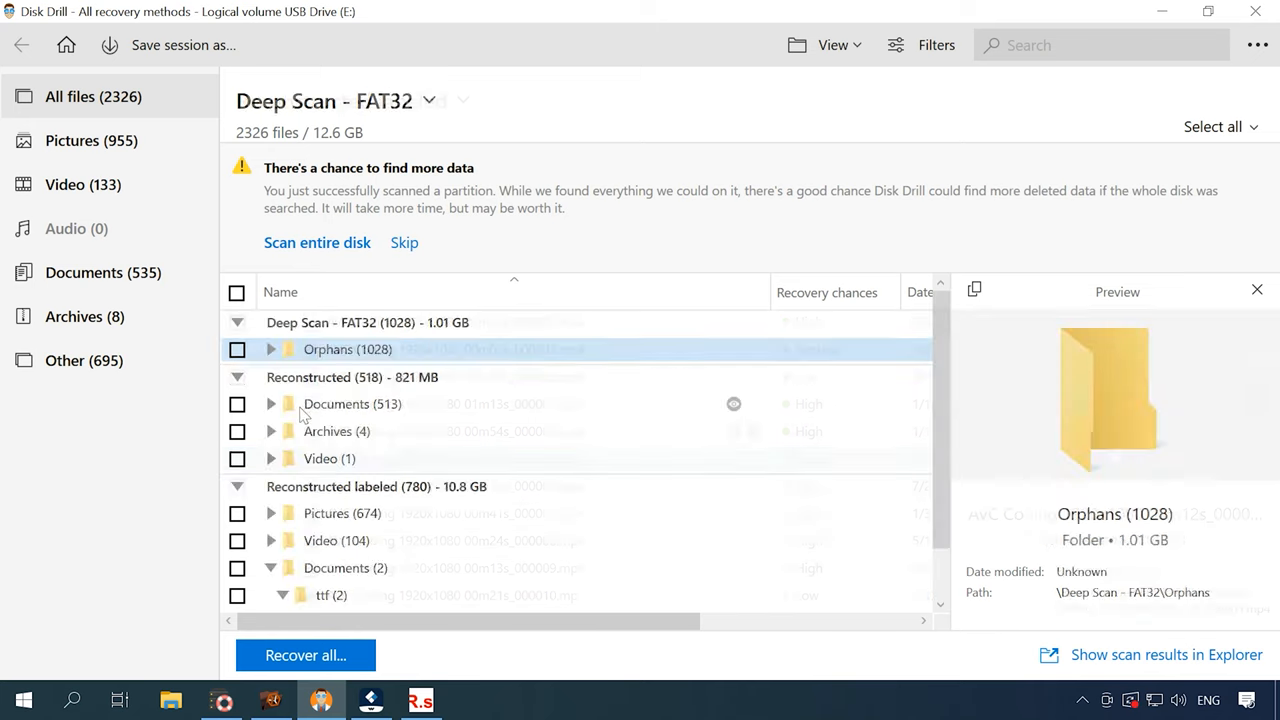
Preview the reconstructed docx files, ending on file000005.docx, then collapse the Documents folder
left_click(270, 403)
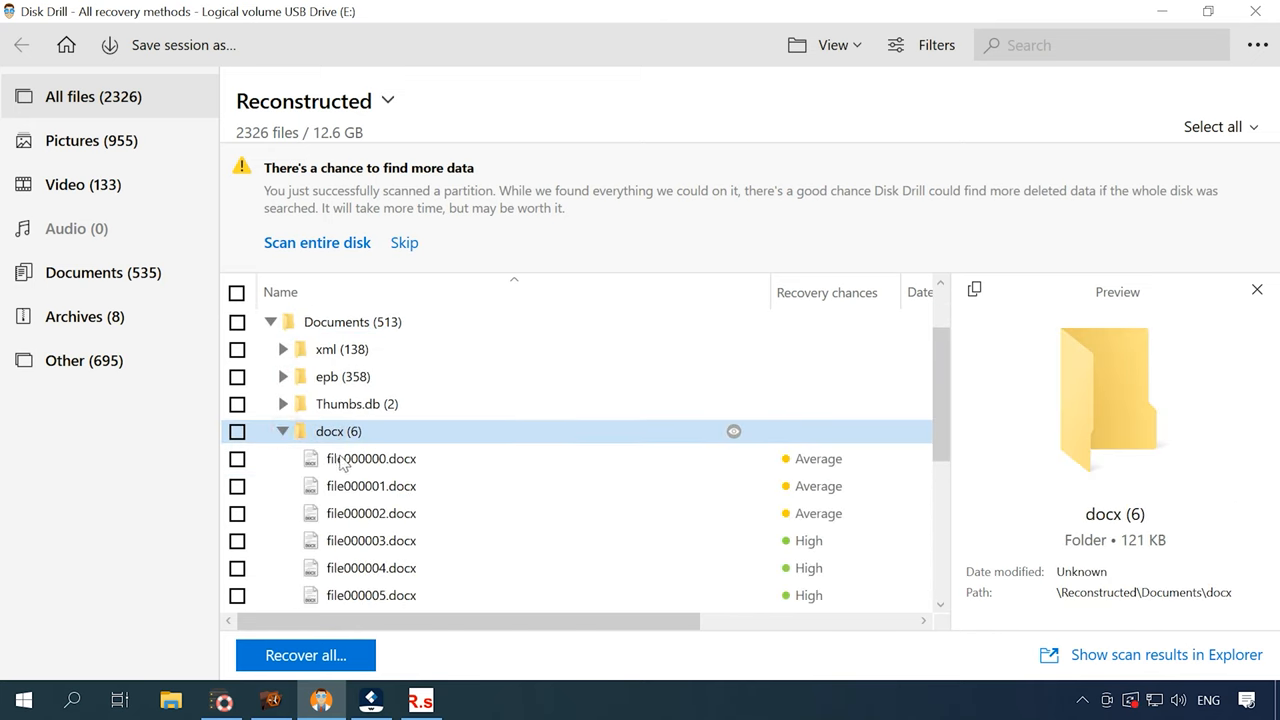
left_click(371, 458)
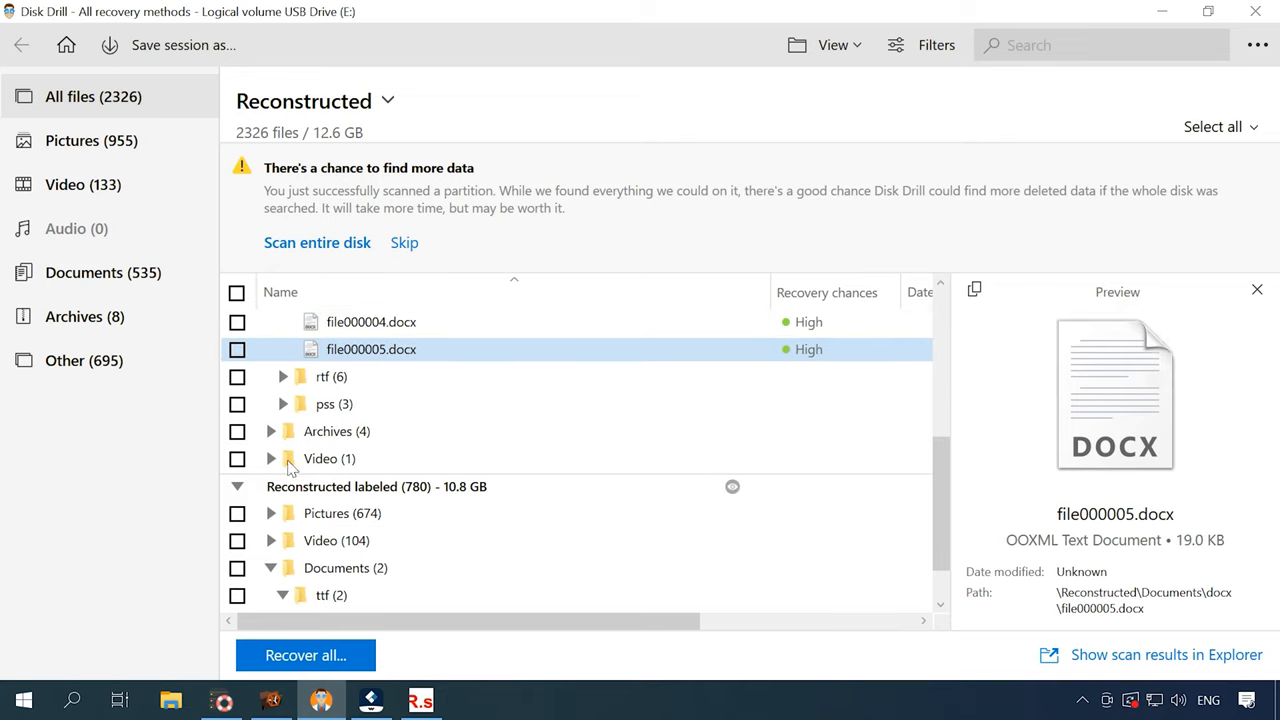
left_click(283, 458)
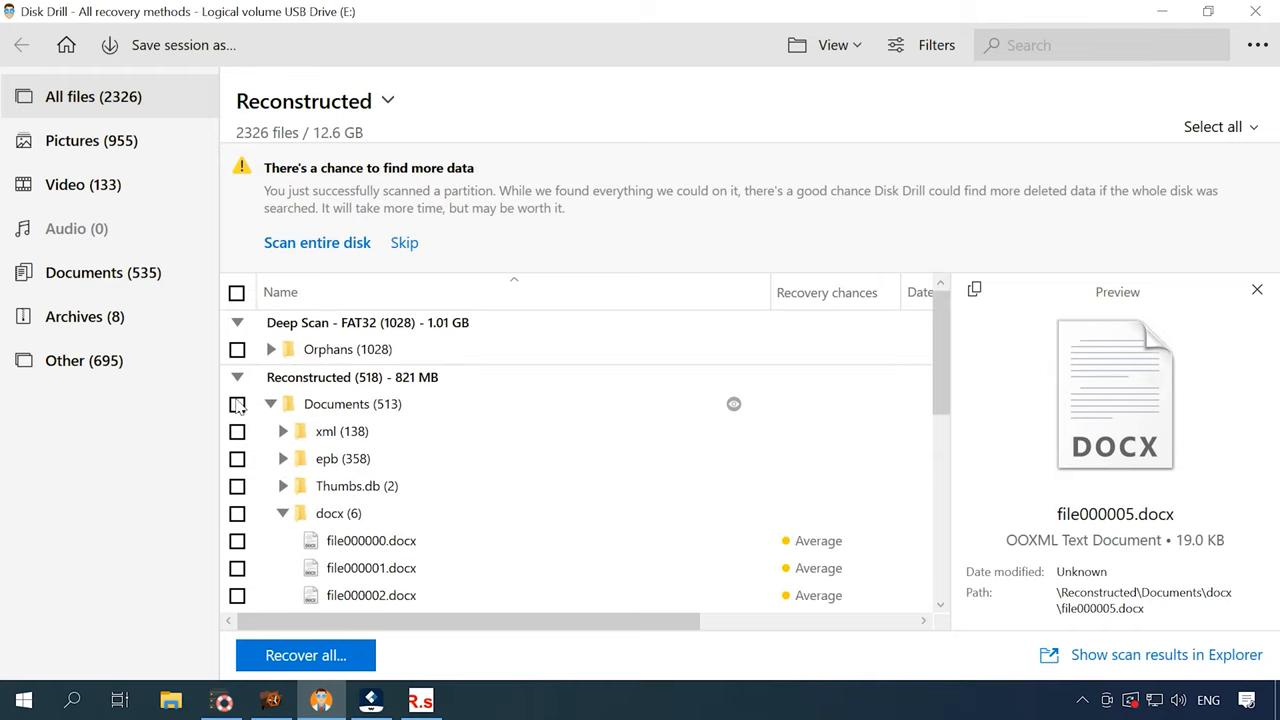
left_click(270, 403)
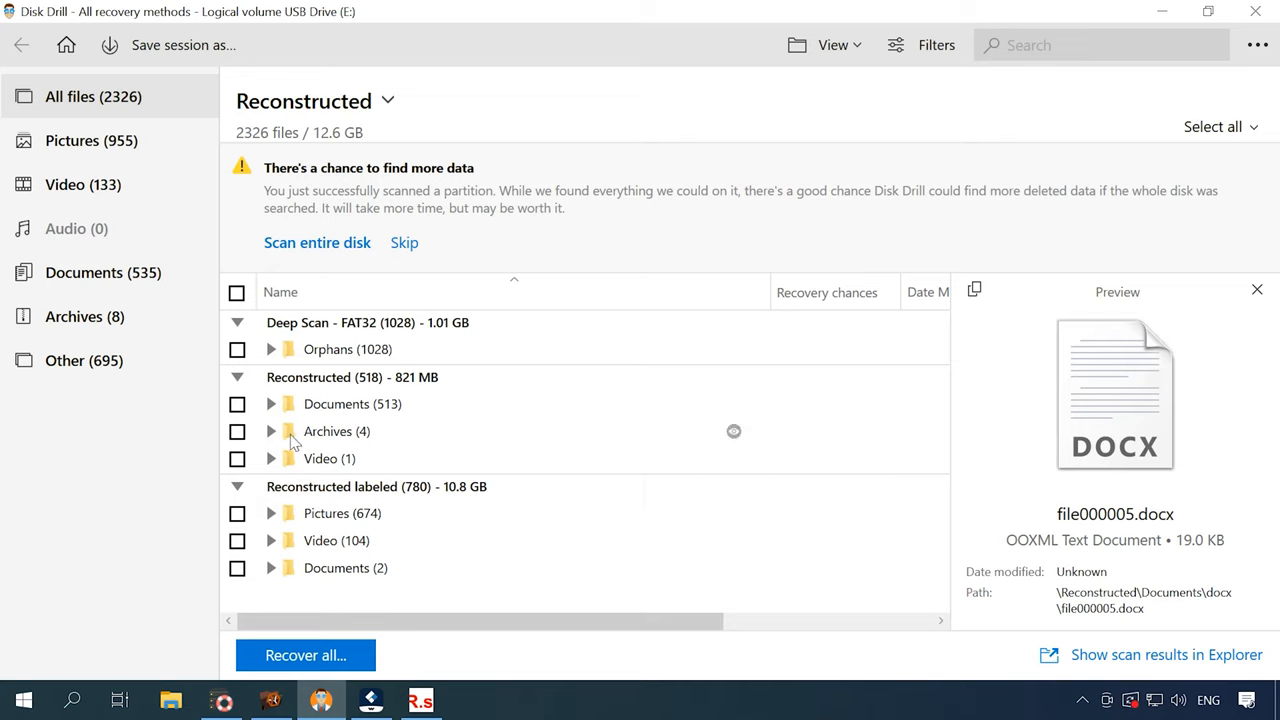
mouse_move(329, 458)
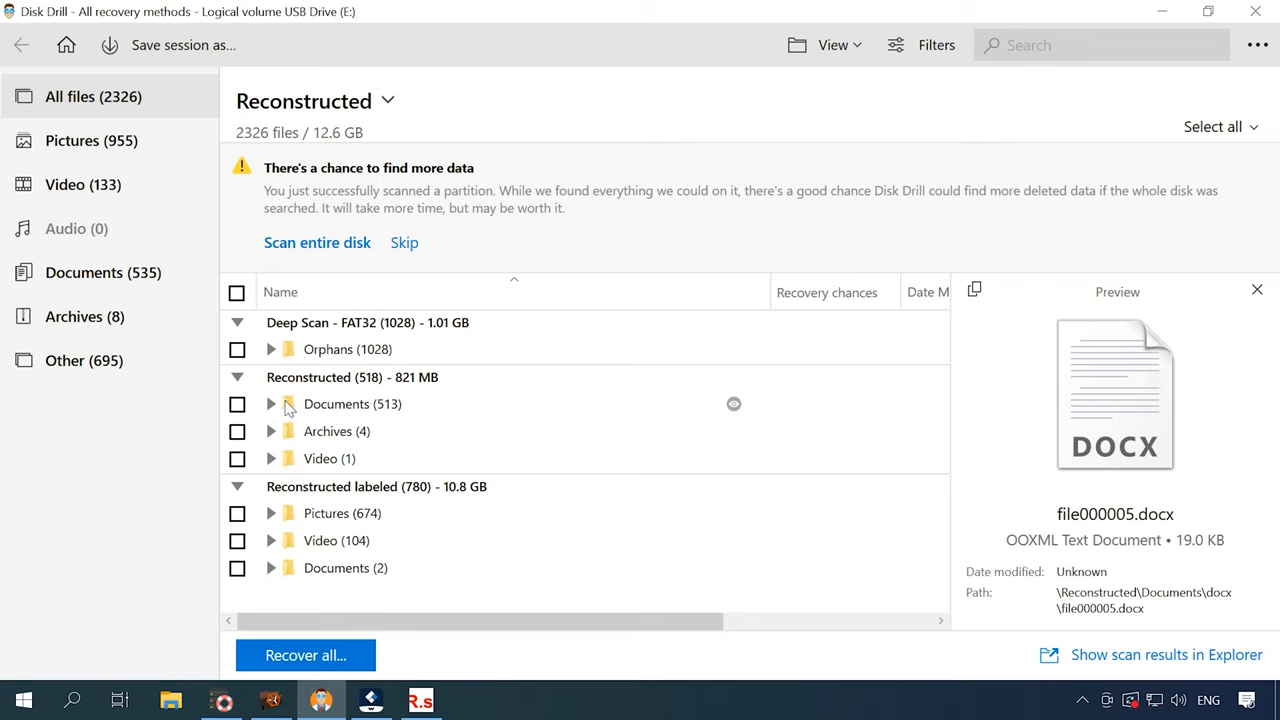
mouse_move(291, 470)
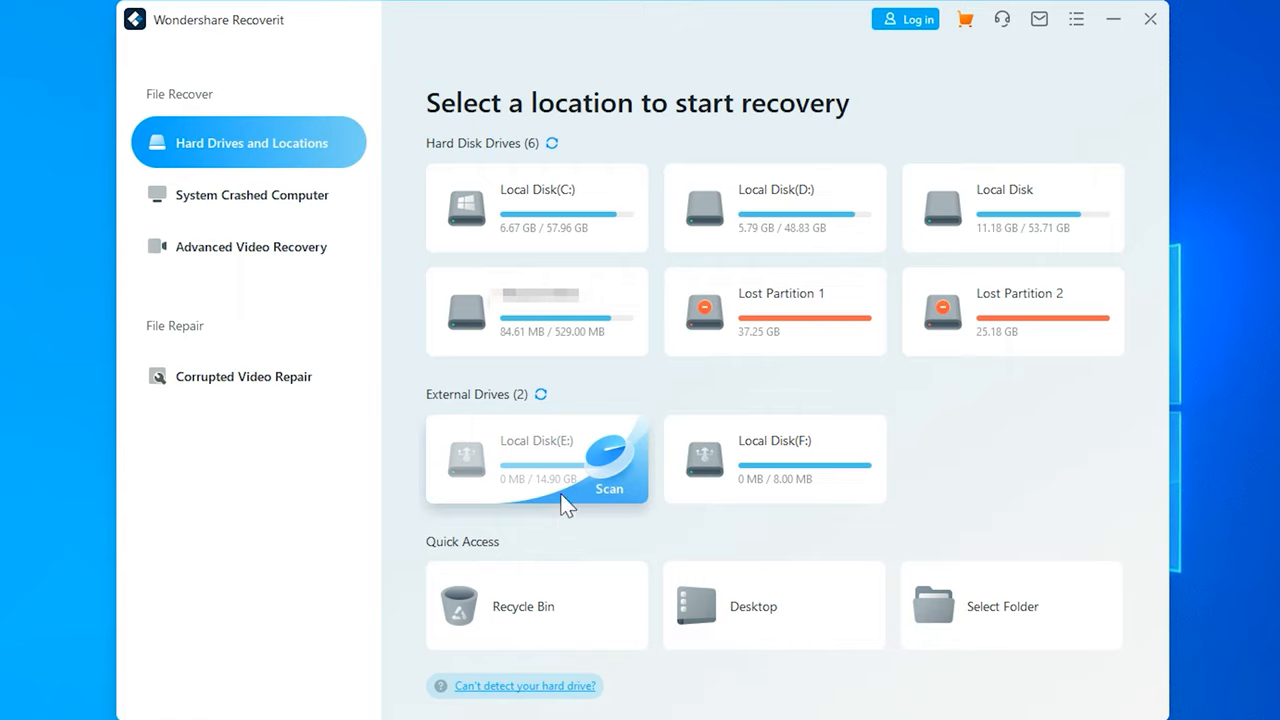
Scan external drive Local Disk (E:), which finds 1367 files totalling 14.91 GB
left_click(609, 489)
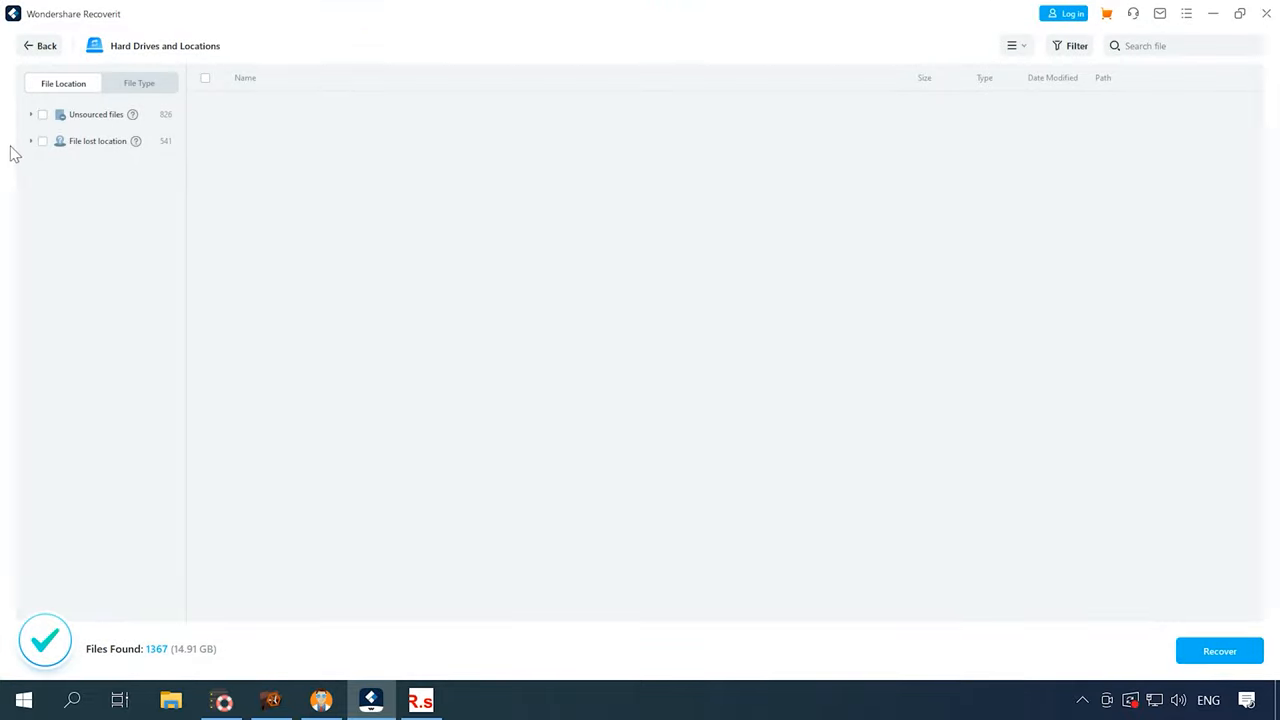
Open Unsourced files > jpg, preview 00000016.jpg, and step through the following recovered images
left_click(98, 140)
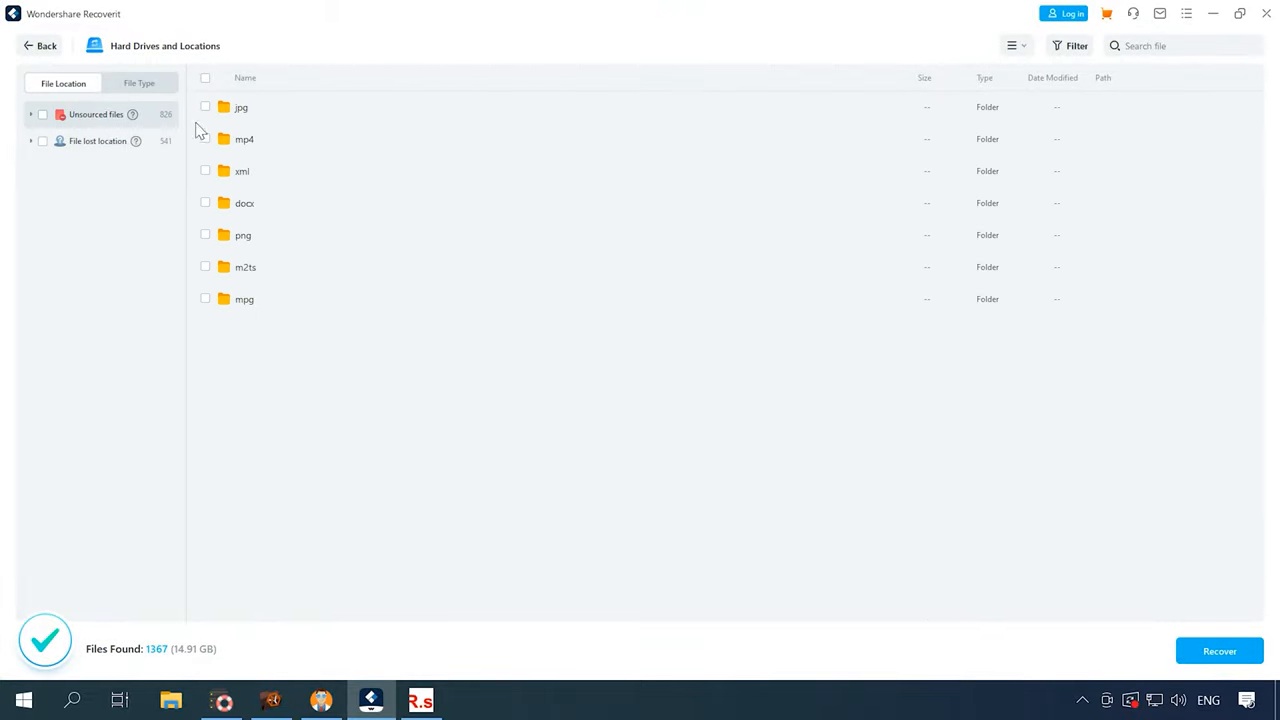
left_click(241, 107)
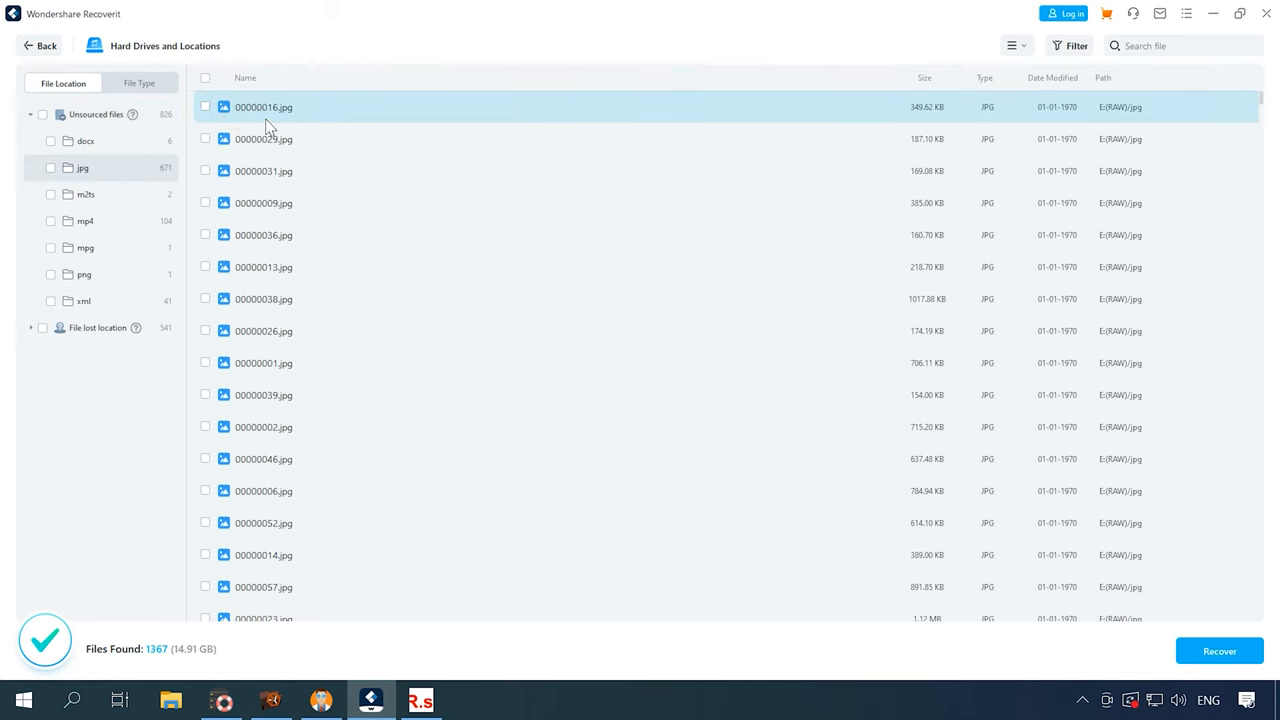
double_click(263, 107)
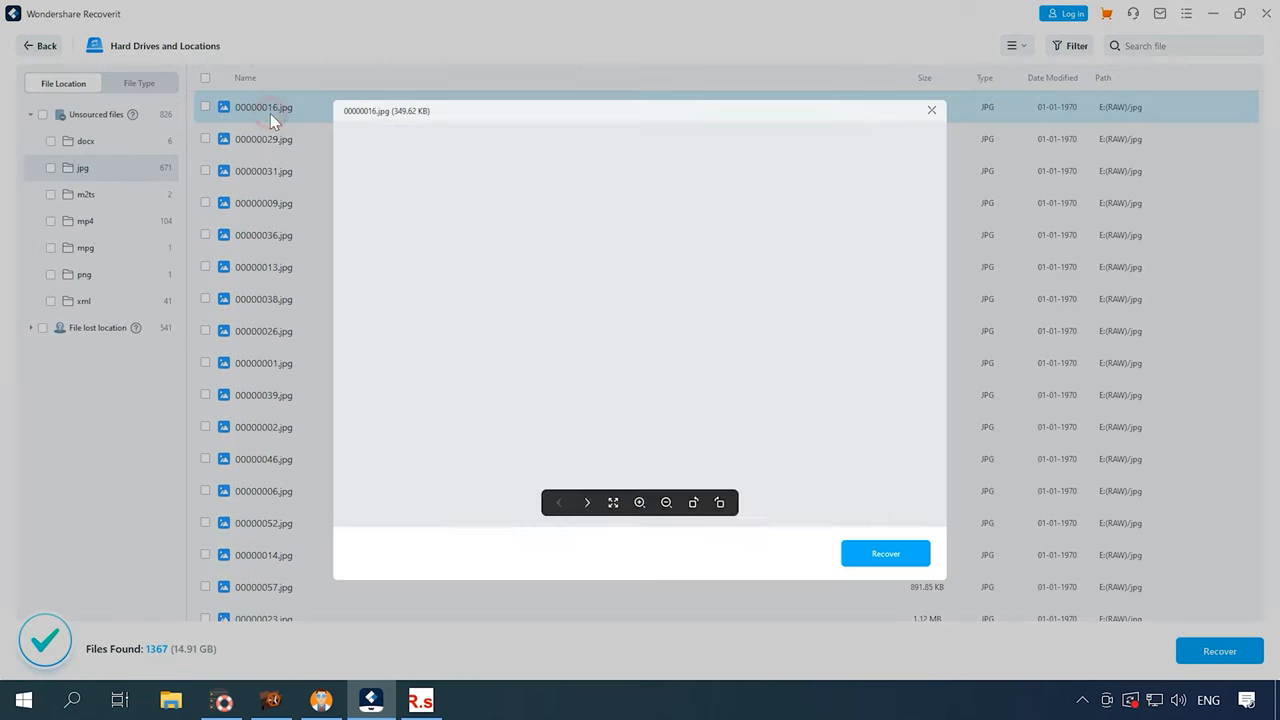
left_click(587, 502)
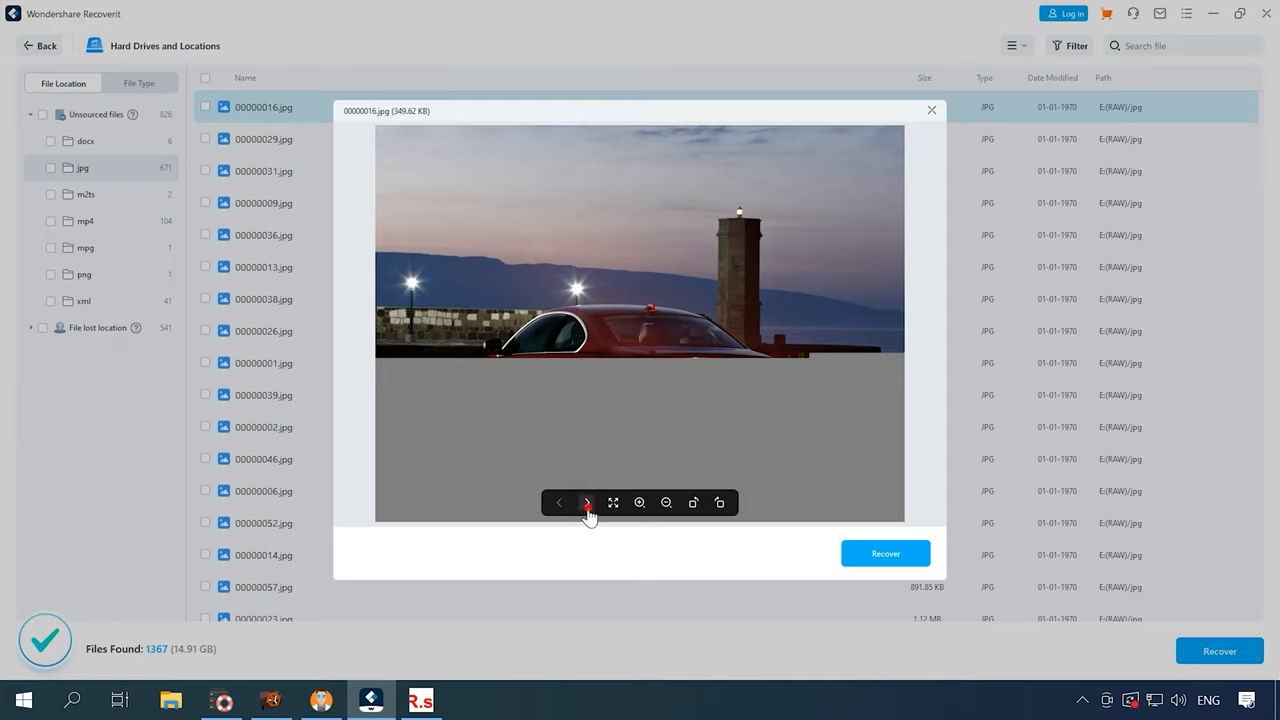
left_click(587, 502)
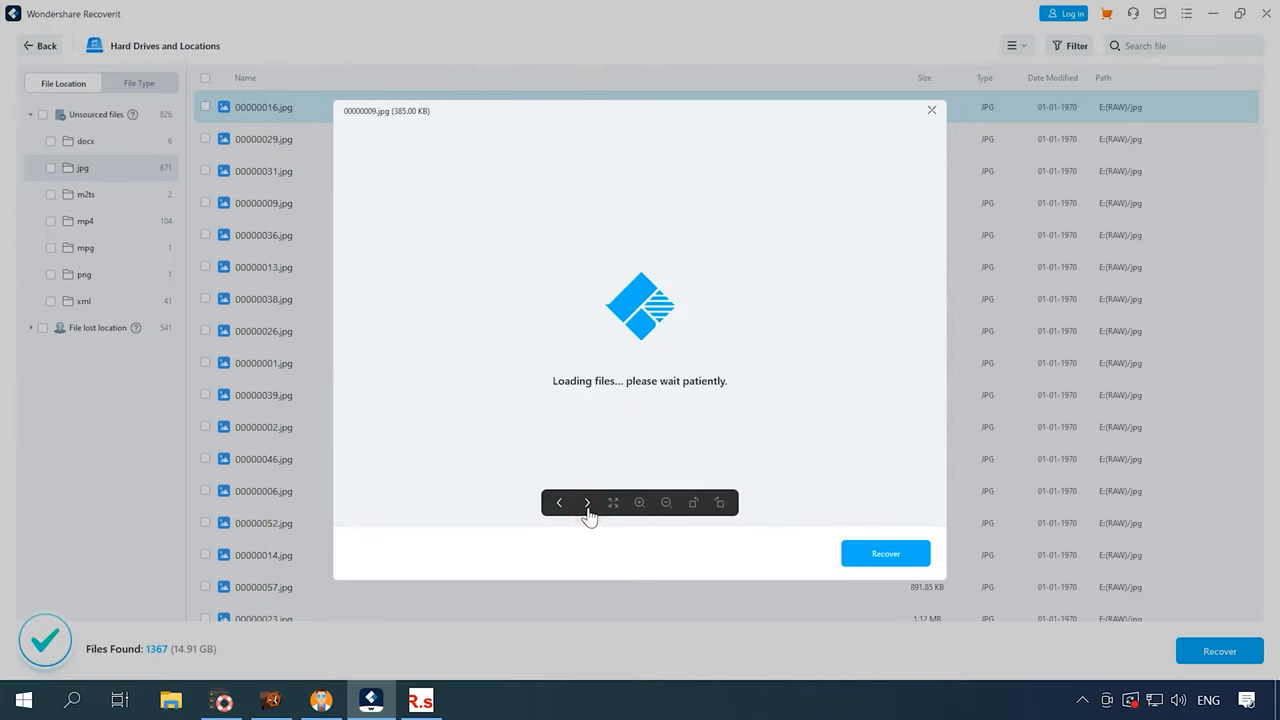
left_click(586, 502)
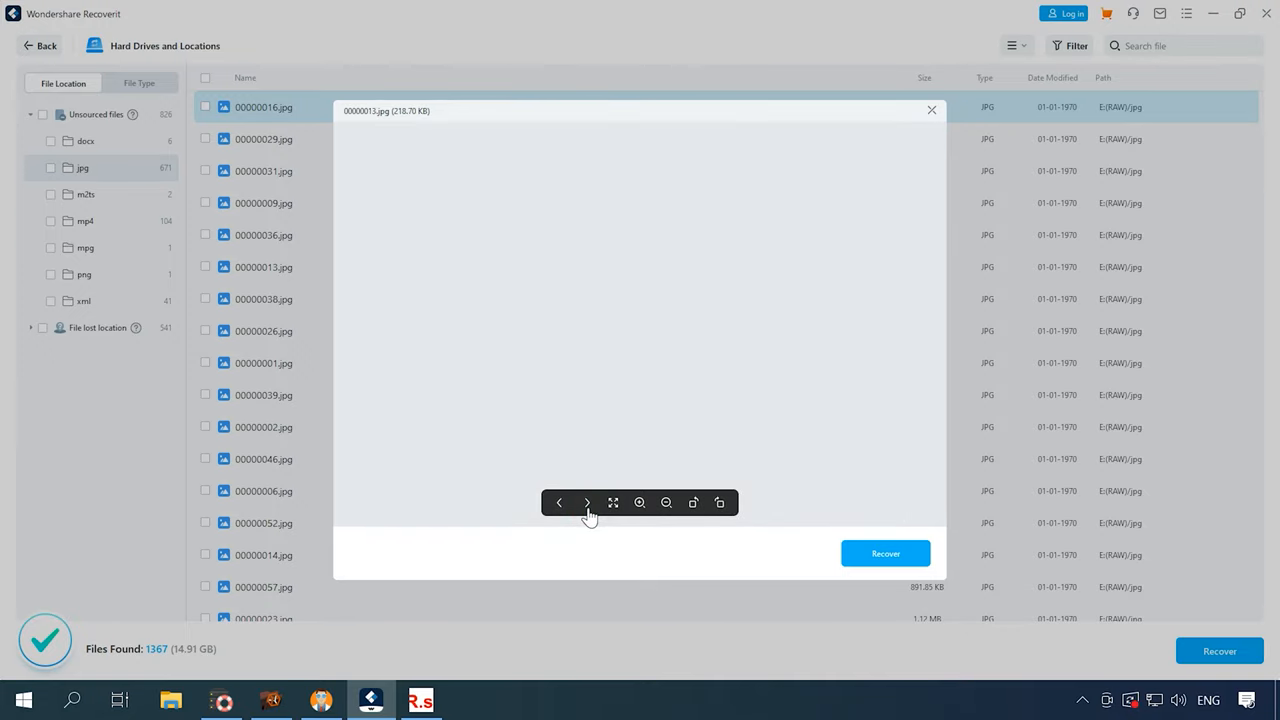
left_click(587, 502)
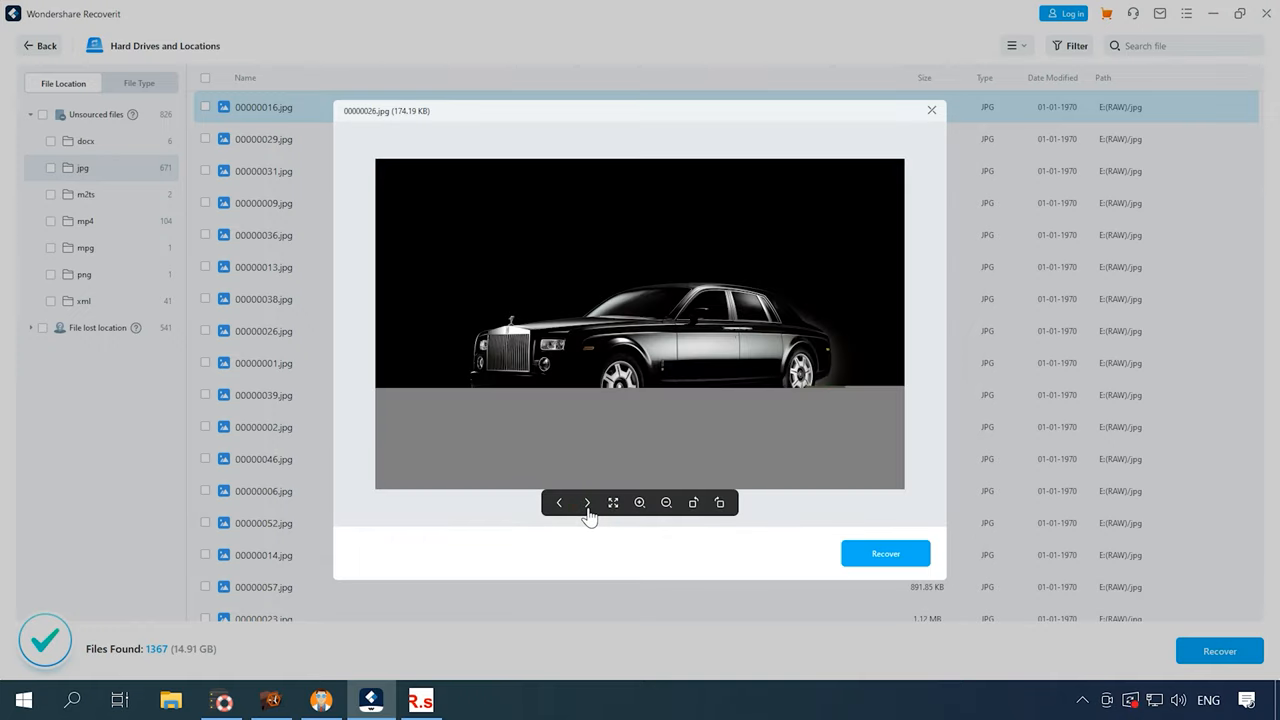
left_click(587, 503)
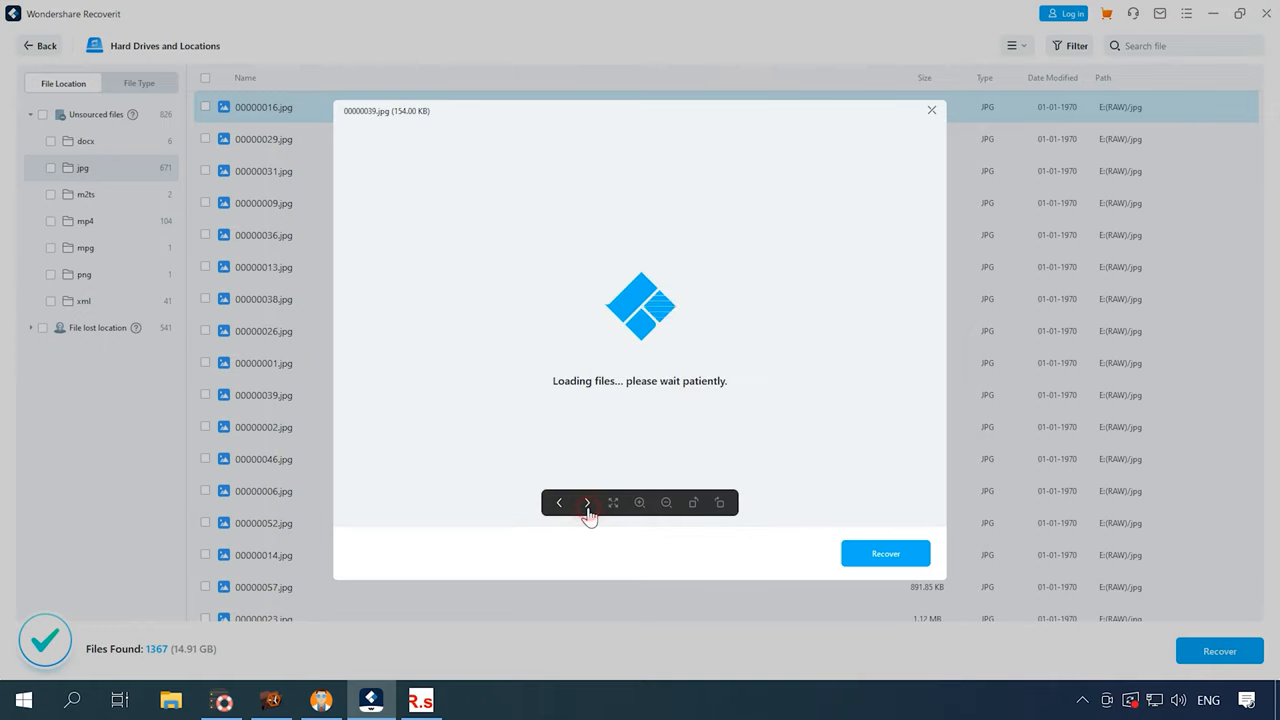
left_click(85, 220)
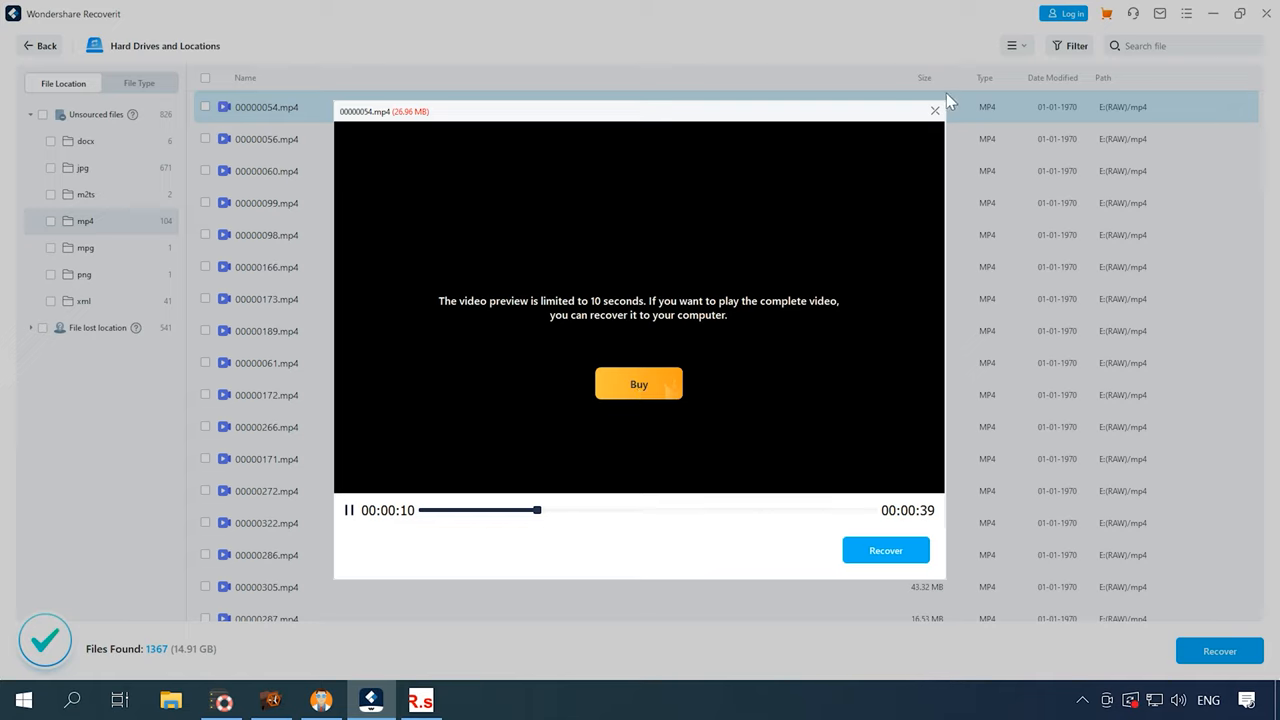
mouse_move(595, 318)
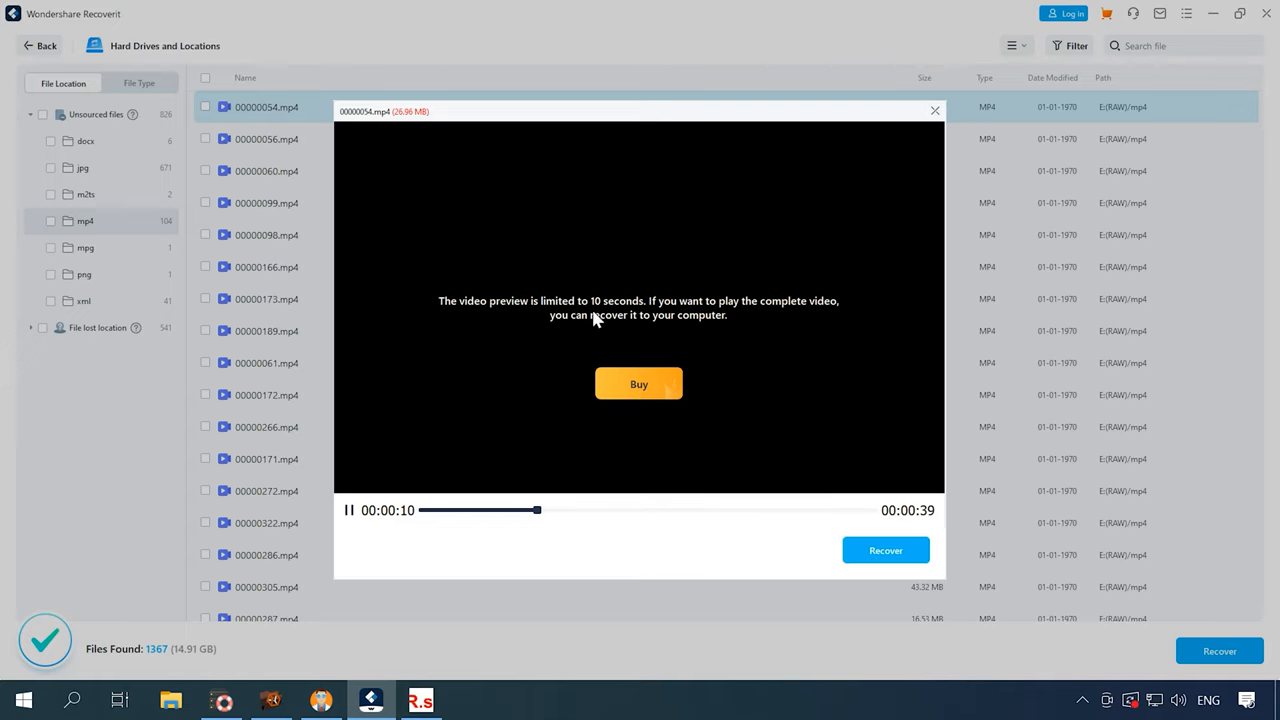
Preview recovered videos 00000054.mp4 and 00000056.mp4, closing each preview and the failure message
left_click(934, 110)
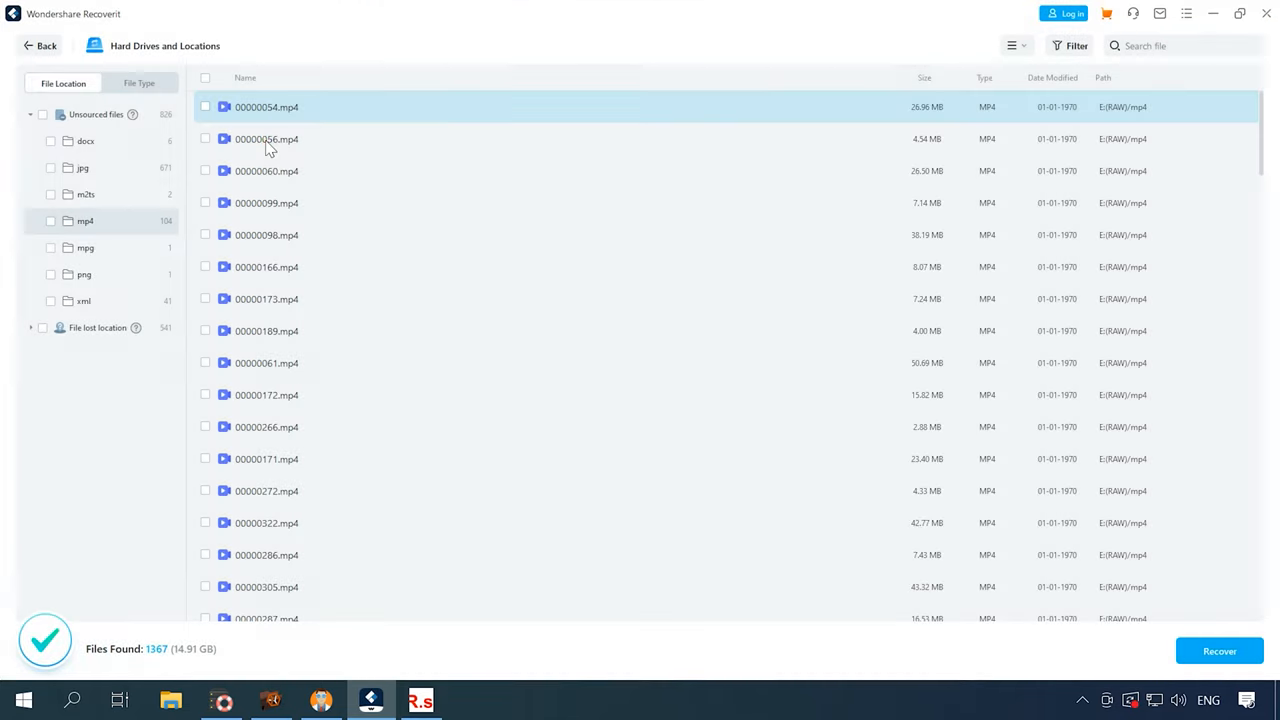
double_click(266, 139)
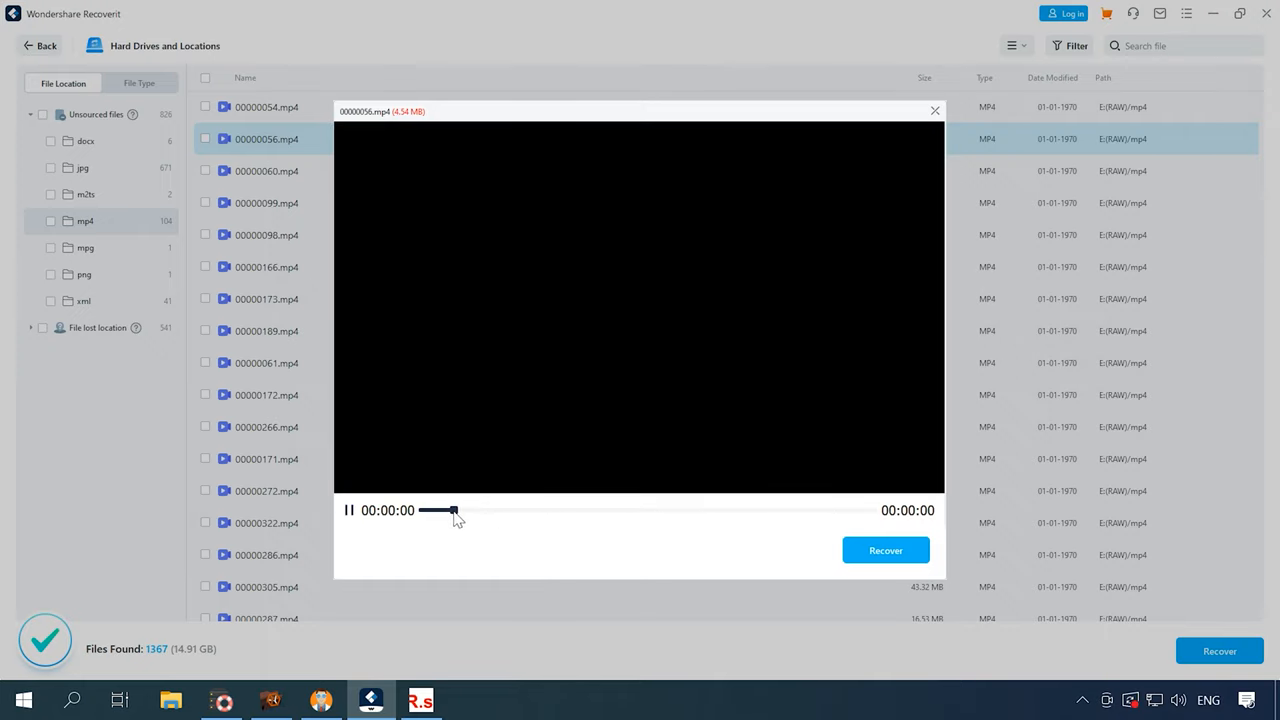
mouse_move(935, 110)
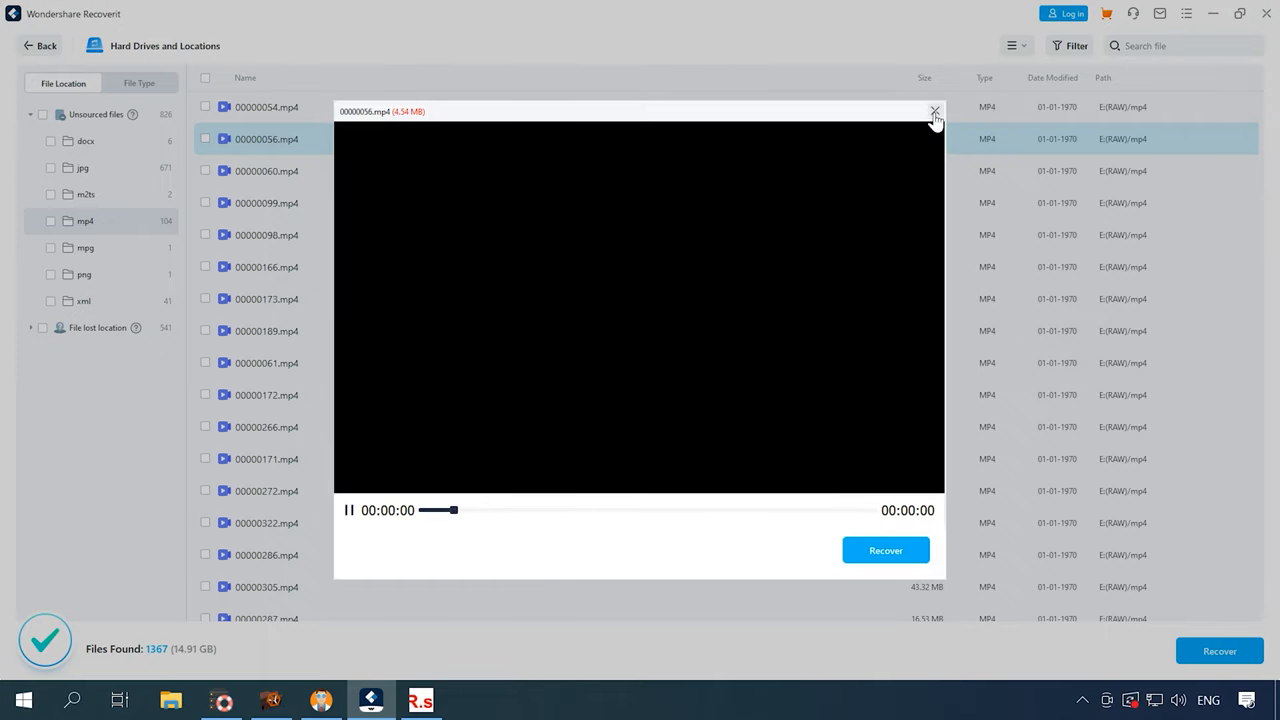
left_click(267, 170)
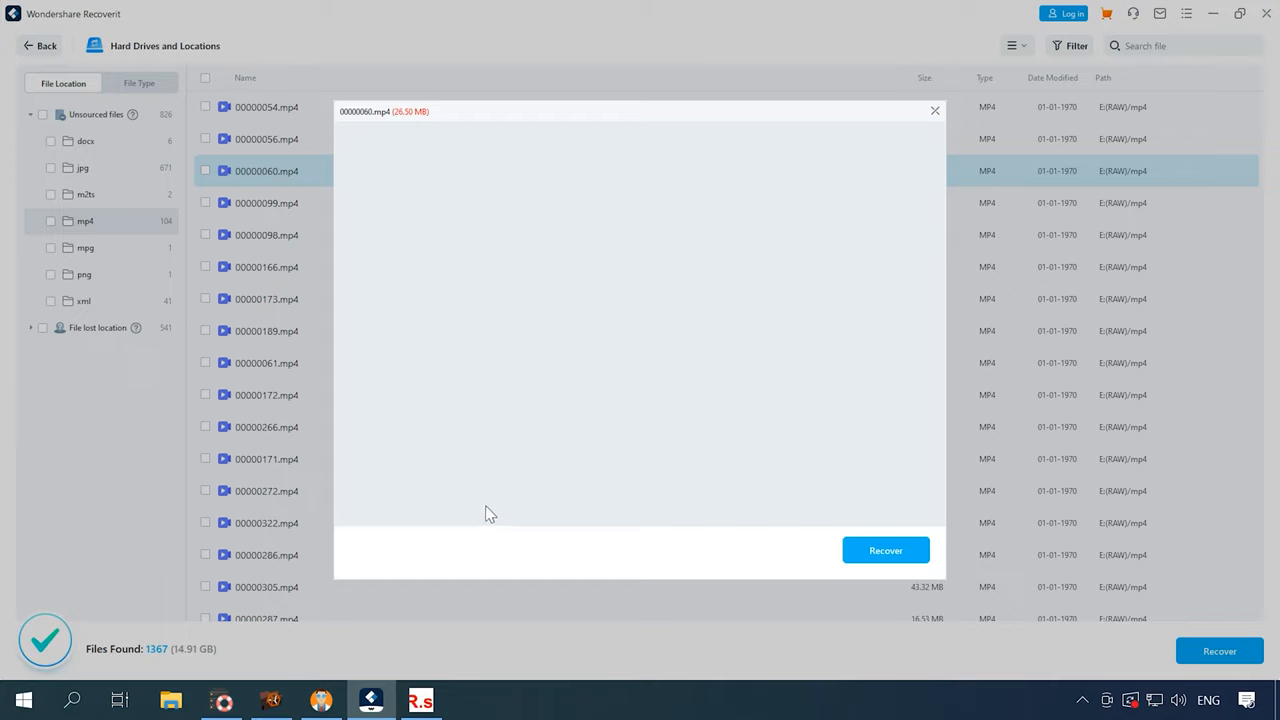
left_click(885, 550)
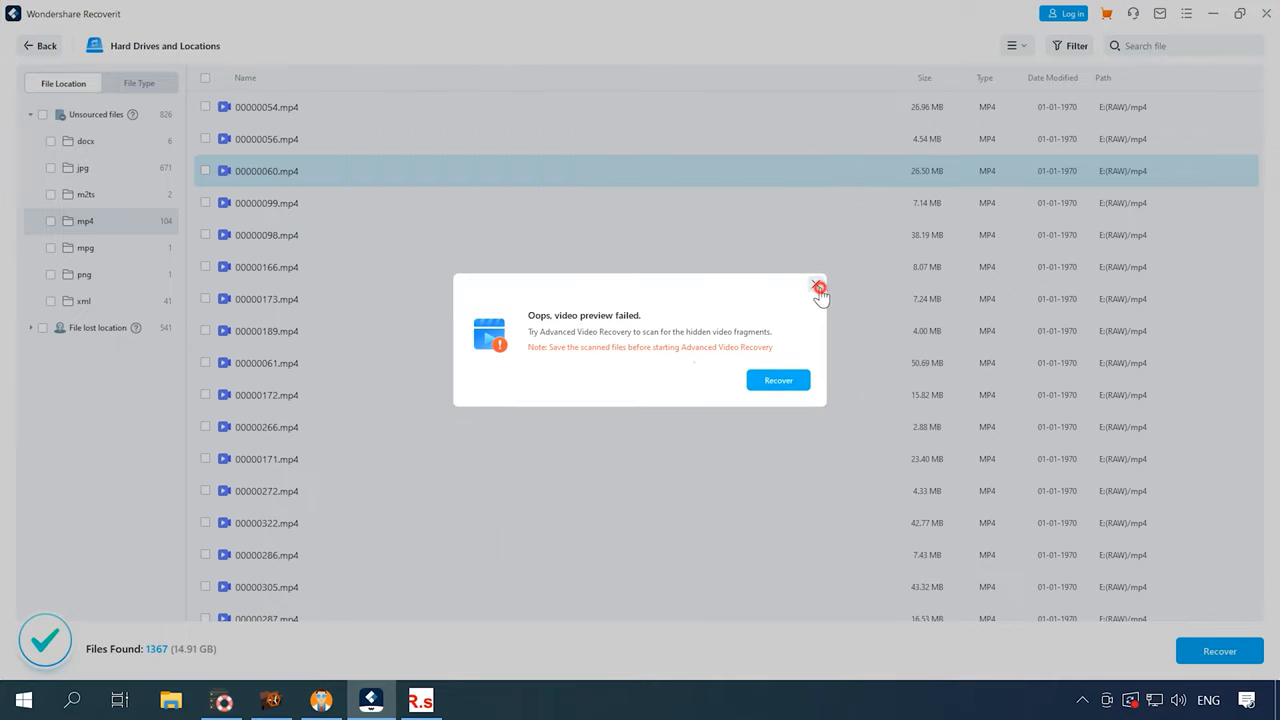
left_click(85, 140)
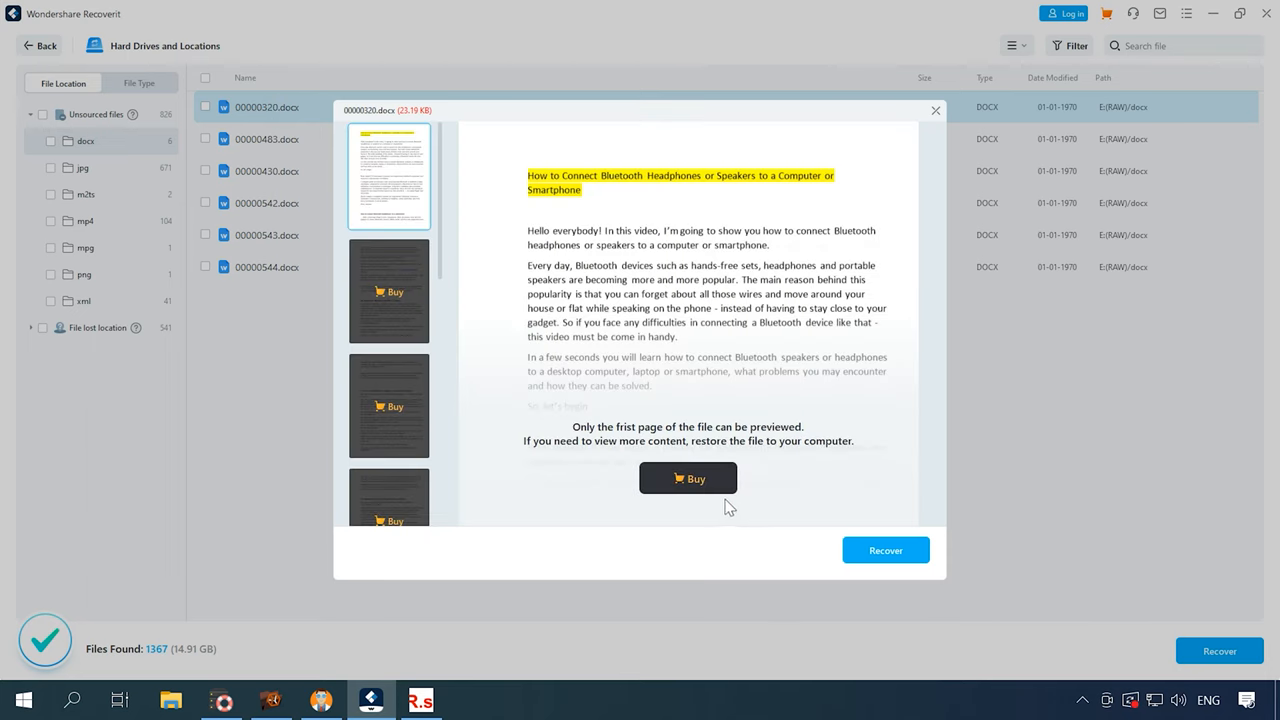
mouse_move(938, 147)
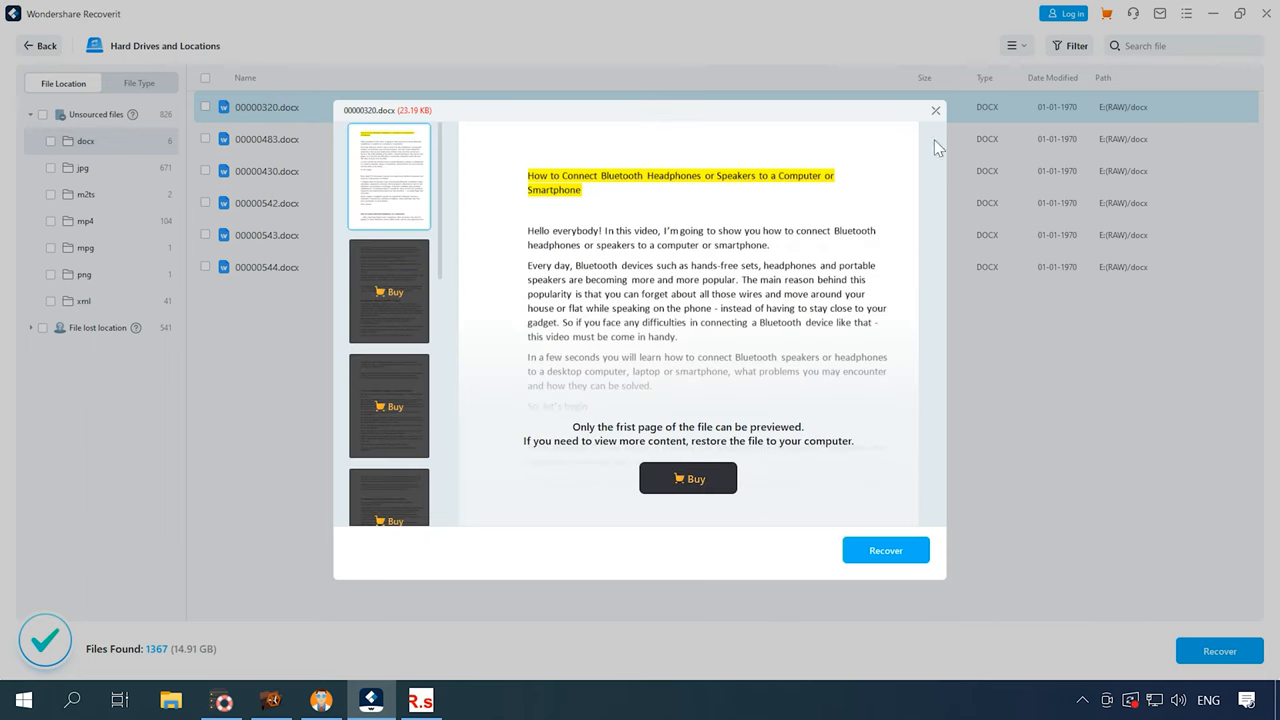
Close the Buy Recoverit prompt and show the folders under File lost location
left_click(688, 478)
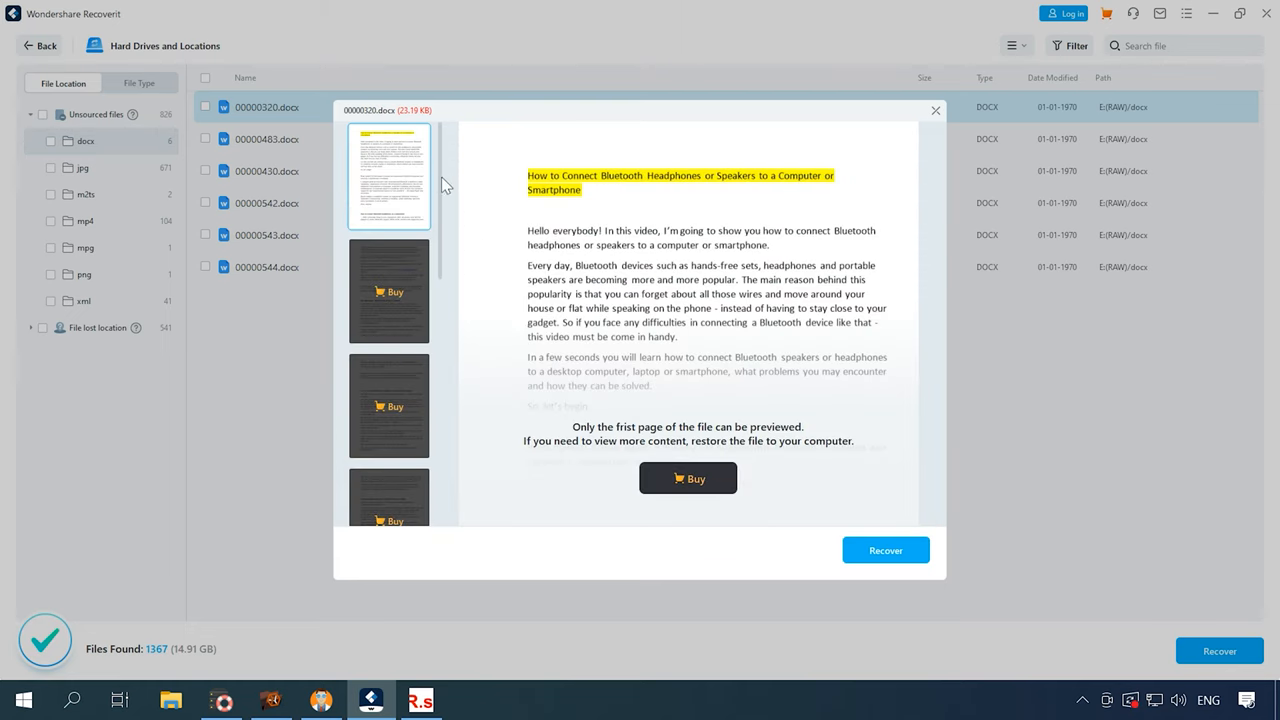
left_click(688, 478)
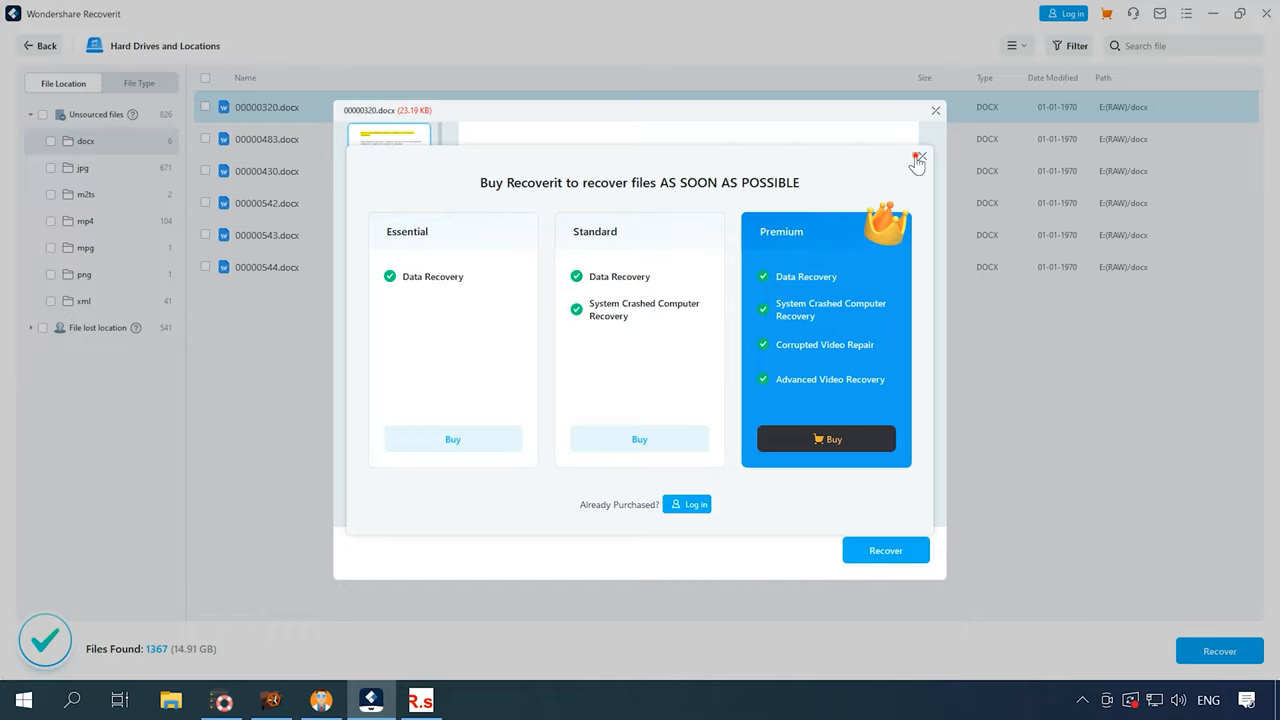
left_click(918, 160)
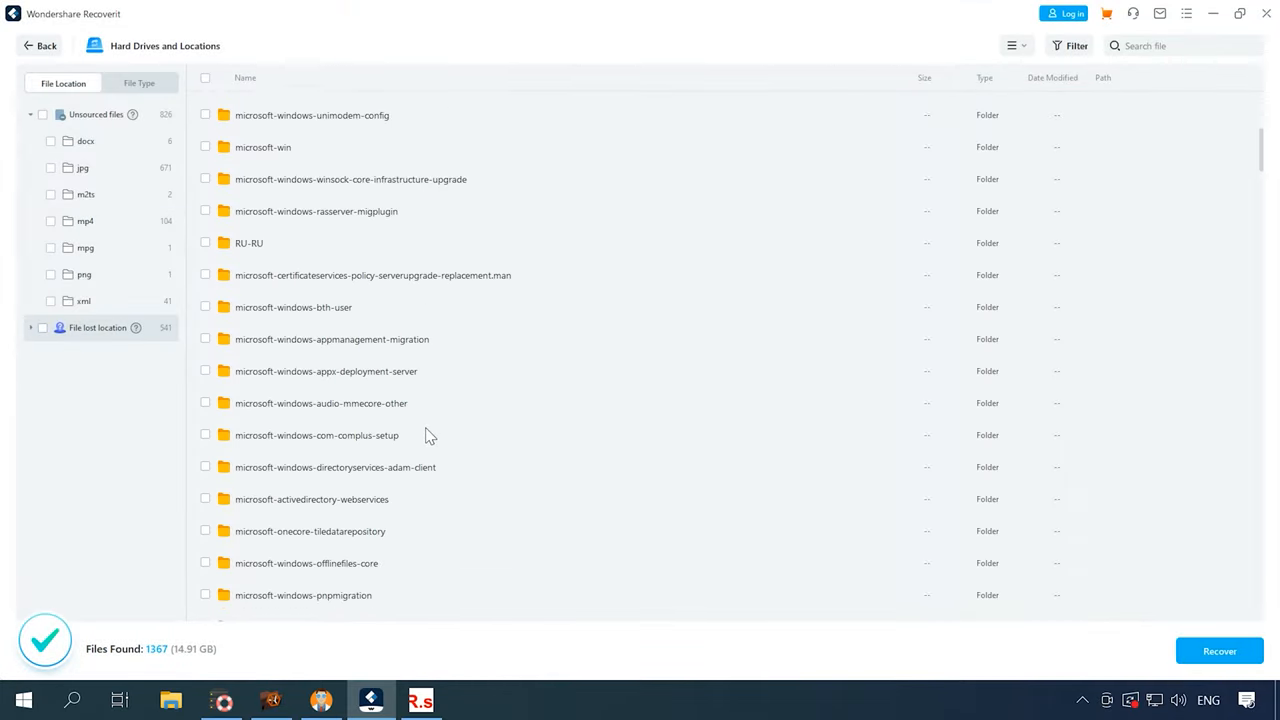
Scroll to the lost MOVIE folder and open it to list its mp4 clips
scroll("down", 3)
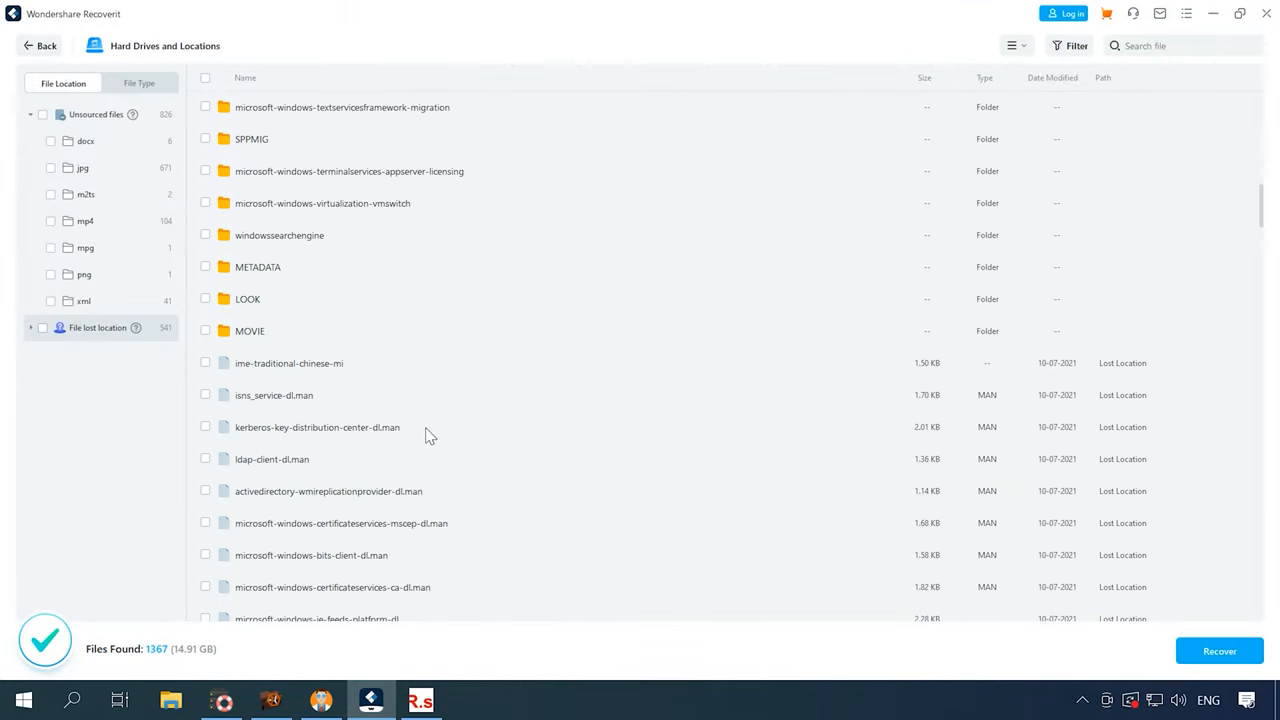
scroll("down", 3)
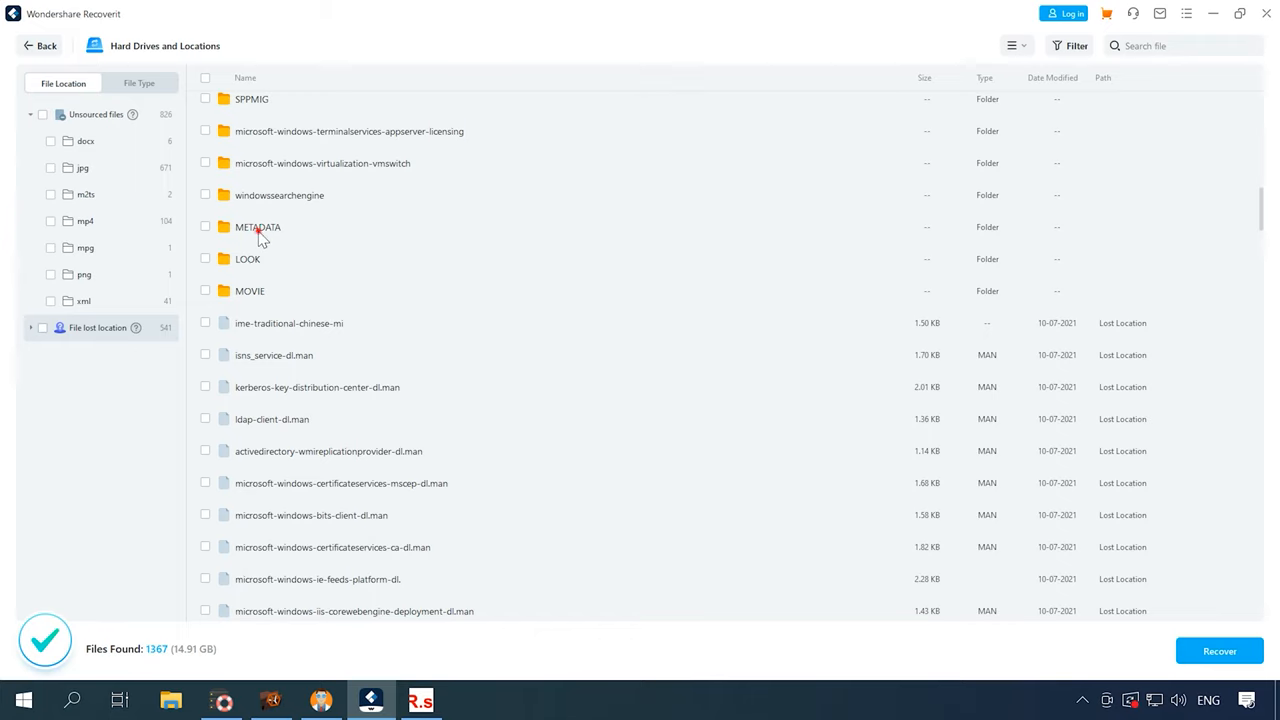
left_click(249, 290)
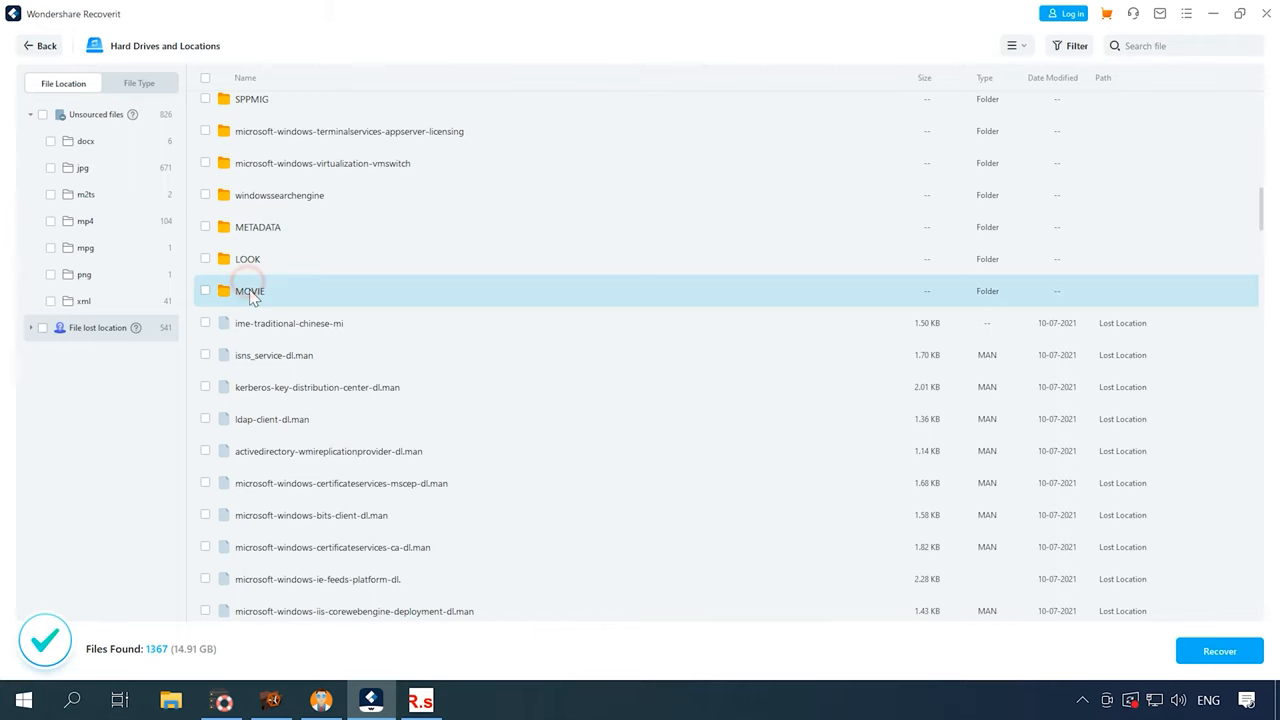
double_click(249, 290)
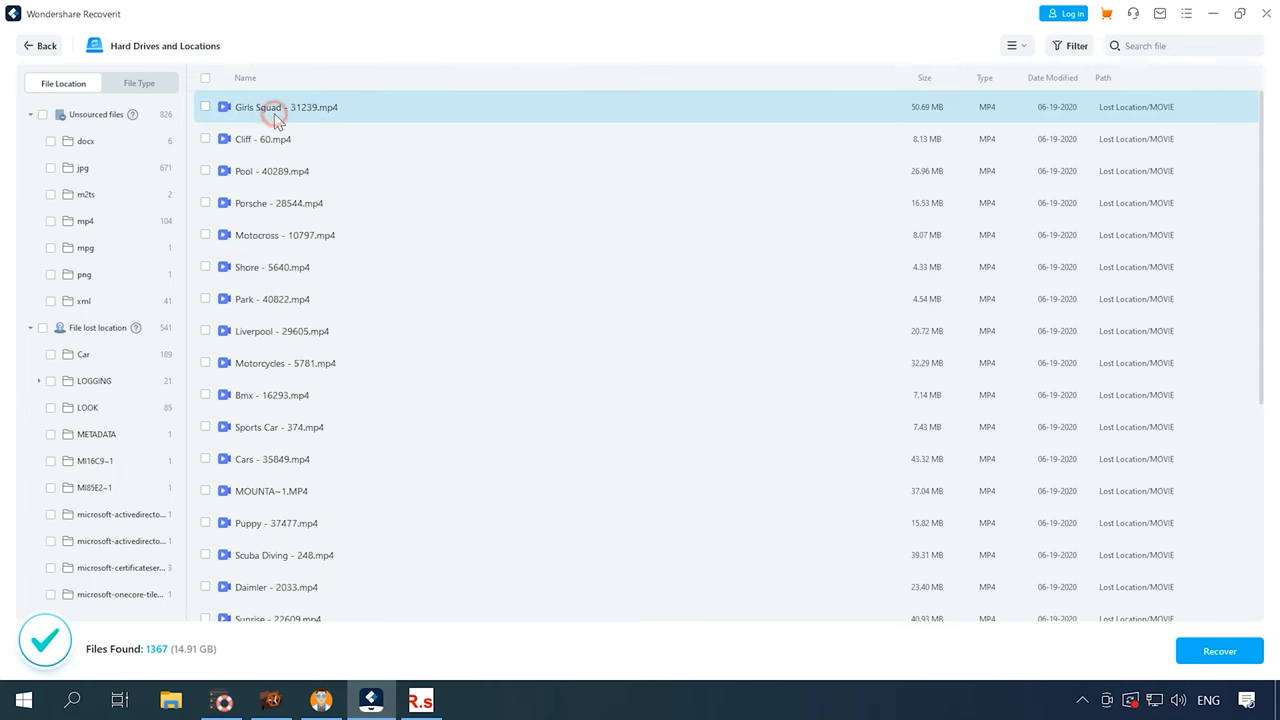
scroll("down", 3)
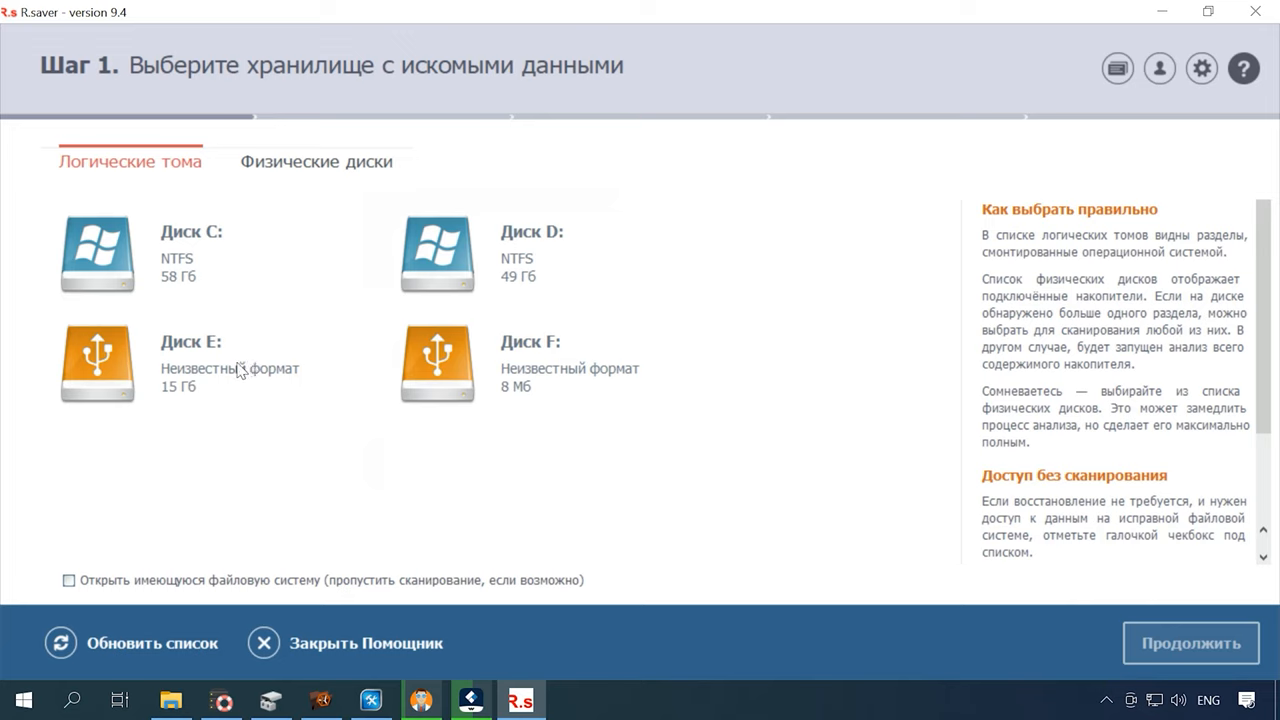
Select Диск E, tick 'Открыть имеющуюся файловую систему', and confirm the scan
left_click(200, 363)
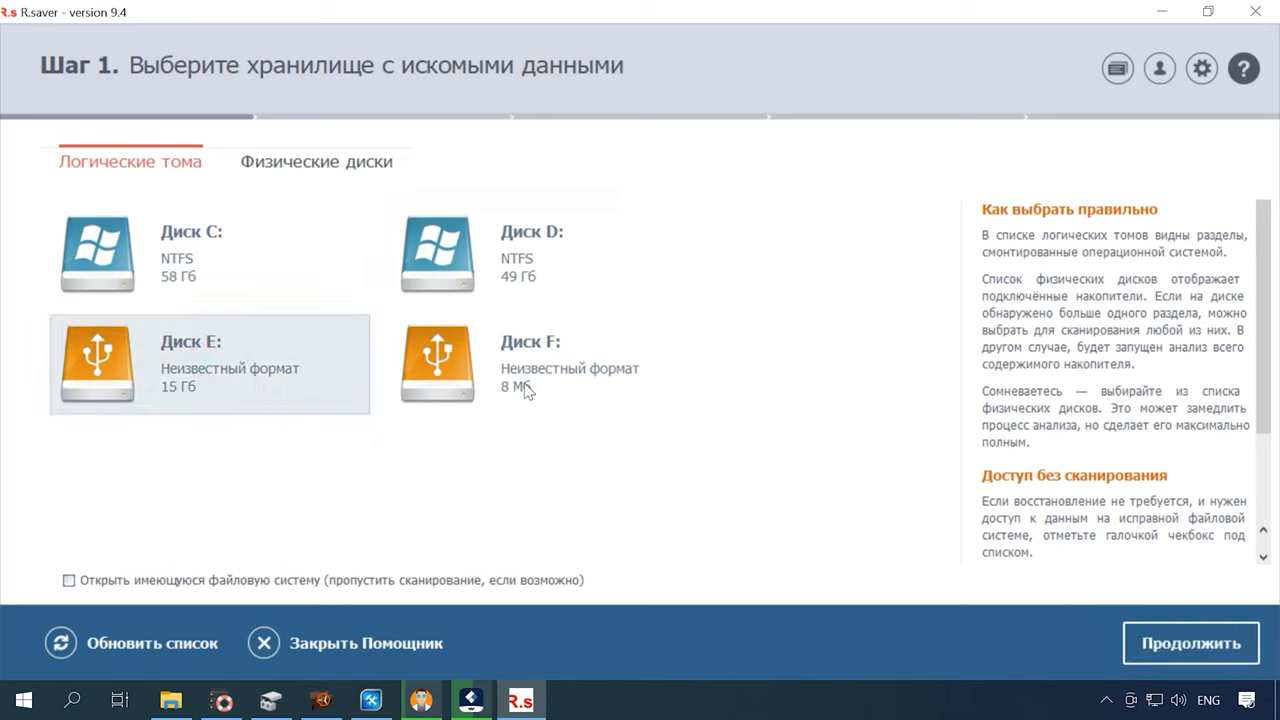
mouse_move(955, 558)
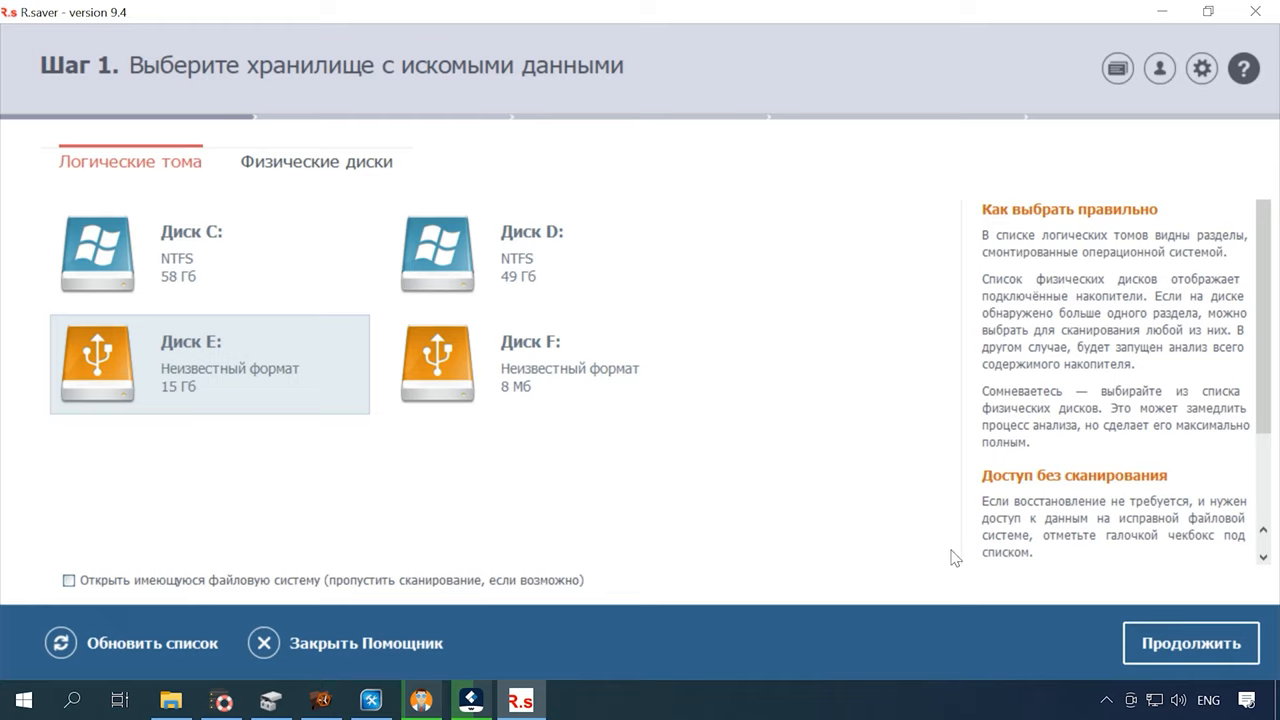
left_click(68, 580)
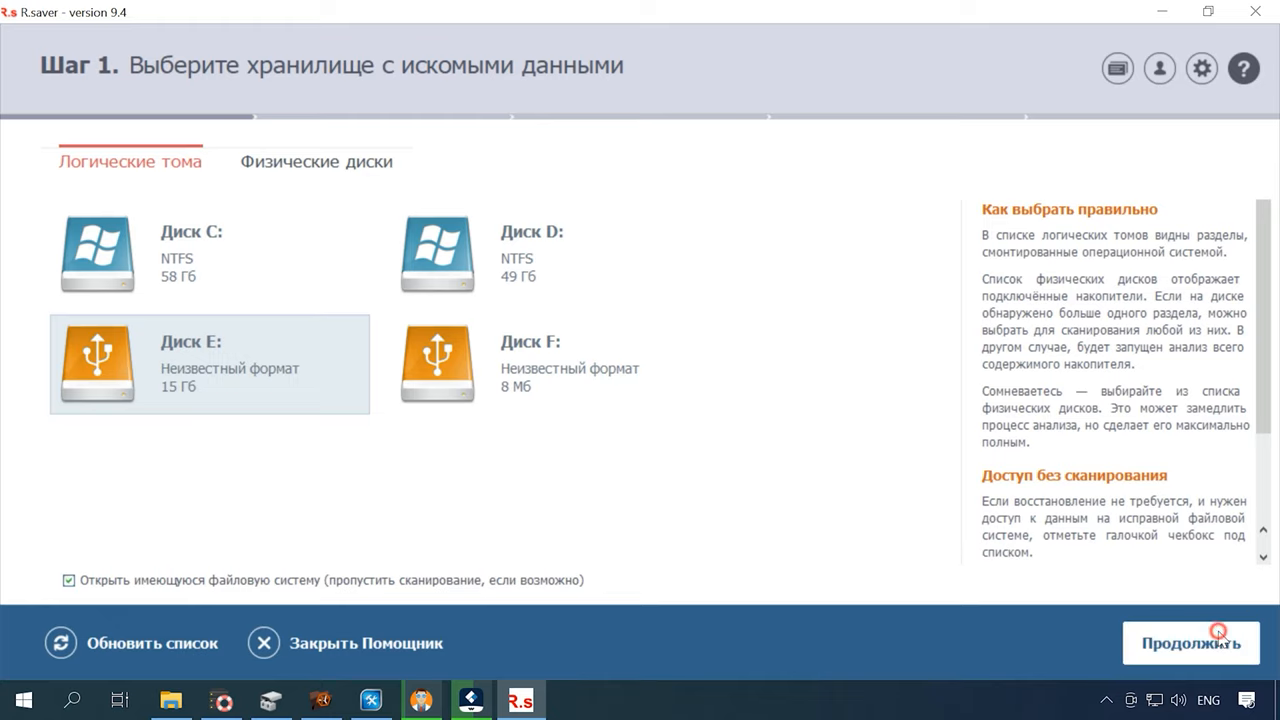
left_click(1190, 643)
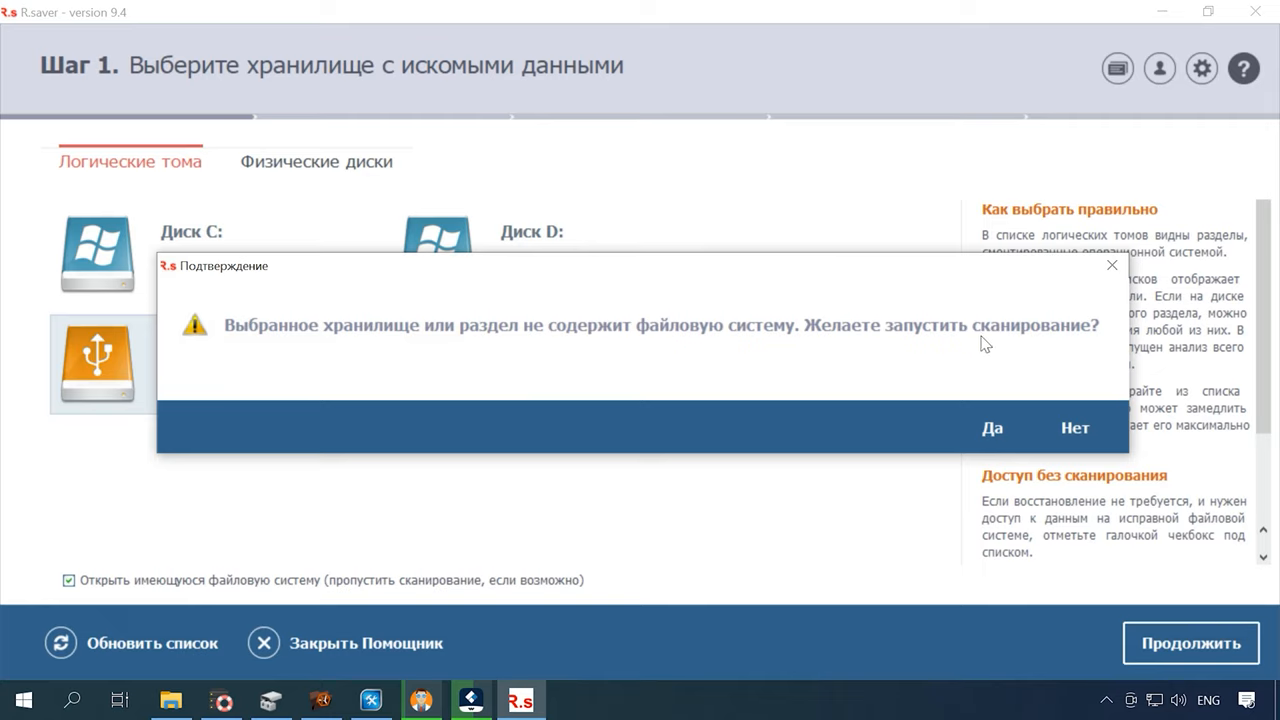
left_click(991, 428)
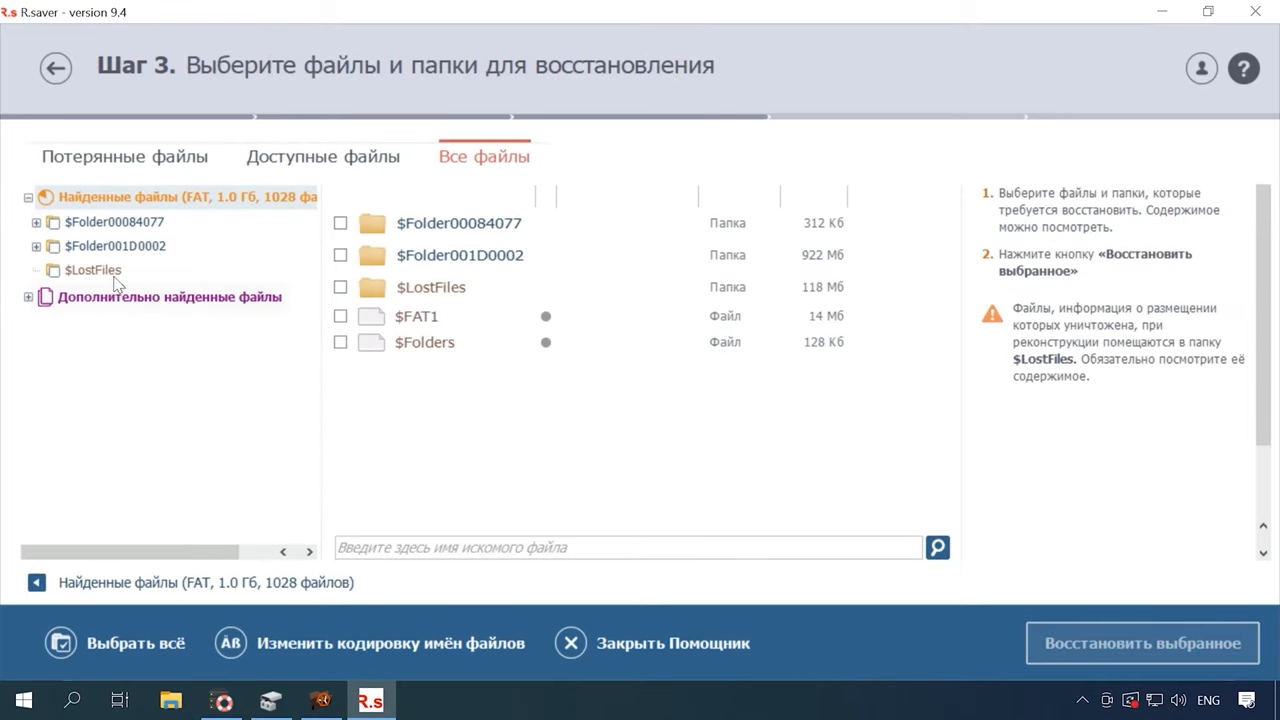
In $Folder001D0002, check 027.JPG and view Headphones.docx in the hex viewer
left_click(116, 246)
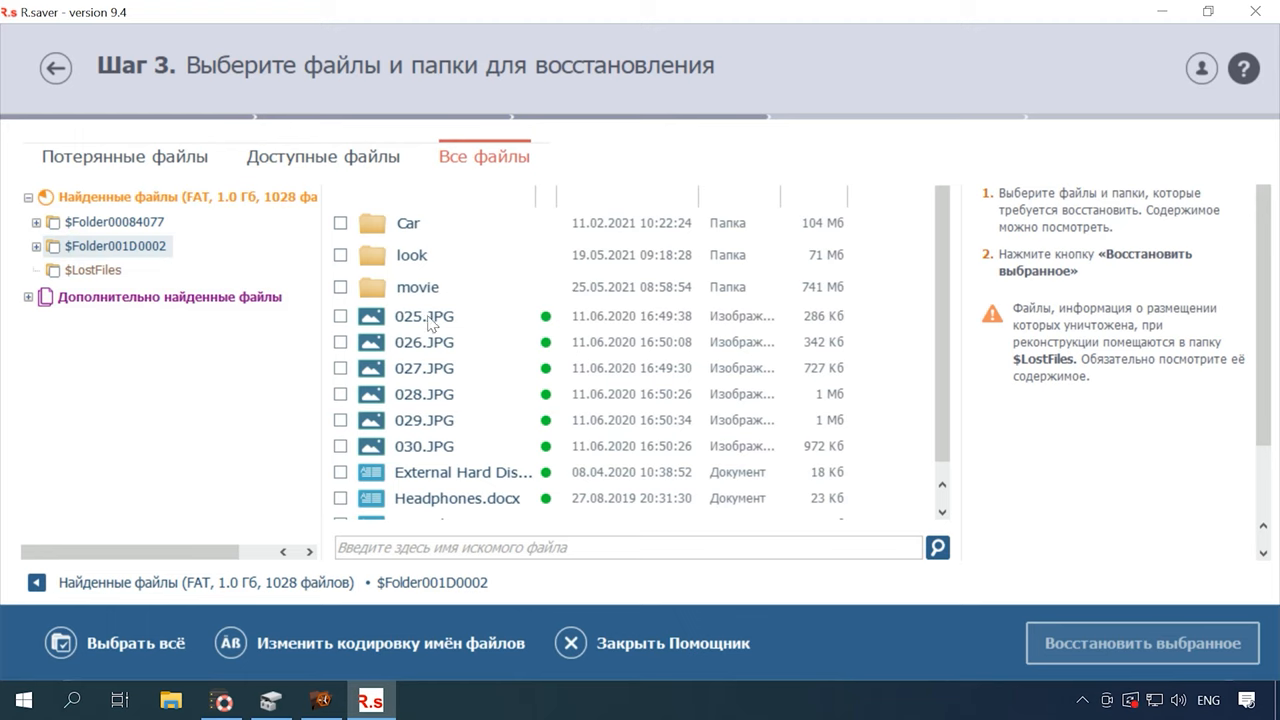
left_click(424, 342)
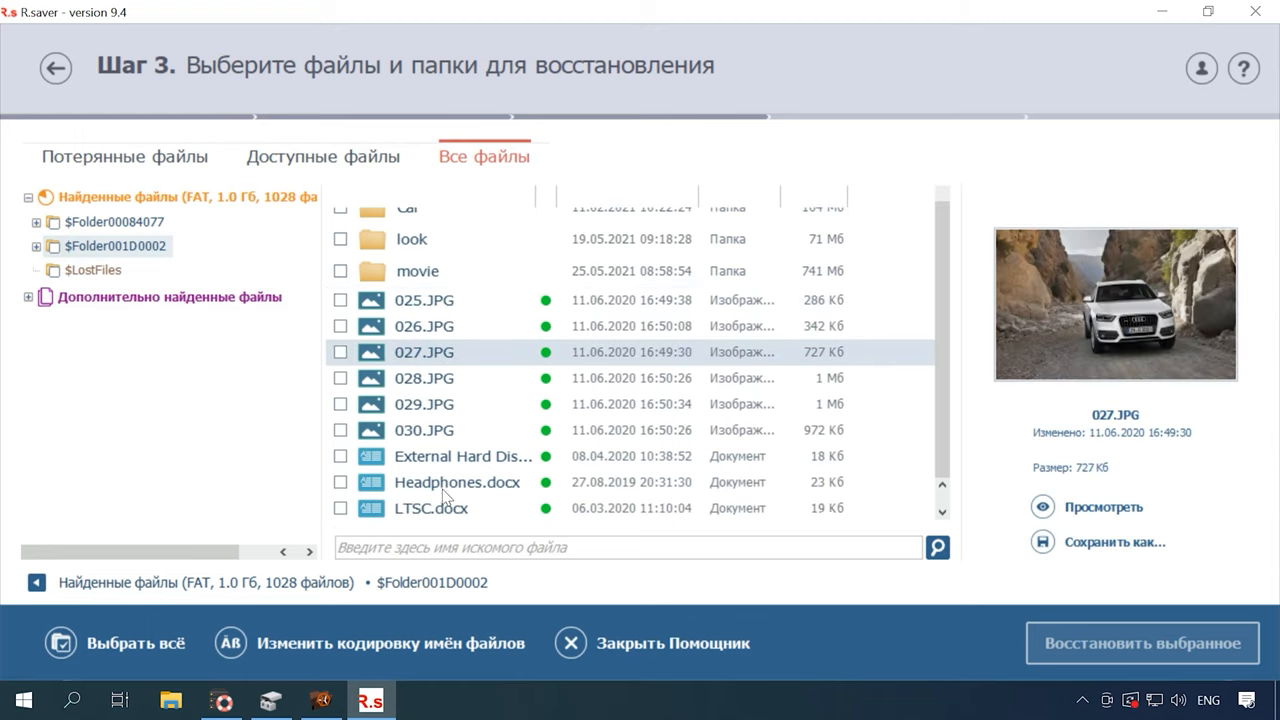
left_click(457, 482)
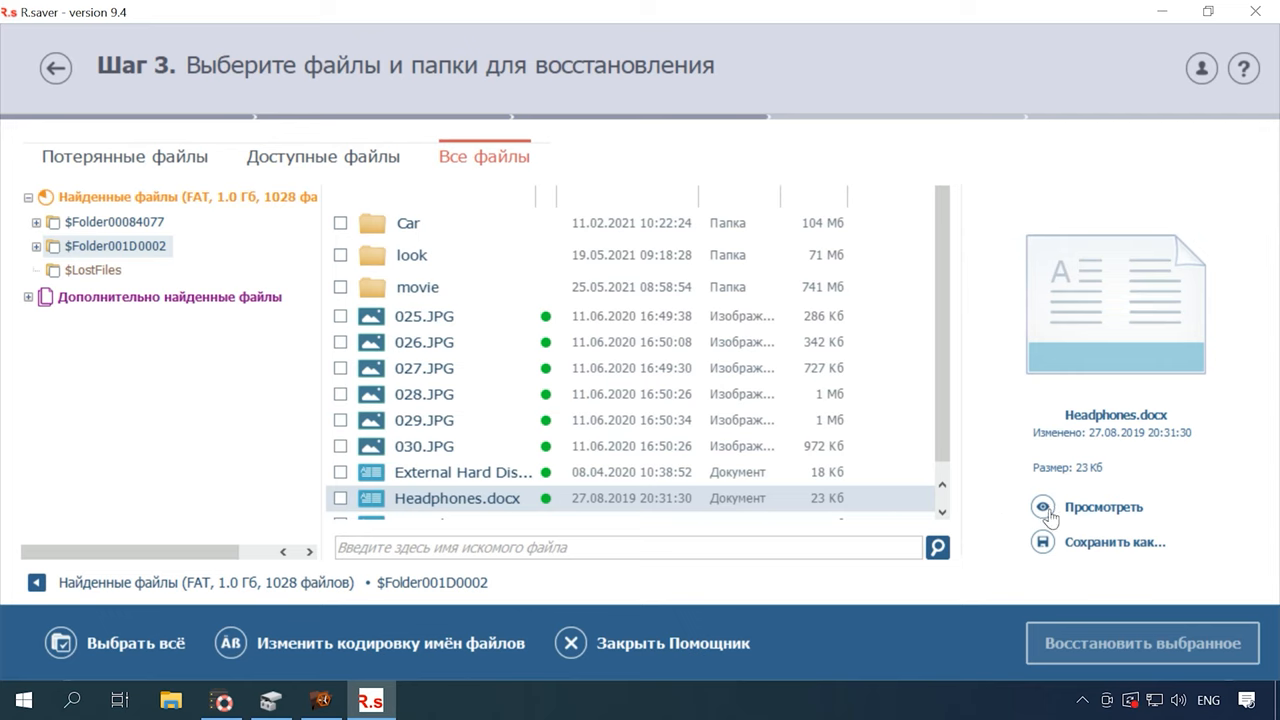
left_click(1042, 507)
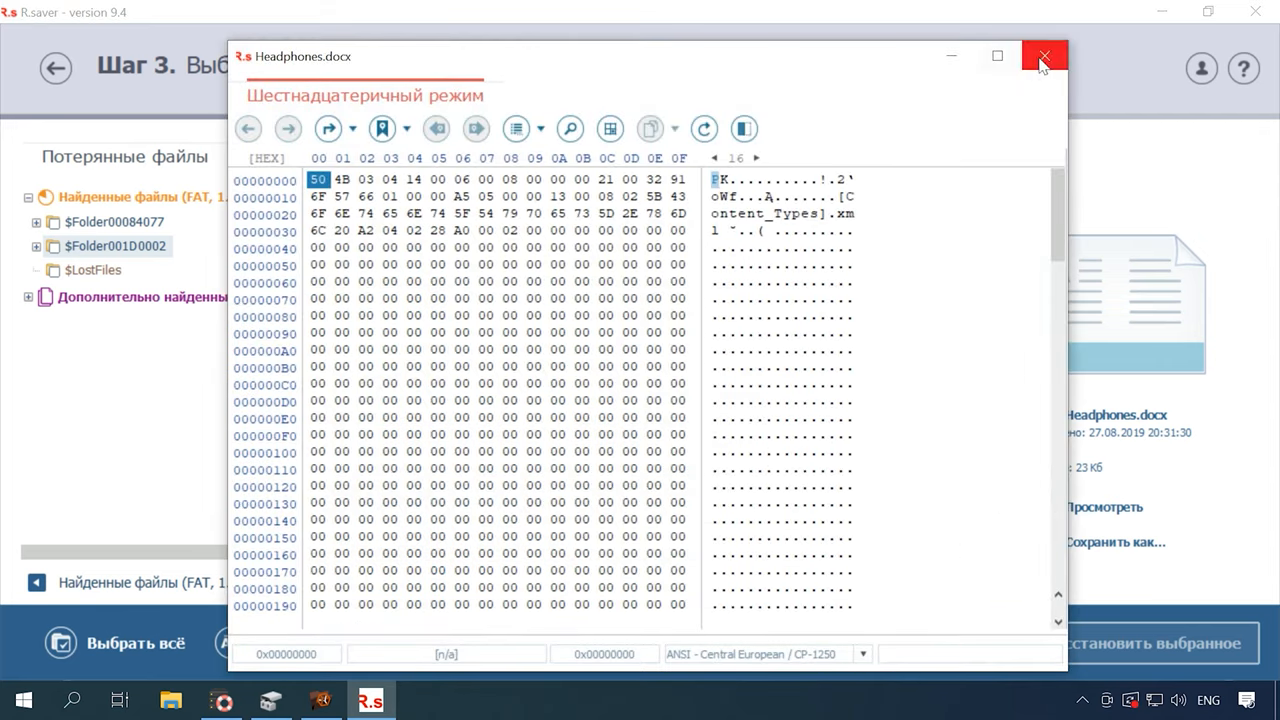
left_click(1044, 56)
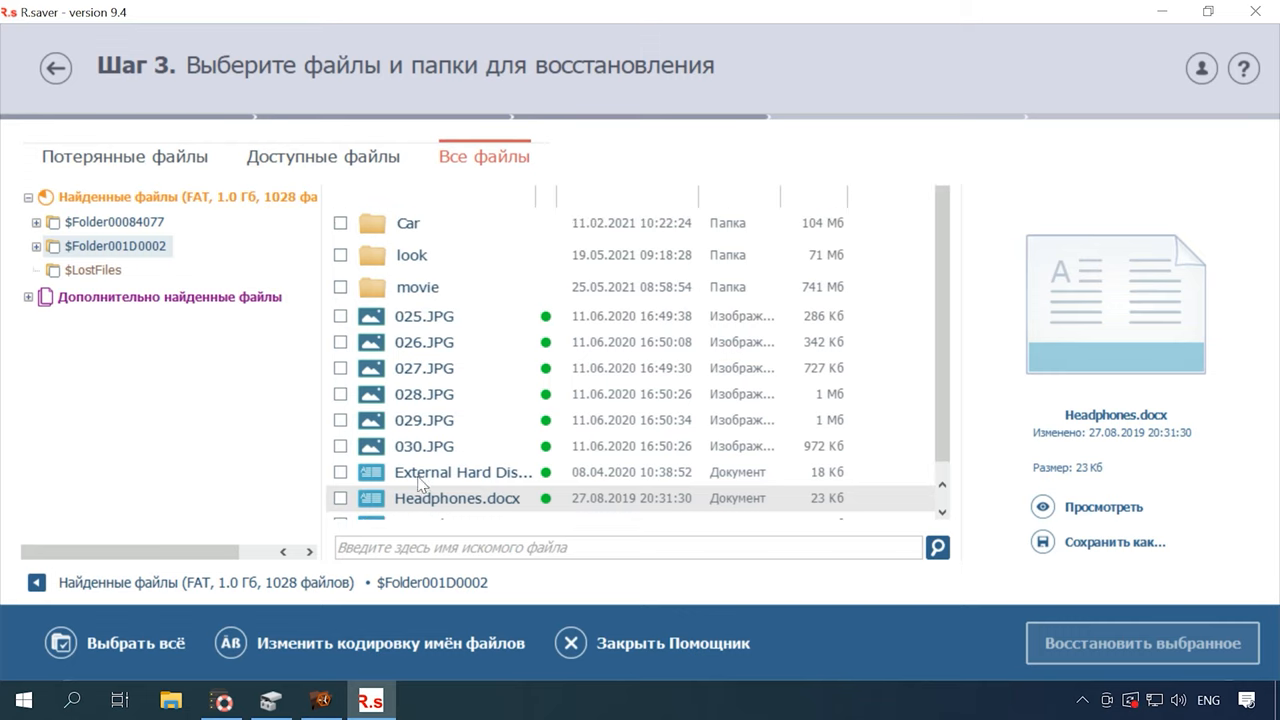
mouse_move(400, 288)
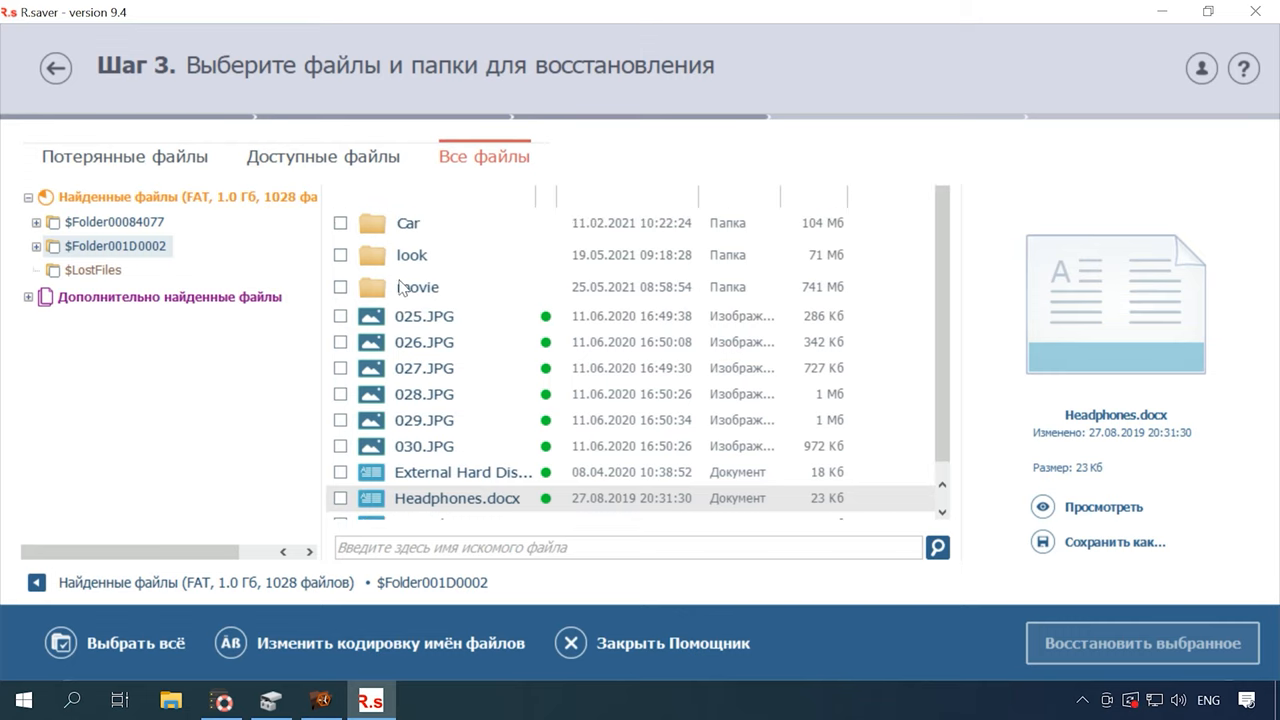
mouse_move(405, 285)
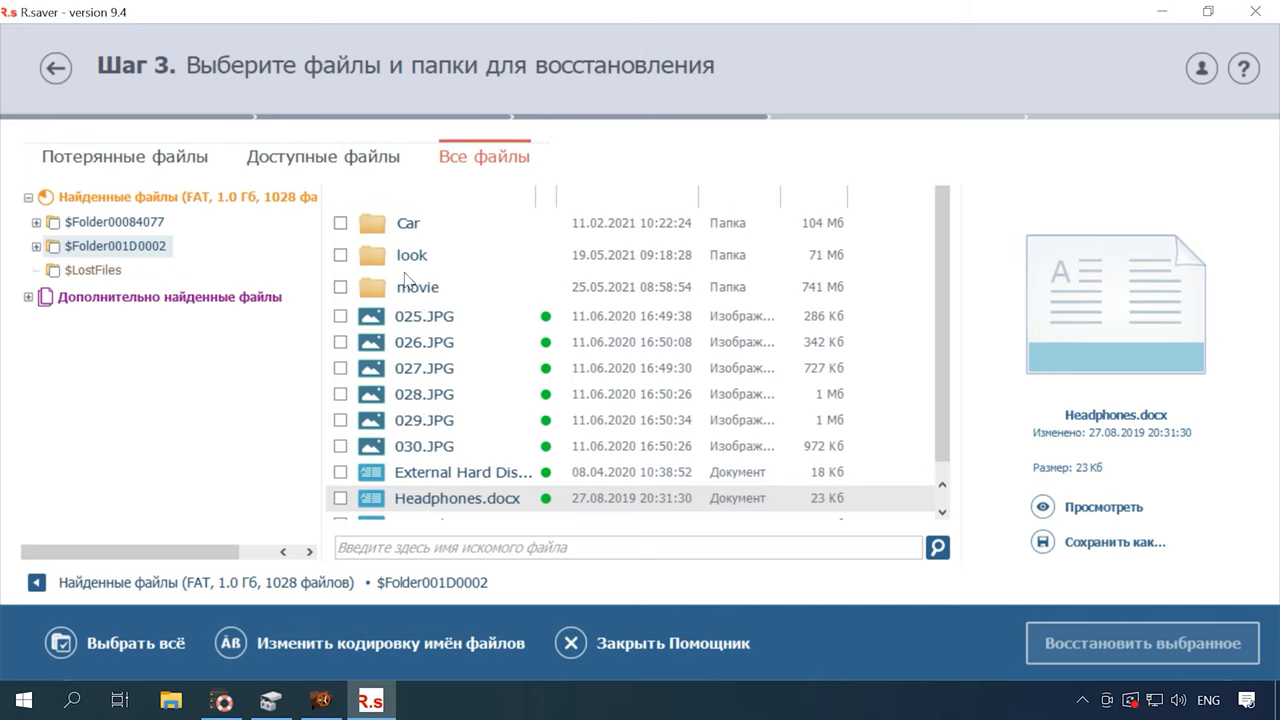
Open the movie folder and view the Car Racing, Girls Squad and Porsche videos
double_click(417, 287)
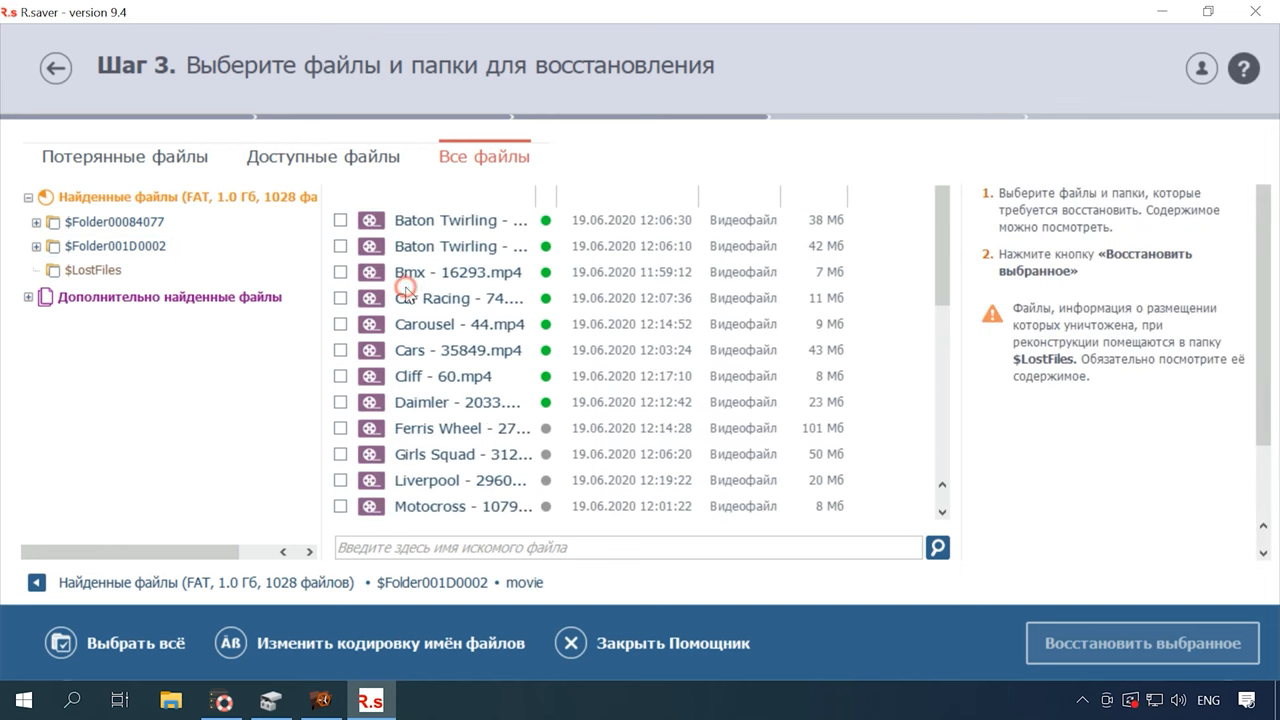
left_click(459, 220)
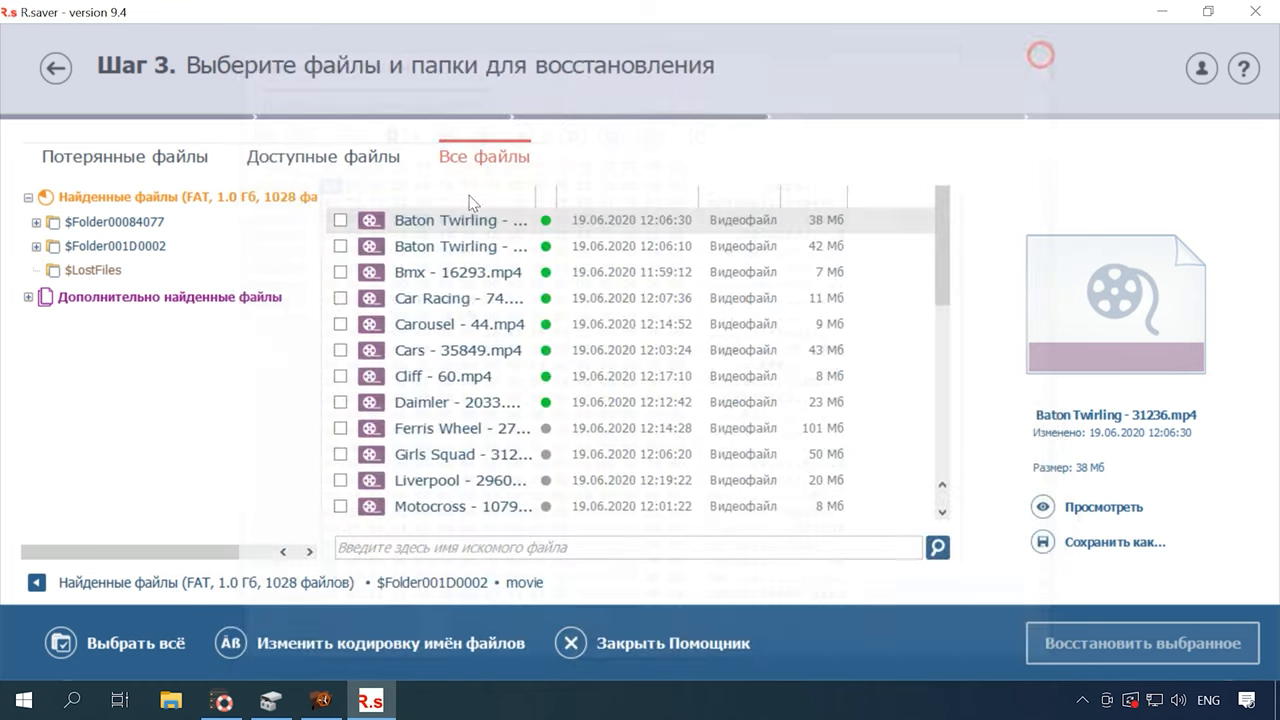
double_click(458, 298)
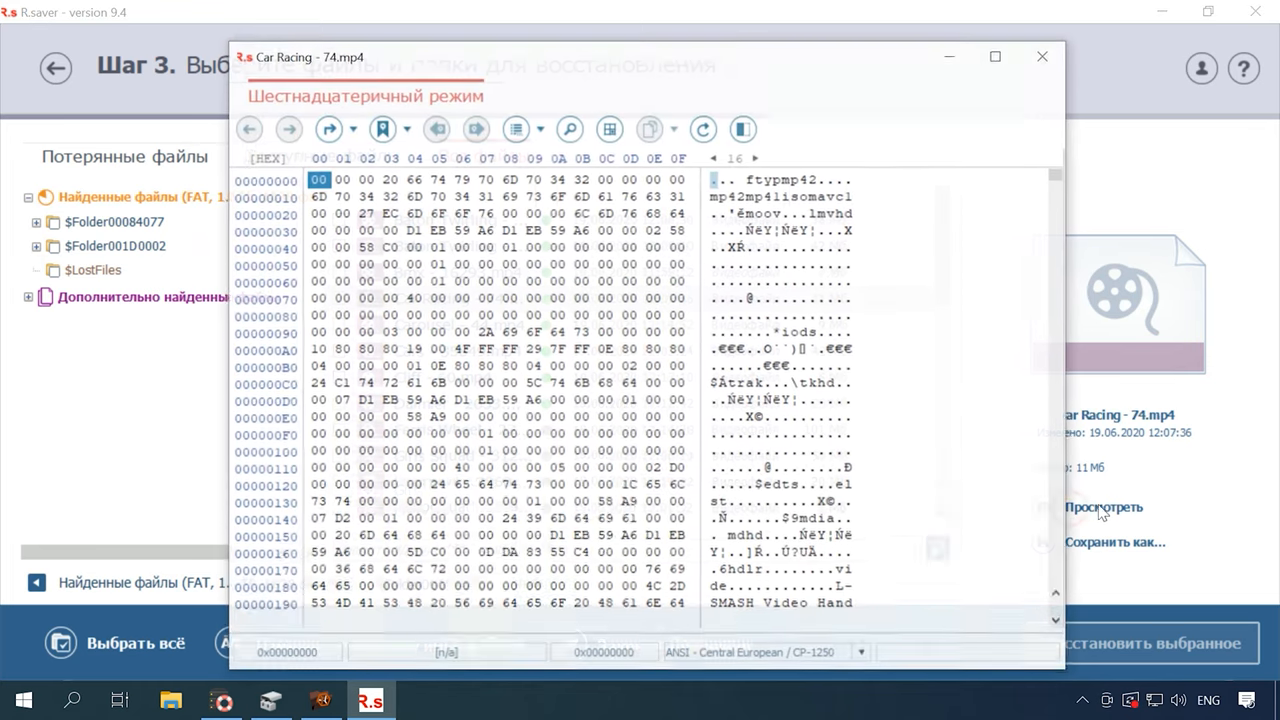
left_click(1042, 56)
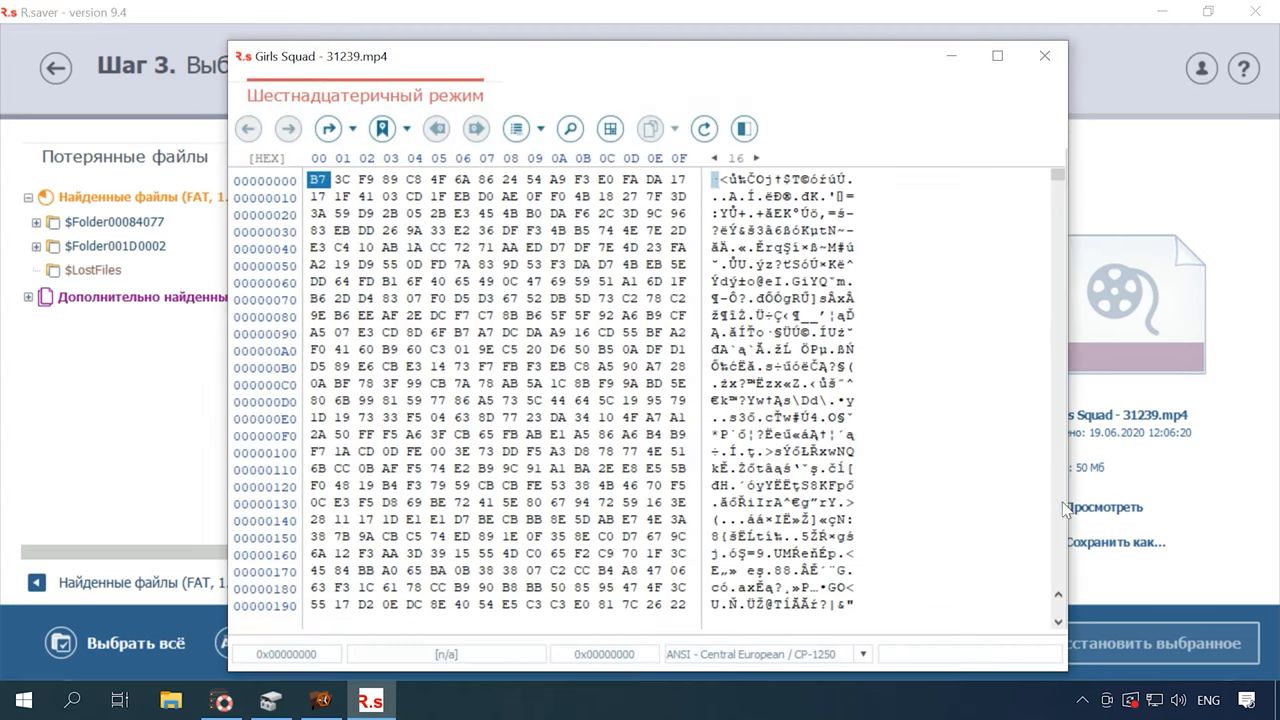
left_click(1044, 55)
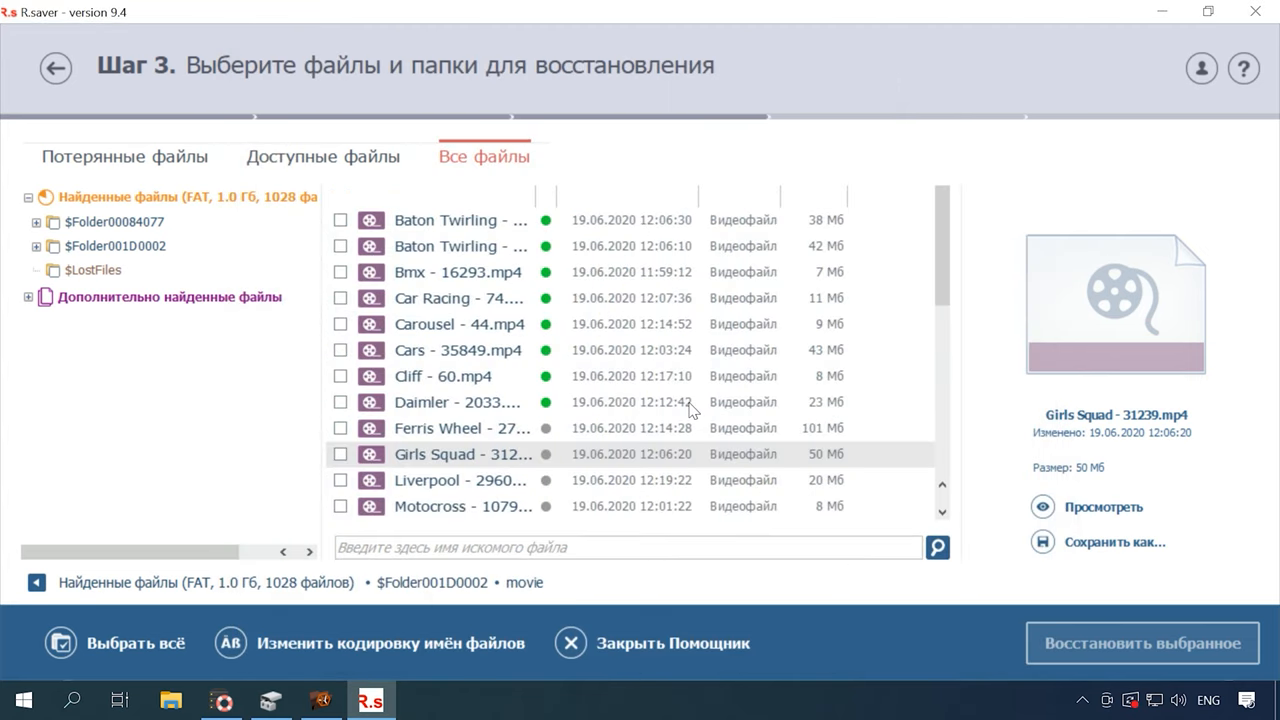
left_click(460, 480)
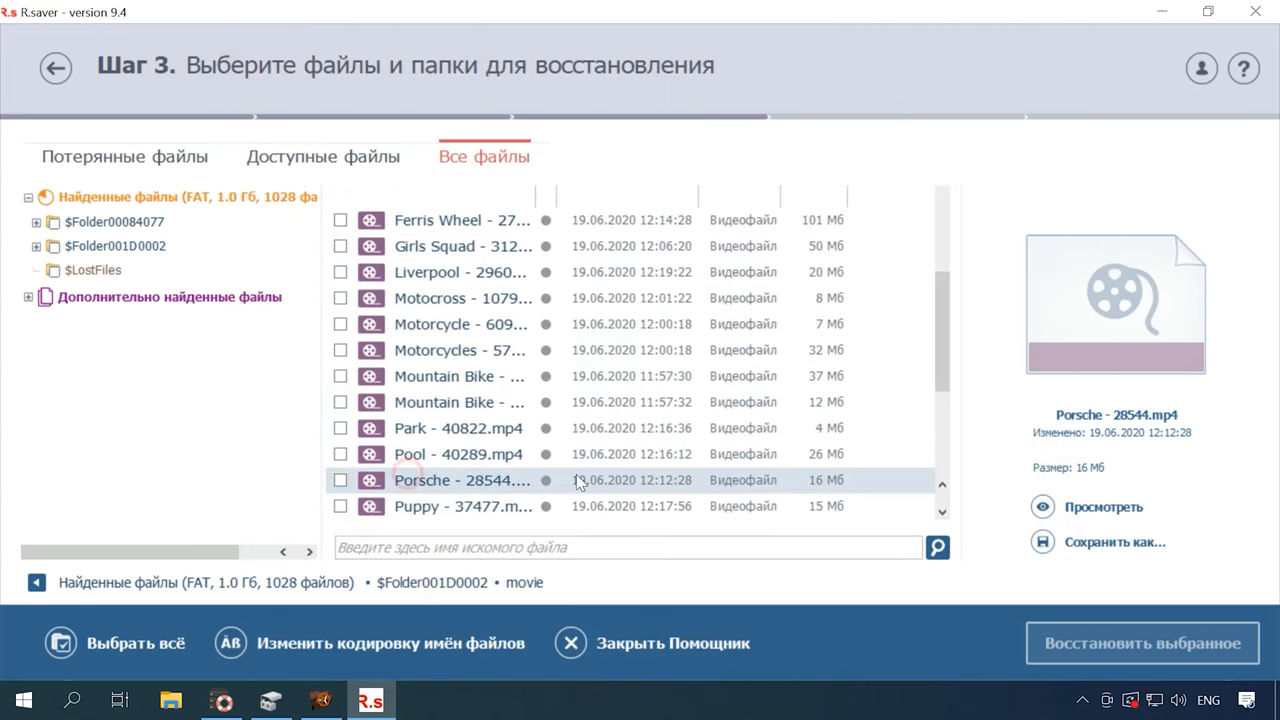
scroll("down", 3)
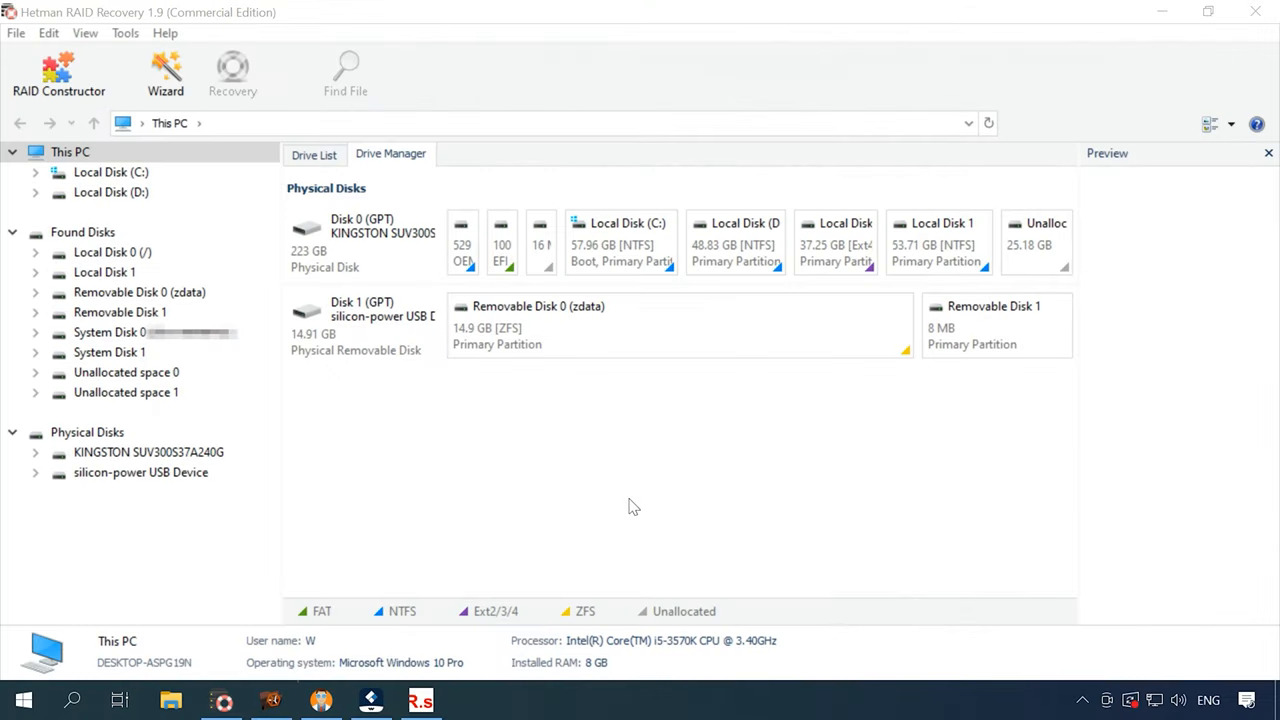
mouse_move(638, 501)
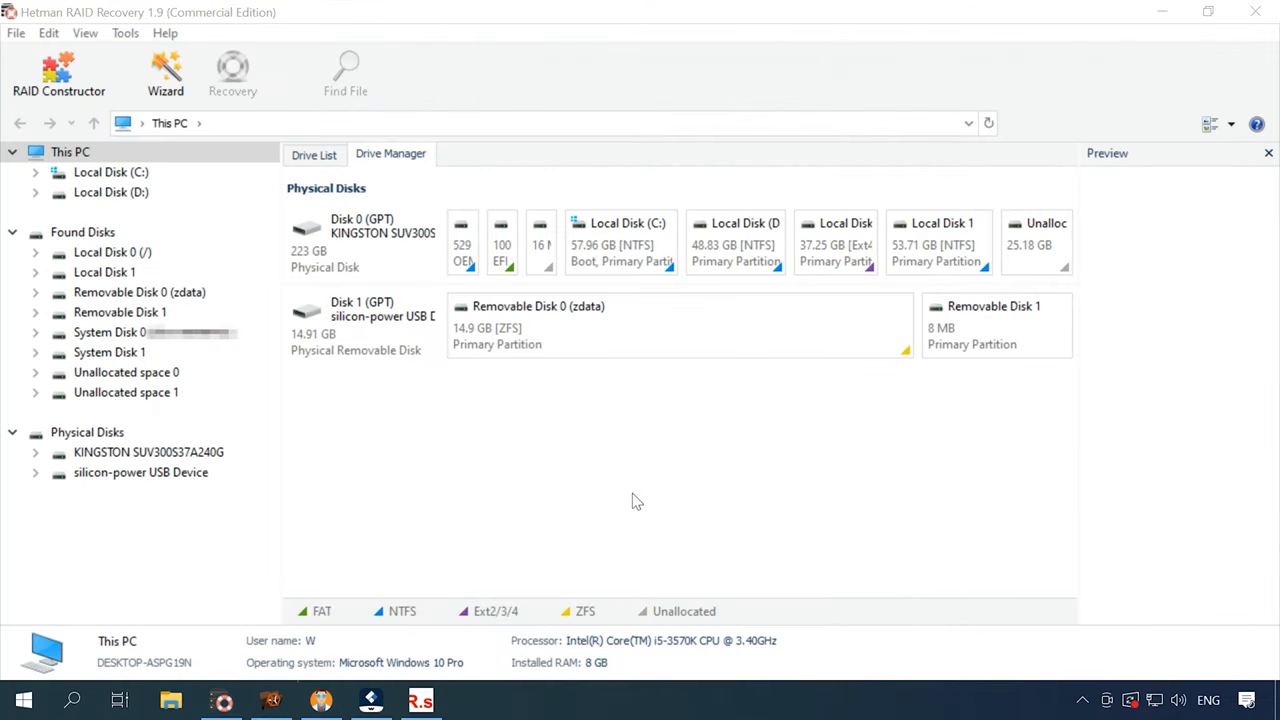
Select the silicon-power USB disk, analyse its zdata partition, and finish to view found files
left_click(400, 325)
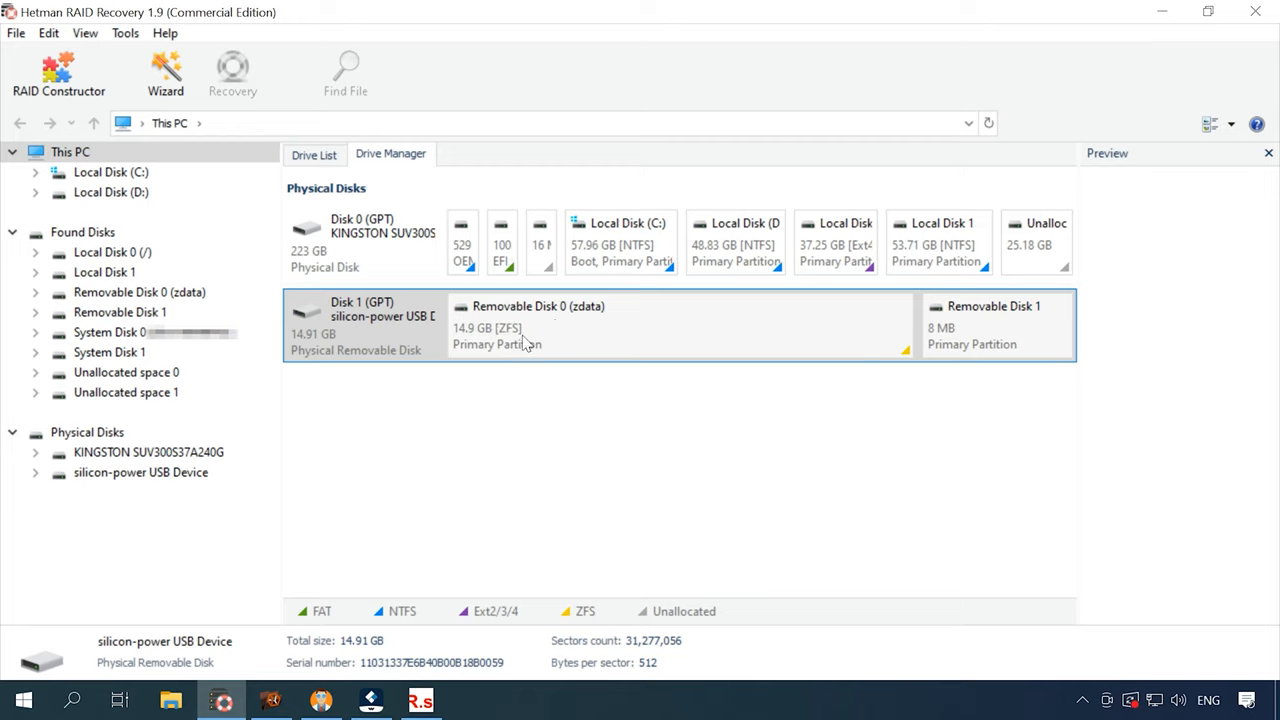
mouse_move(597, 337)
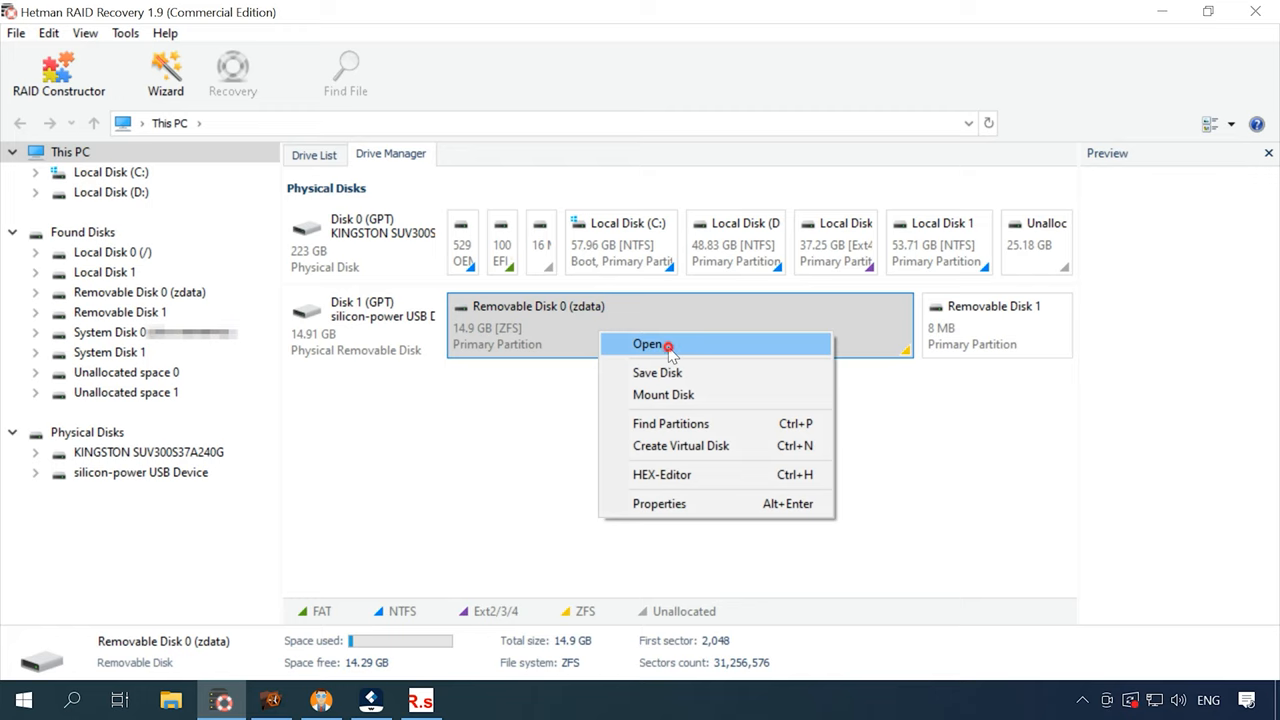
left_click(647, 344)
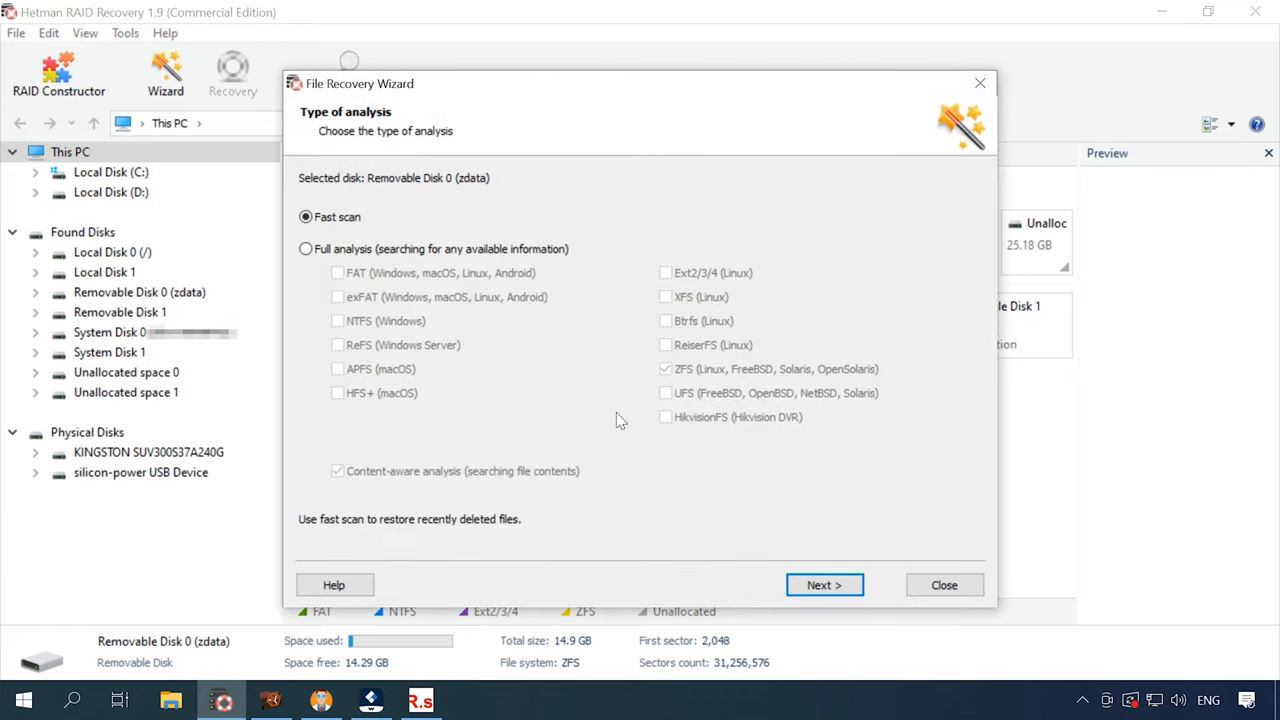
left_click(824, 585)
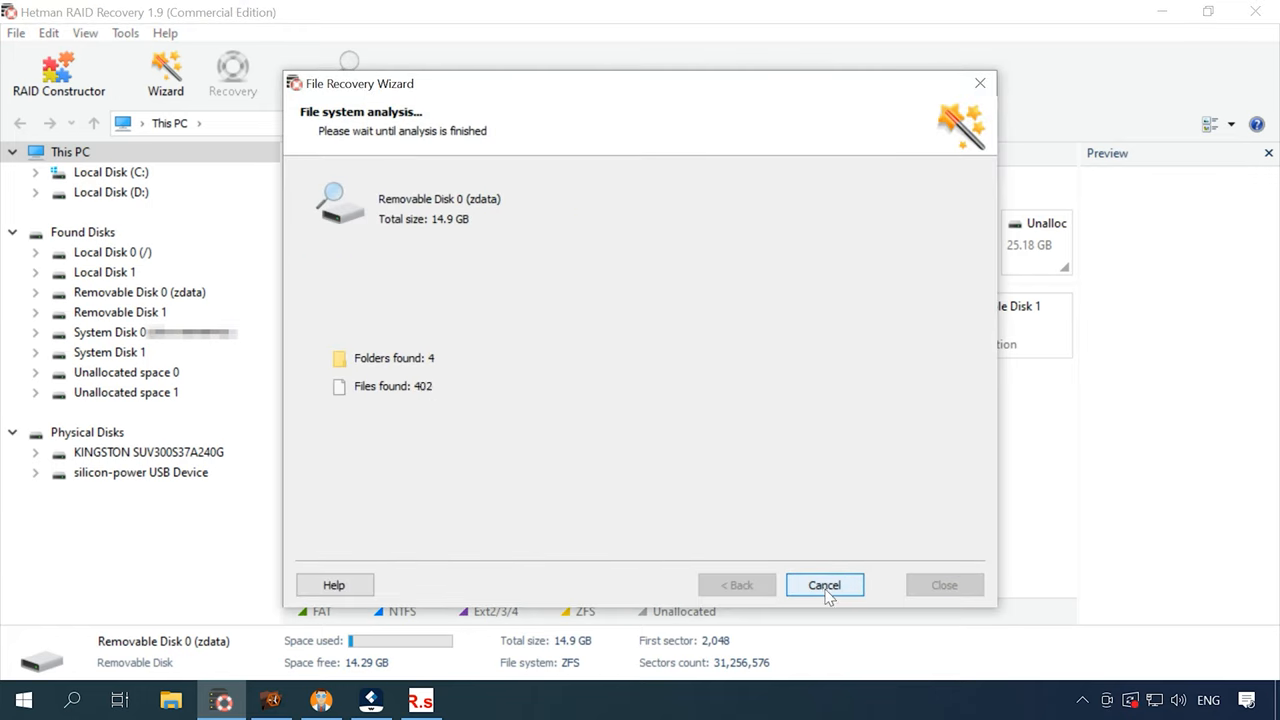
left_click(824, 585)
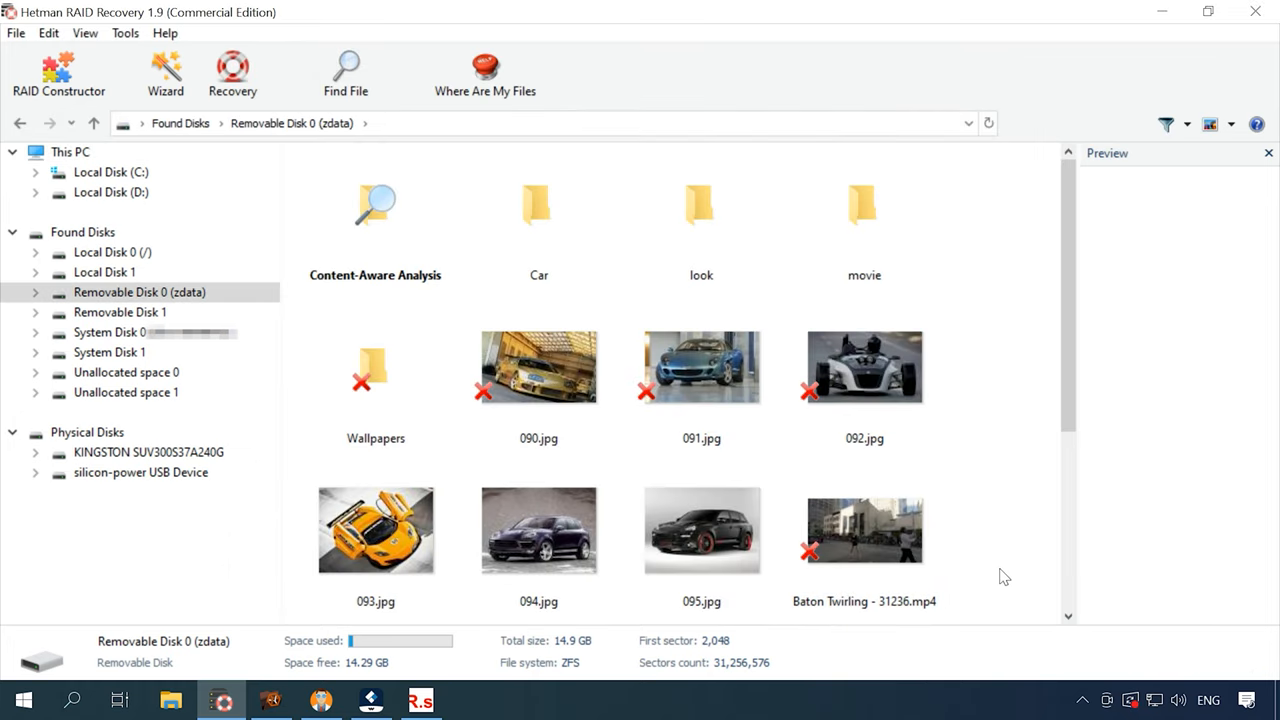
Preview deleted 090.jpg, then open the Car folder and browse photos from 003.jpg onward
scroll("down", 3)
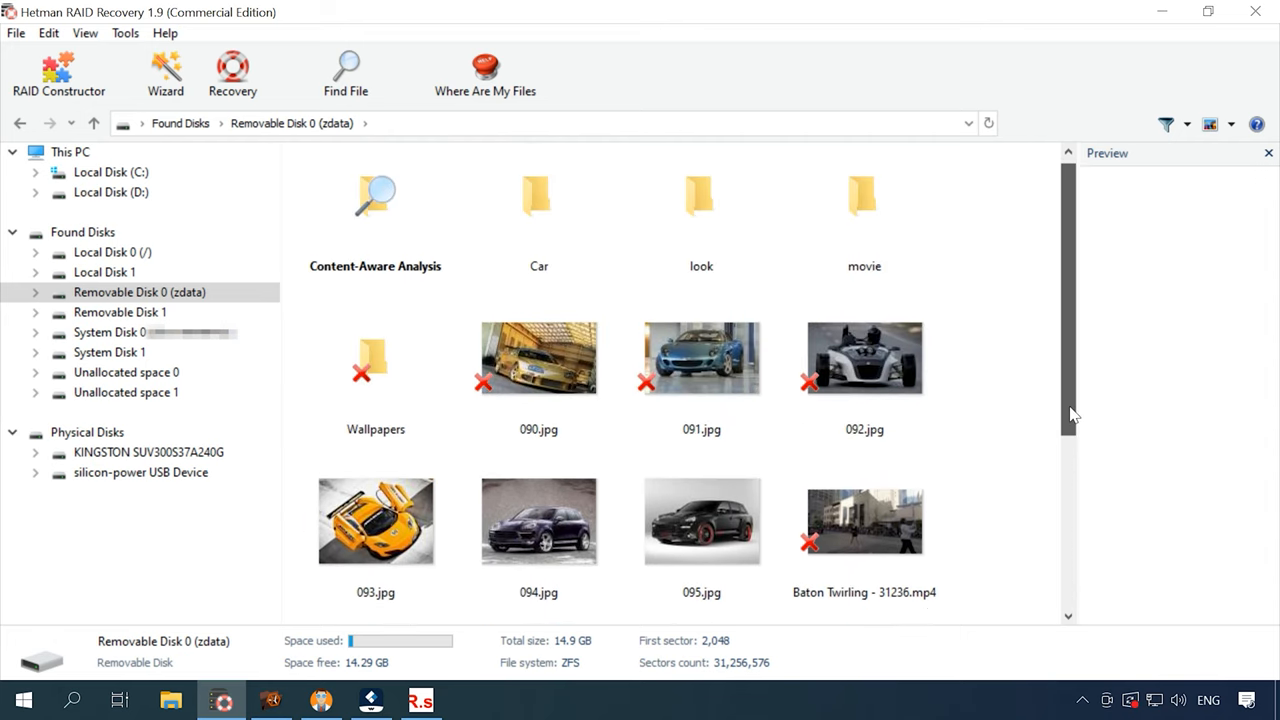
left_click(538, 357)
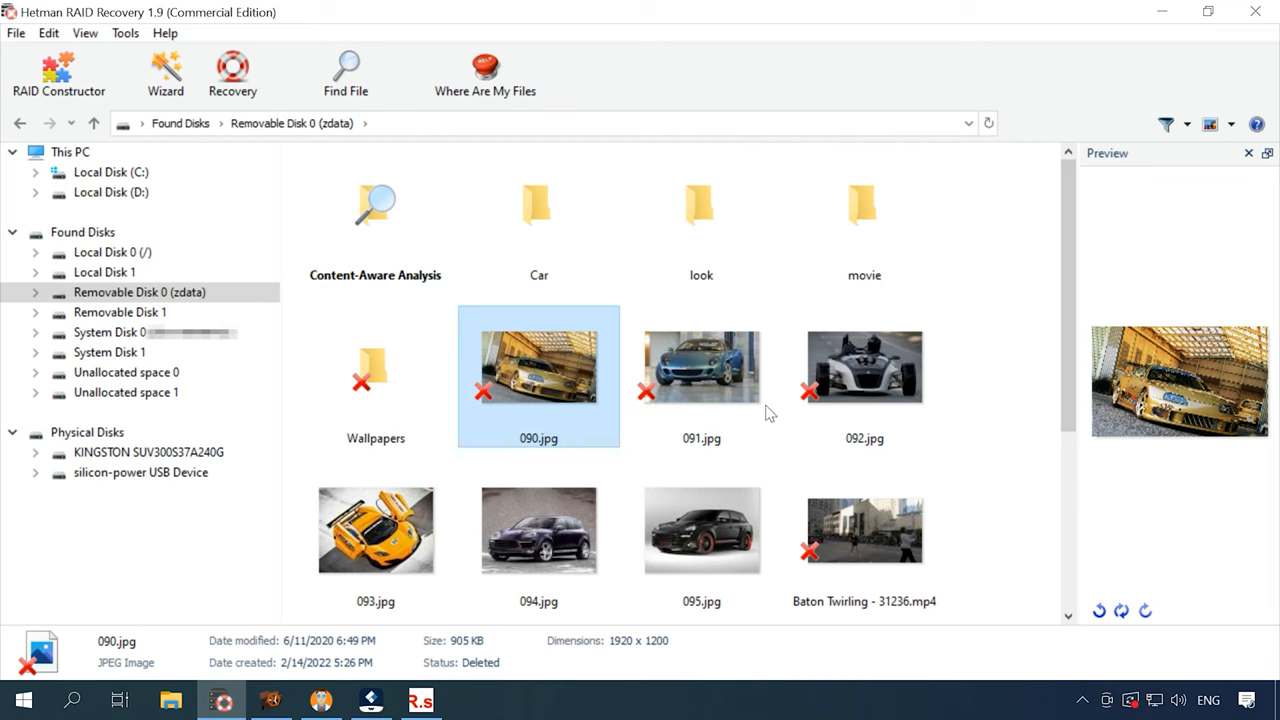
double_click(538, 210)
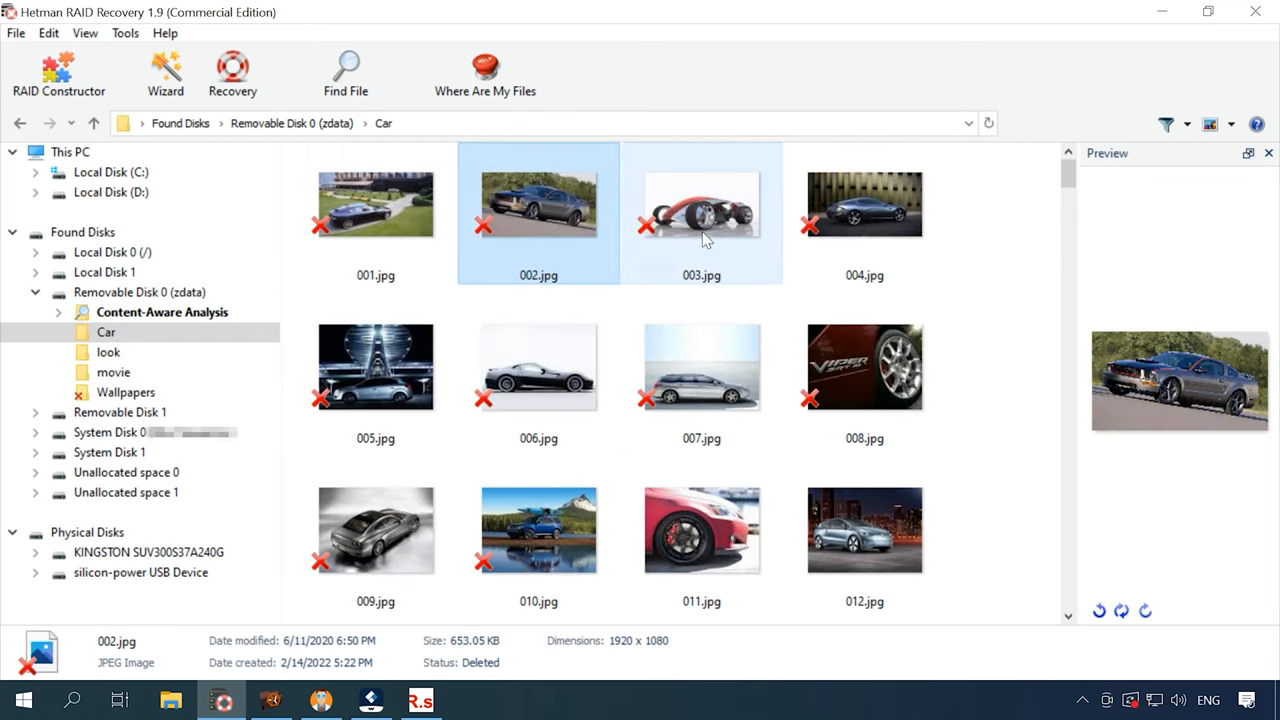
left_click(701, 205)
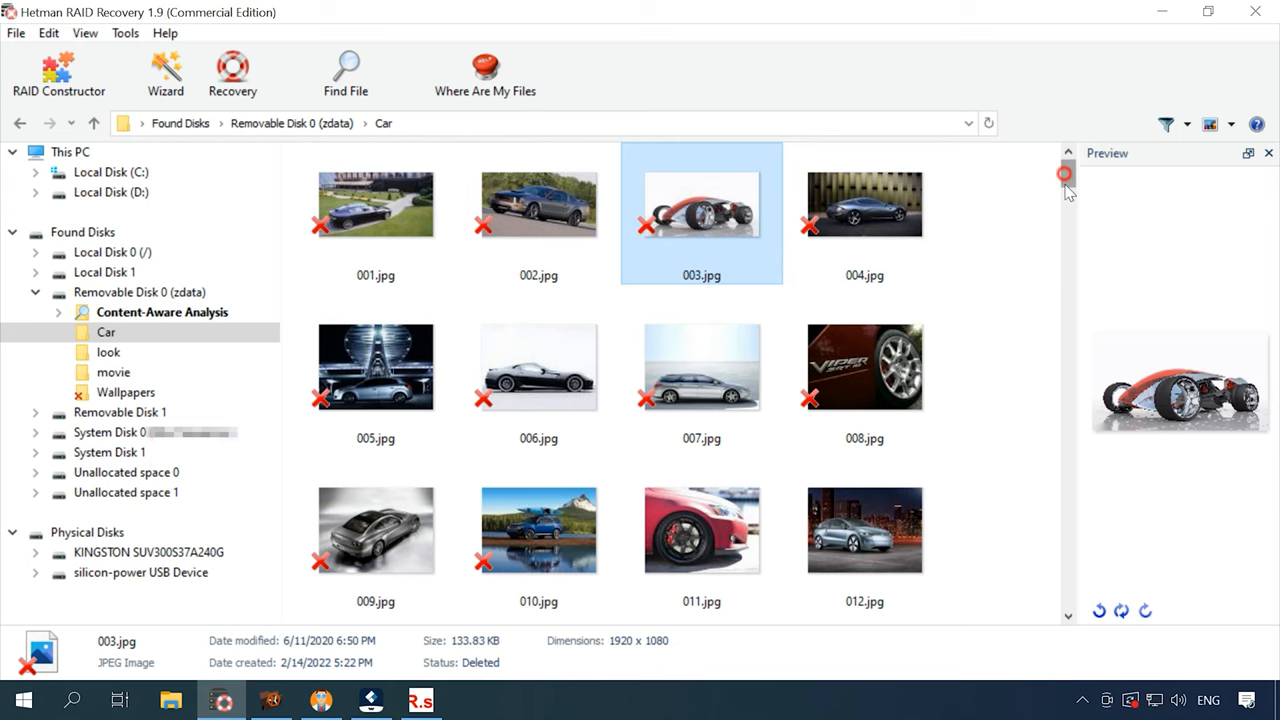
scroll("down", 3)
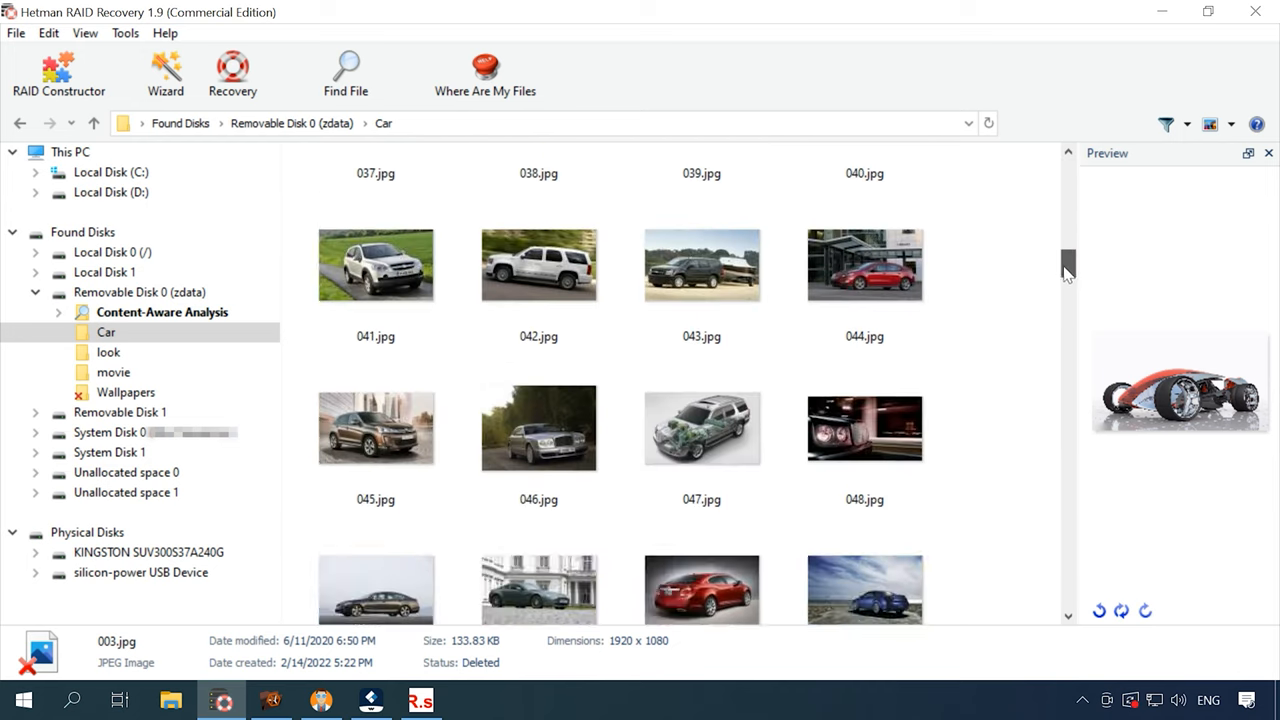
scroll("down", 3)
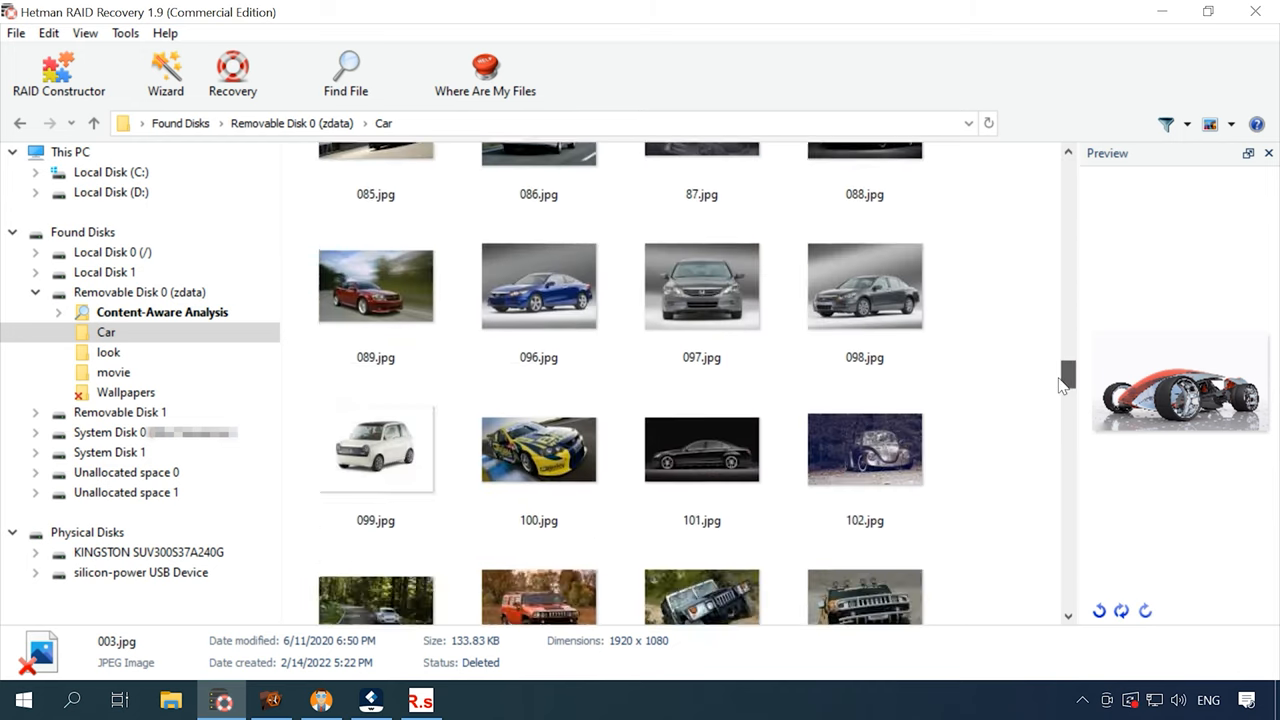
scroll("down", 3)
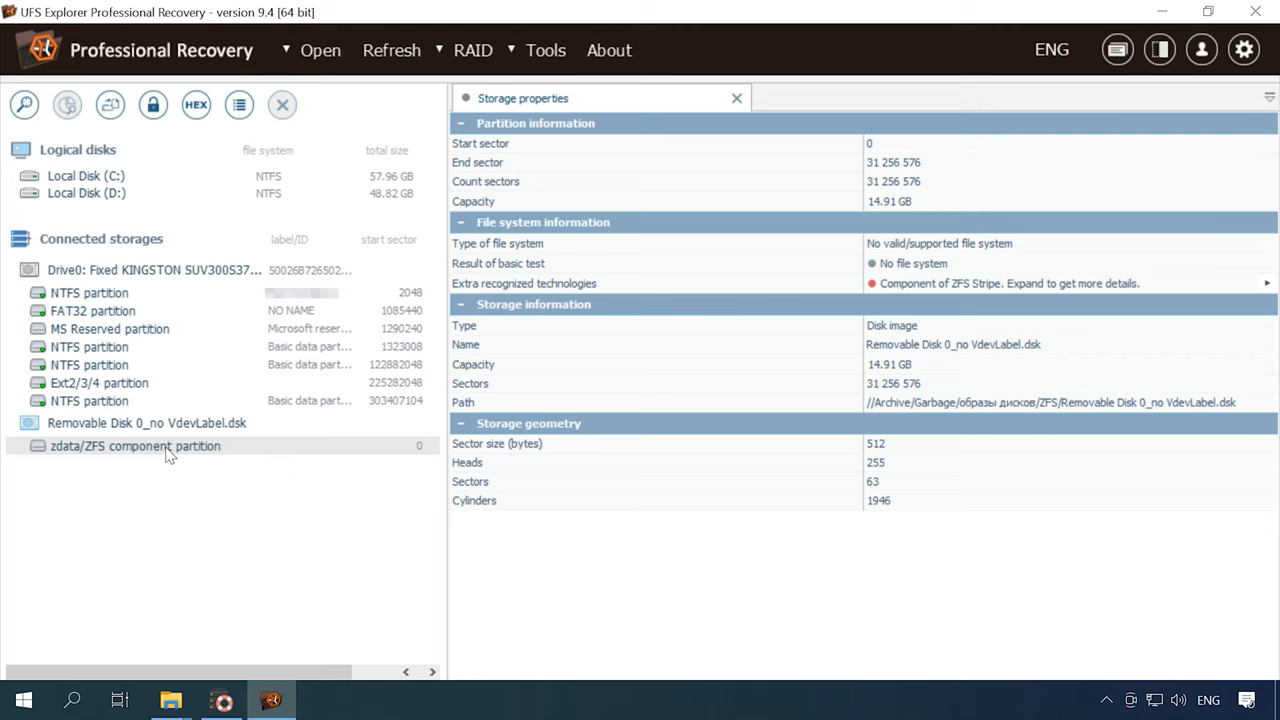
Scan the zdata ZFS component partition for lost data with ZFS checked
right_click(135, 446)
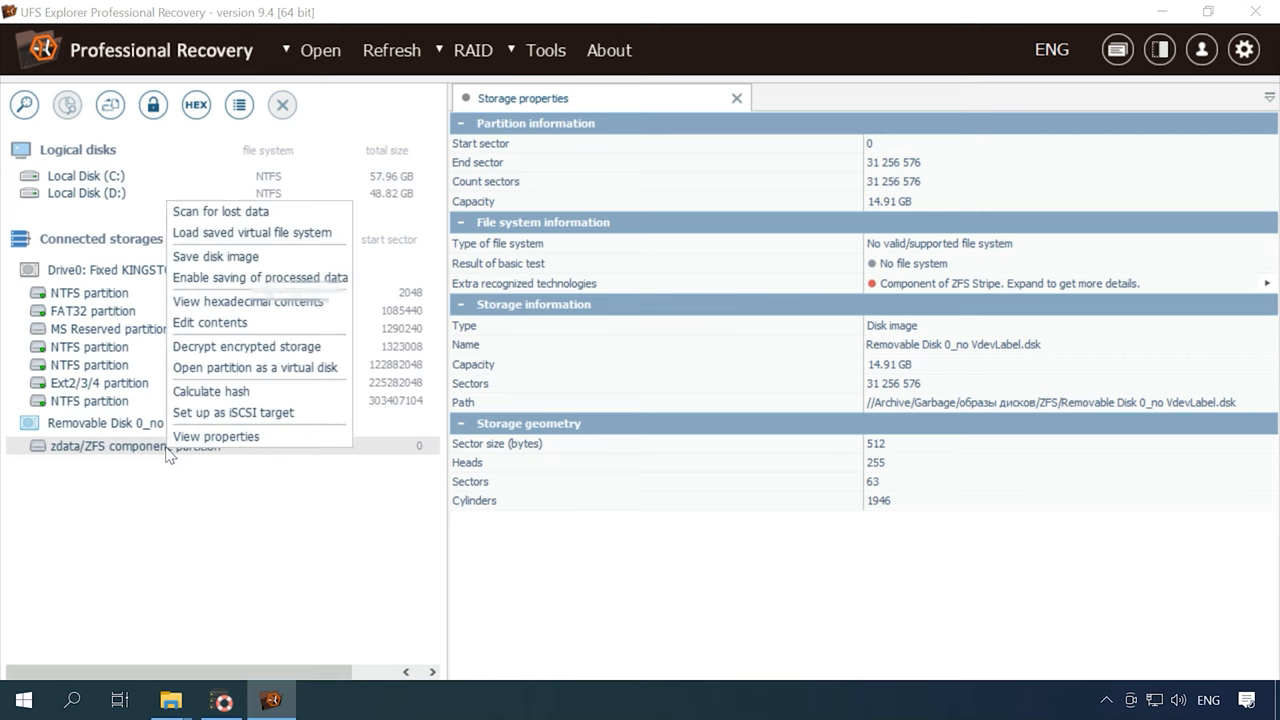
mouse_move(240, 211)
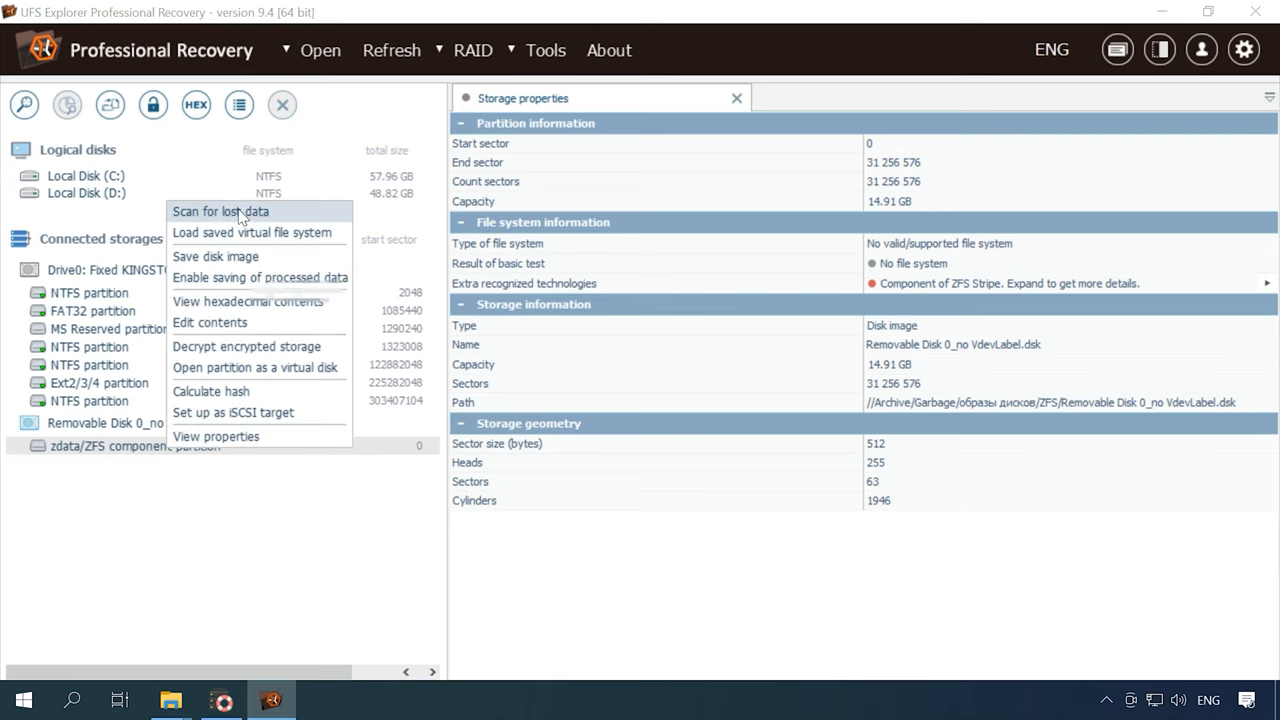
left_click(220, 211)
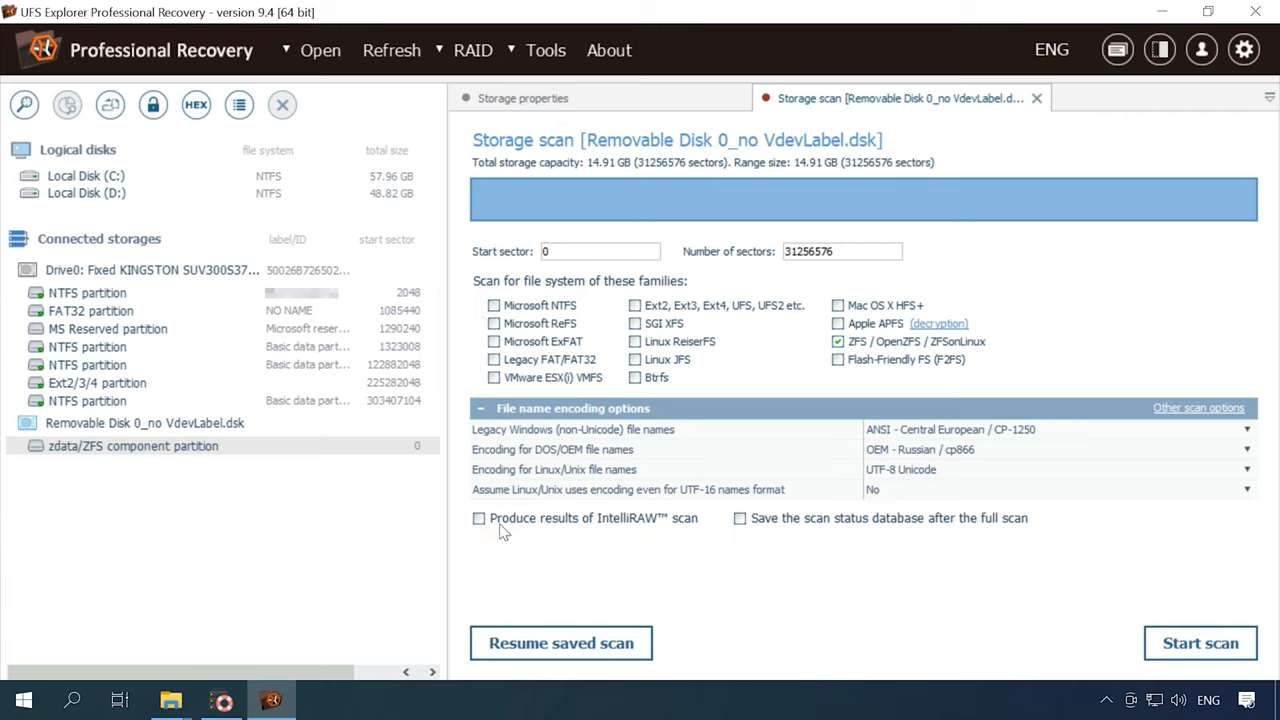
left_click(1200, 642)
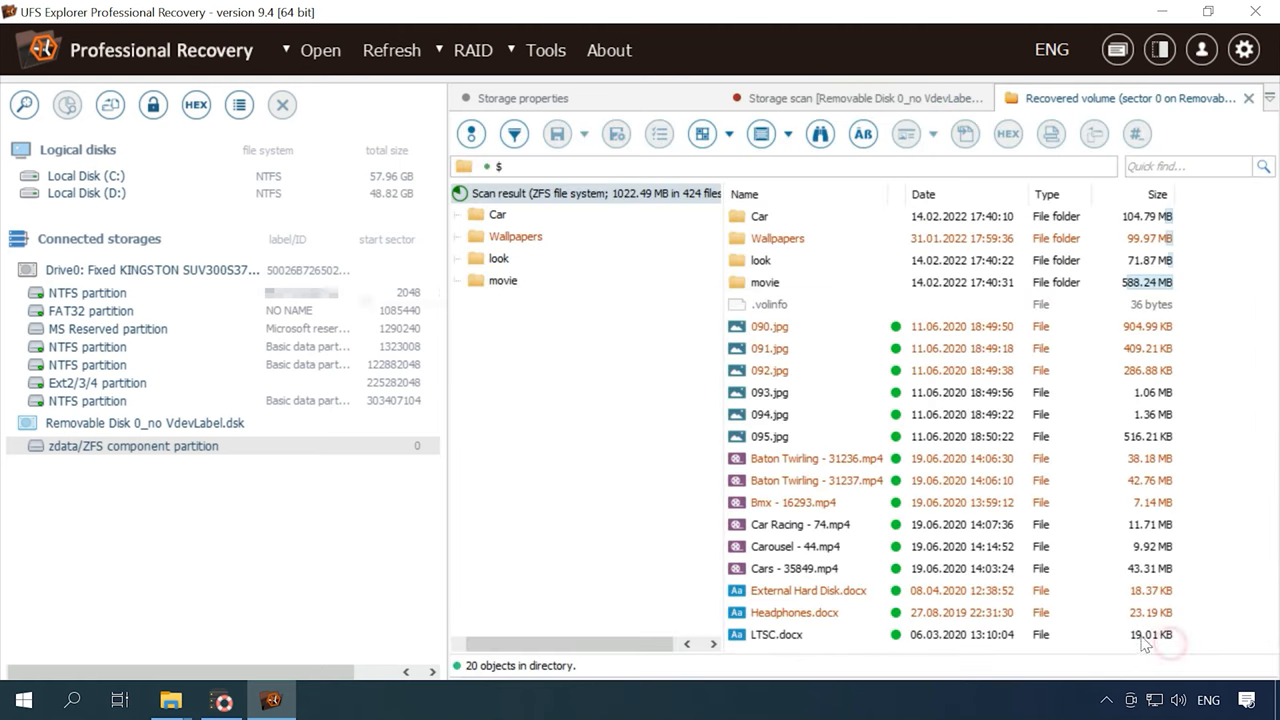
View details of recovered 090.jpg and another root file, then select the Car folder
left_click(770, 326)
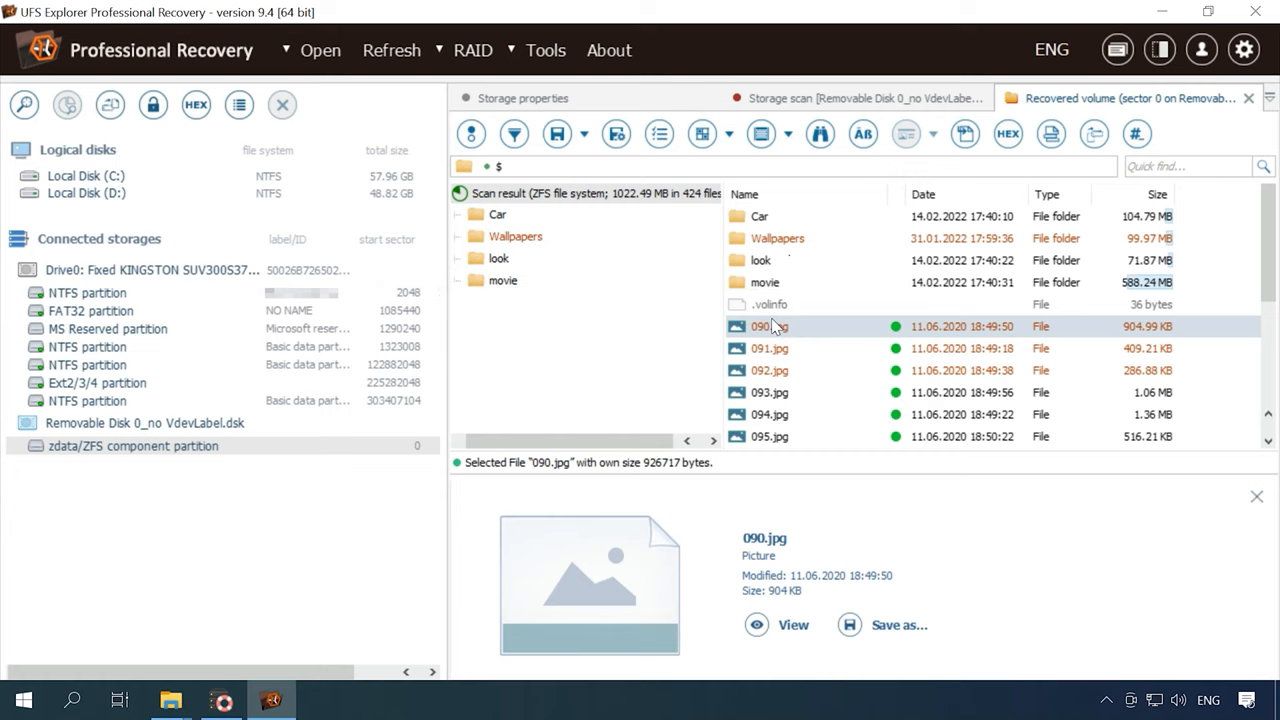
left_click(769, 370)
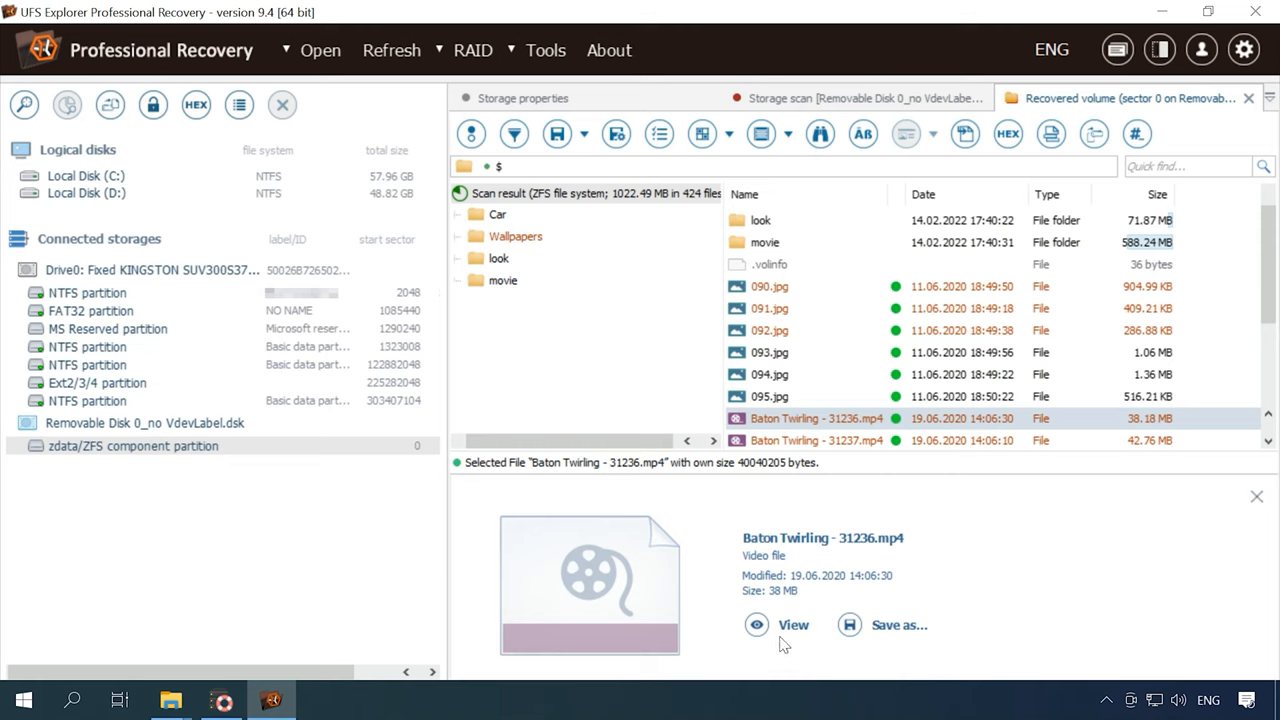
mouse_move(1020, 68)
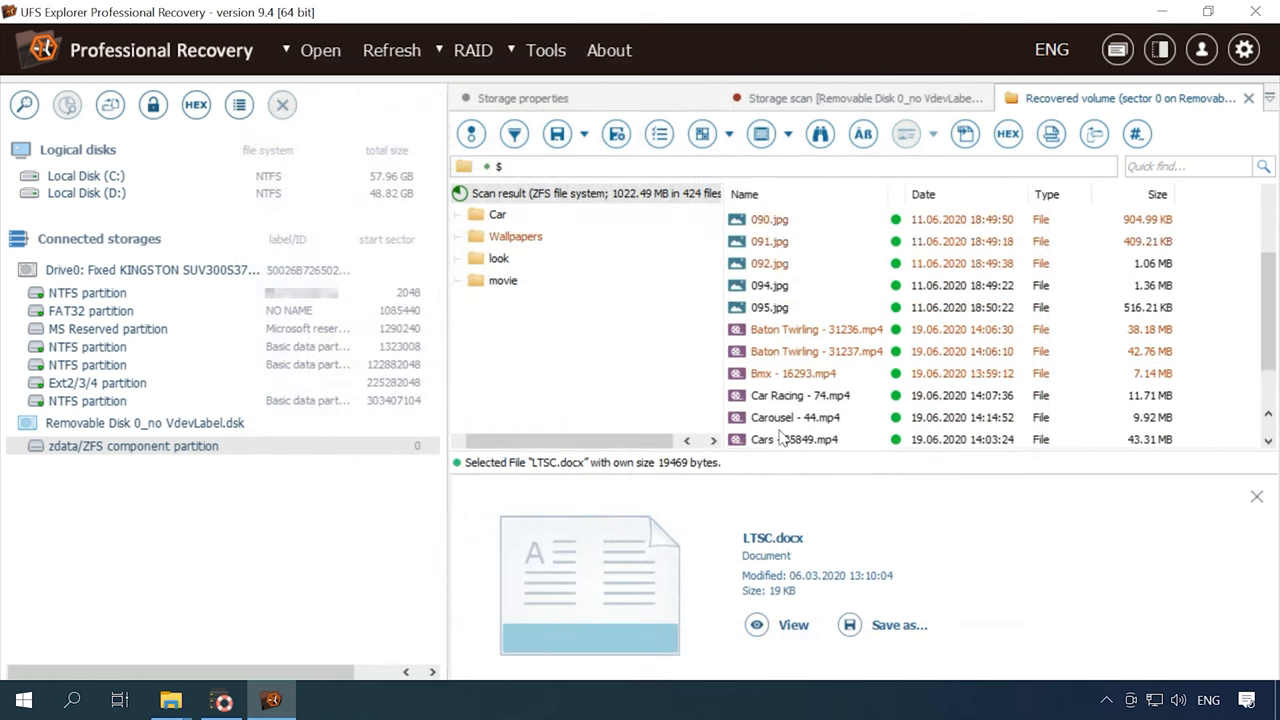
left_click(780, 214)
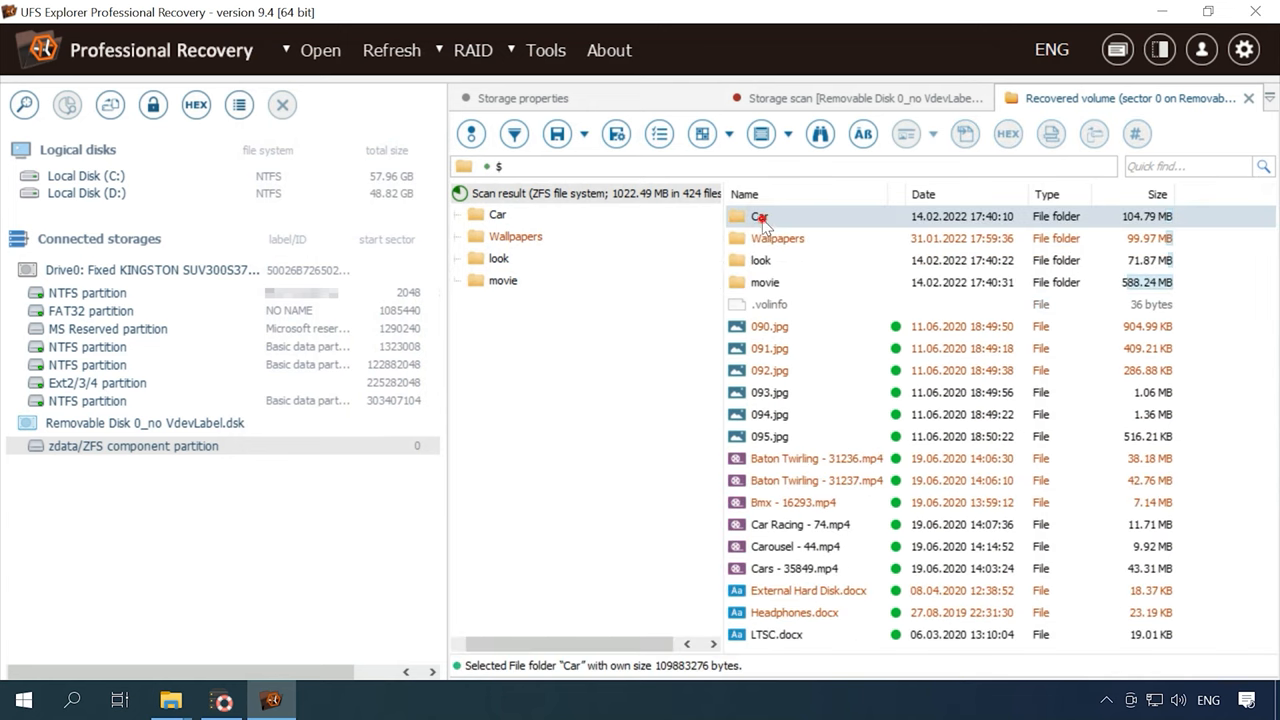
Open the Car folder and preview its recovered photos down to 035.jpg
double_click(760, 216)
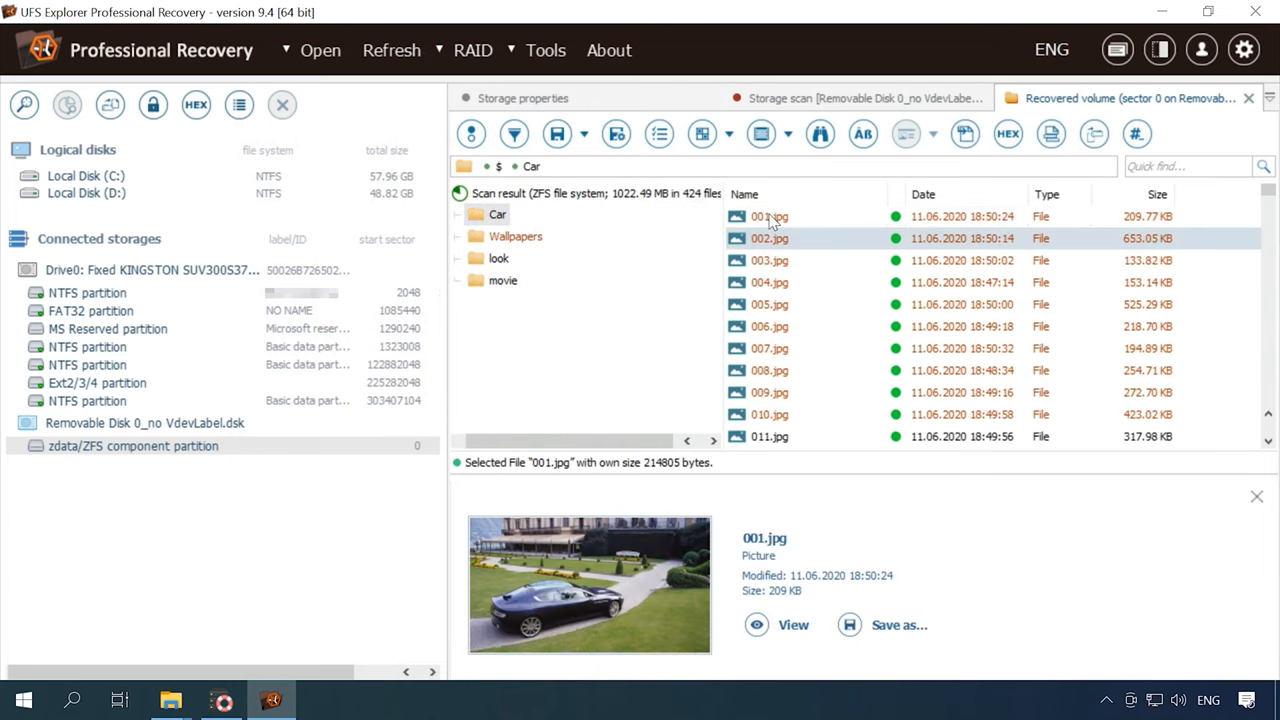
left_click(769, 304)
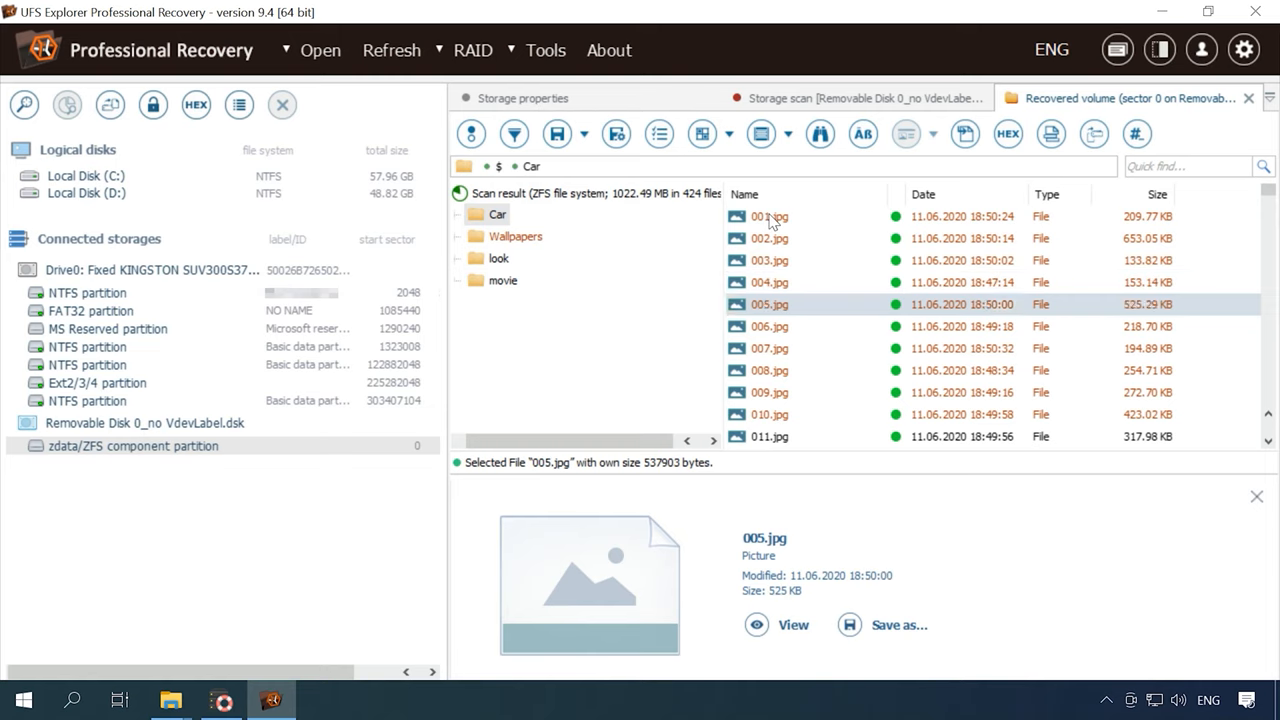
left_click(769, 392)
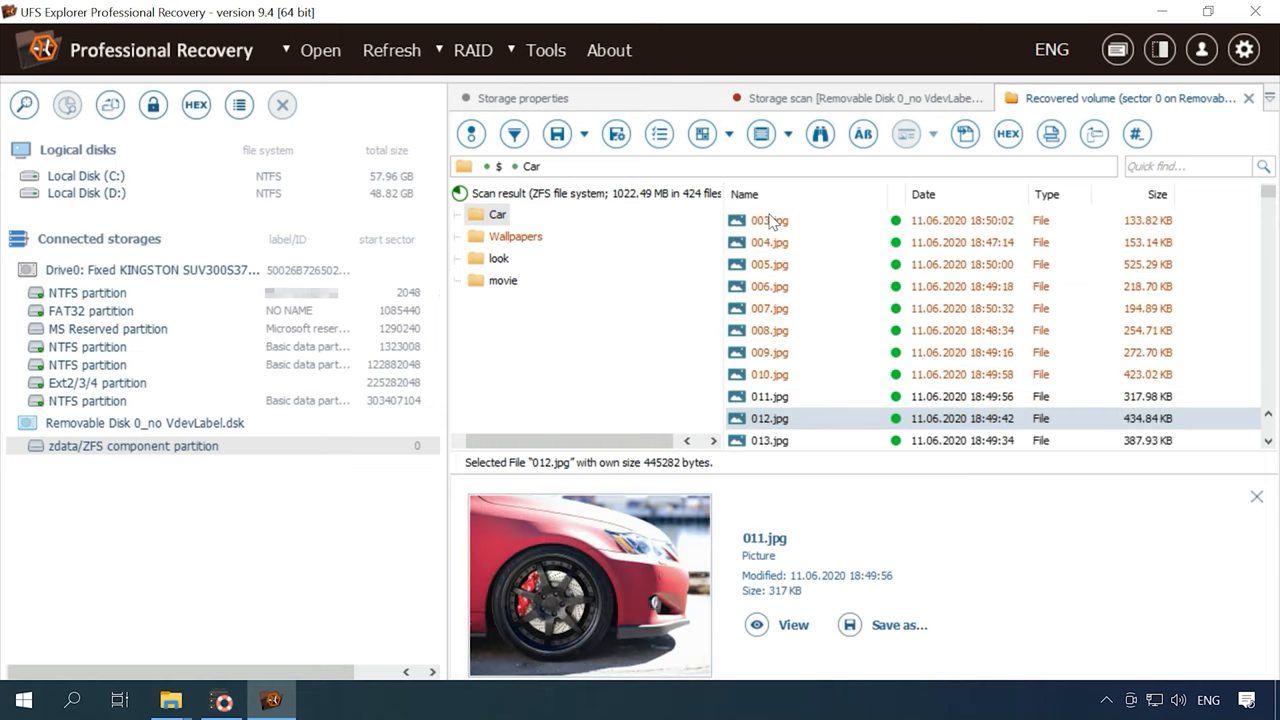
scroll("down", 3)
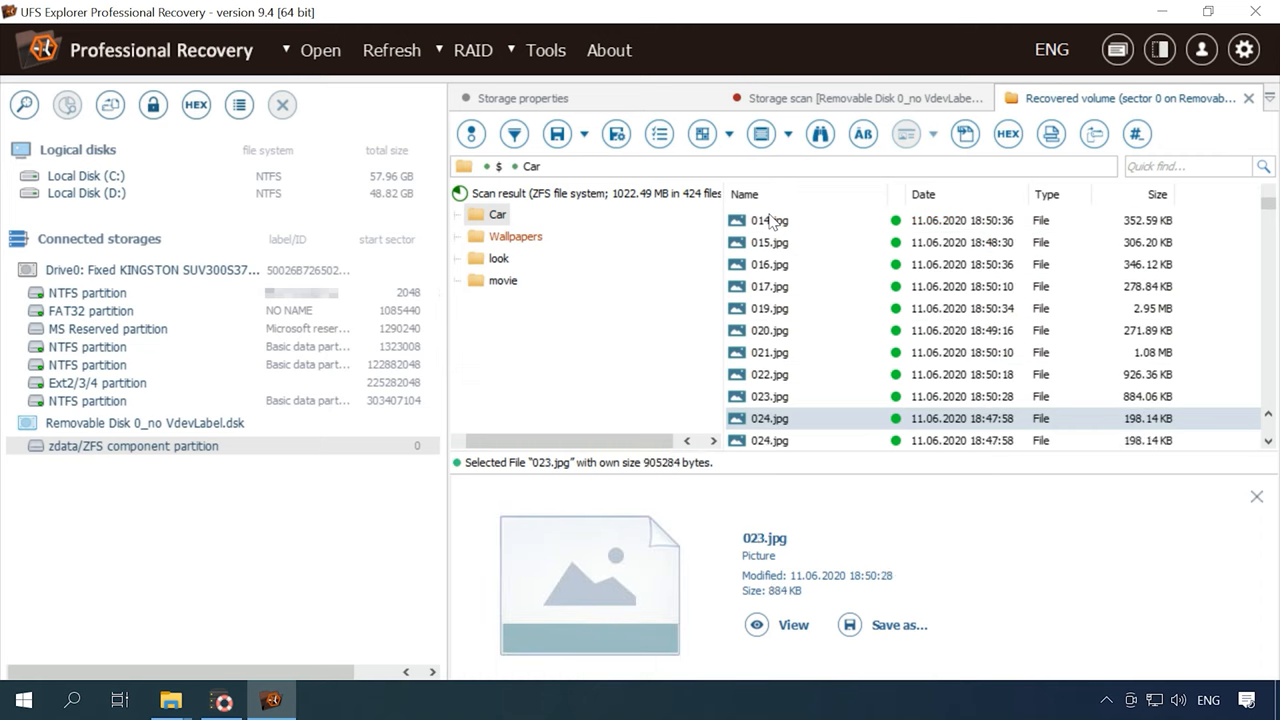
scroll("down", 3)
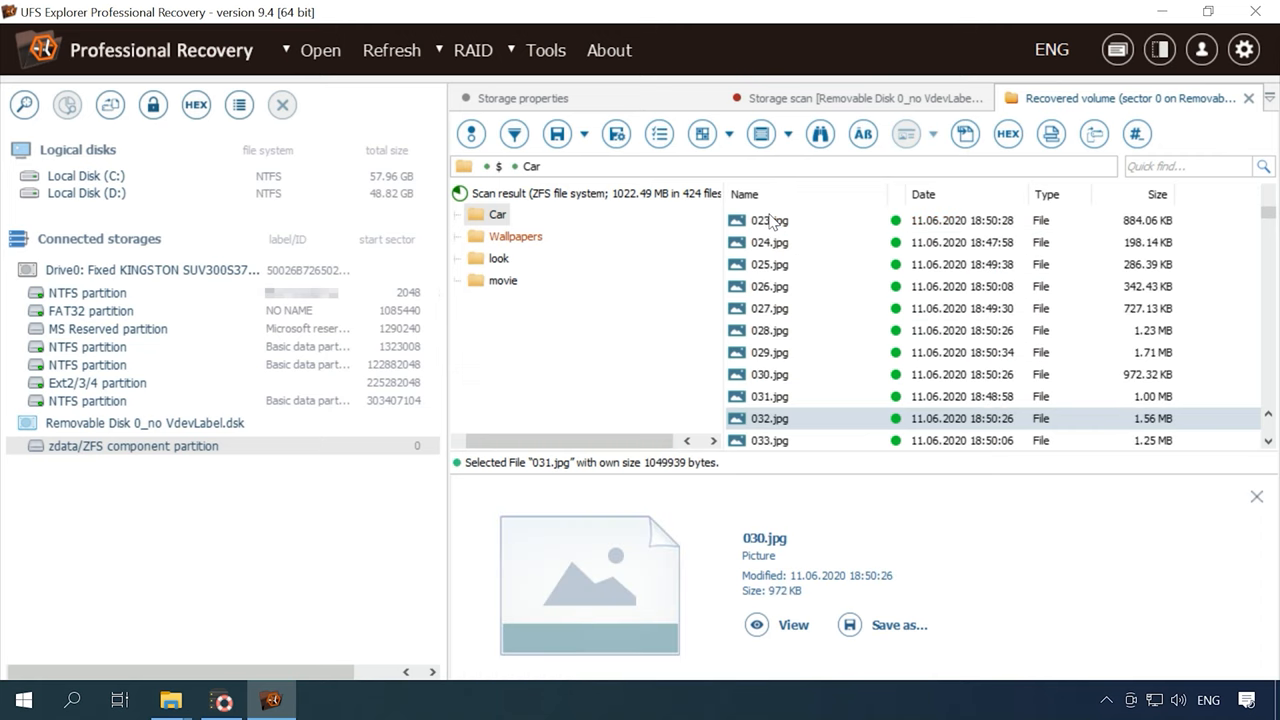
scroll("down", 3)
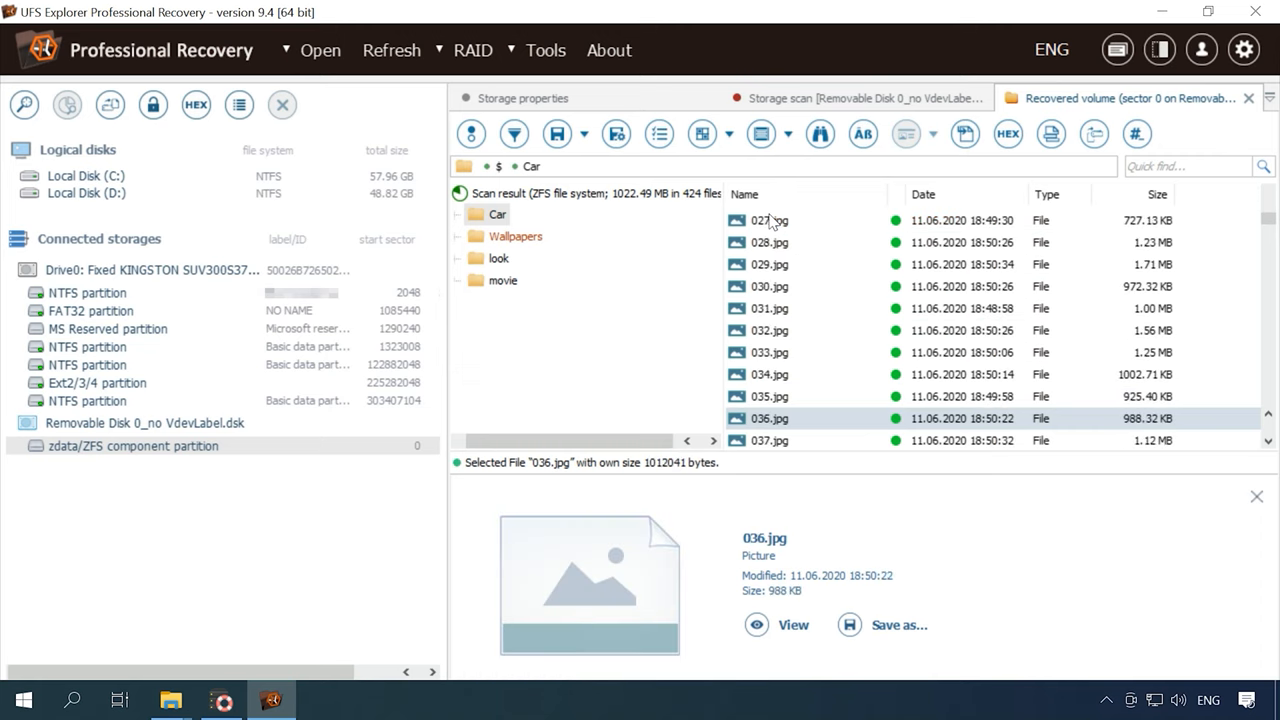
left_click(769, 397)
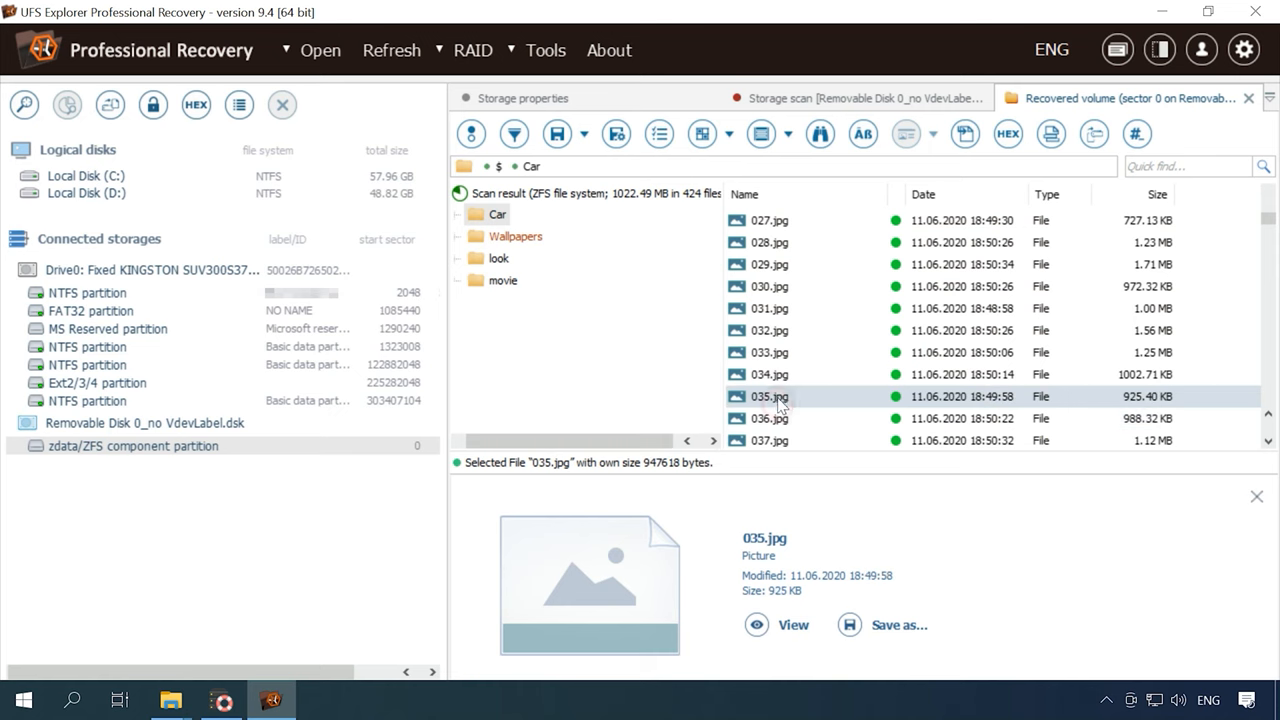
Open the Wallpapers folder and preview pic101.jpg and pic105.jpg
left_click(770, 418)
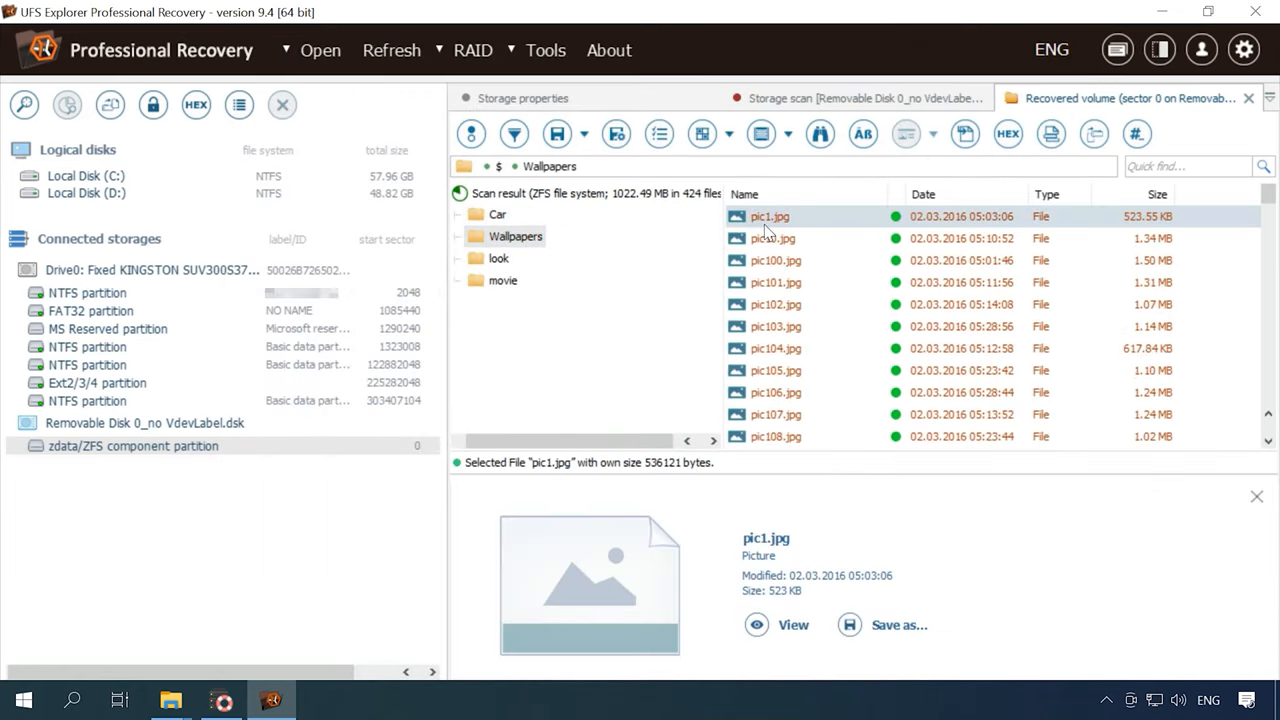
left_click(775, 282)
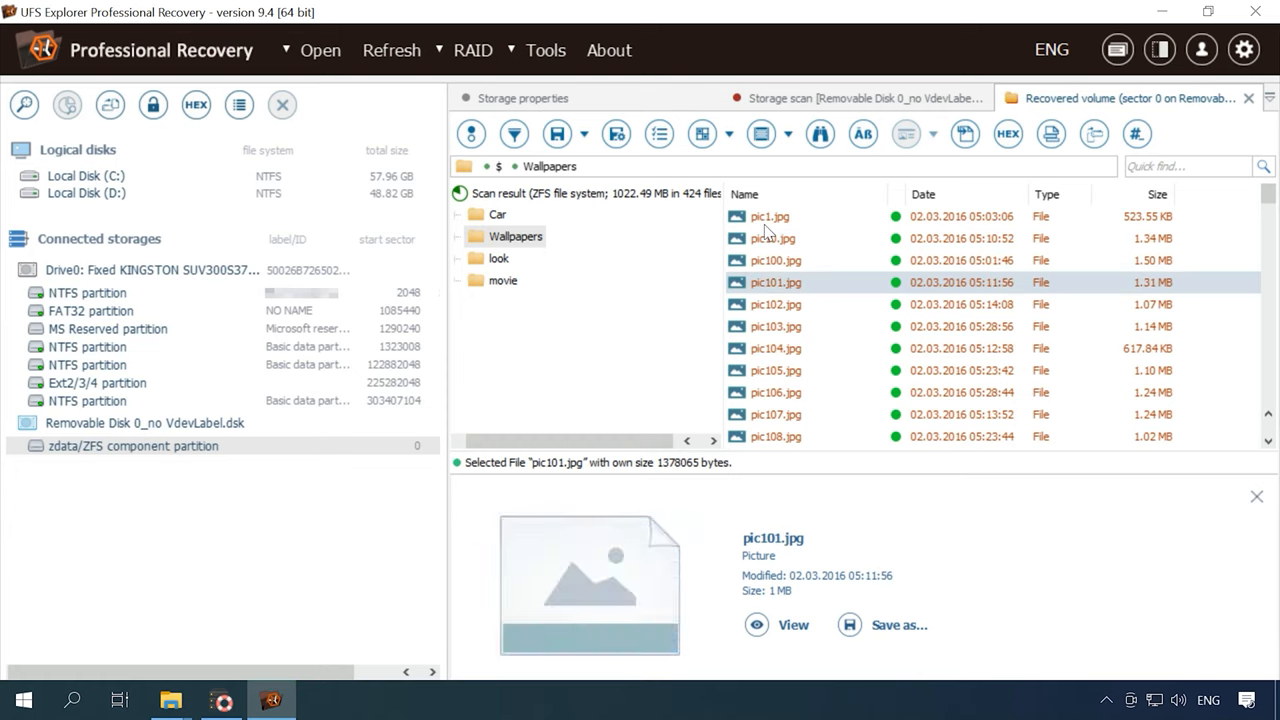
left_click(775, 370)
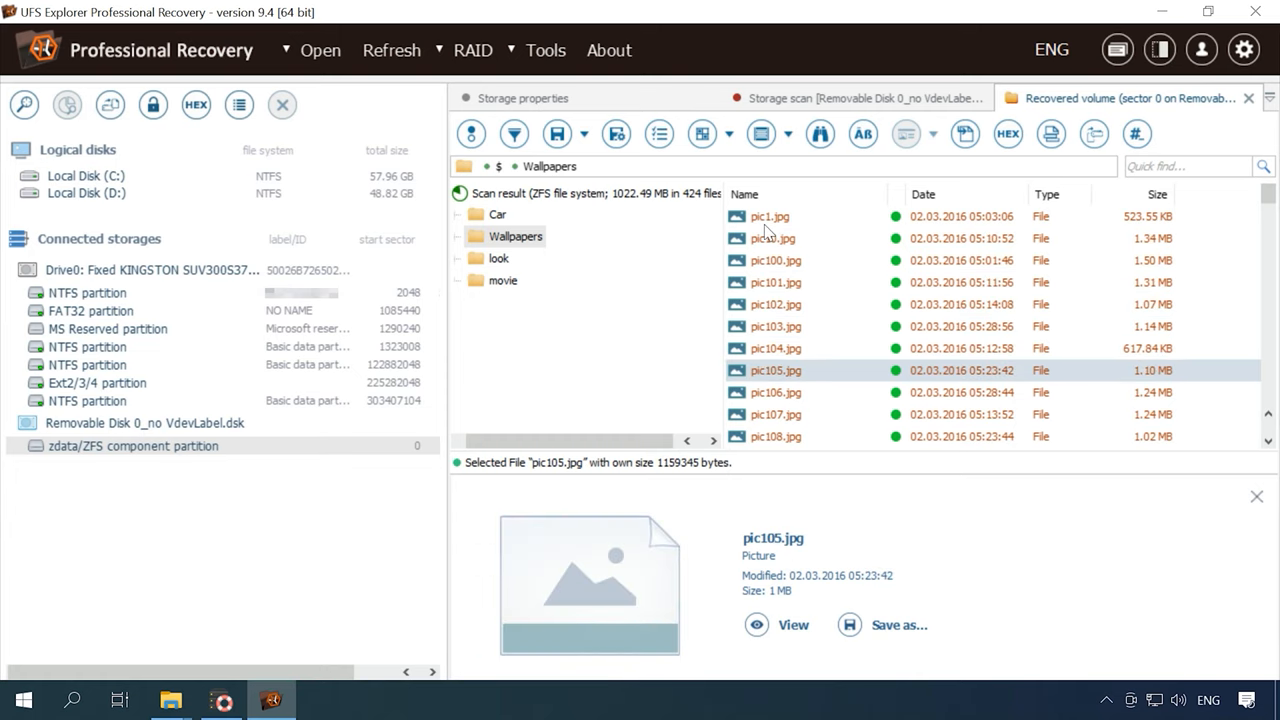